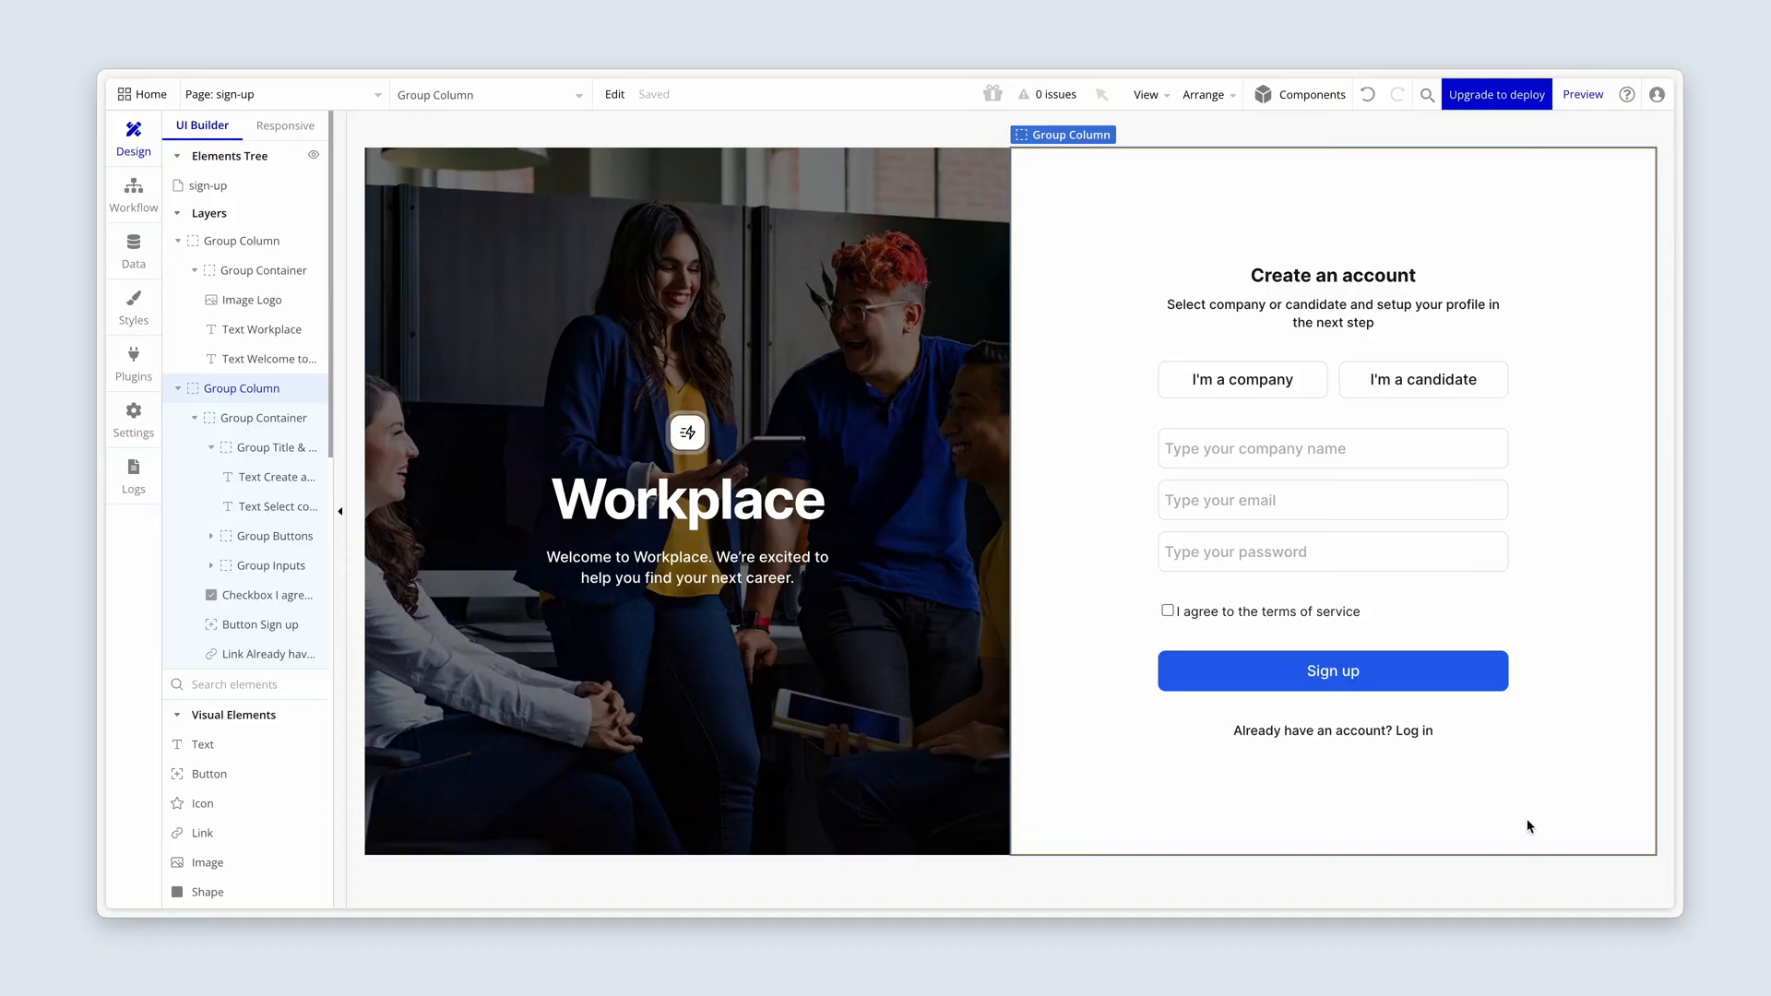
mouse_move(1254, 421)
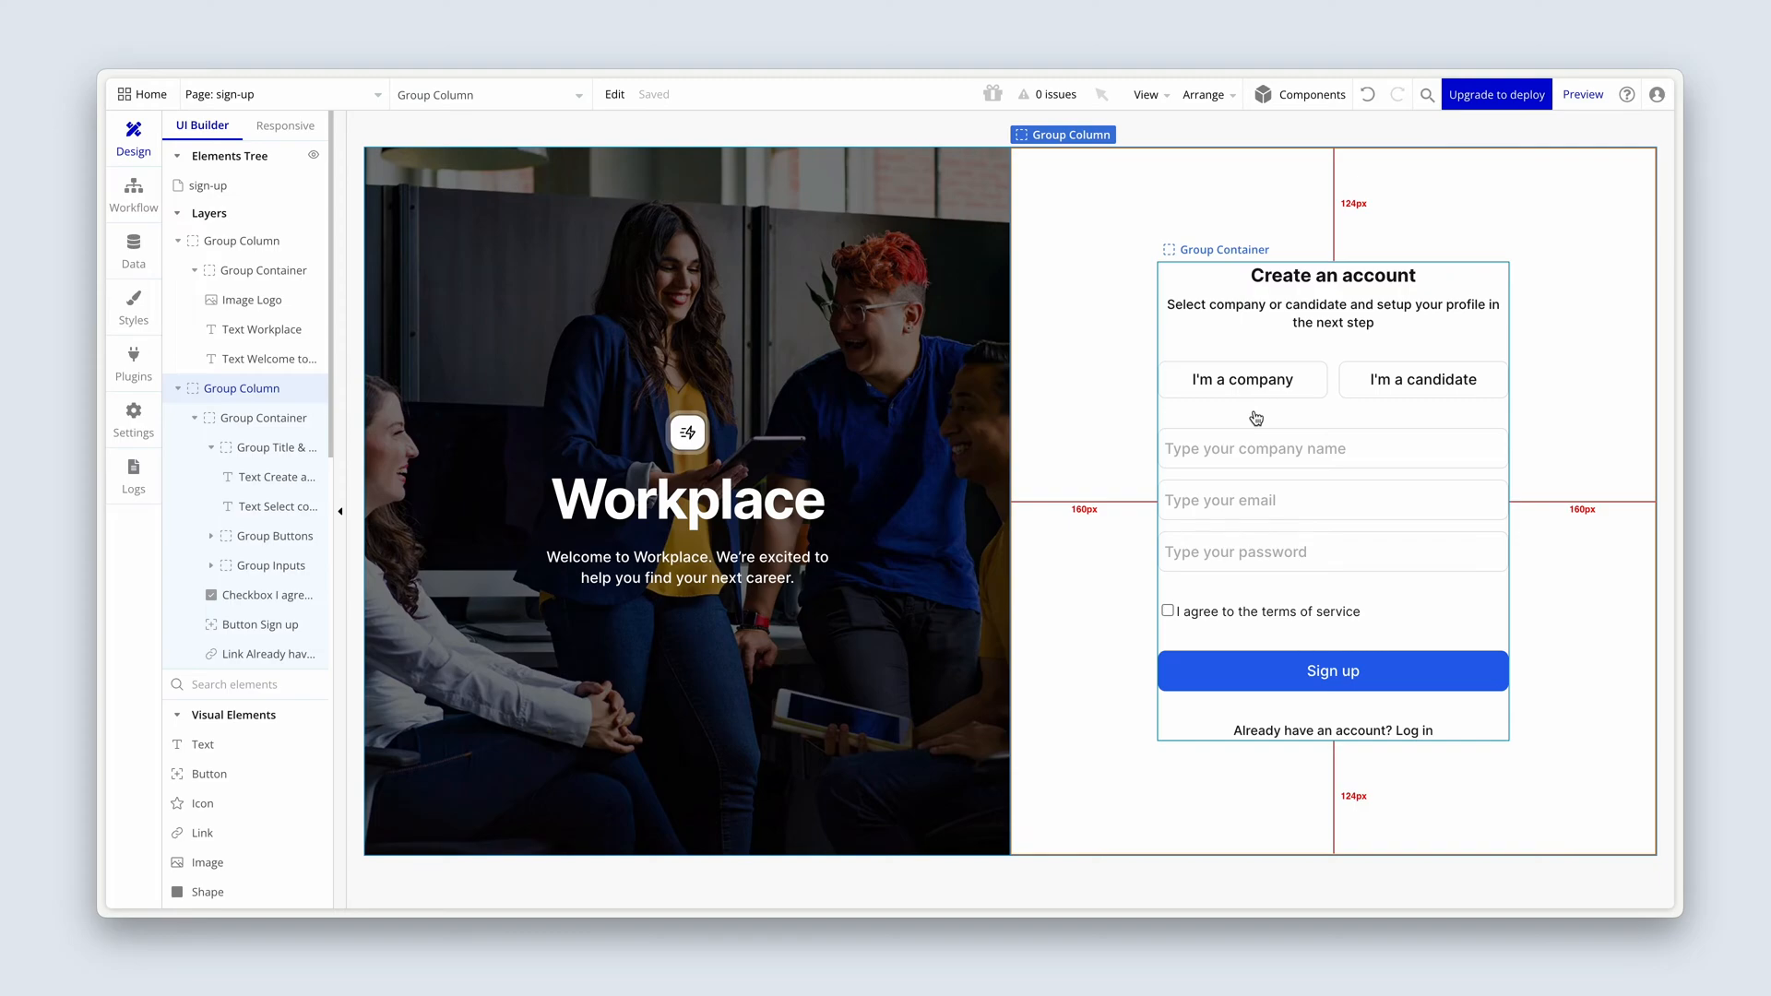
Select the sign-up form container, then the company and candidate choice buttons
click(1243, 380)
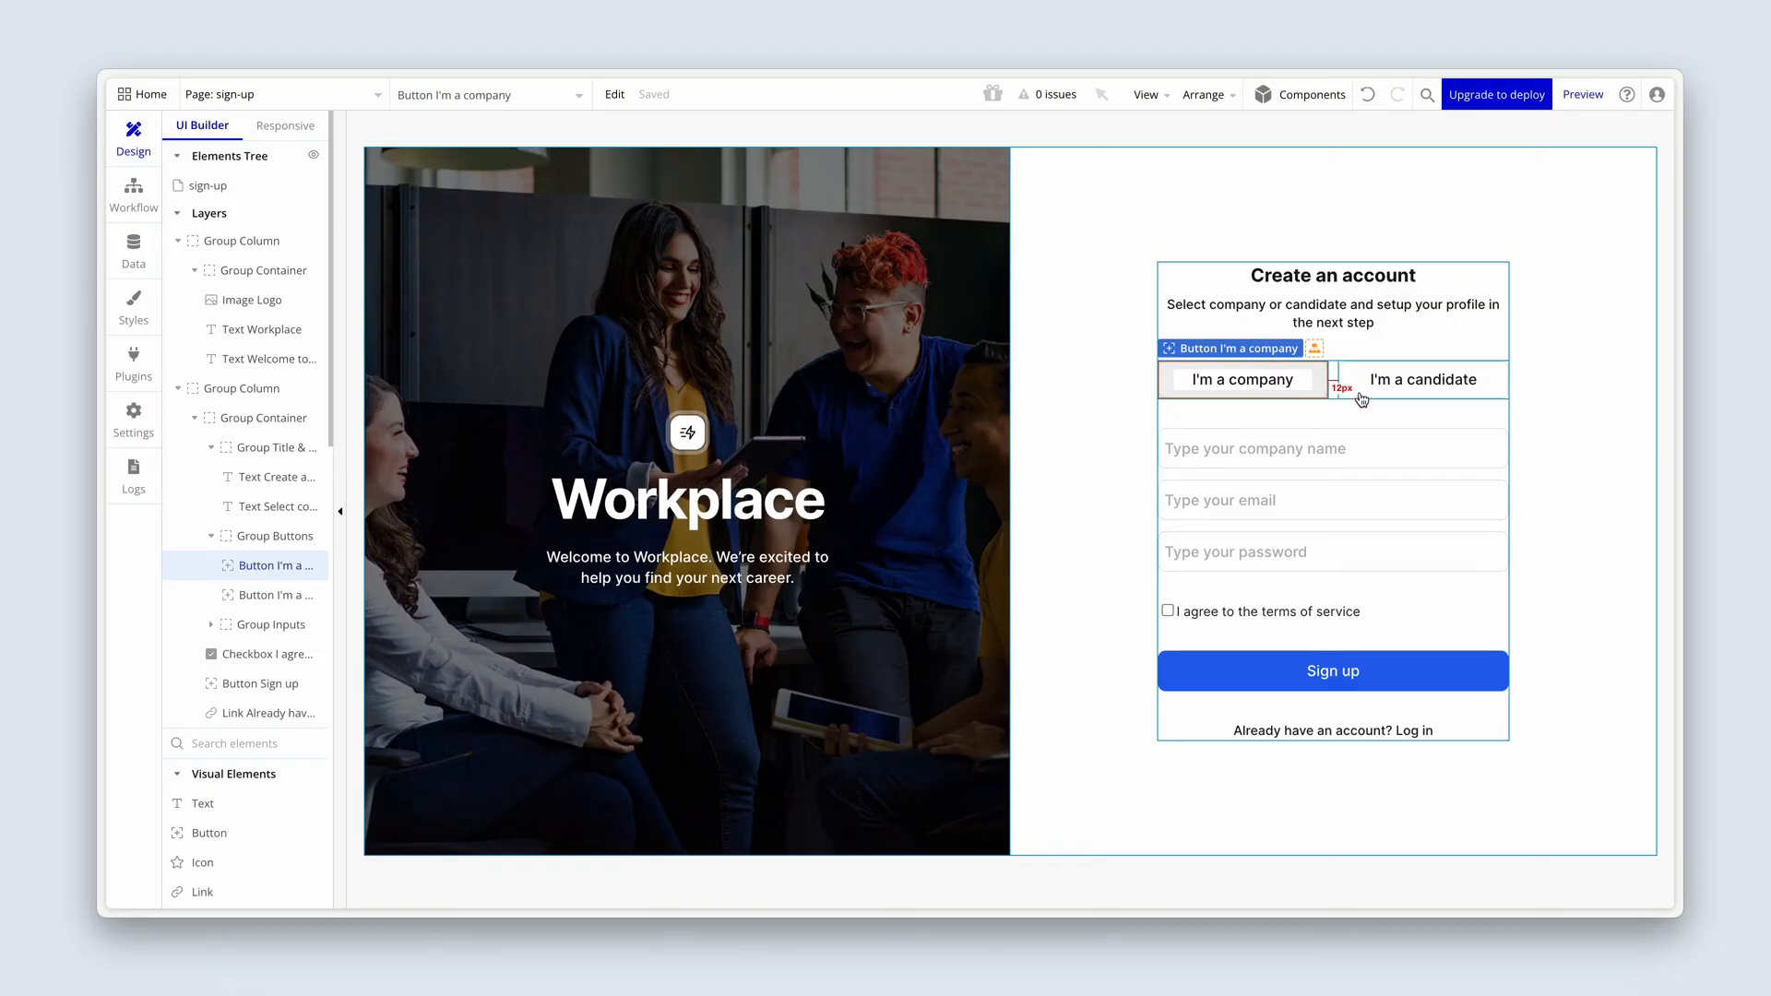
click(1422, 380)
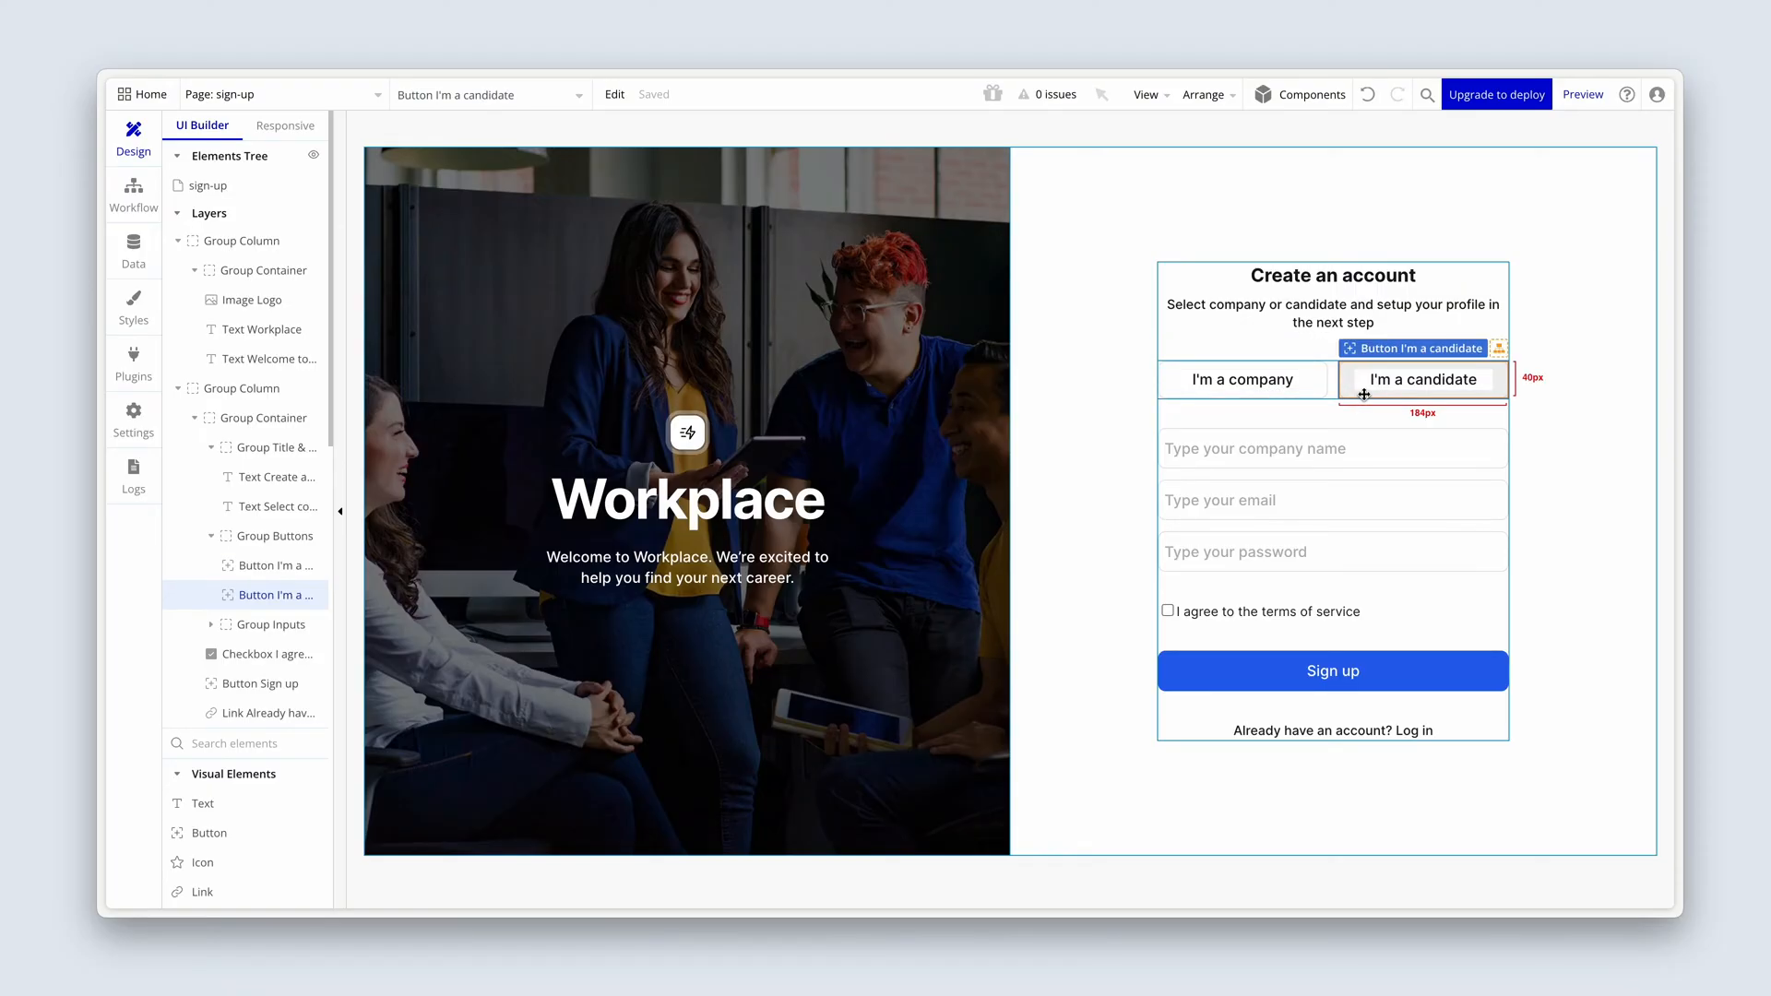
click(1243, 380)
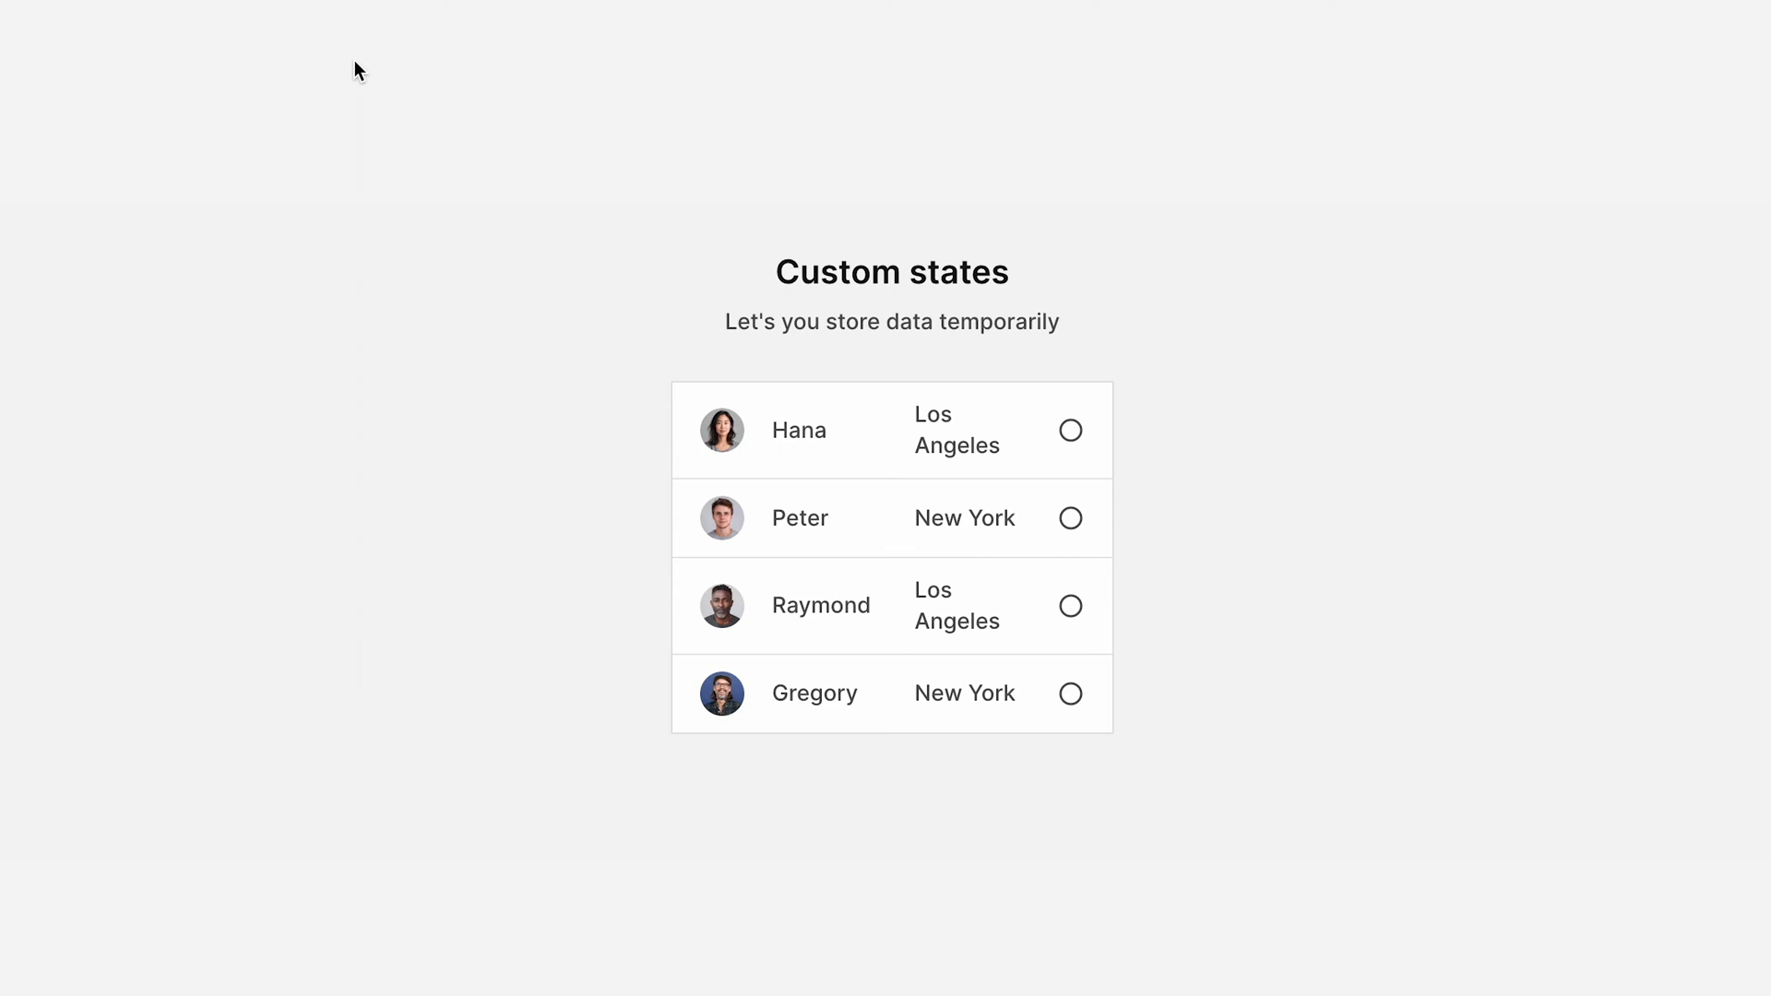
Toggle the list checkmarks so Hana and Gregory end up checked, Peter and Raymond unchecked
click(1070, 431)
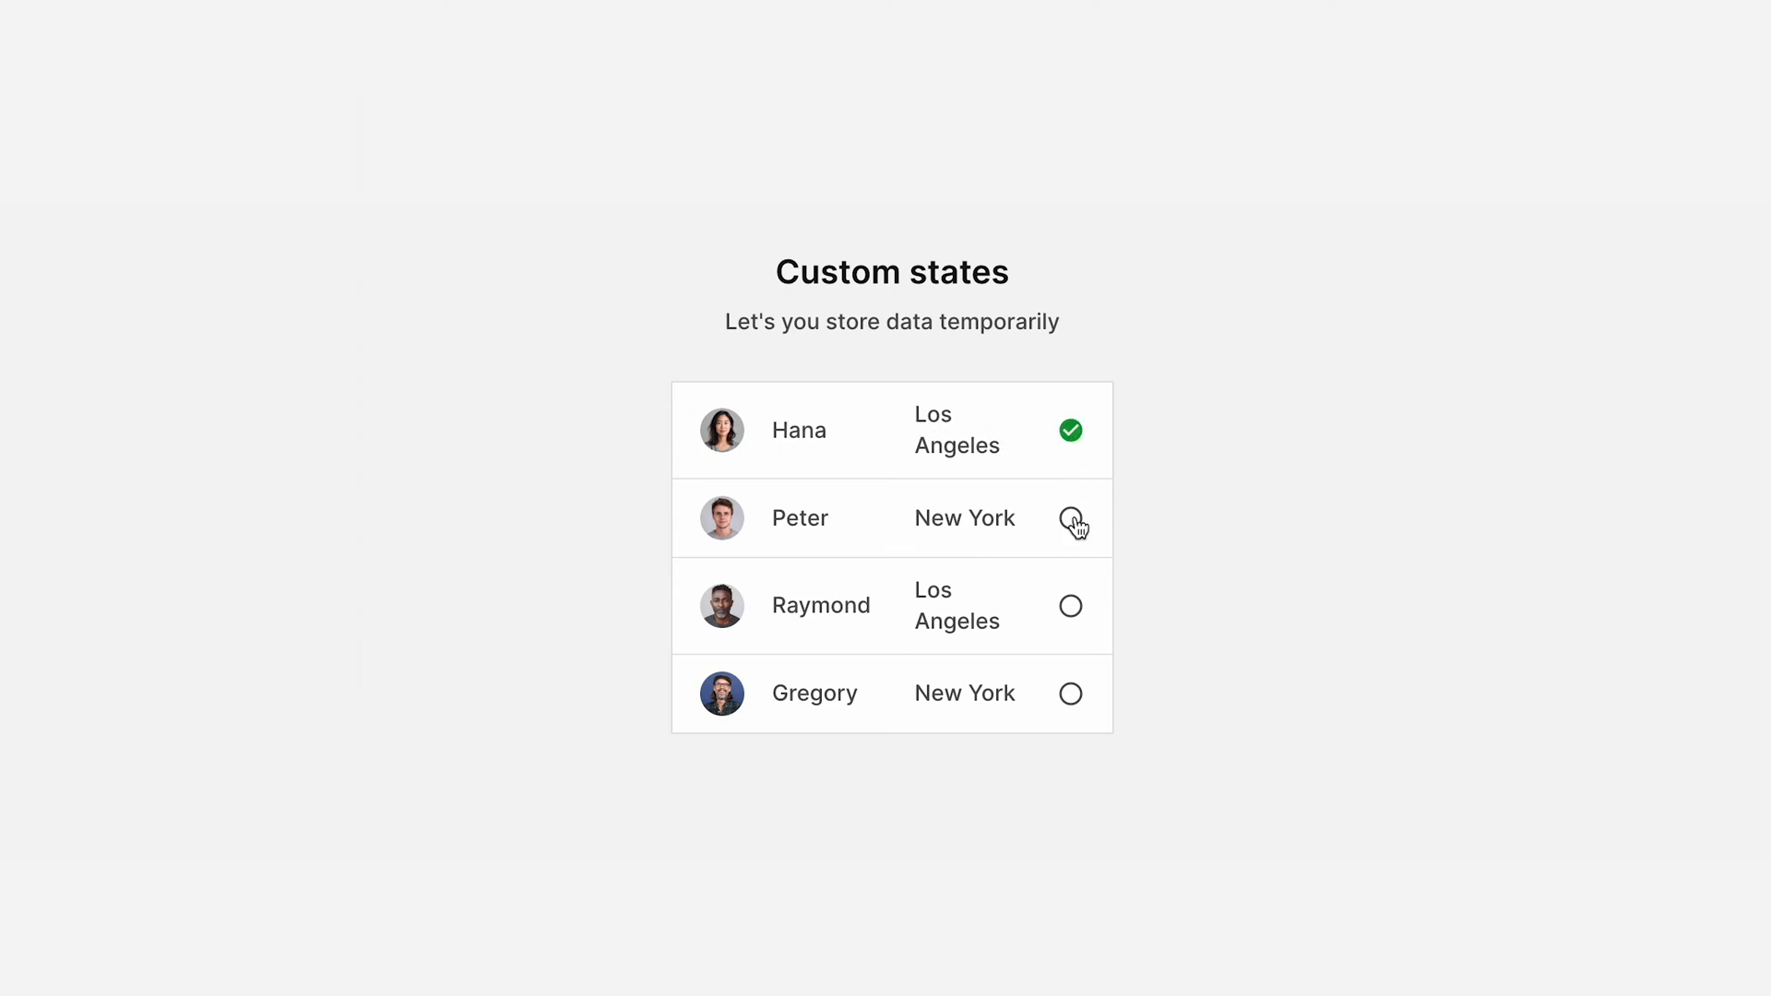
click(1070, 519)
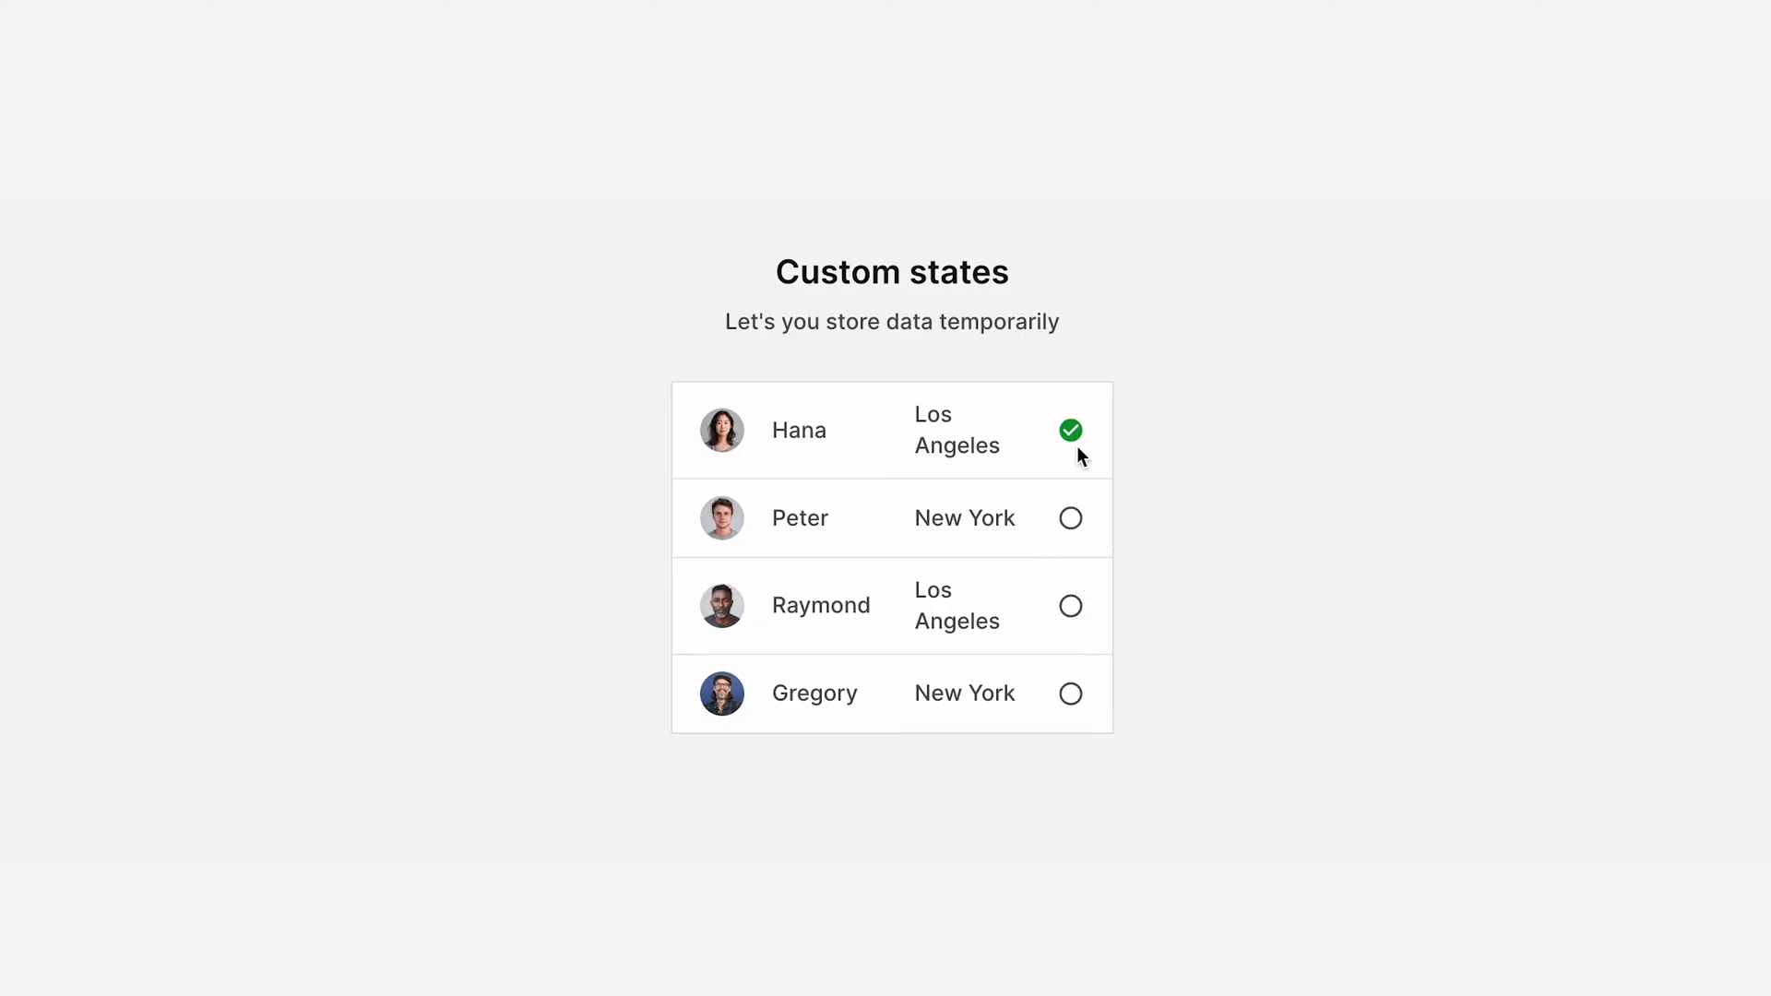
mouse_move(1184, 439)
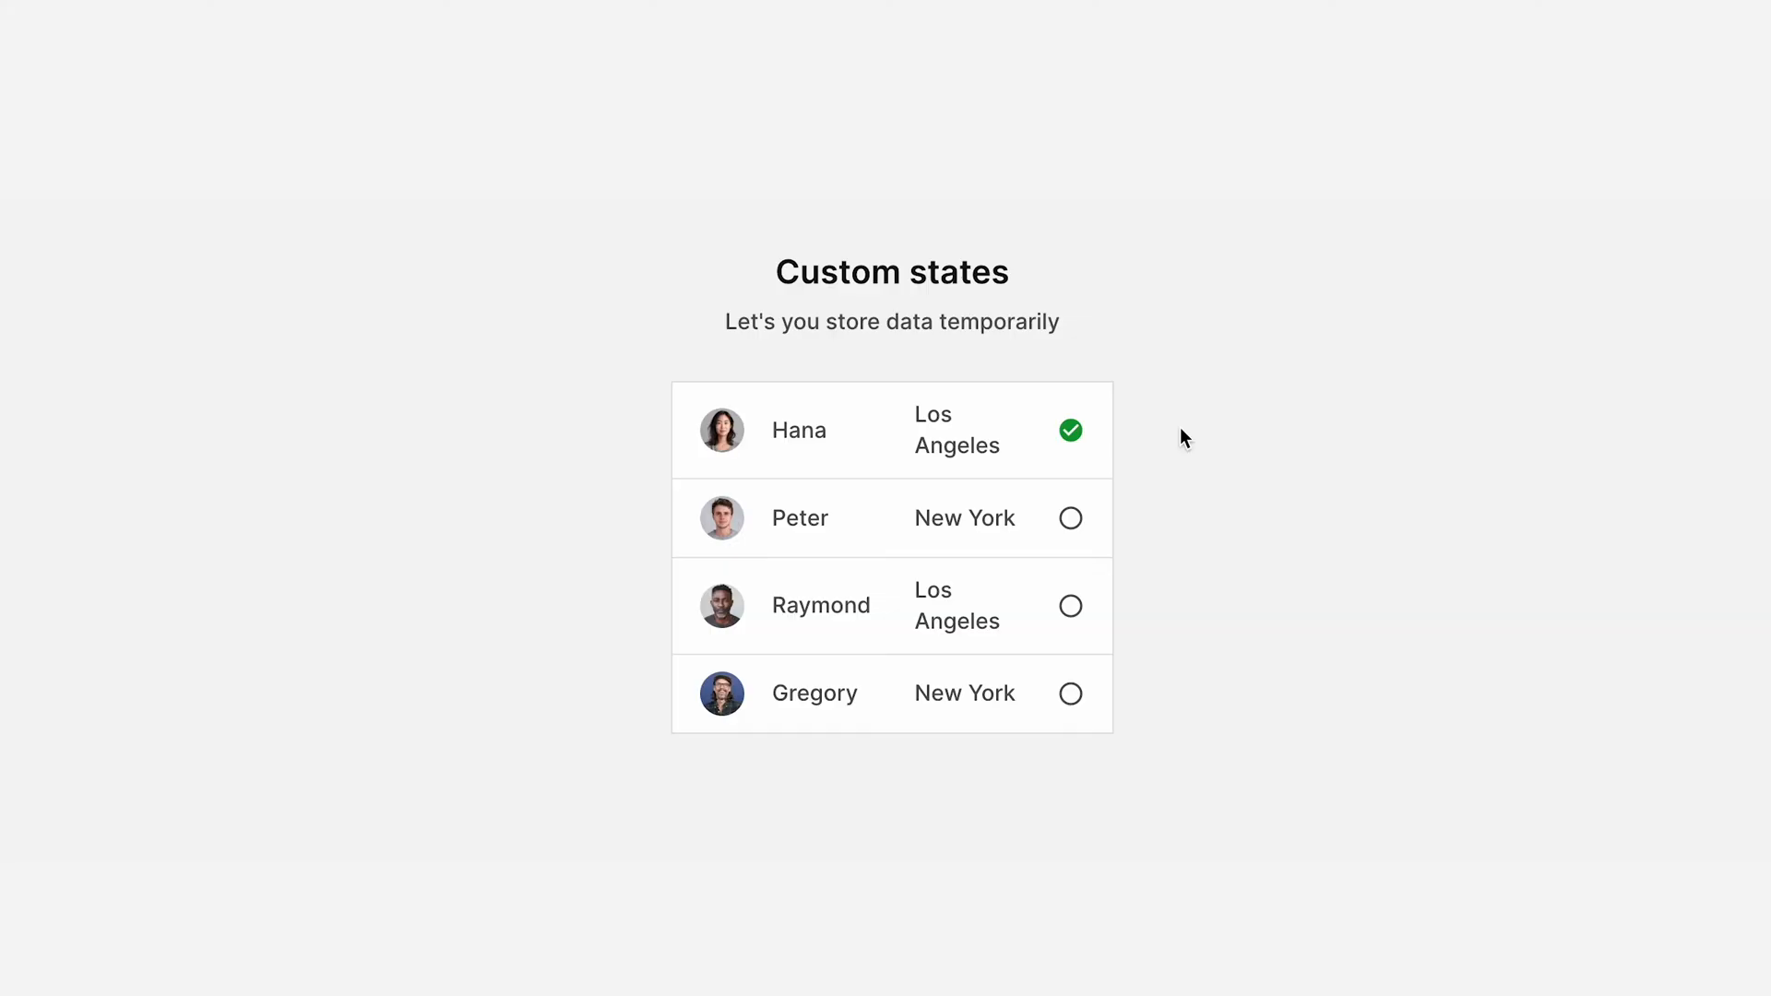
click(1070, 518)
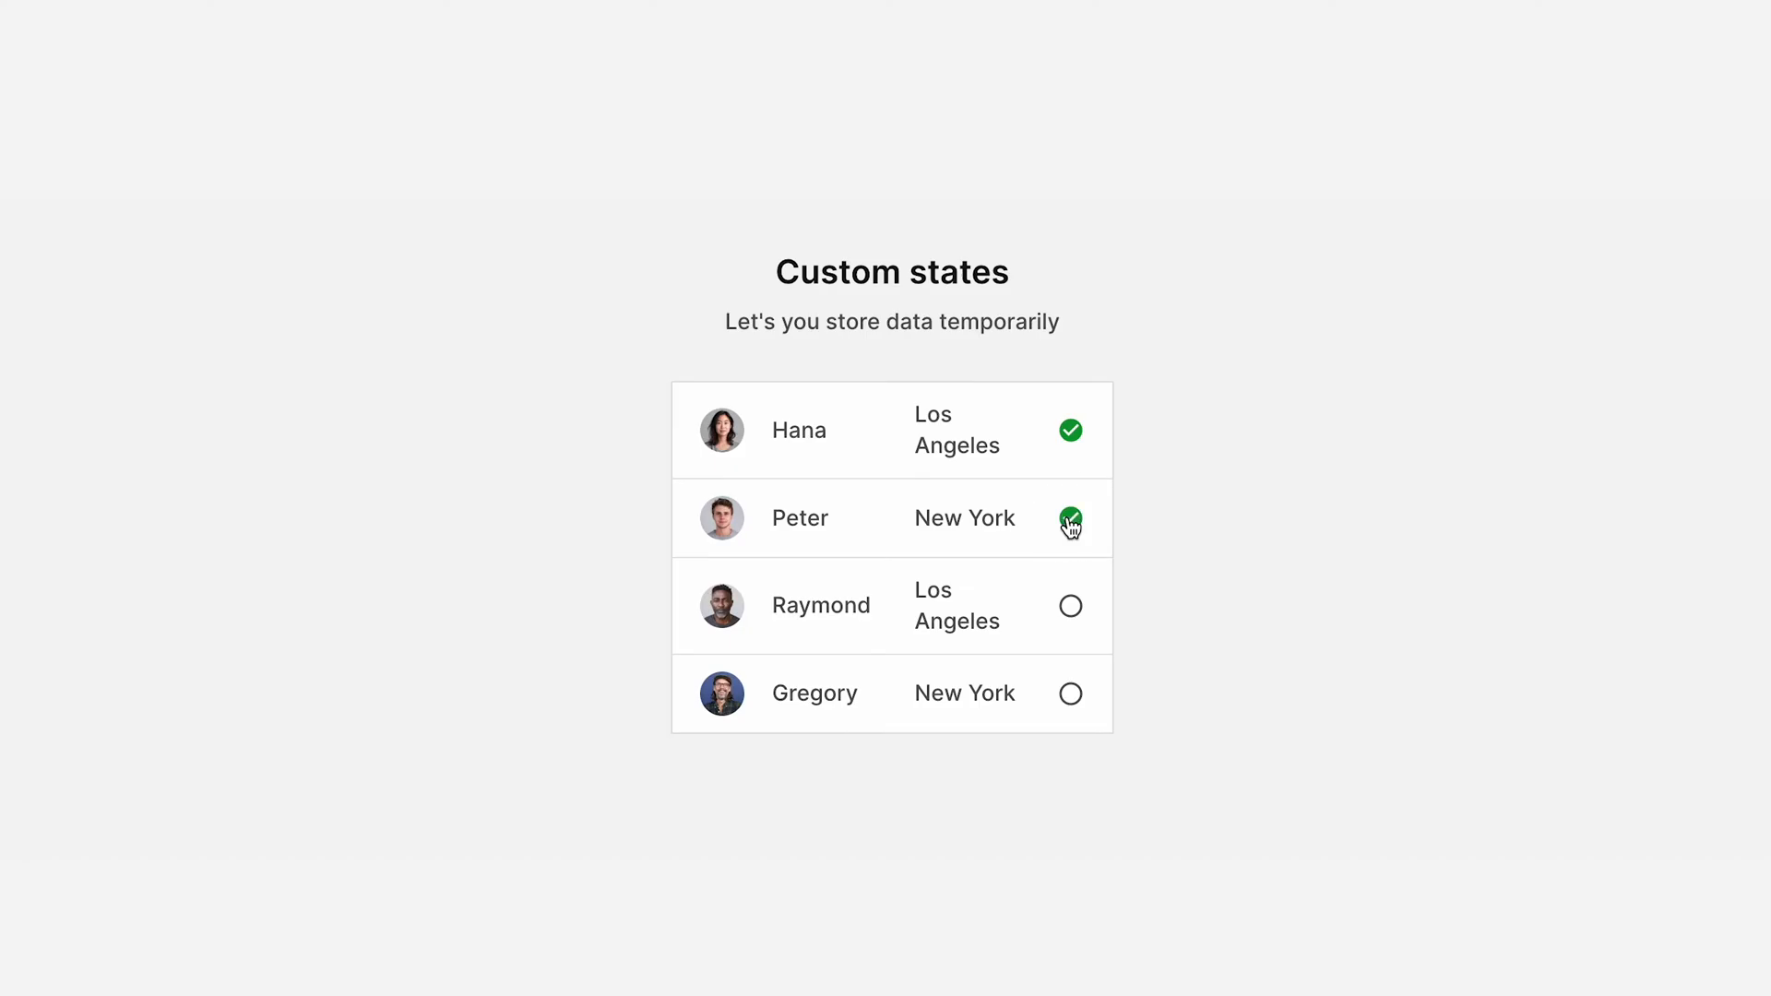
click(1070, 693)
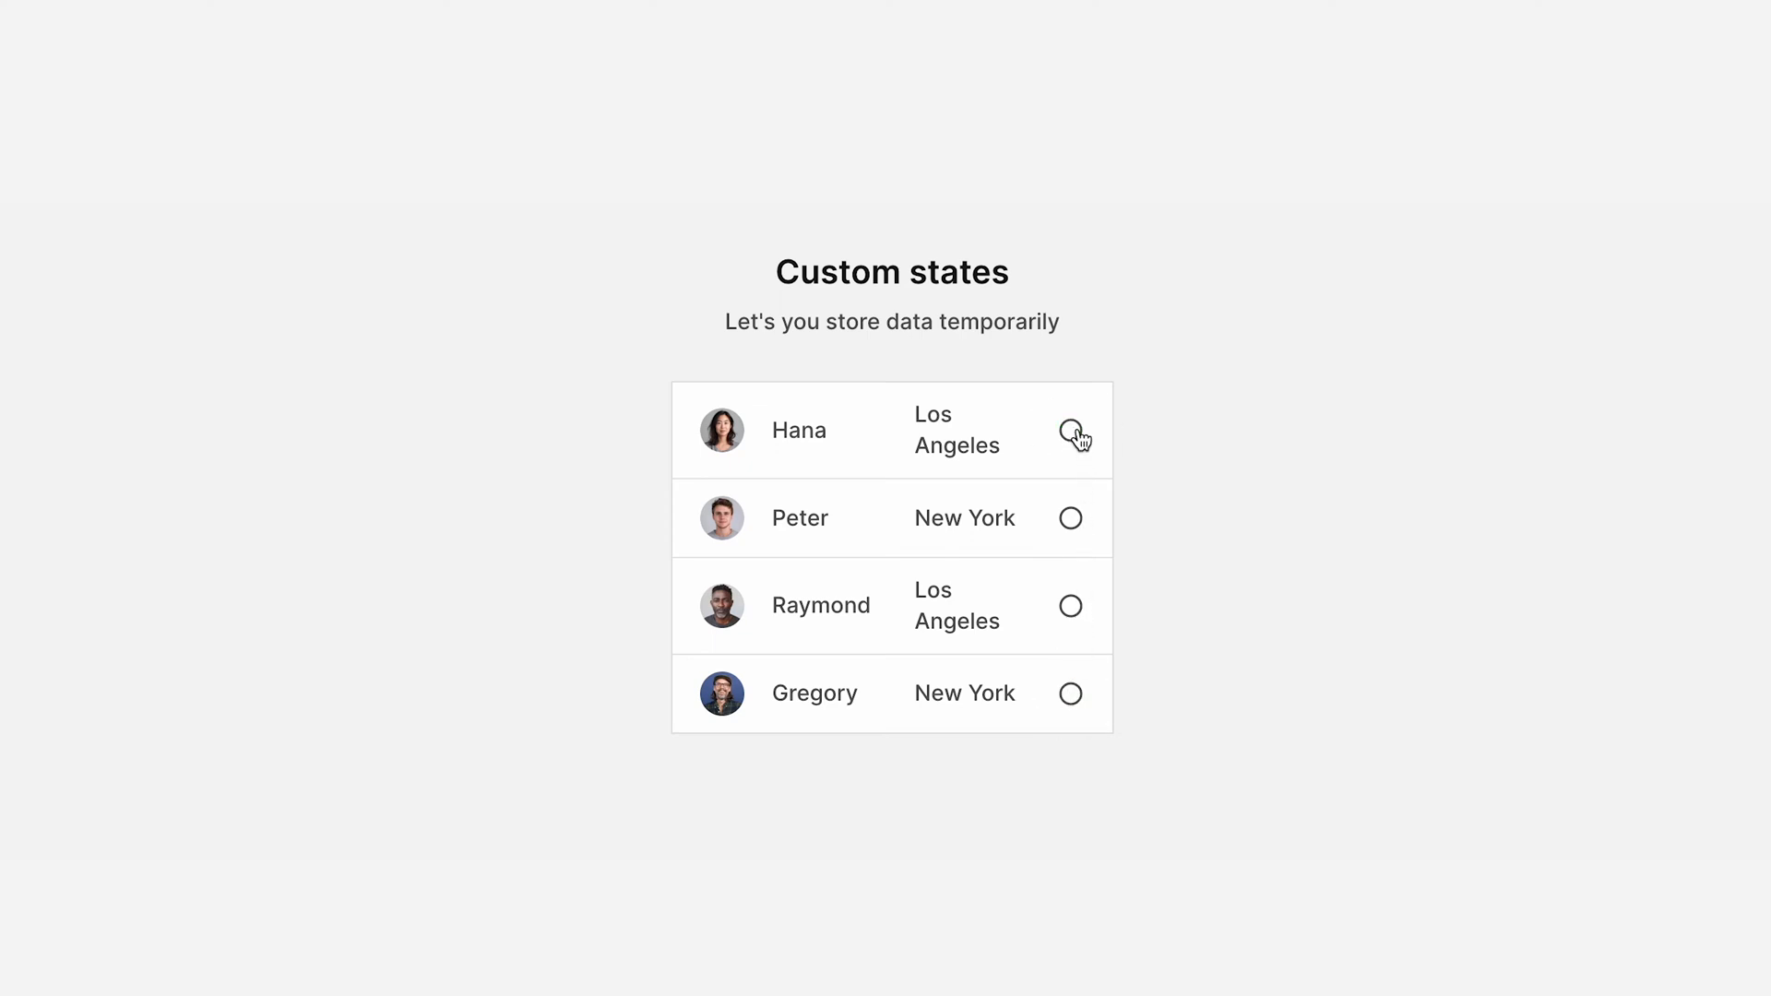
click(1070, 518)
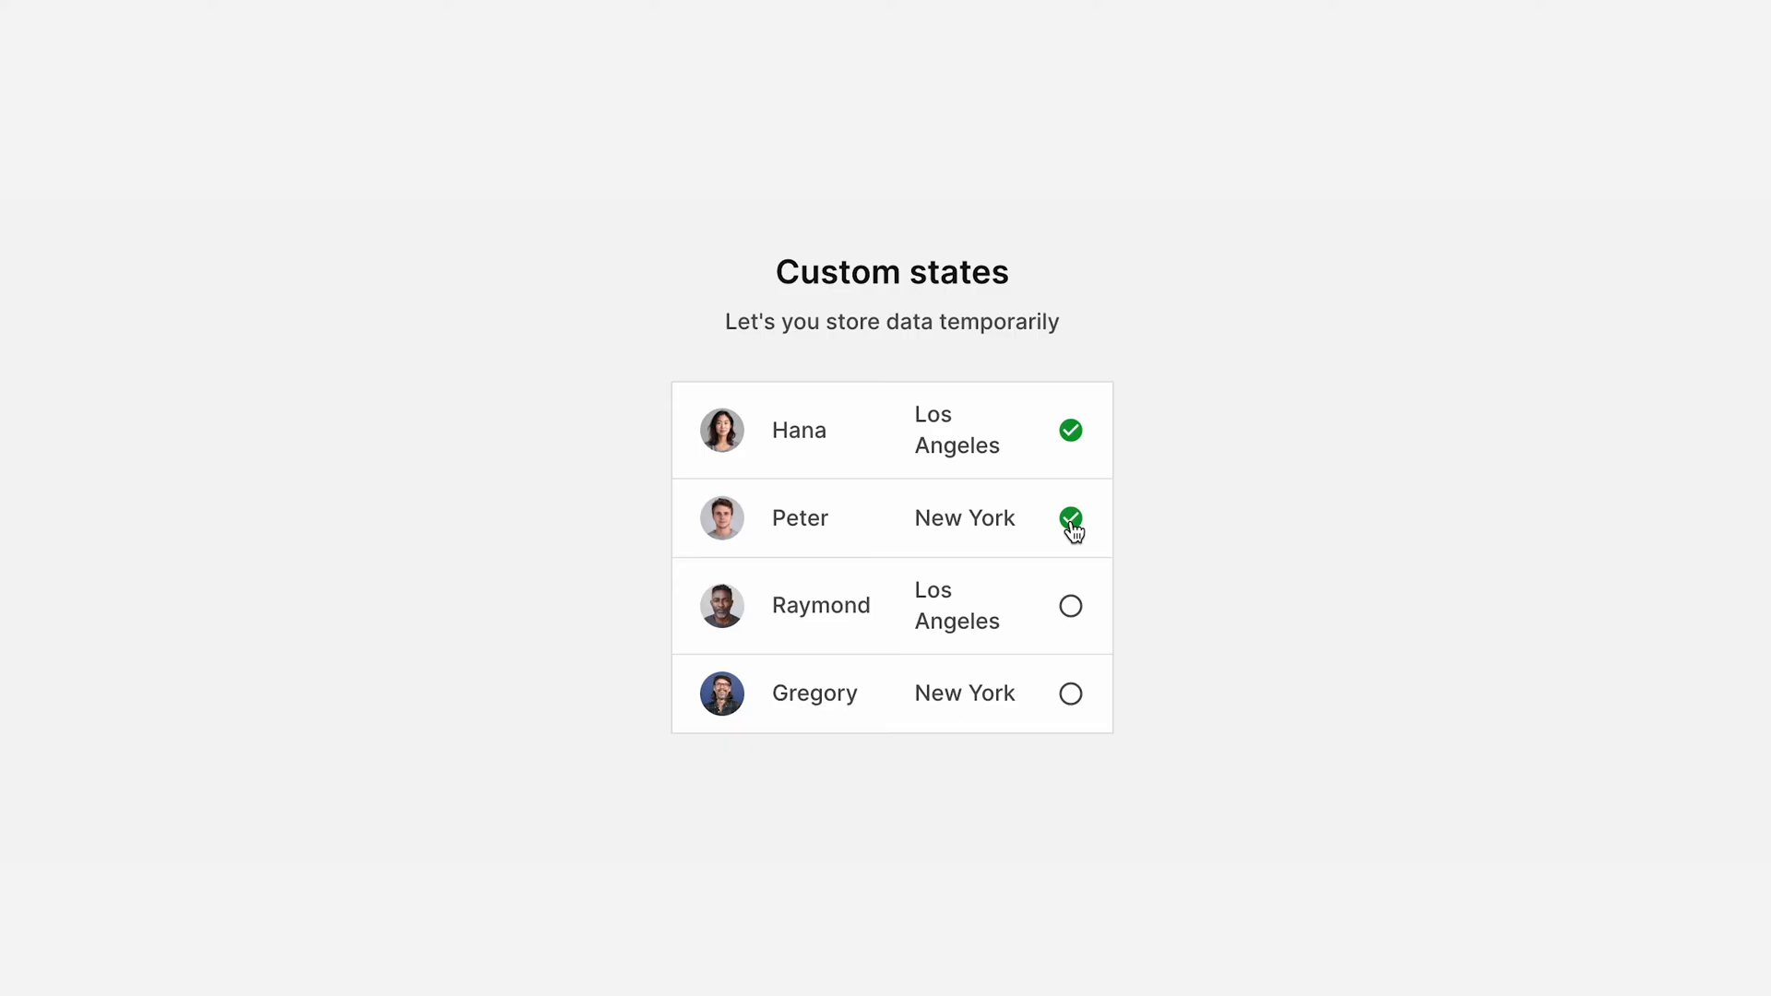
click(1070, 605)
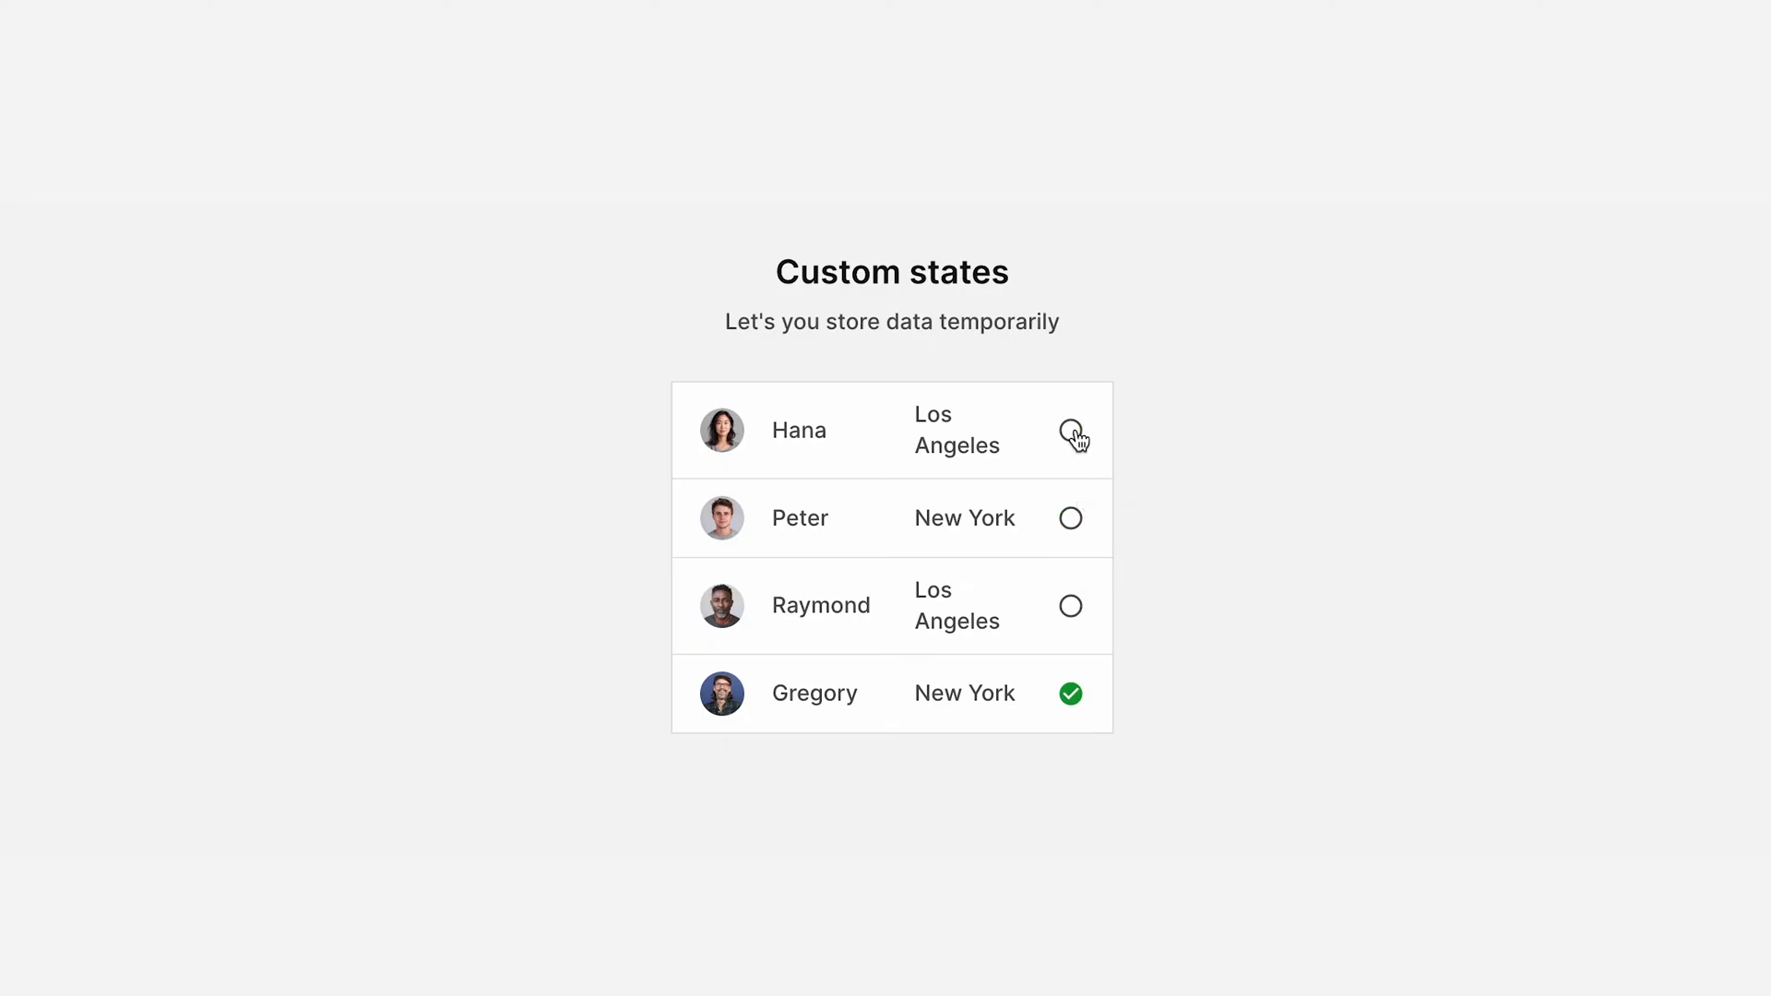
click(1070, 431)
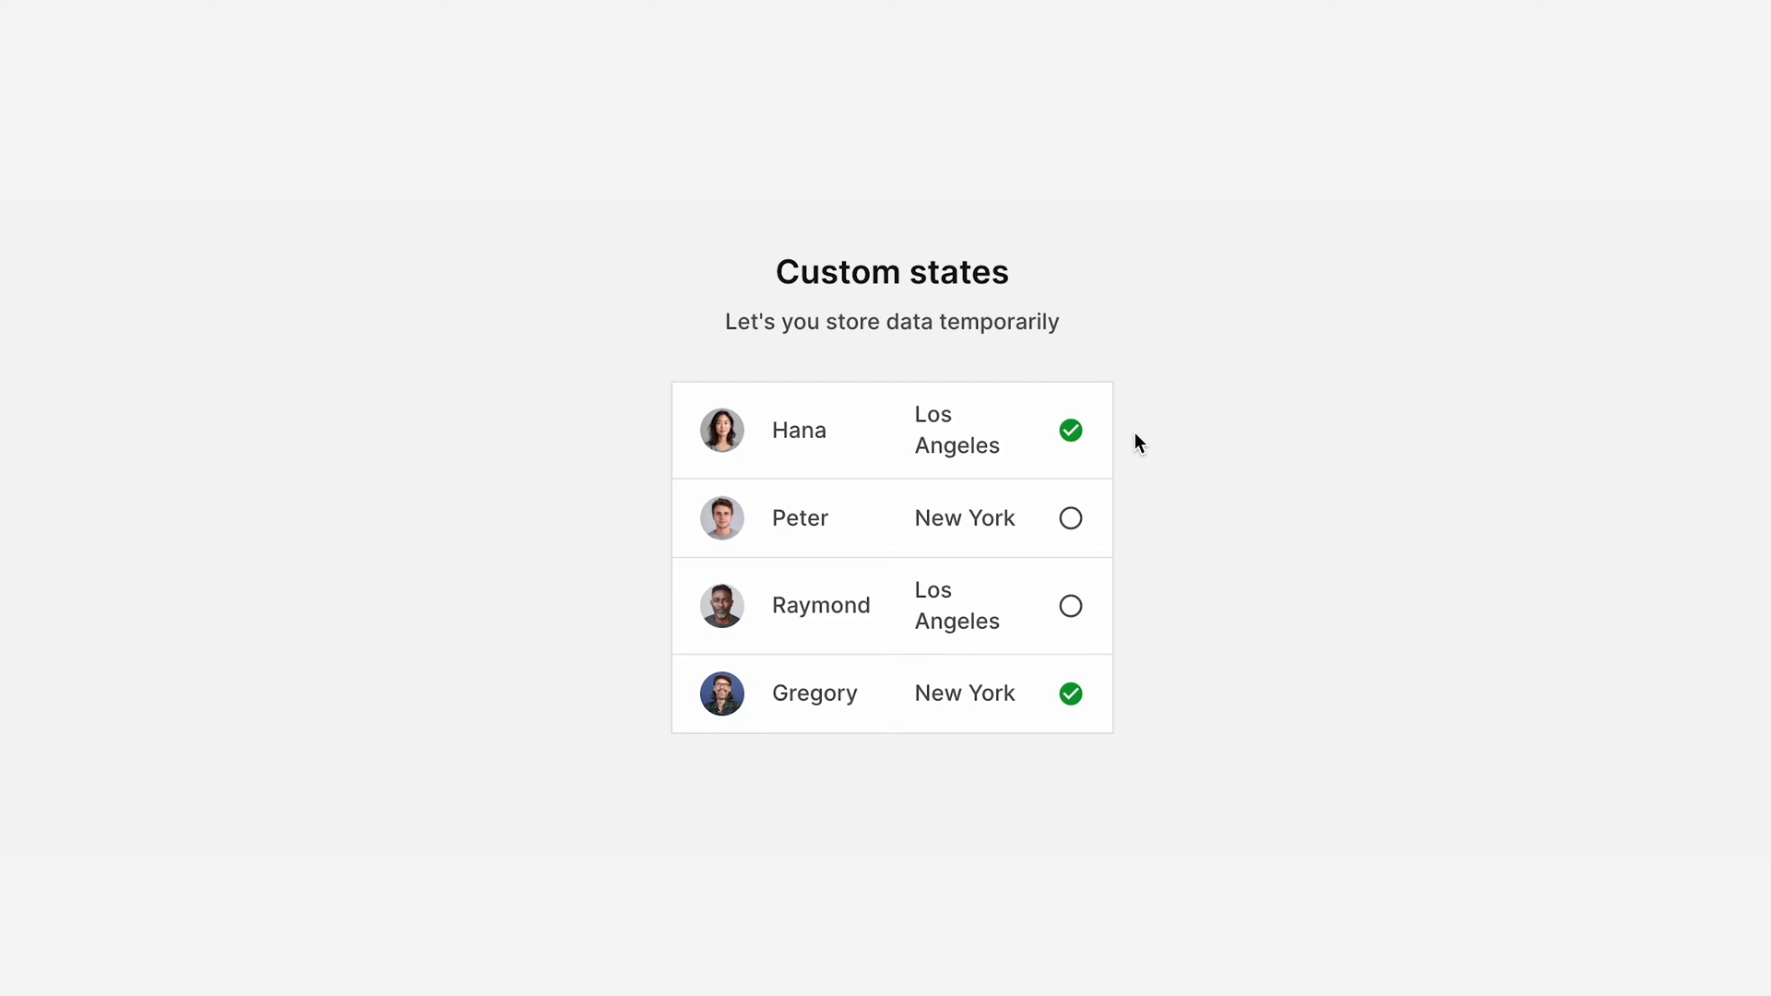
mouse_move(1152, 439)
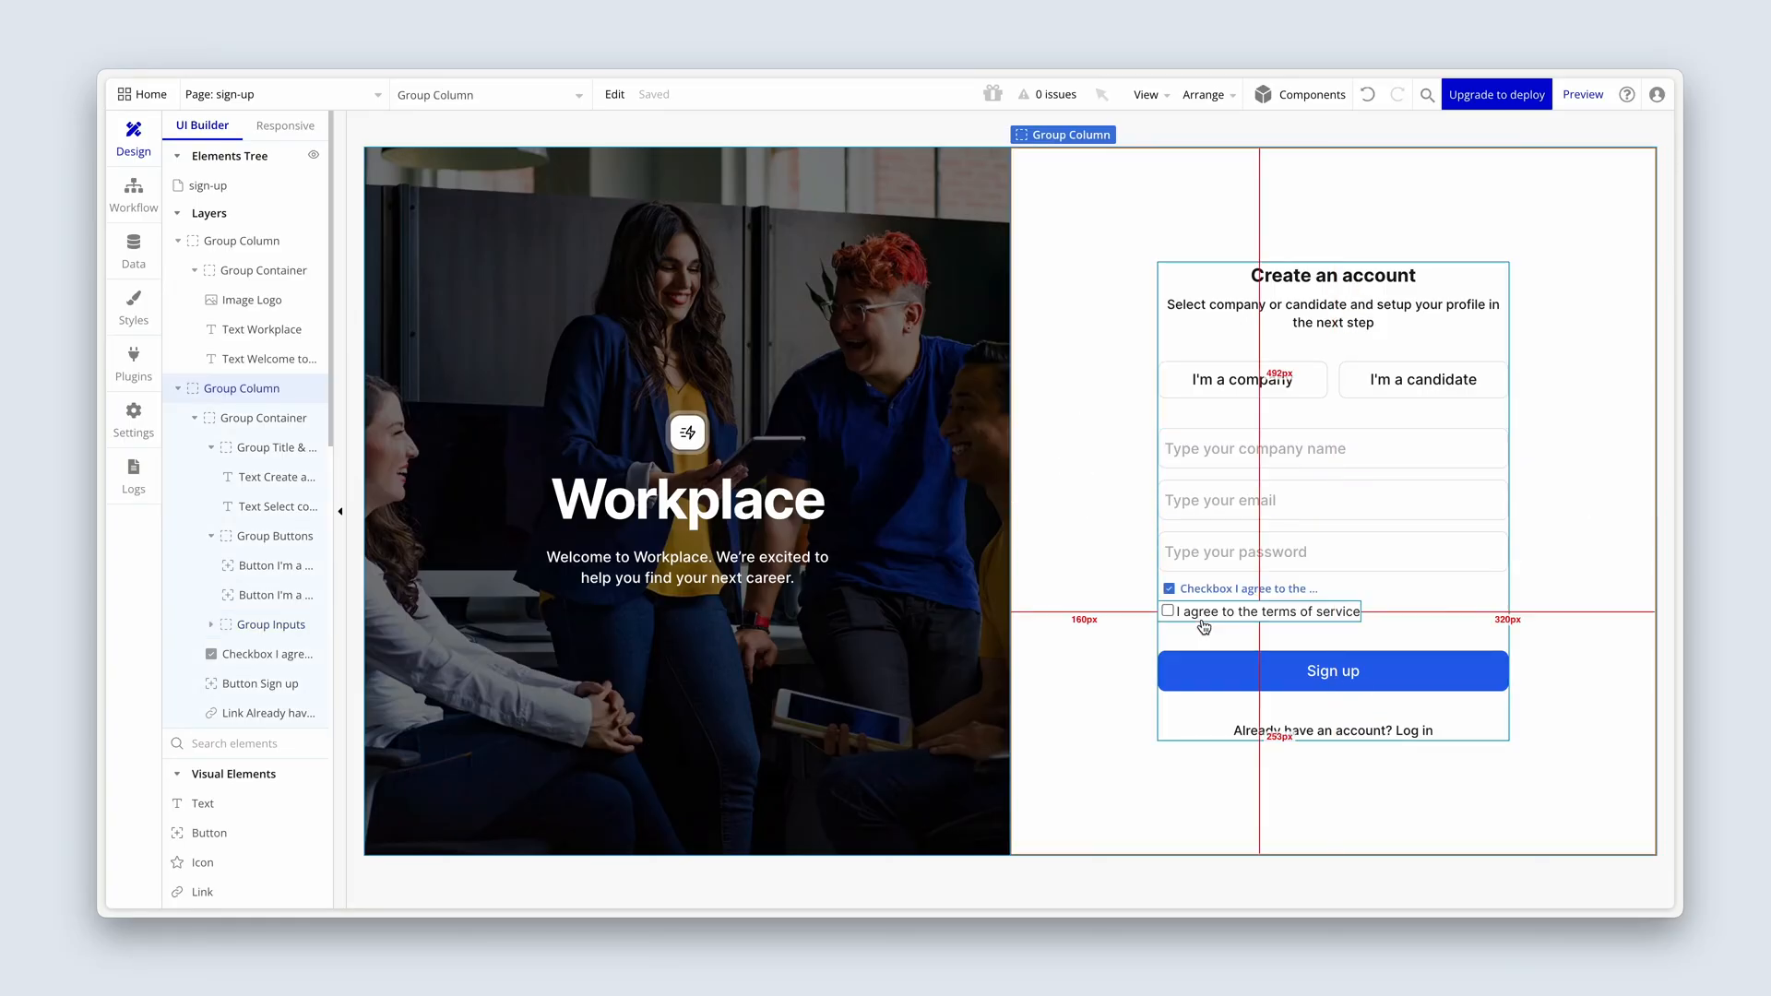
Select the terms checkbox and the sign-up form container to reach the company button's settings
click(1332, 671)
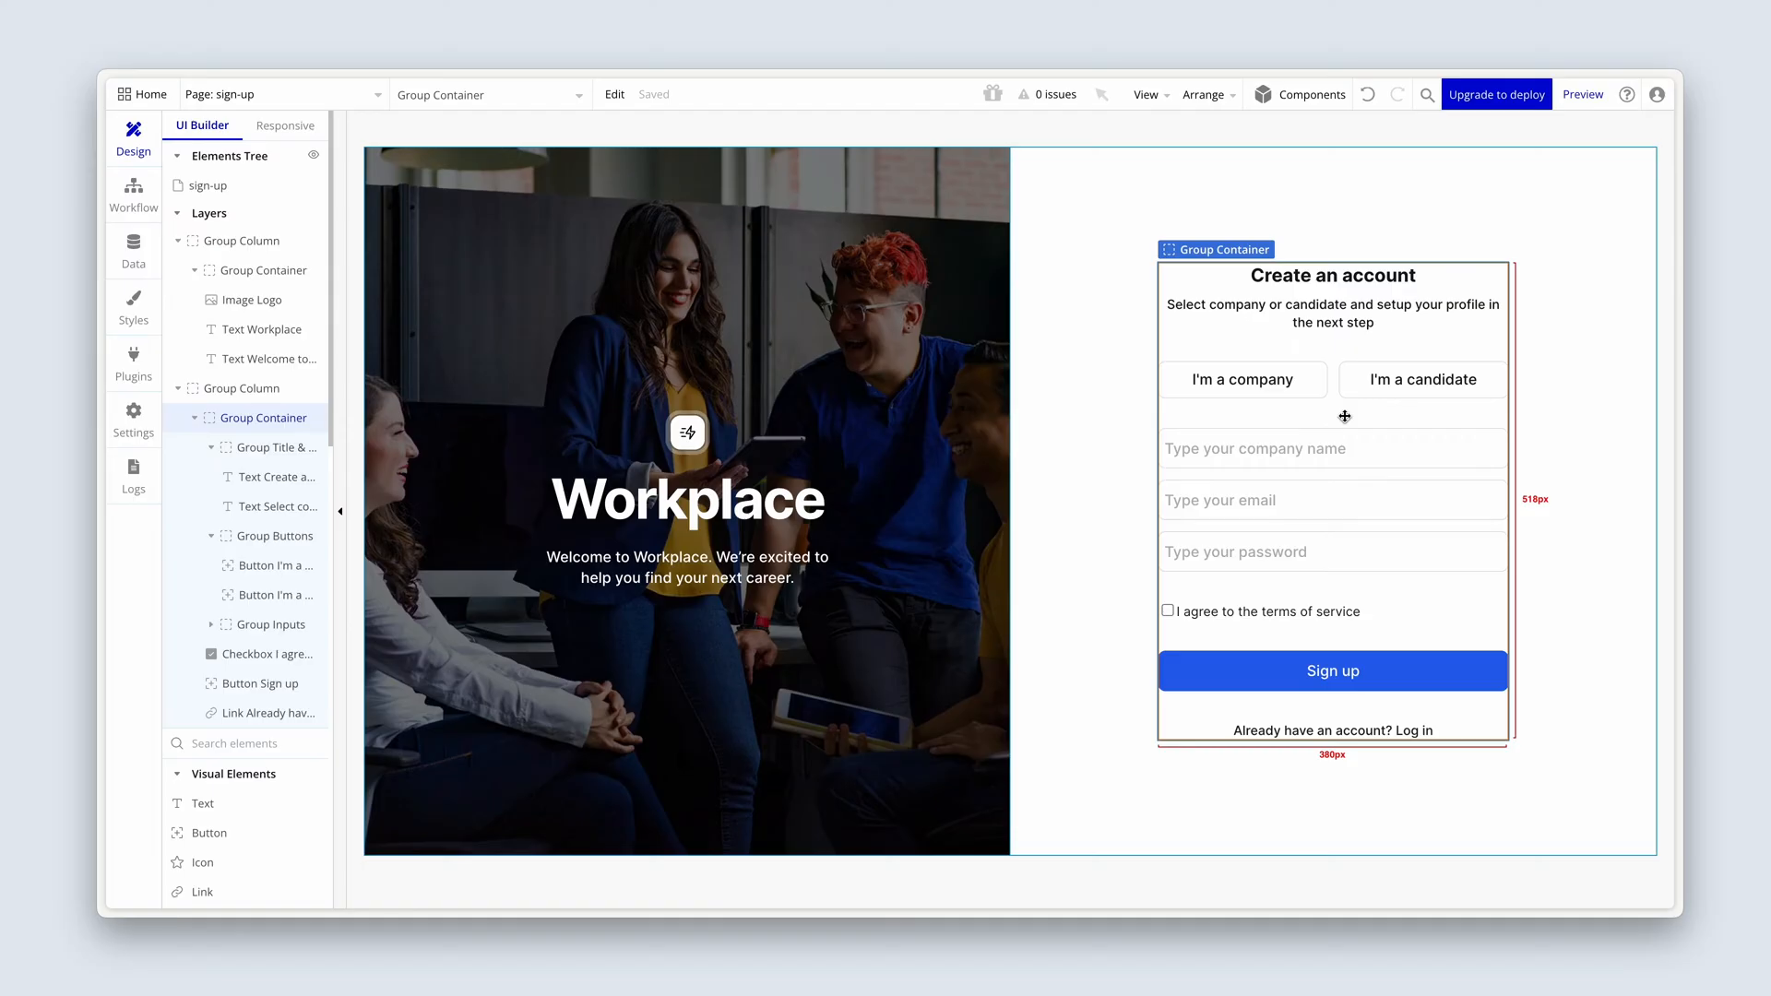
click(1243, 380)
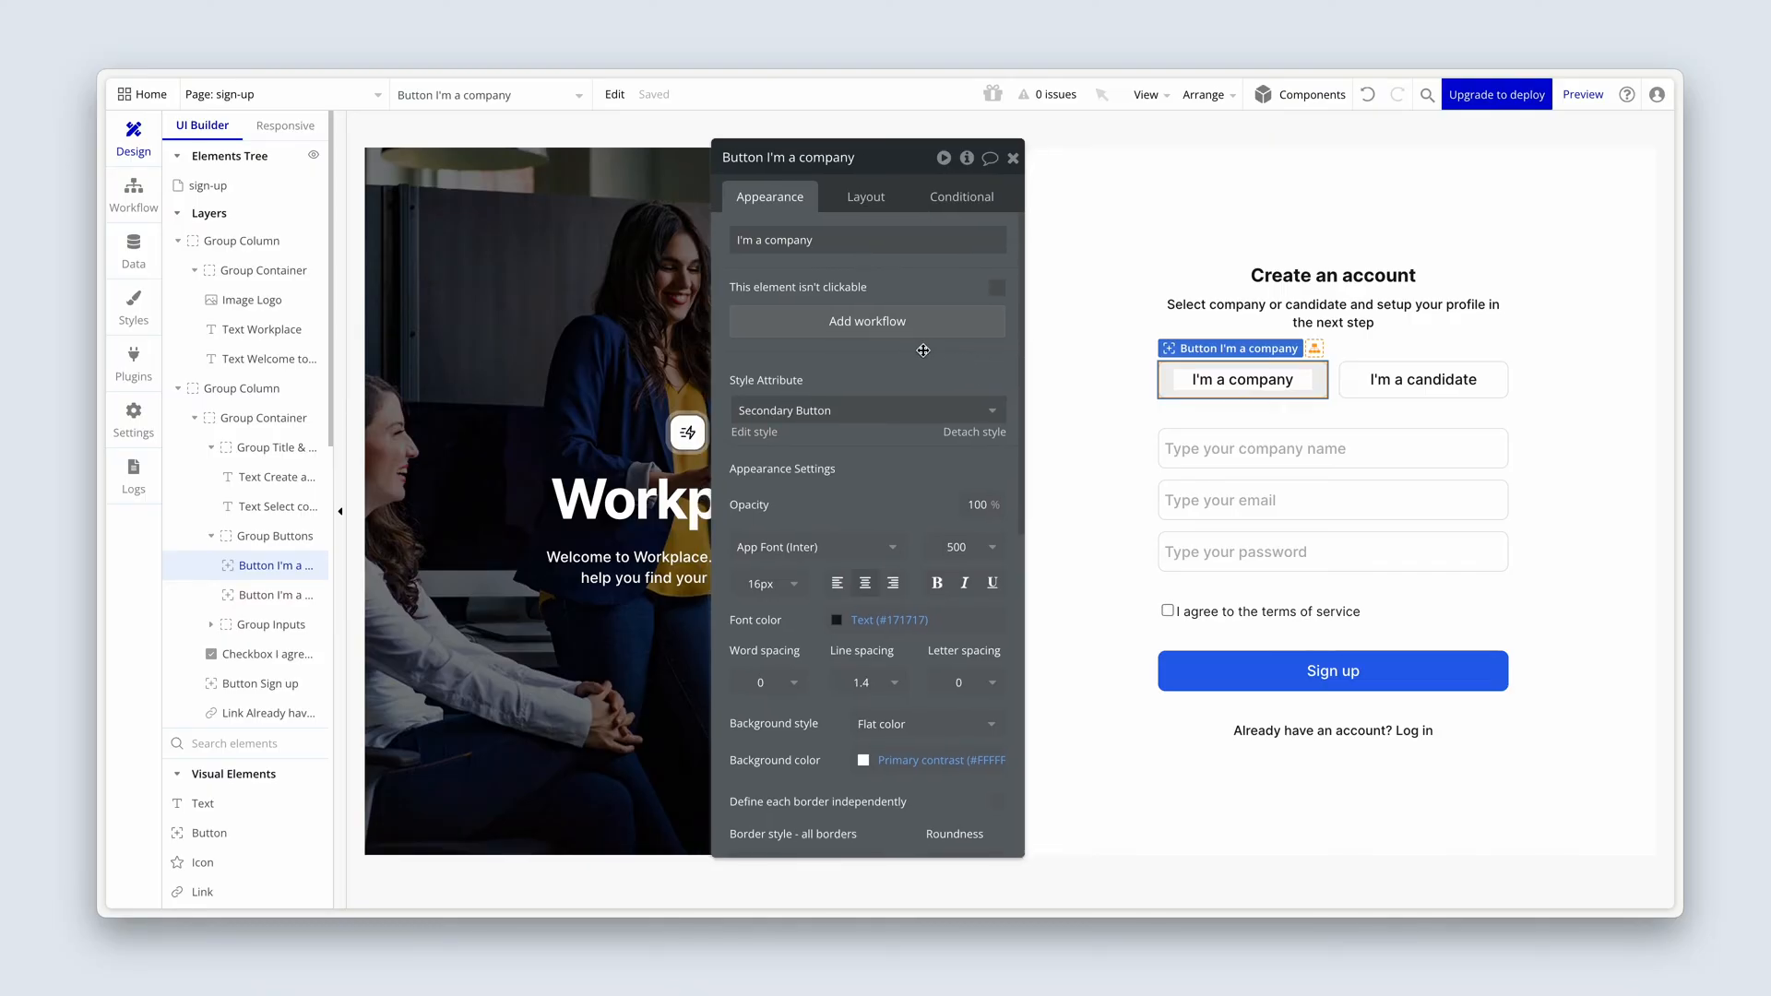
mouse_move(935, 332)
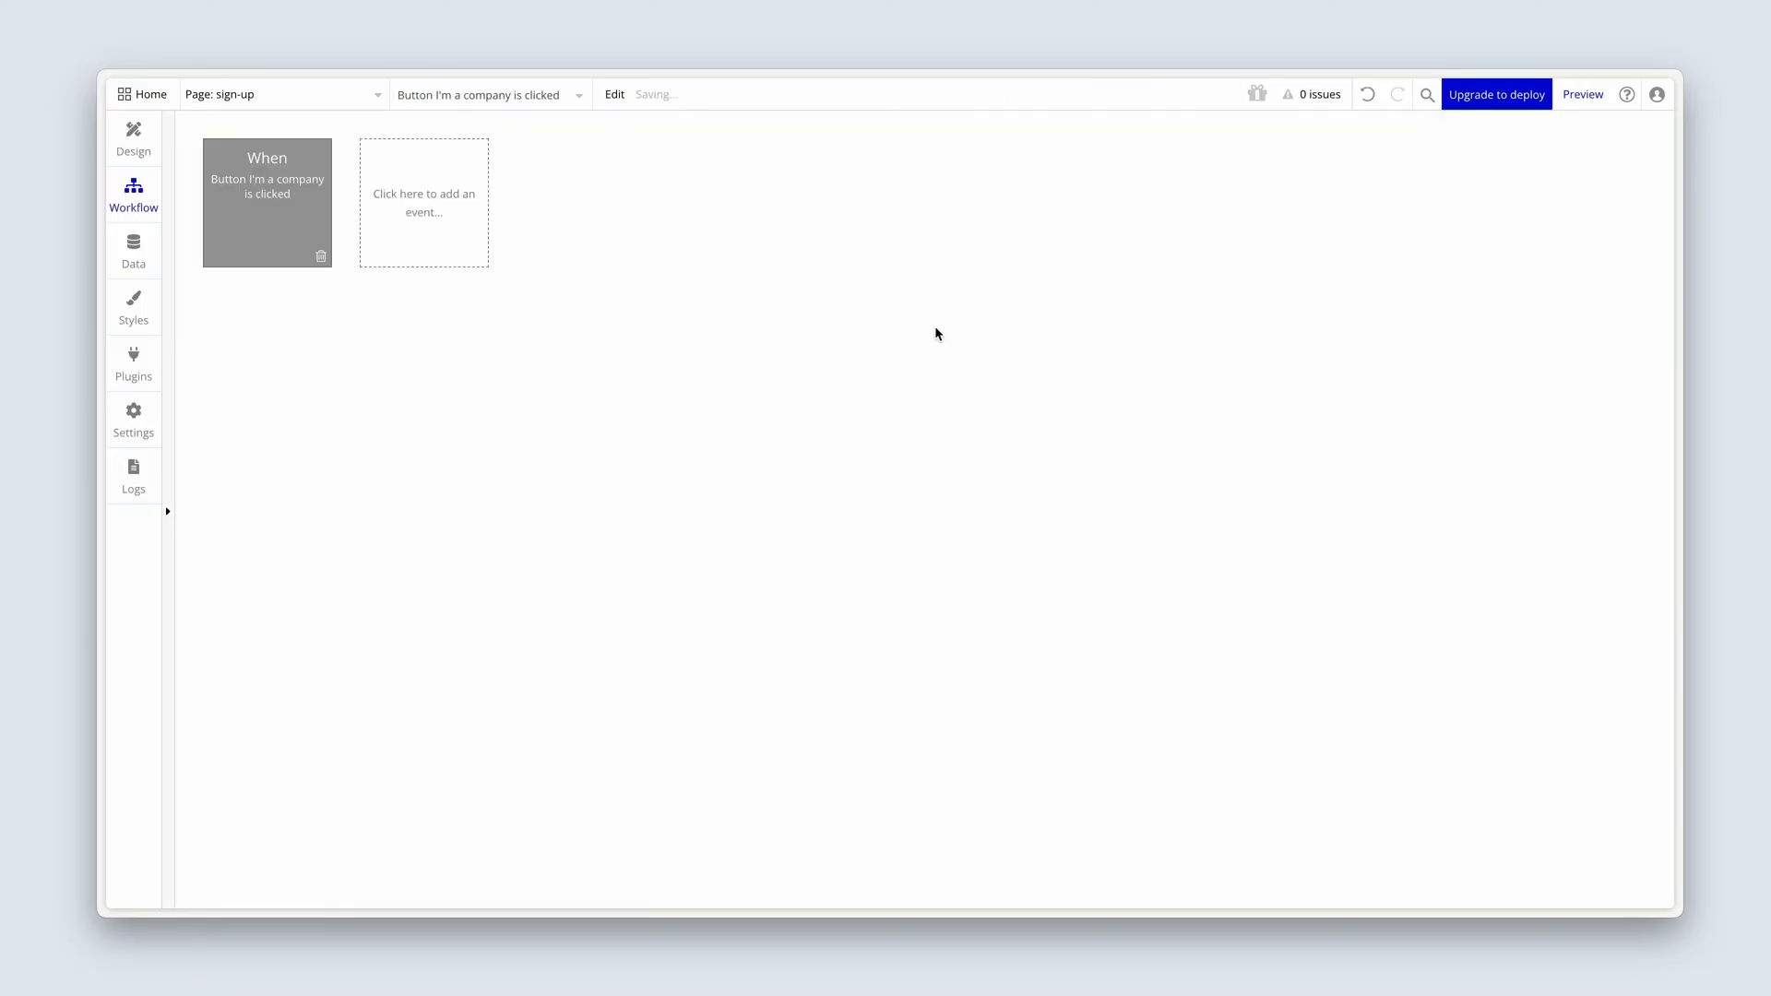
Add a Set state action from Element Actions to the I'm a company click workflow
click(266, 201)
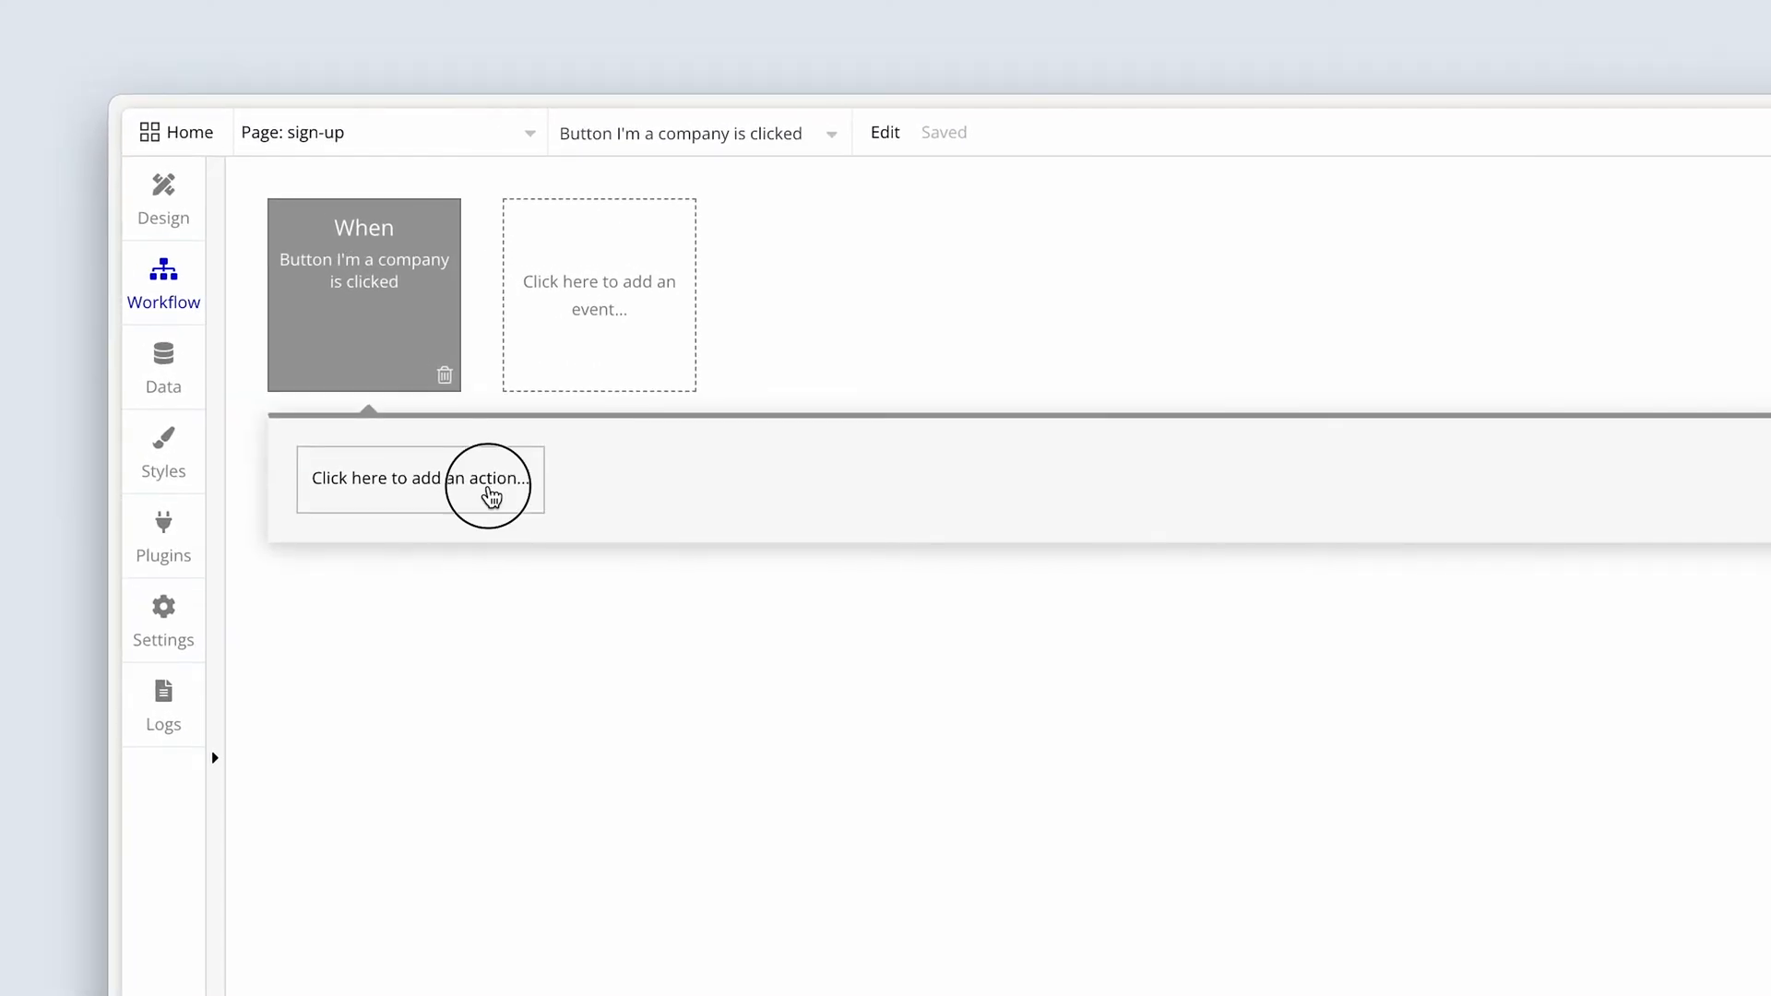
click(420, 478)
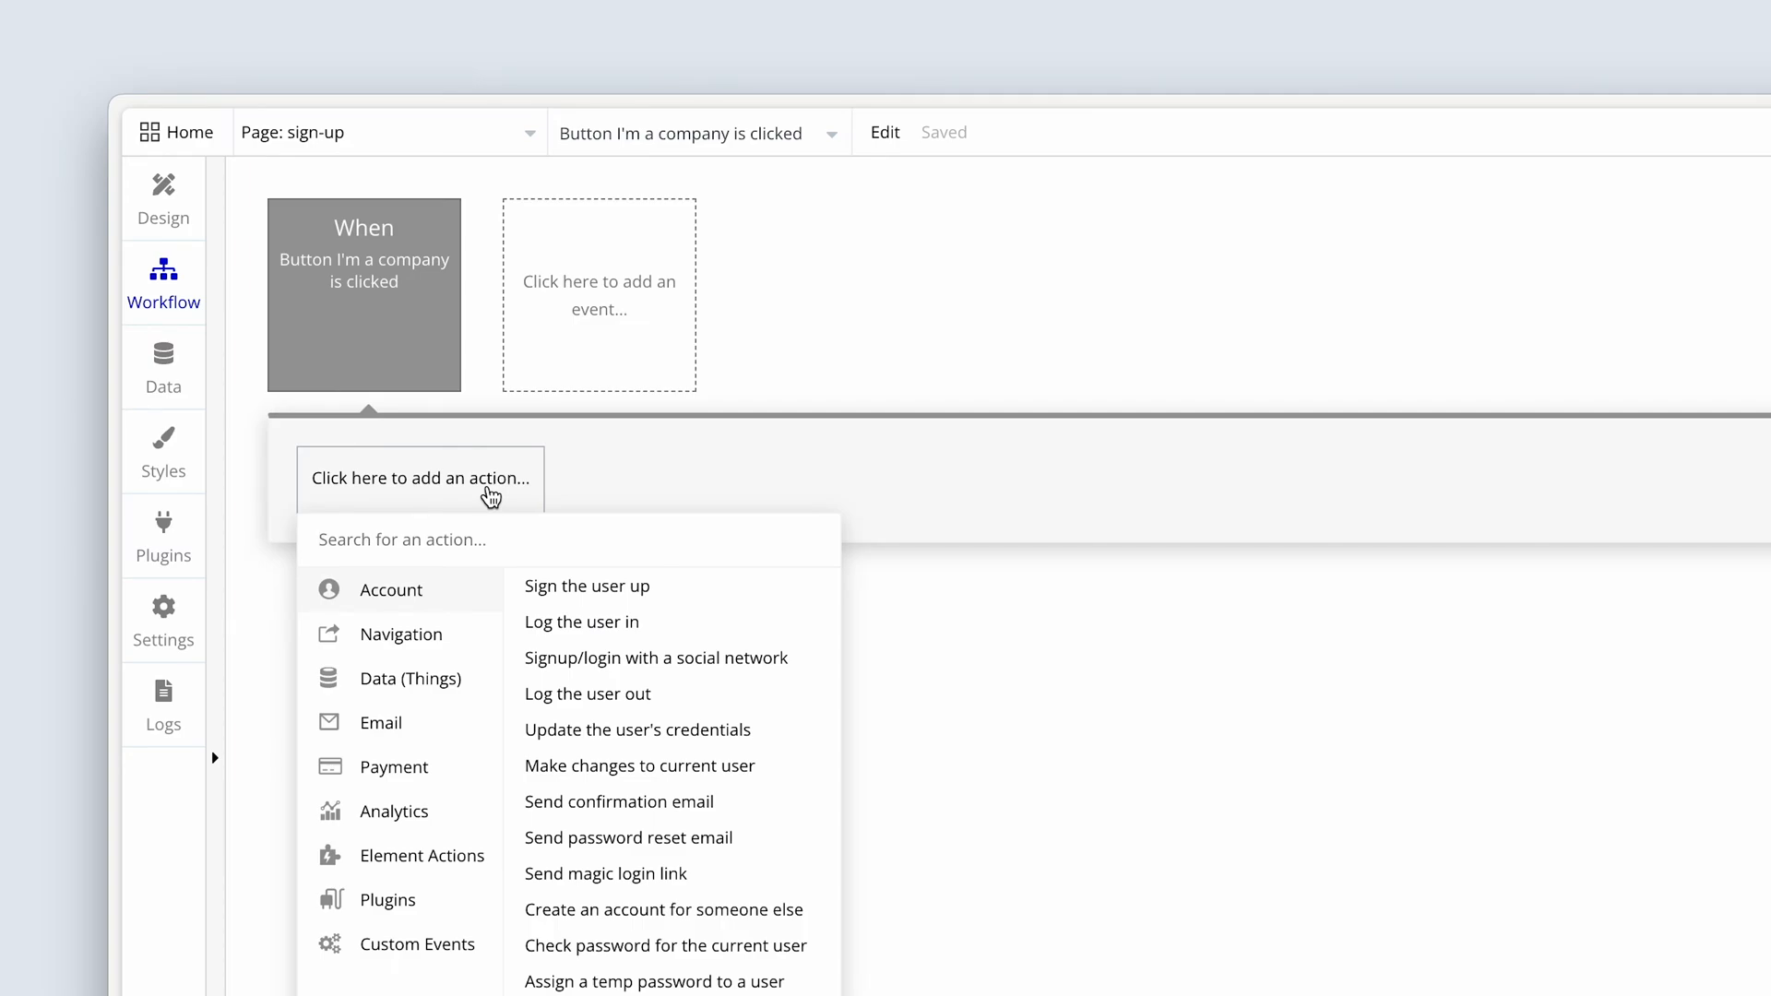
click(395, 811)
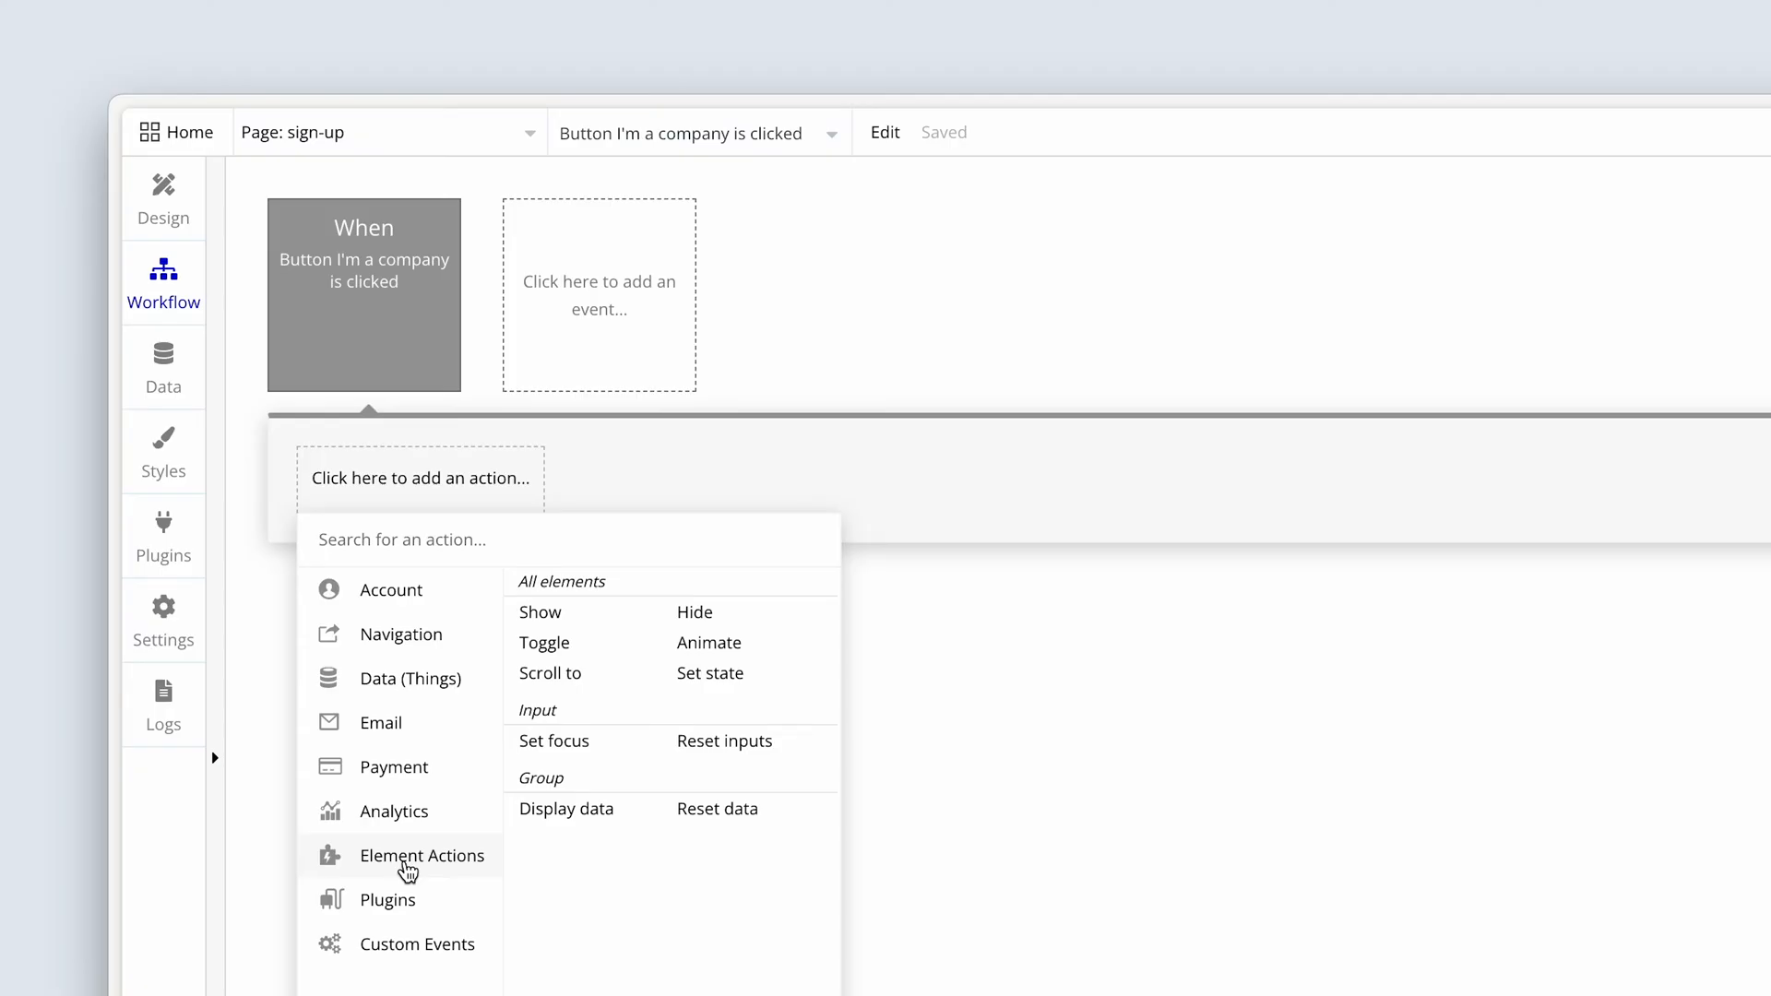
mouse_move(725, 687)
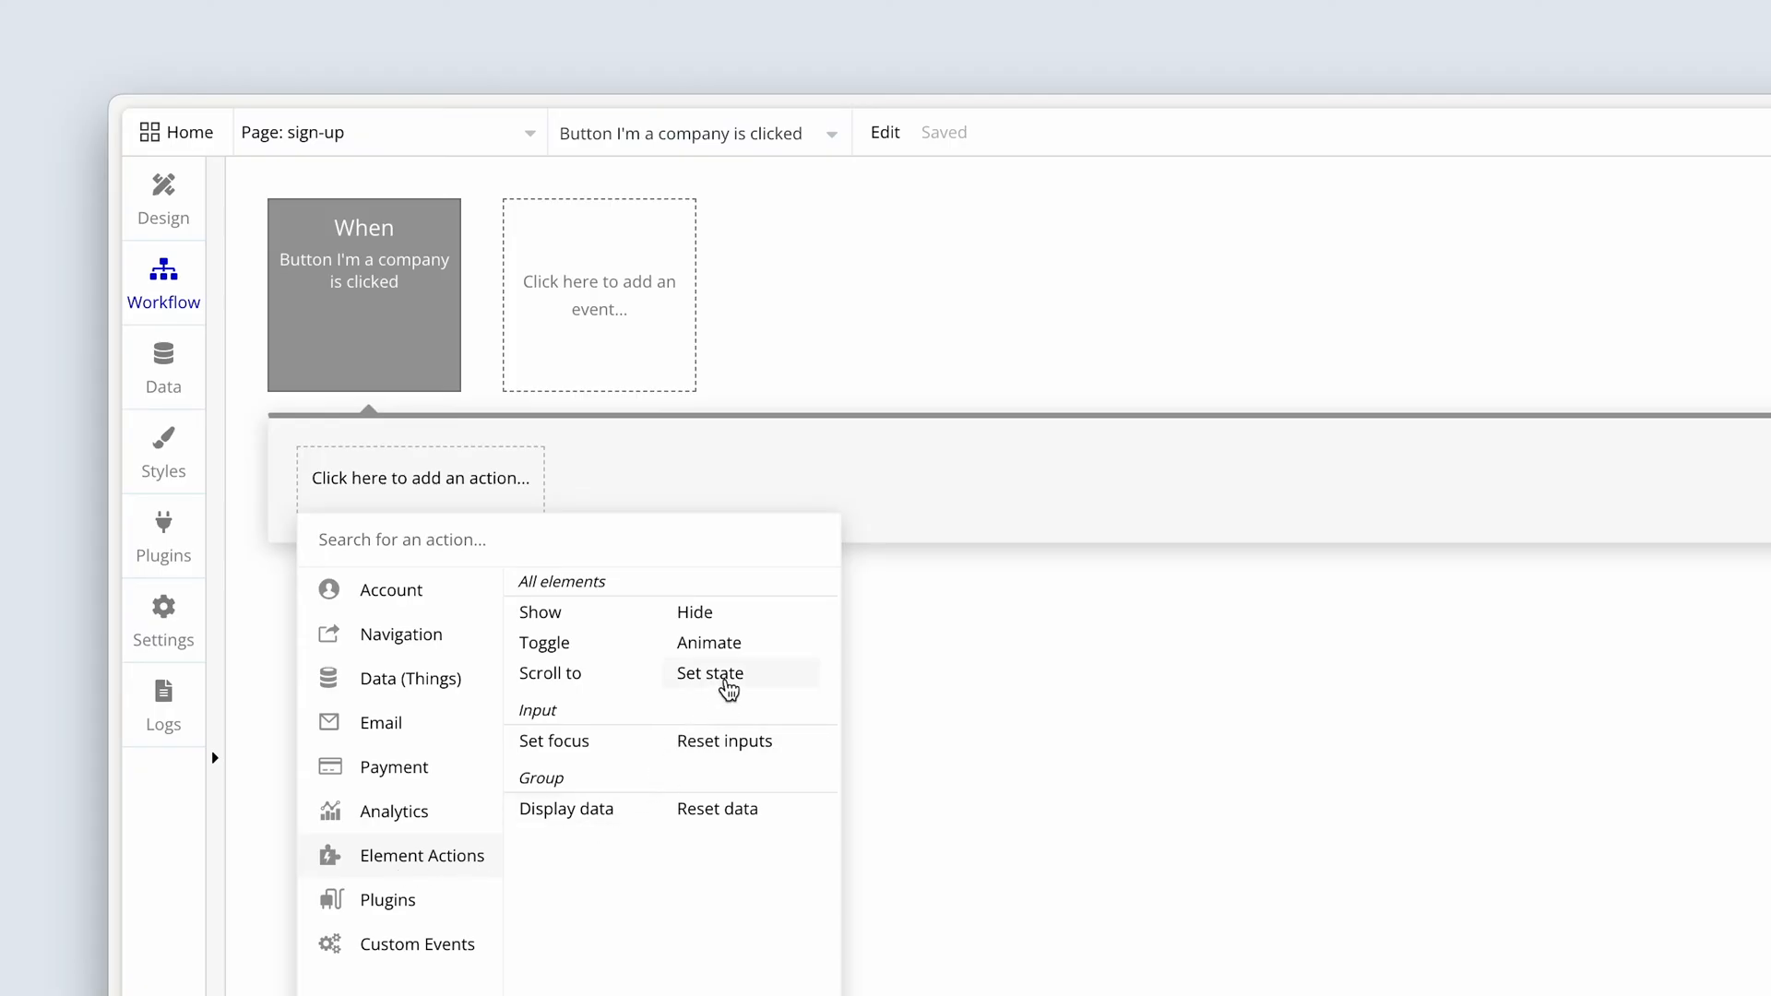
click(710, 673)
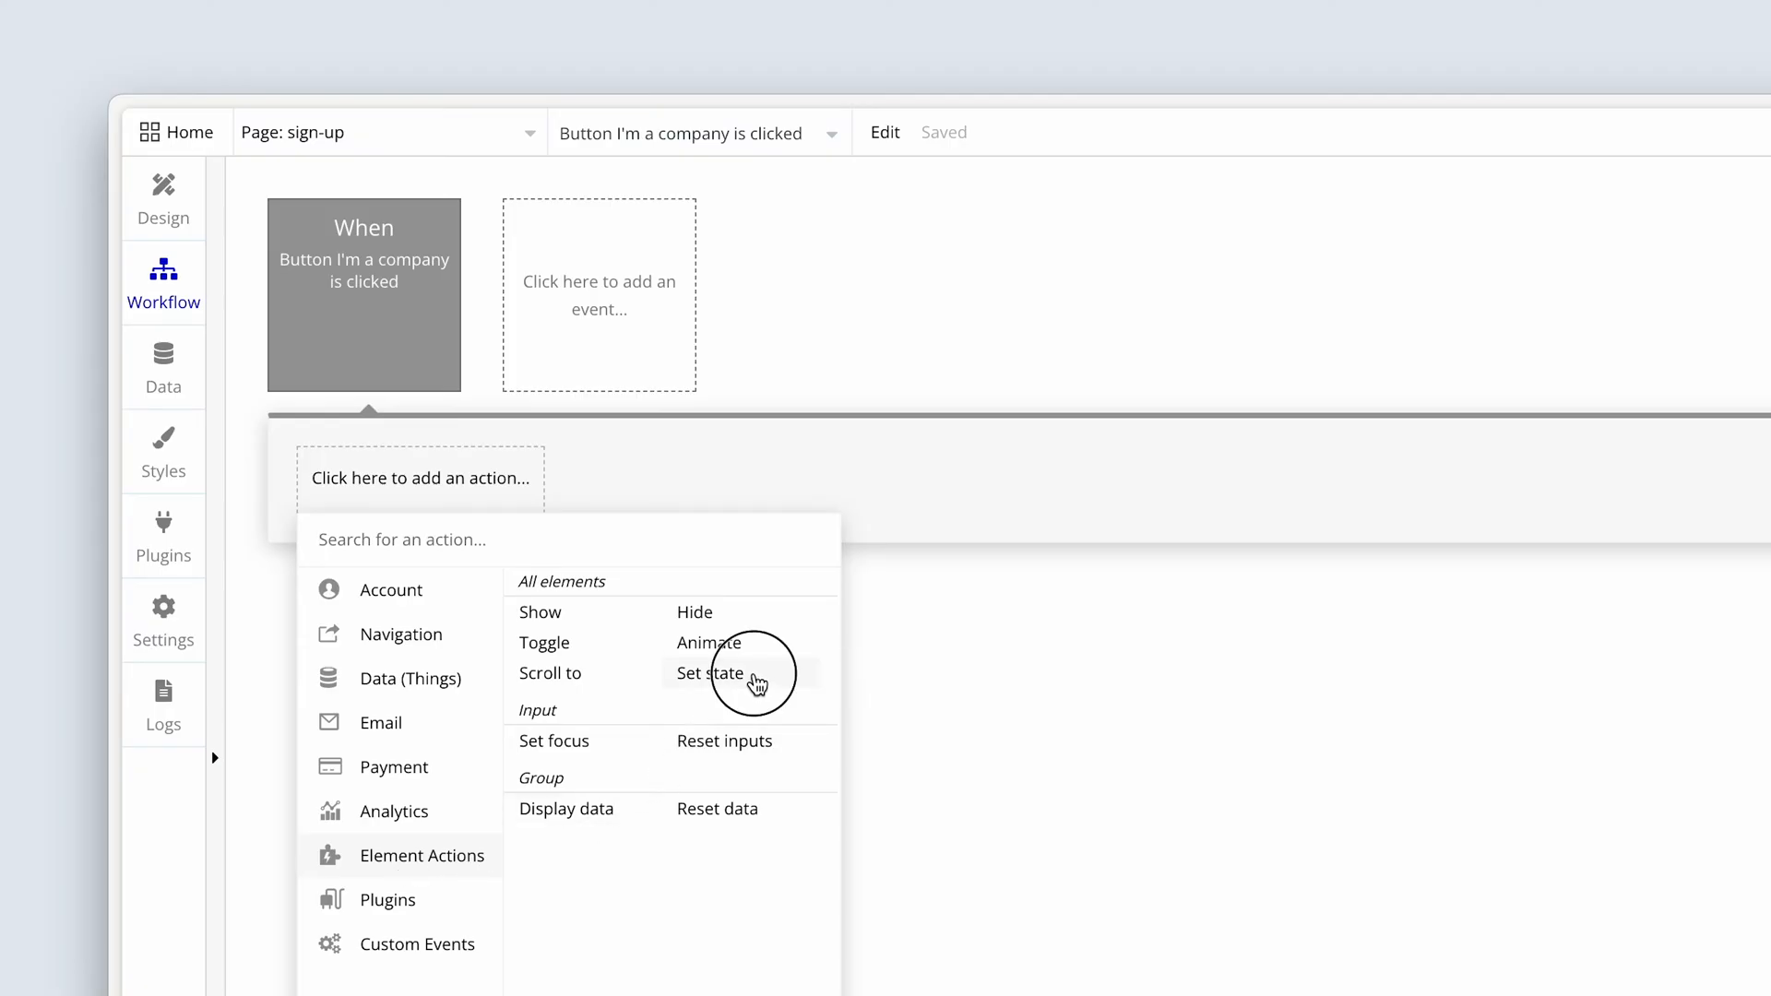
click(708, 673)
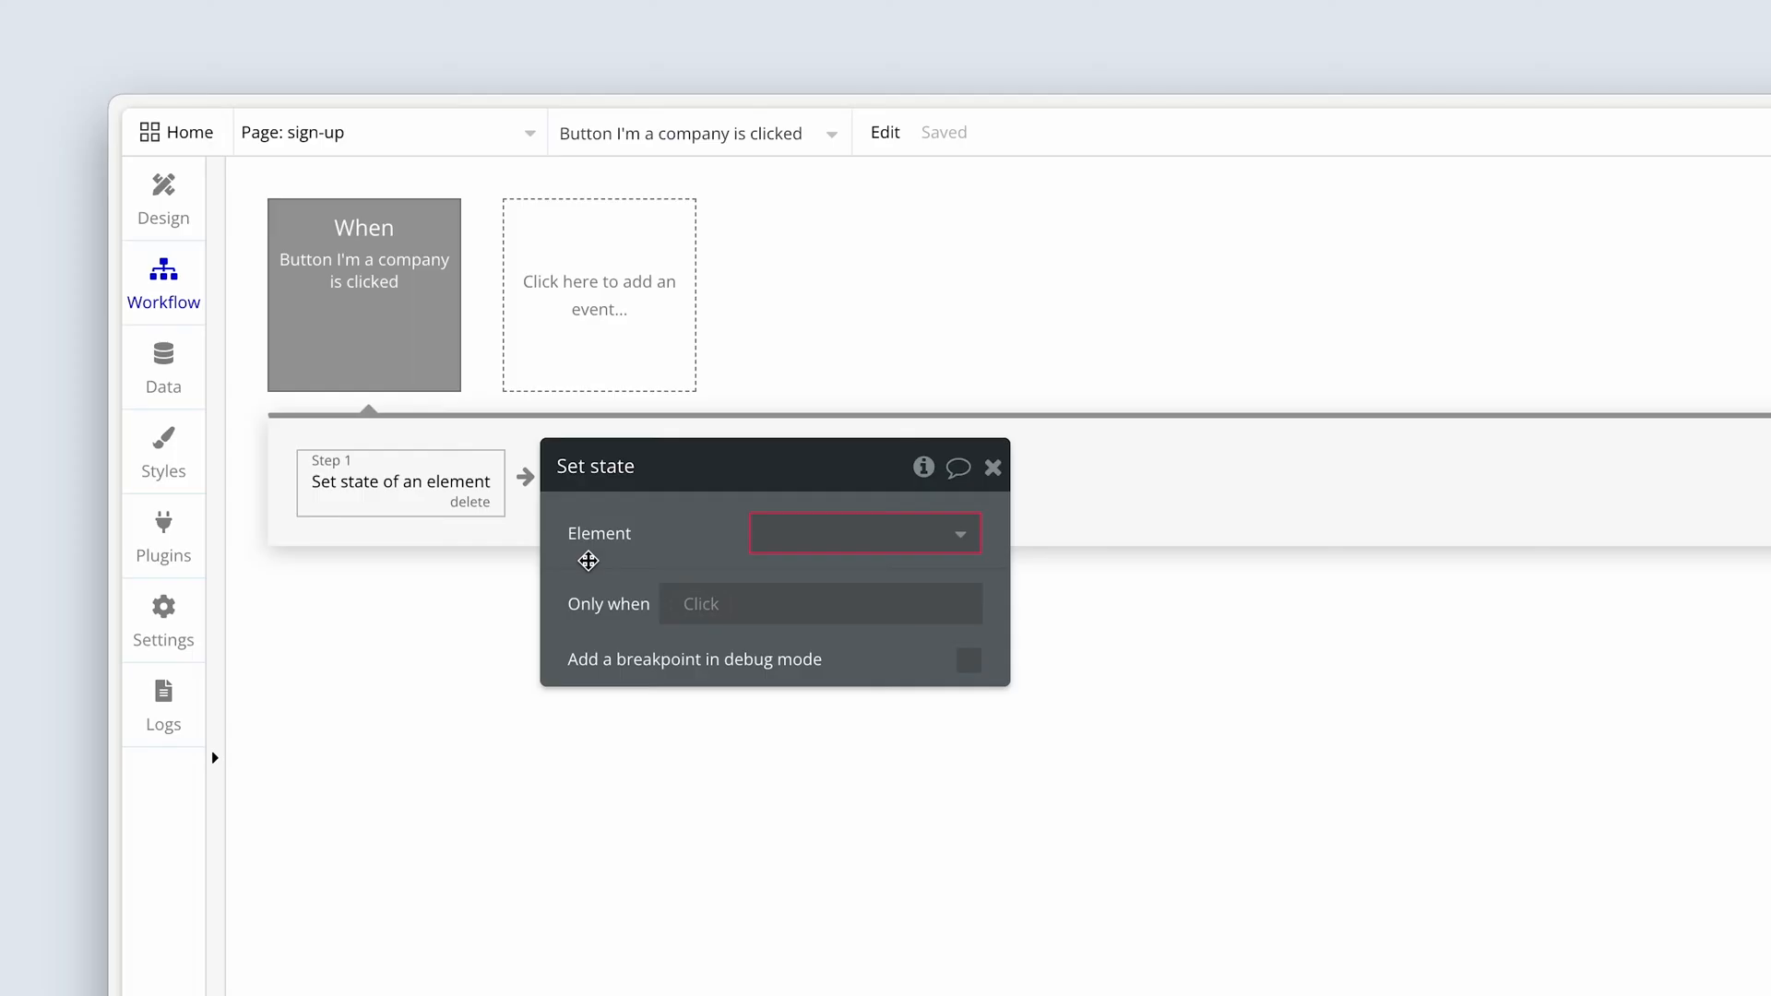
mouse_move(653, 553)
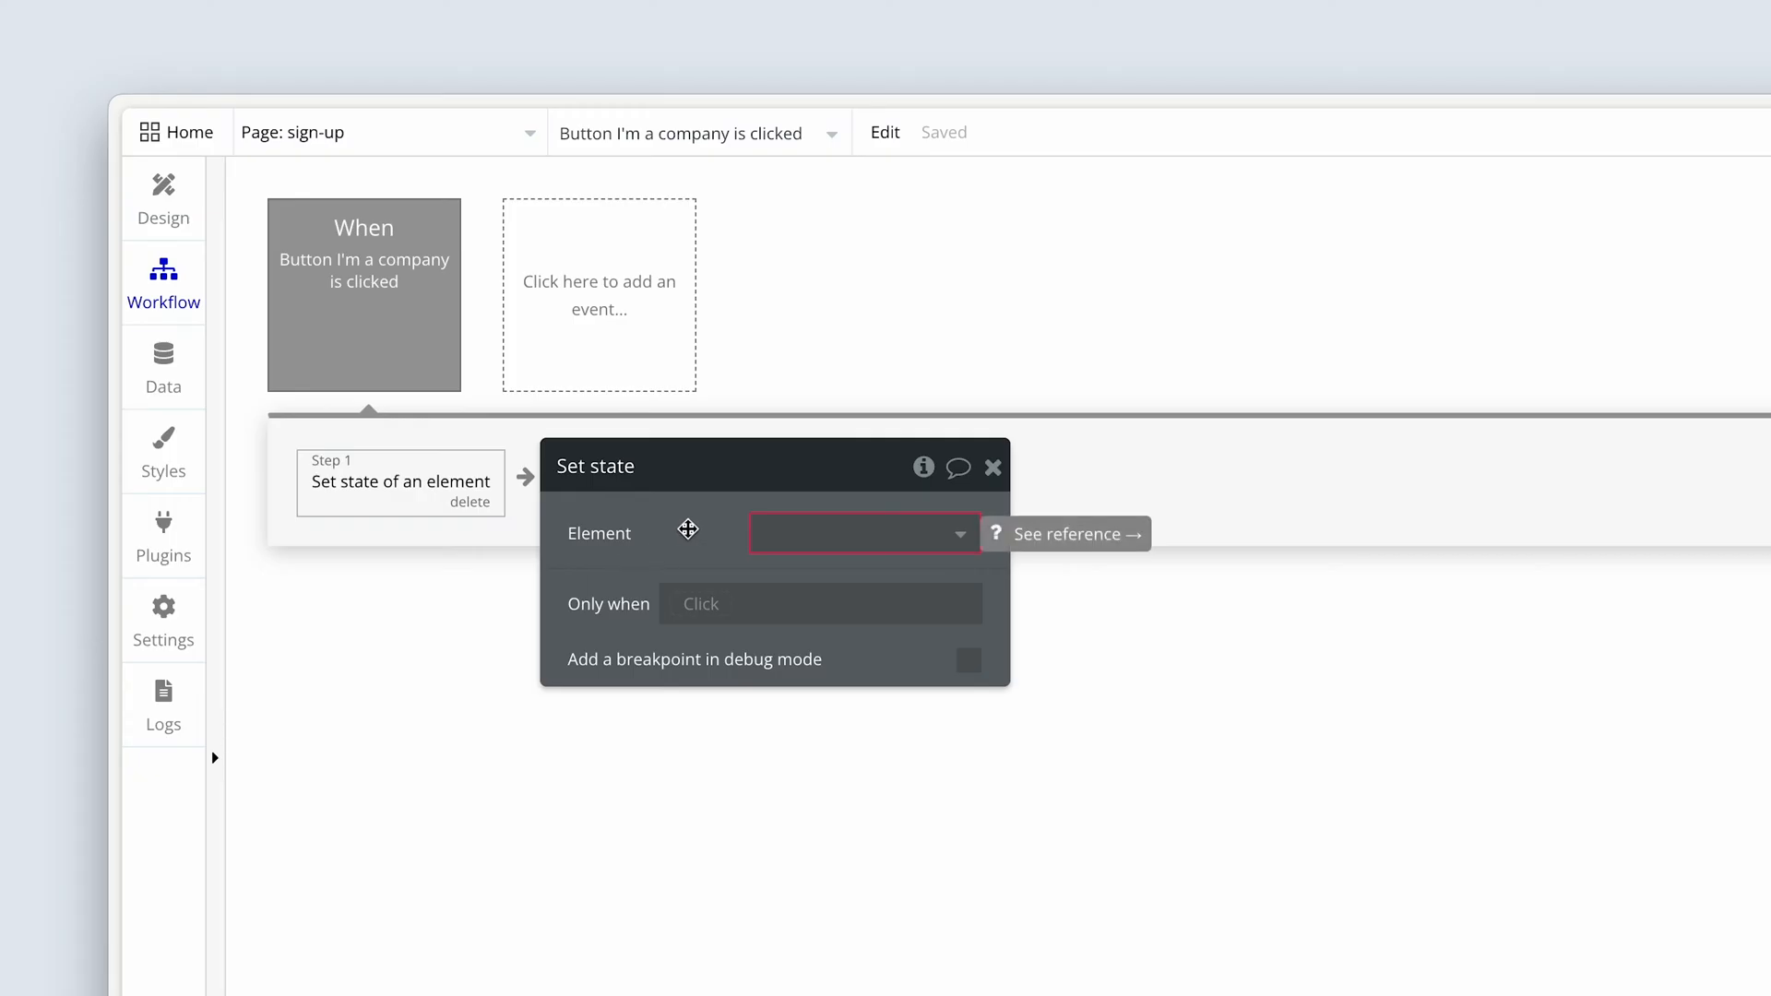
Target the set-state step at the sign-up page element and look at its custom states
click(861, 533)
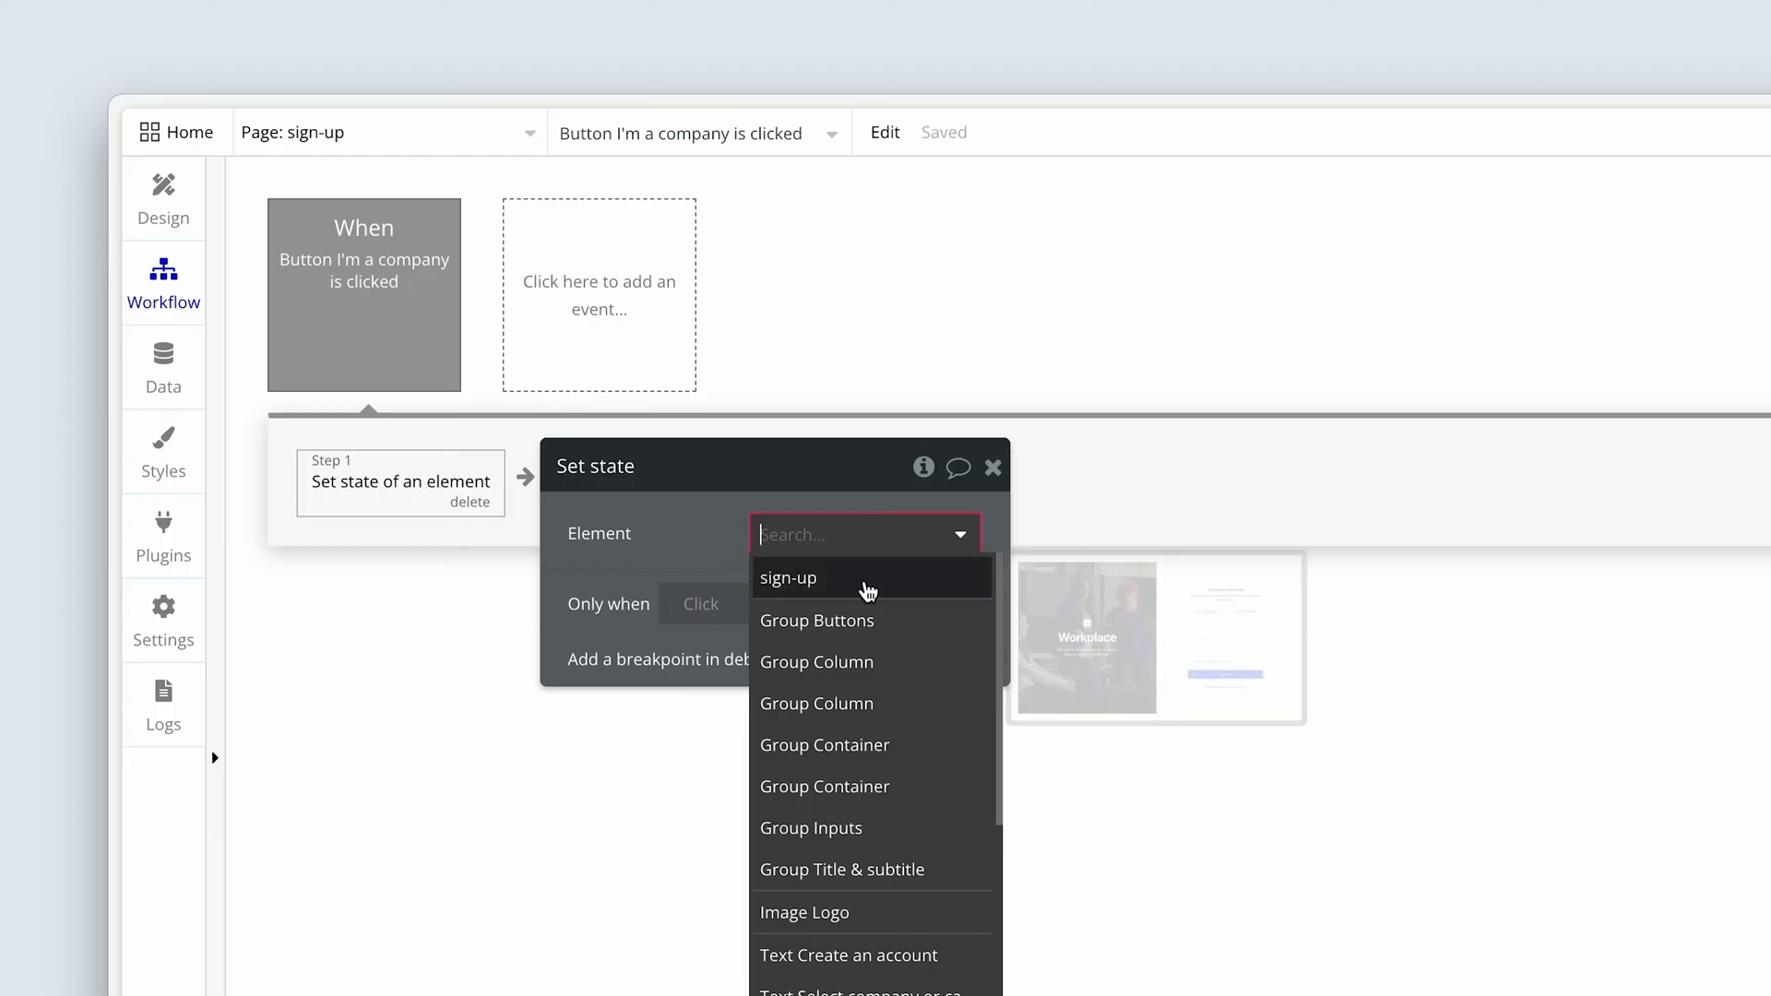
click(788, 577)
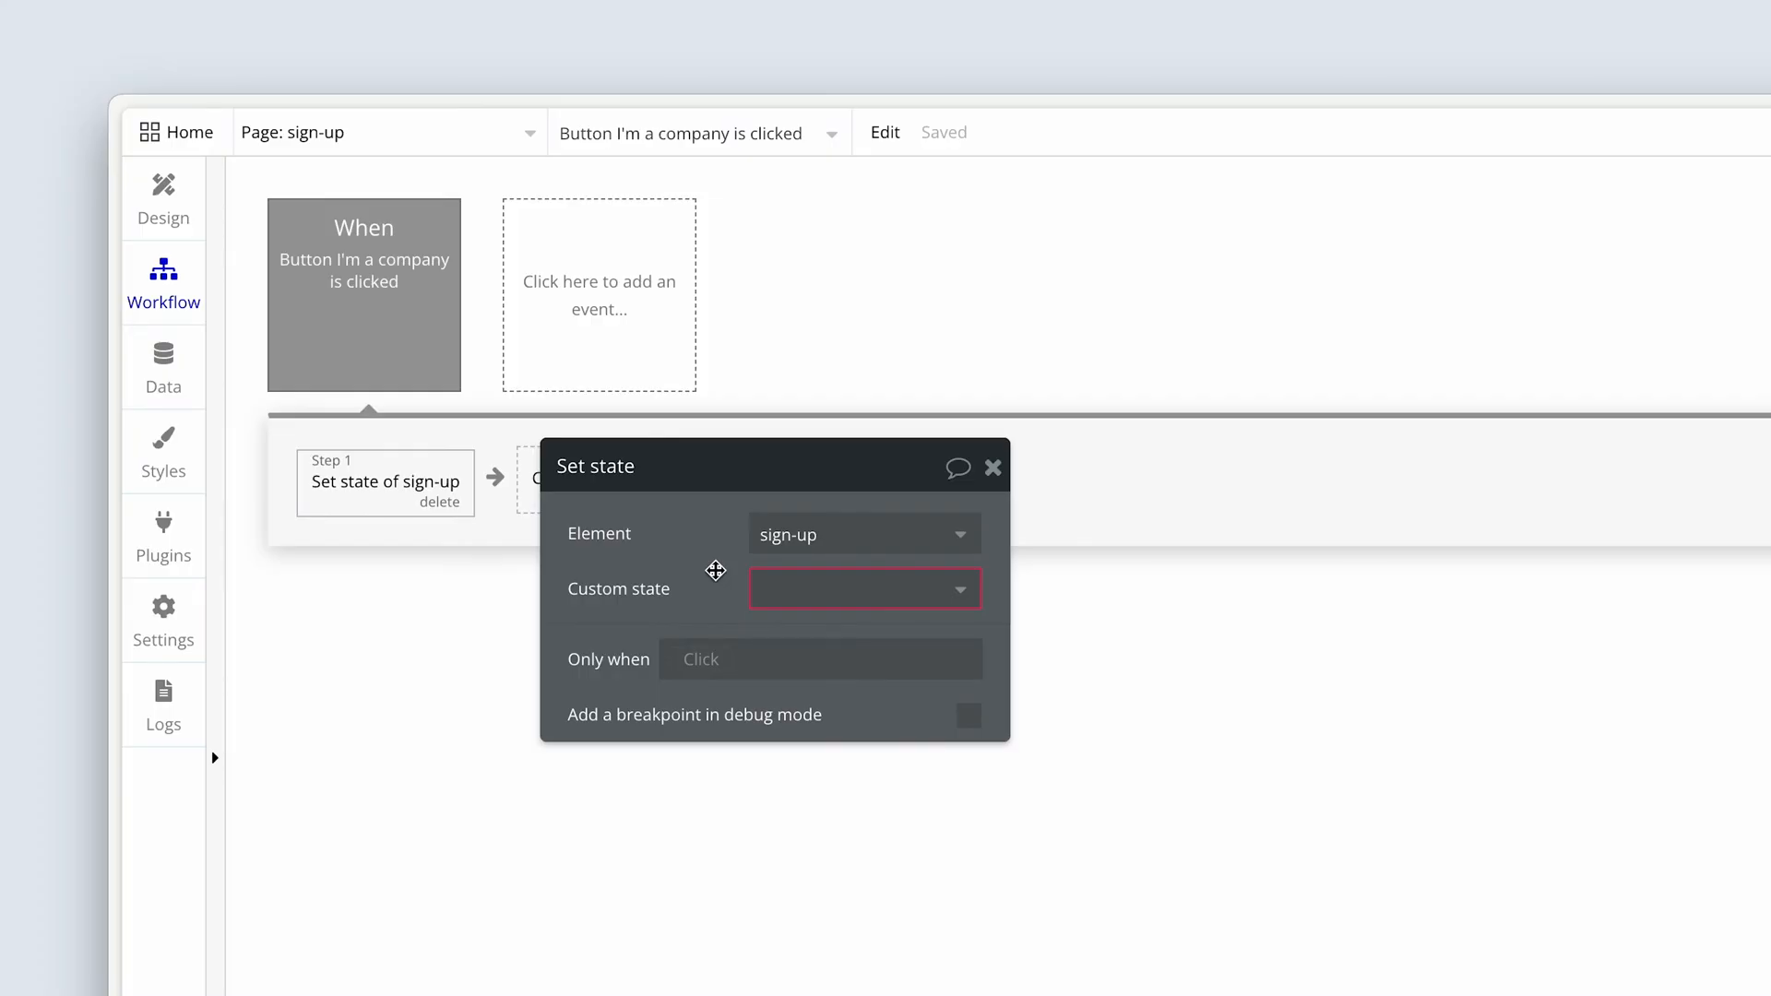
click(863, 590)
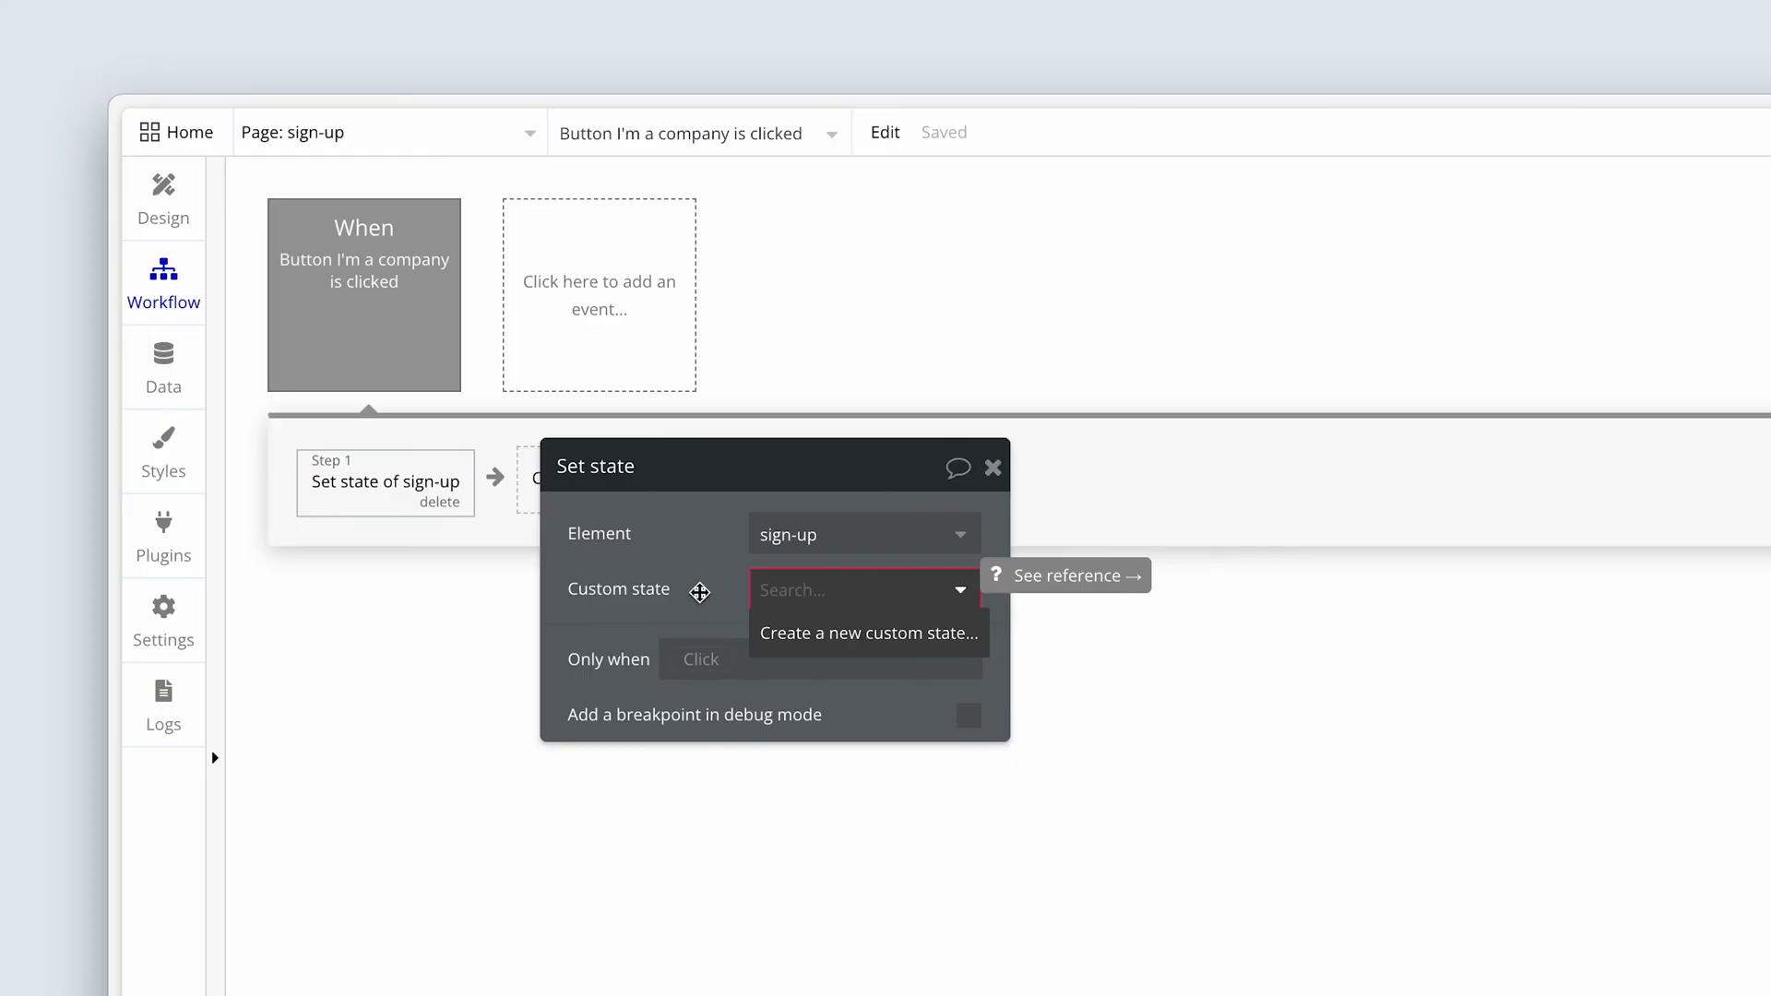
Delete the Test option set and create a new option set named User Type
click(163, 367)
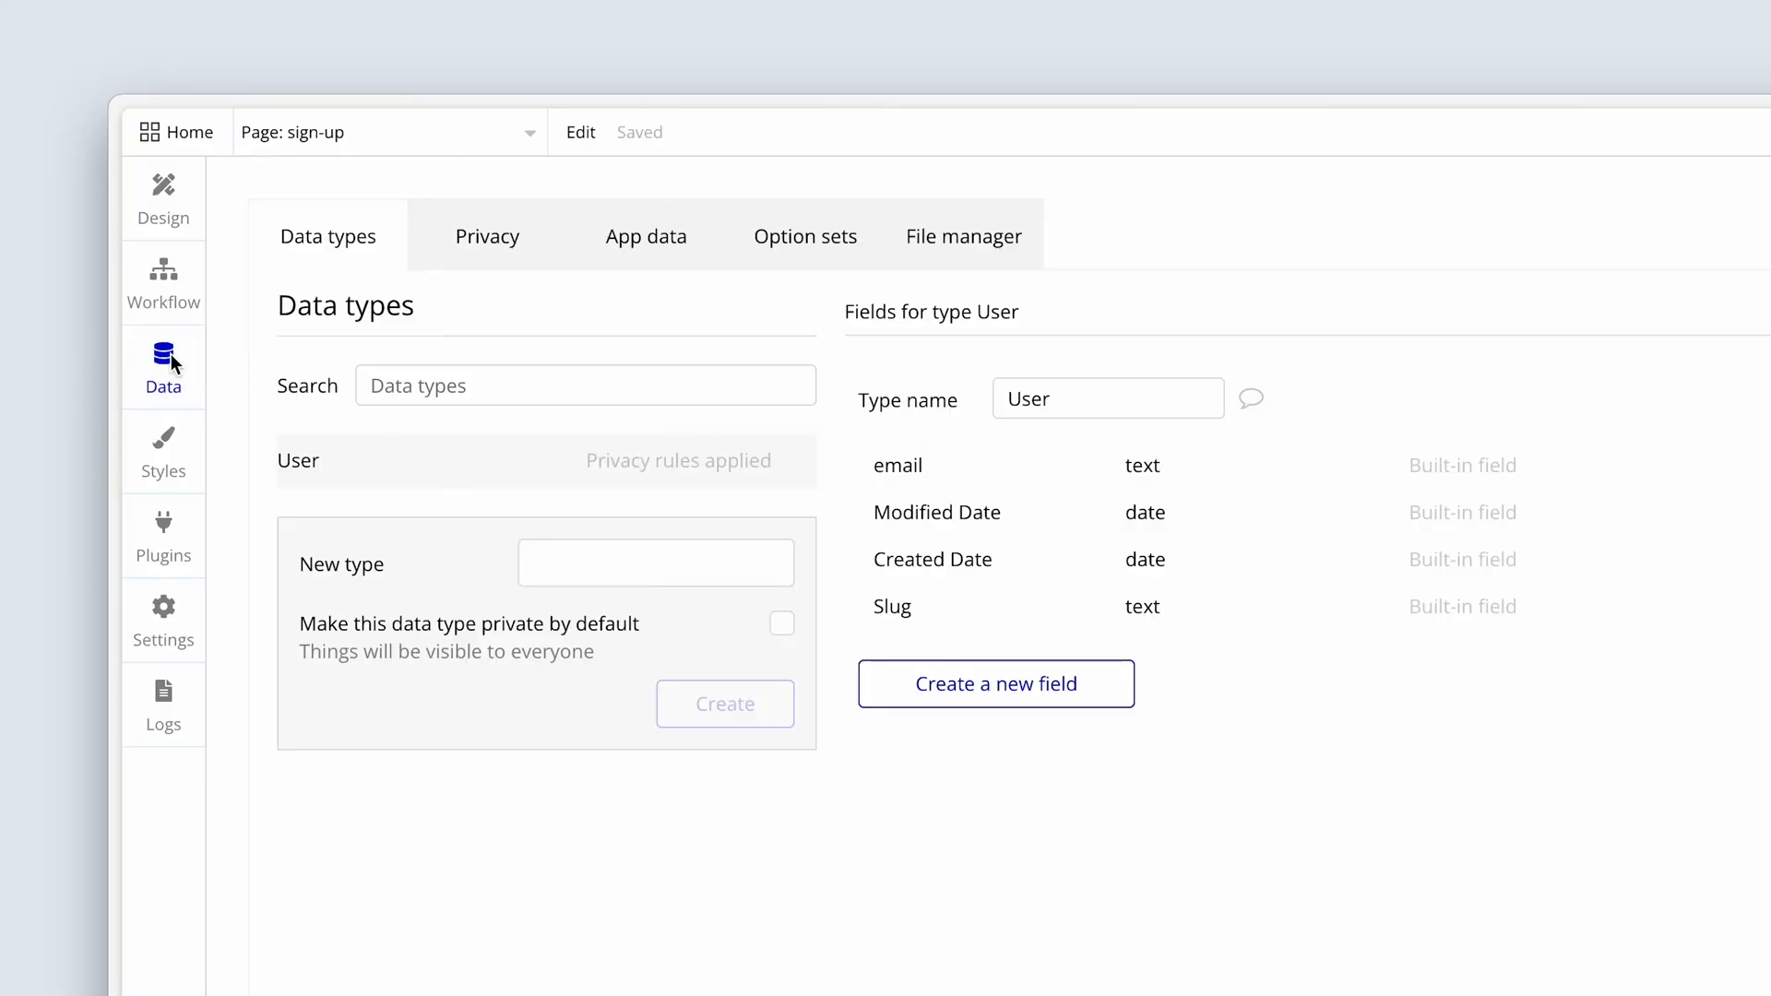
click(805, 236)
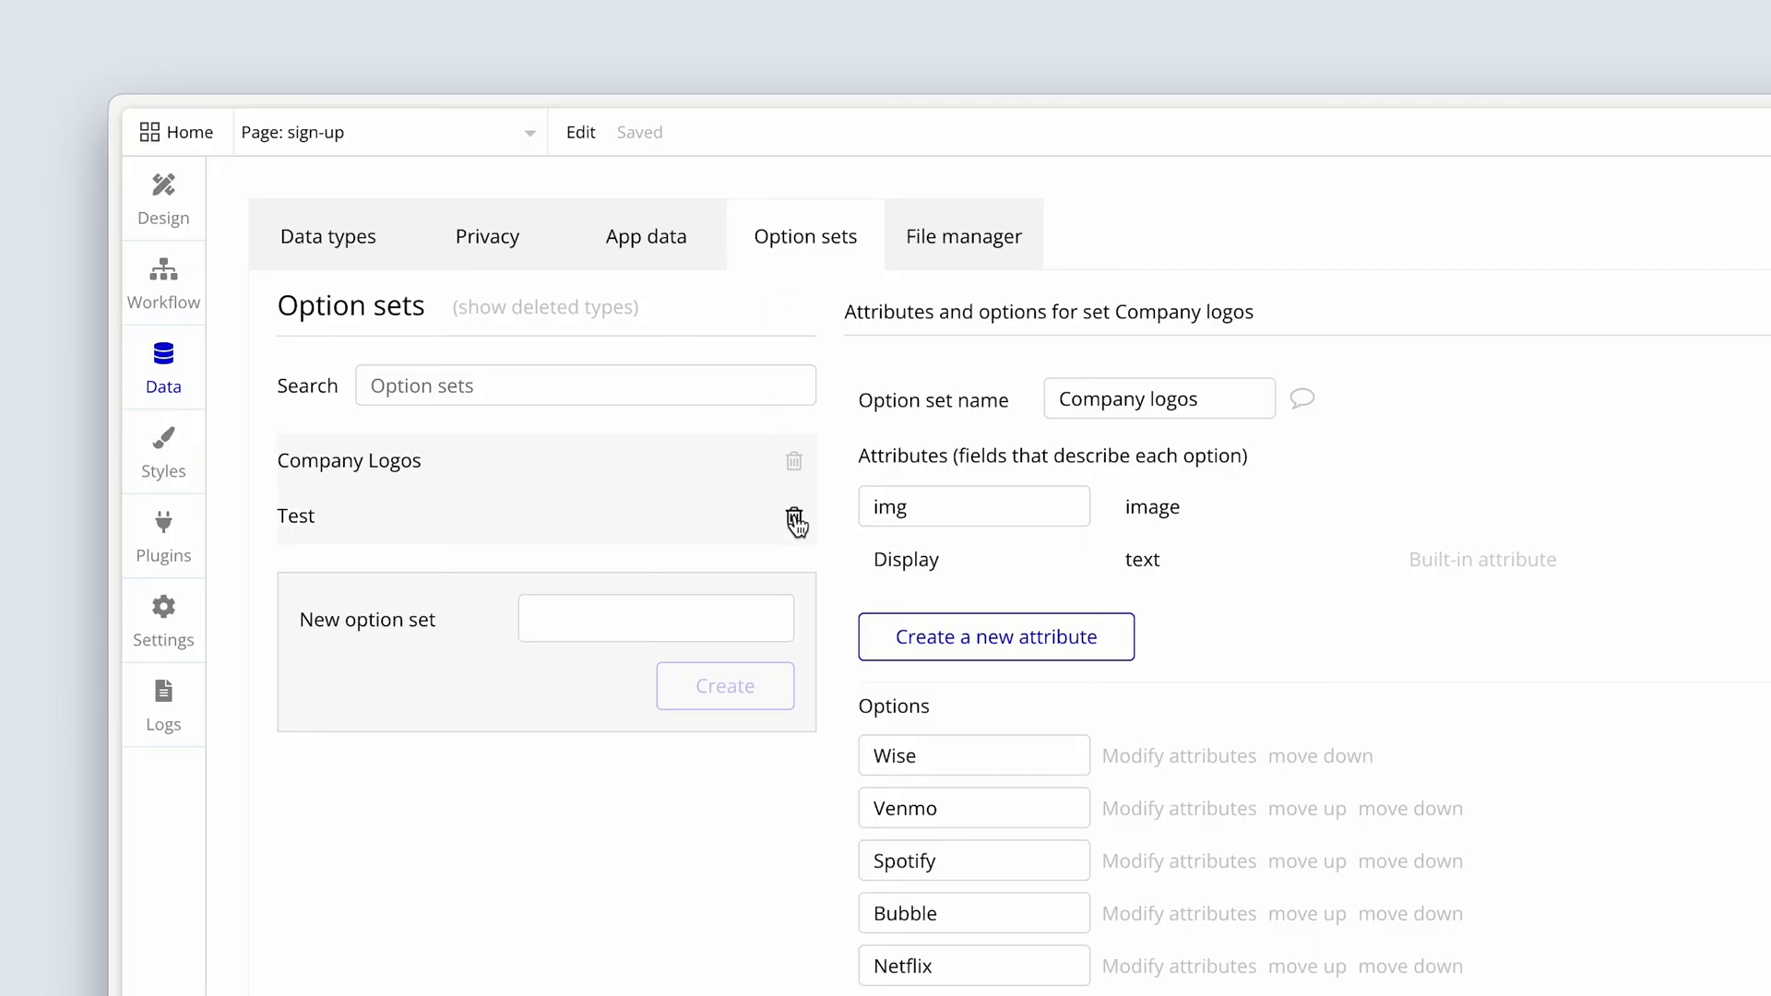
click(793, 516)
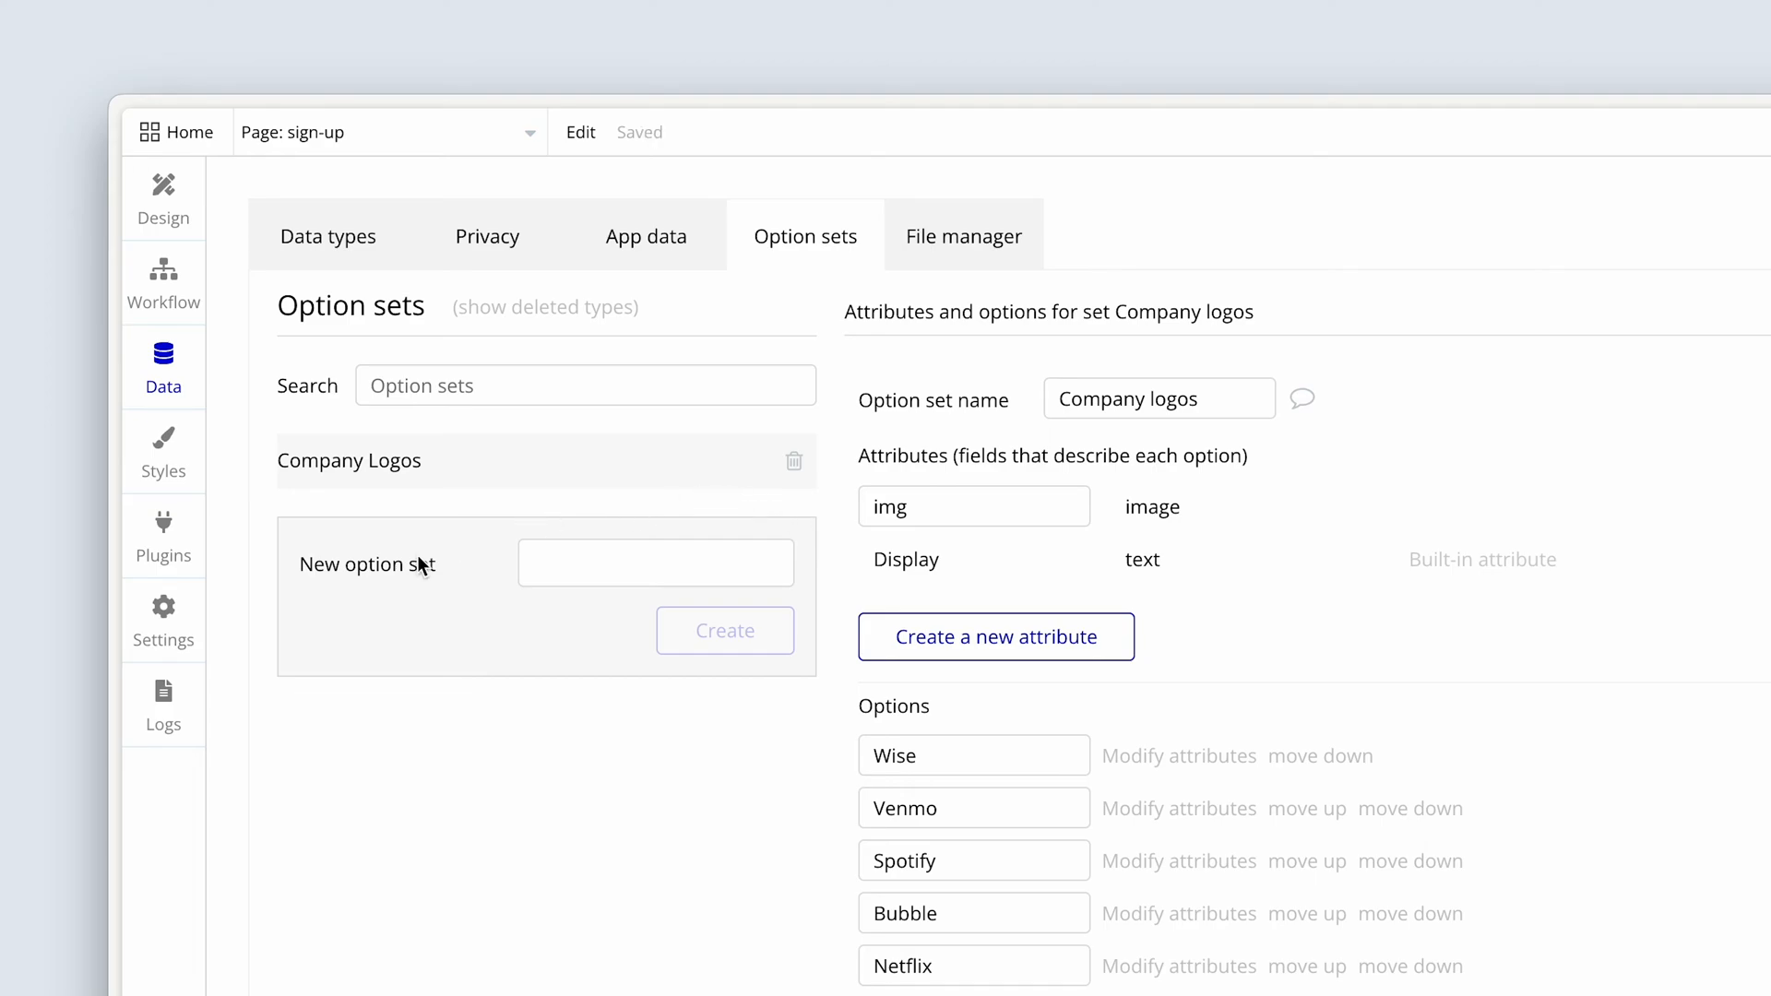
click(654, 562)
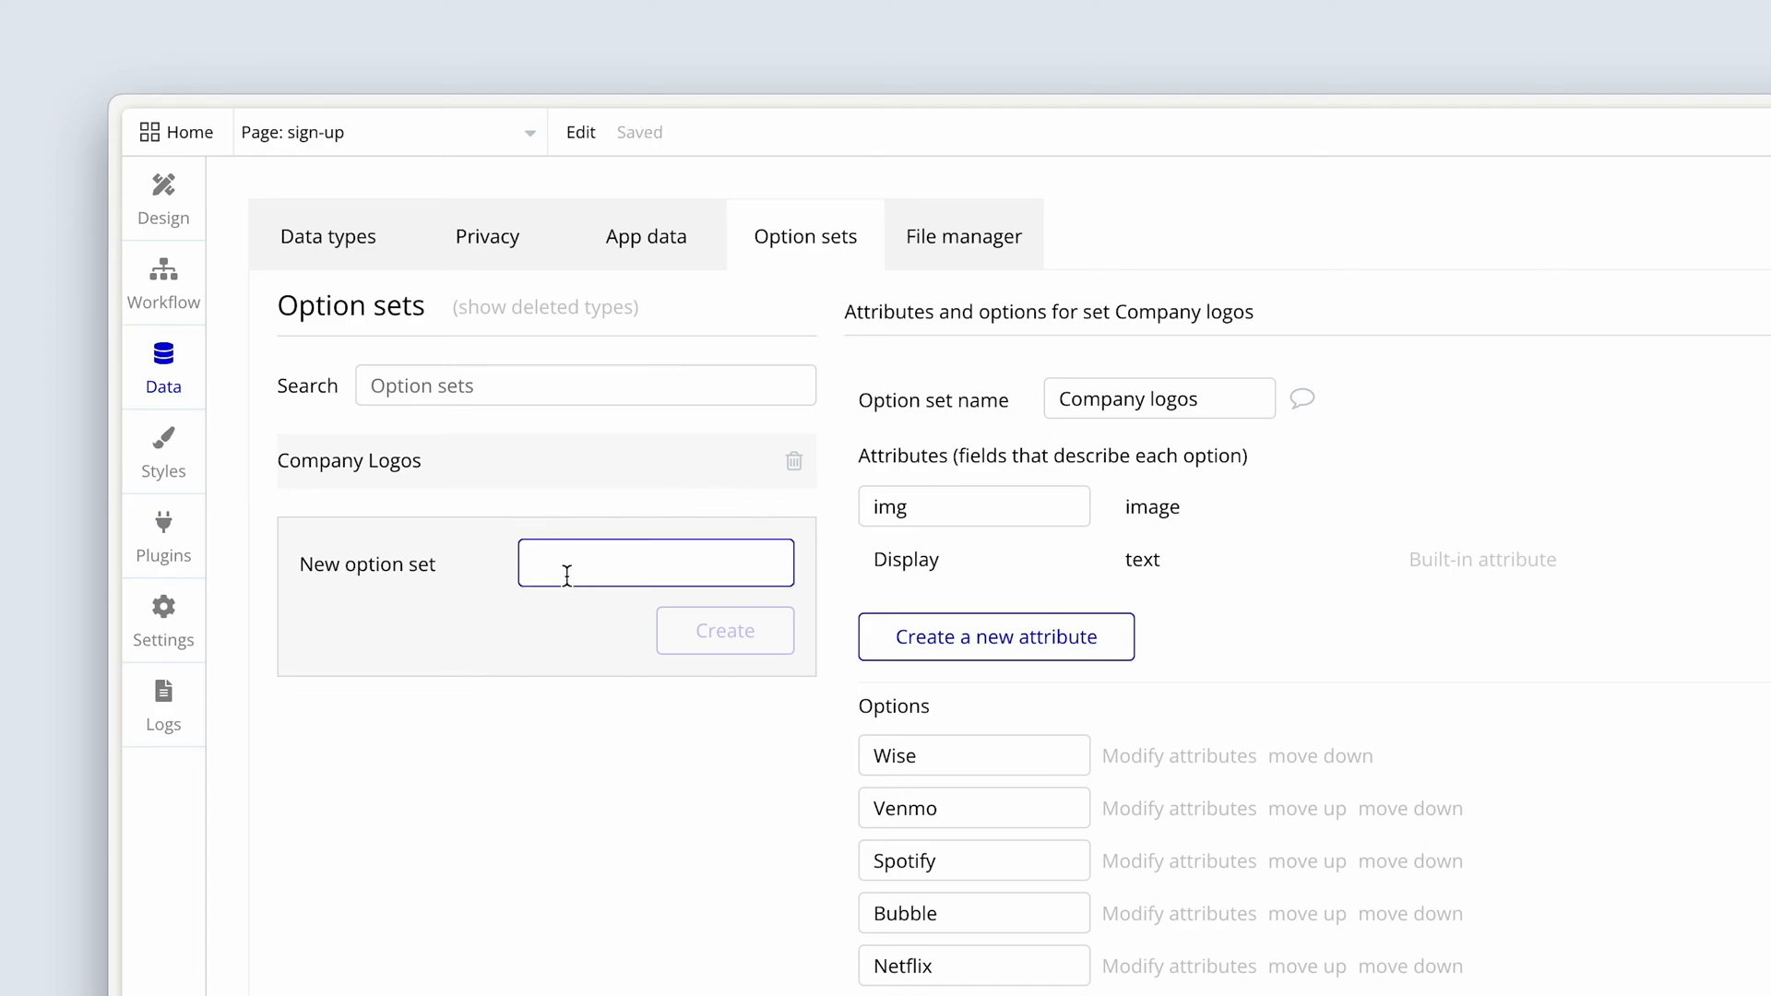
text(User Type)
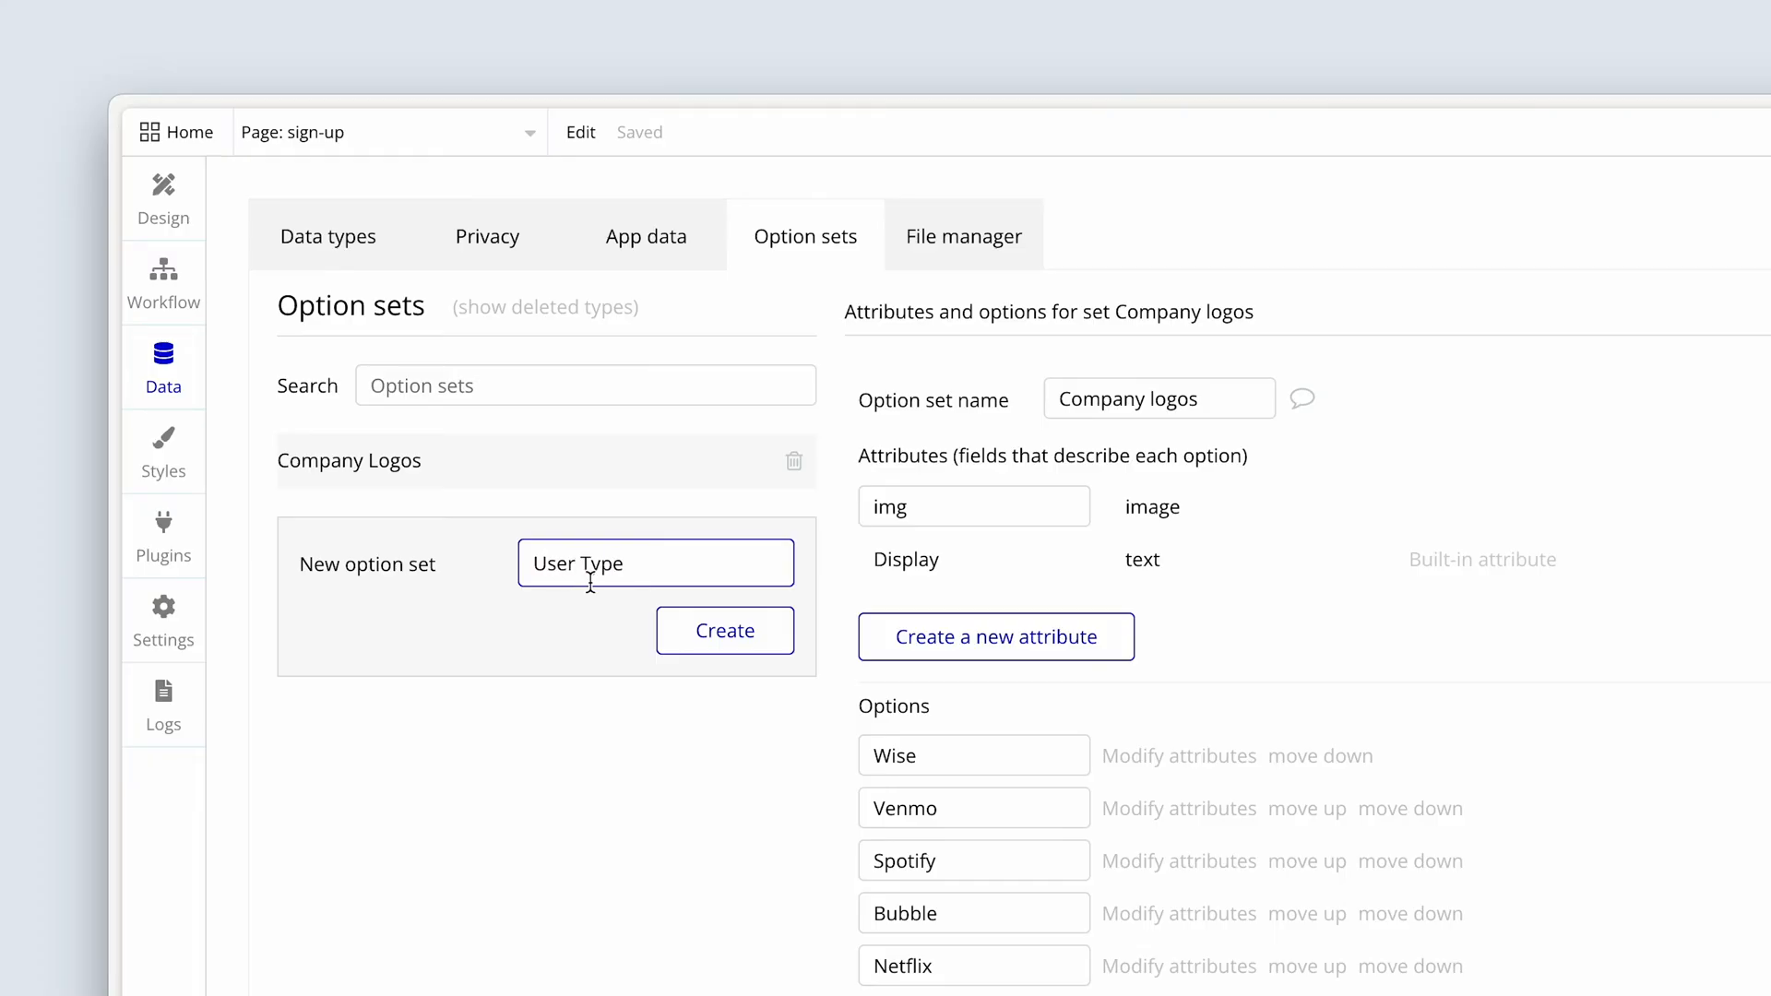
click(723, 631)
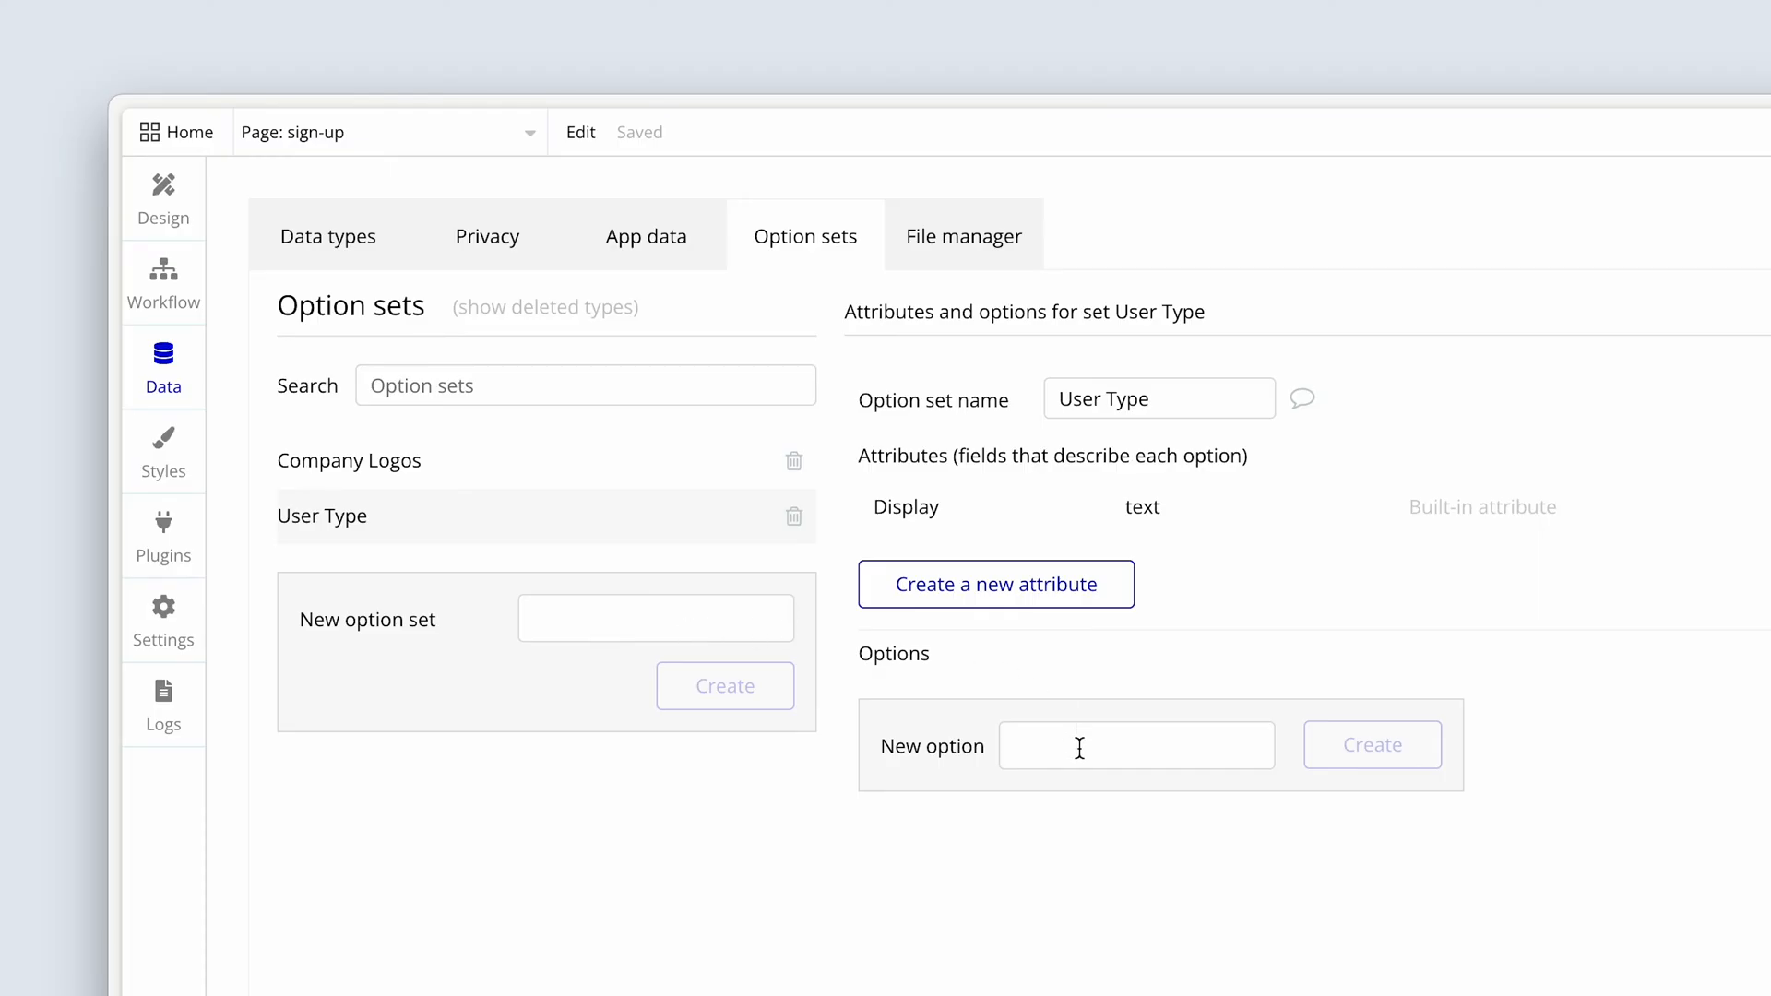
Add the options Company and Candidate to the User Type option set
click(1136, 745)
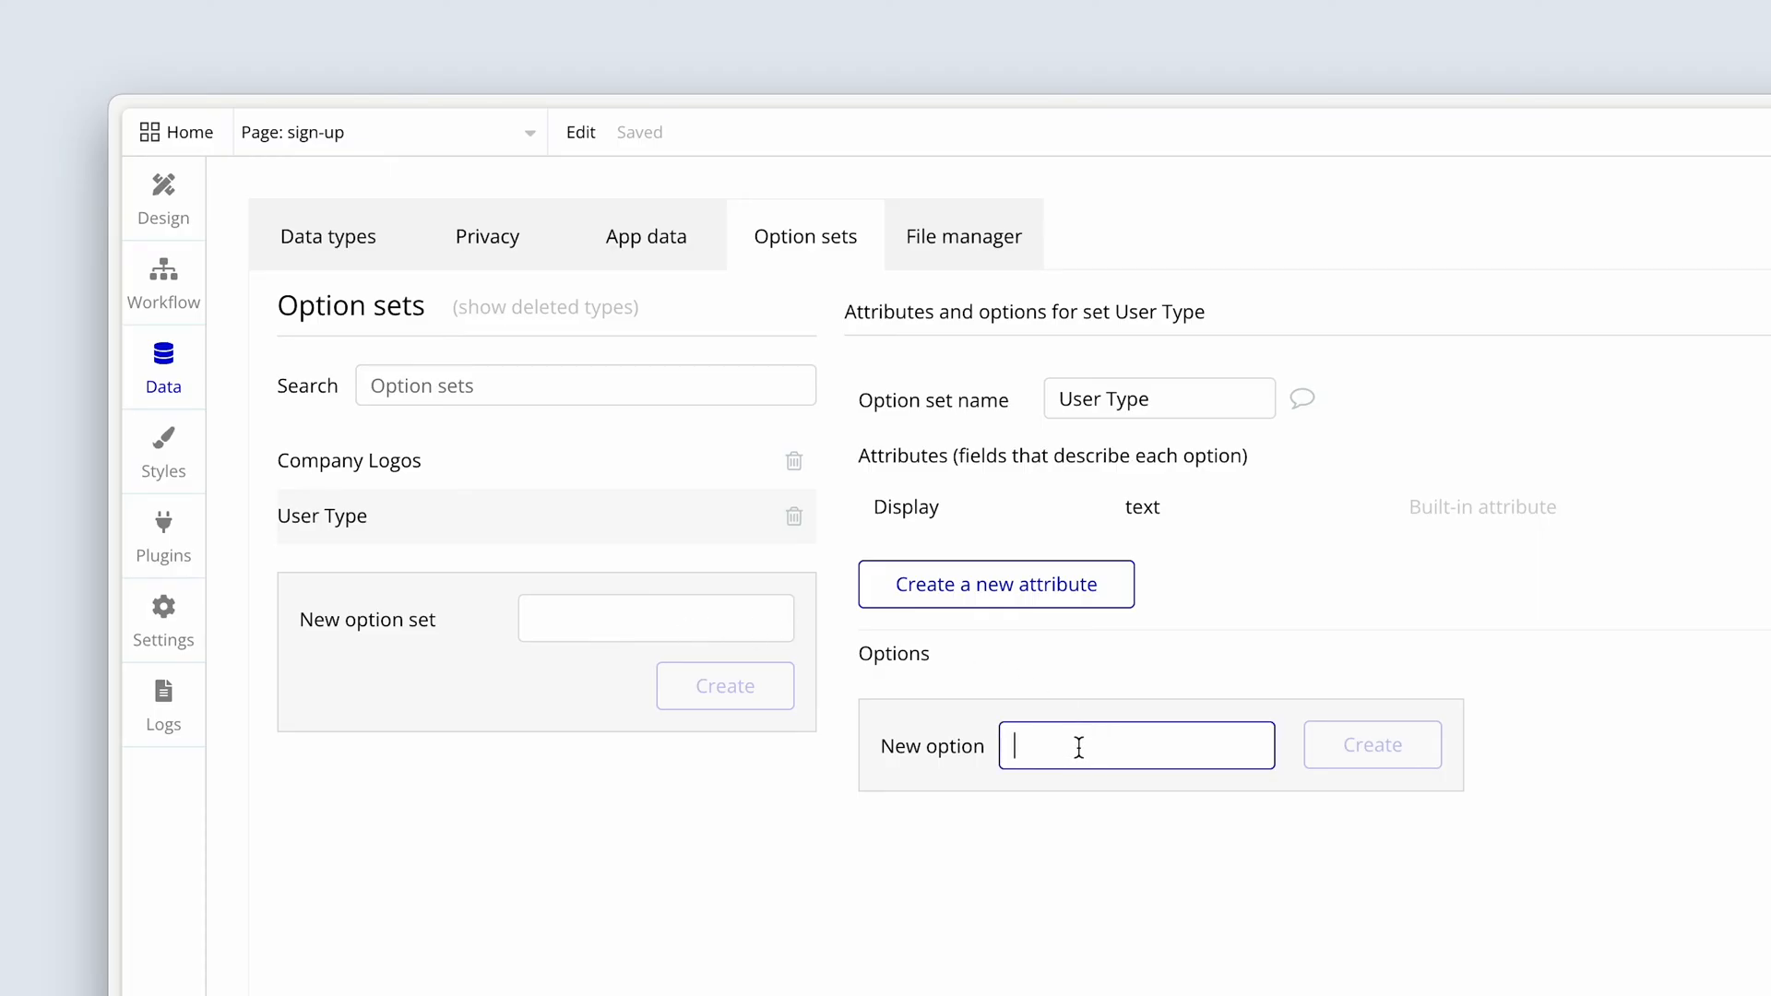
text(Com)
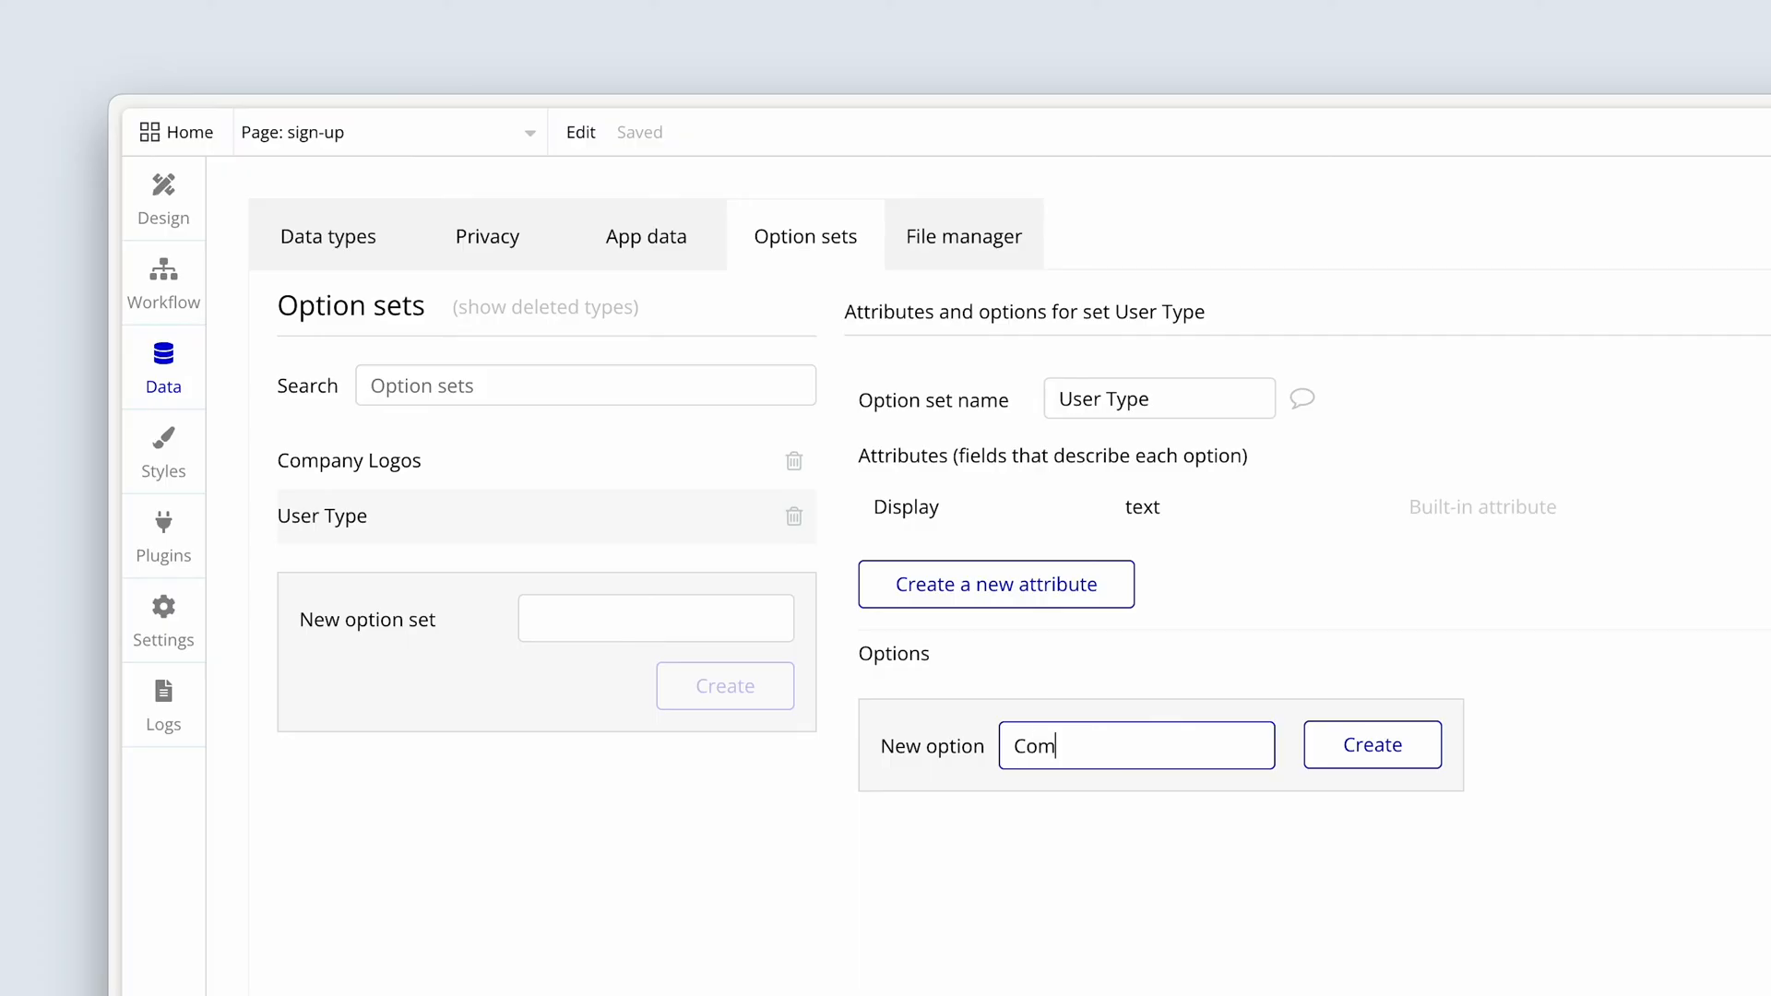
text(pany)
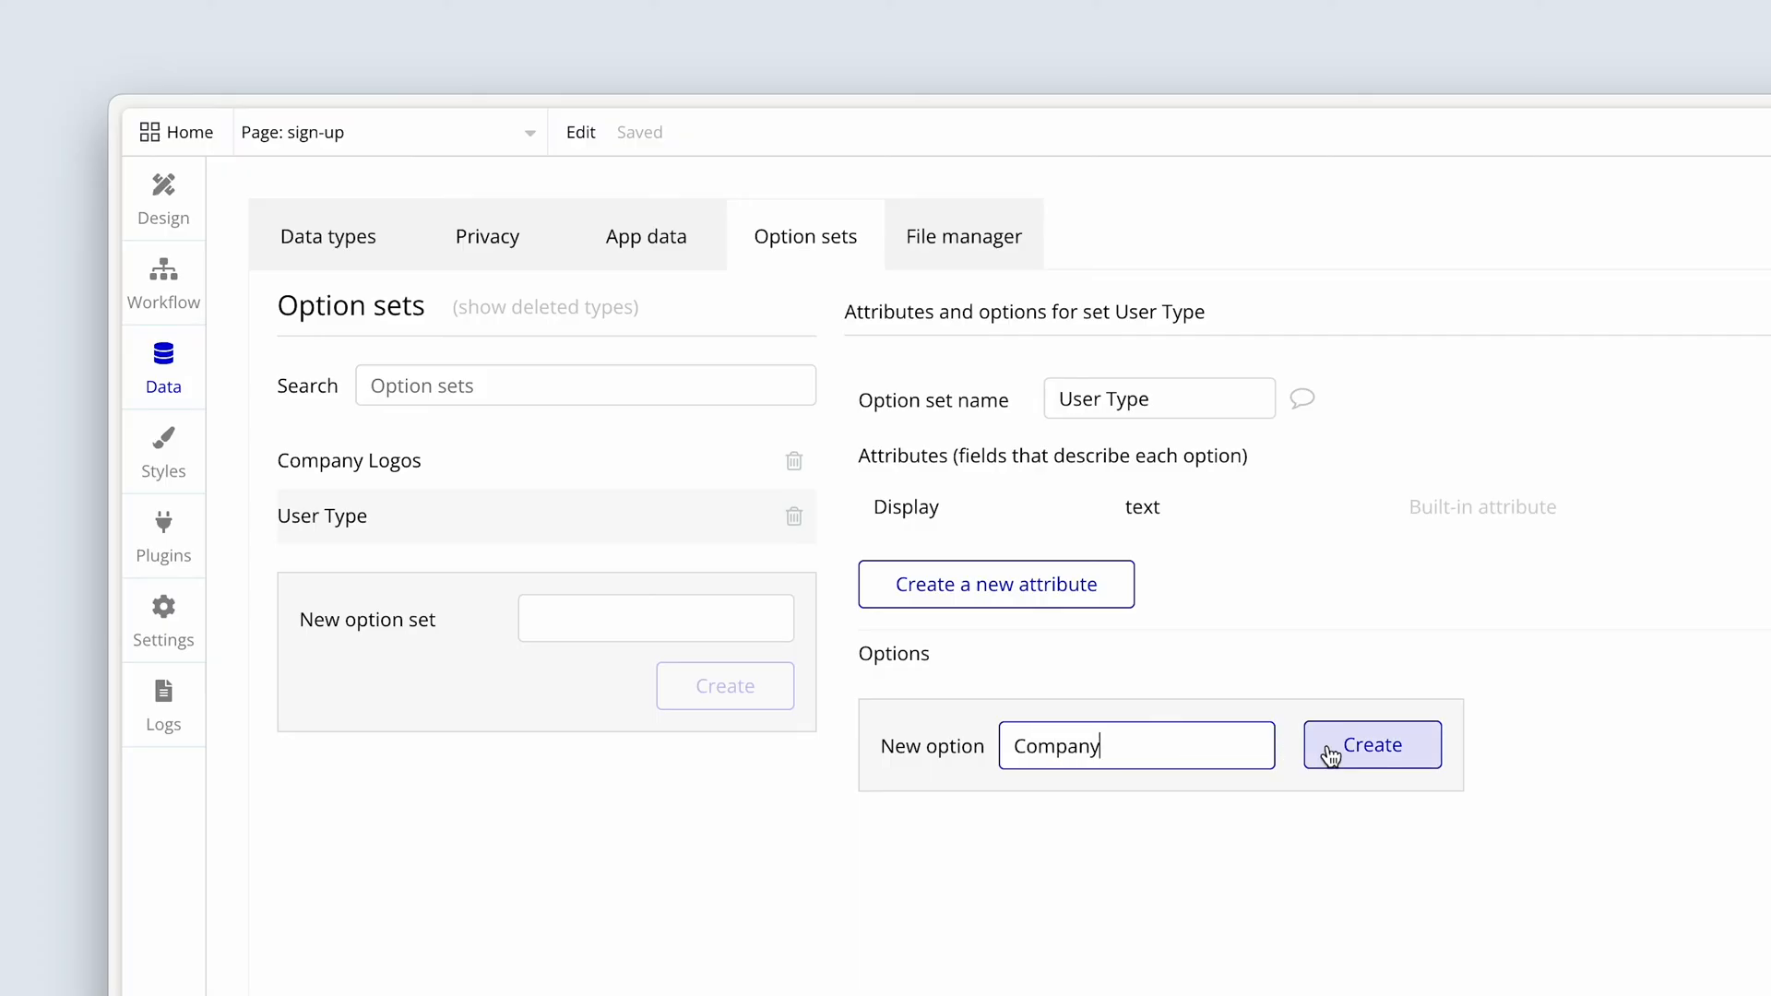
click(1372, 745)
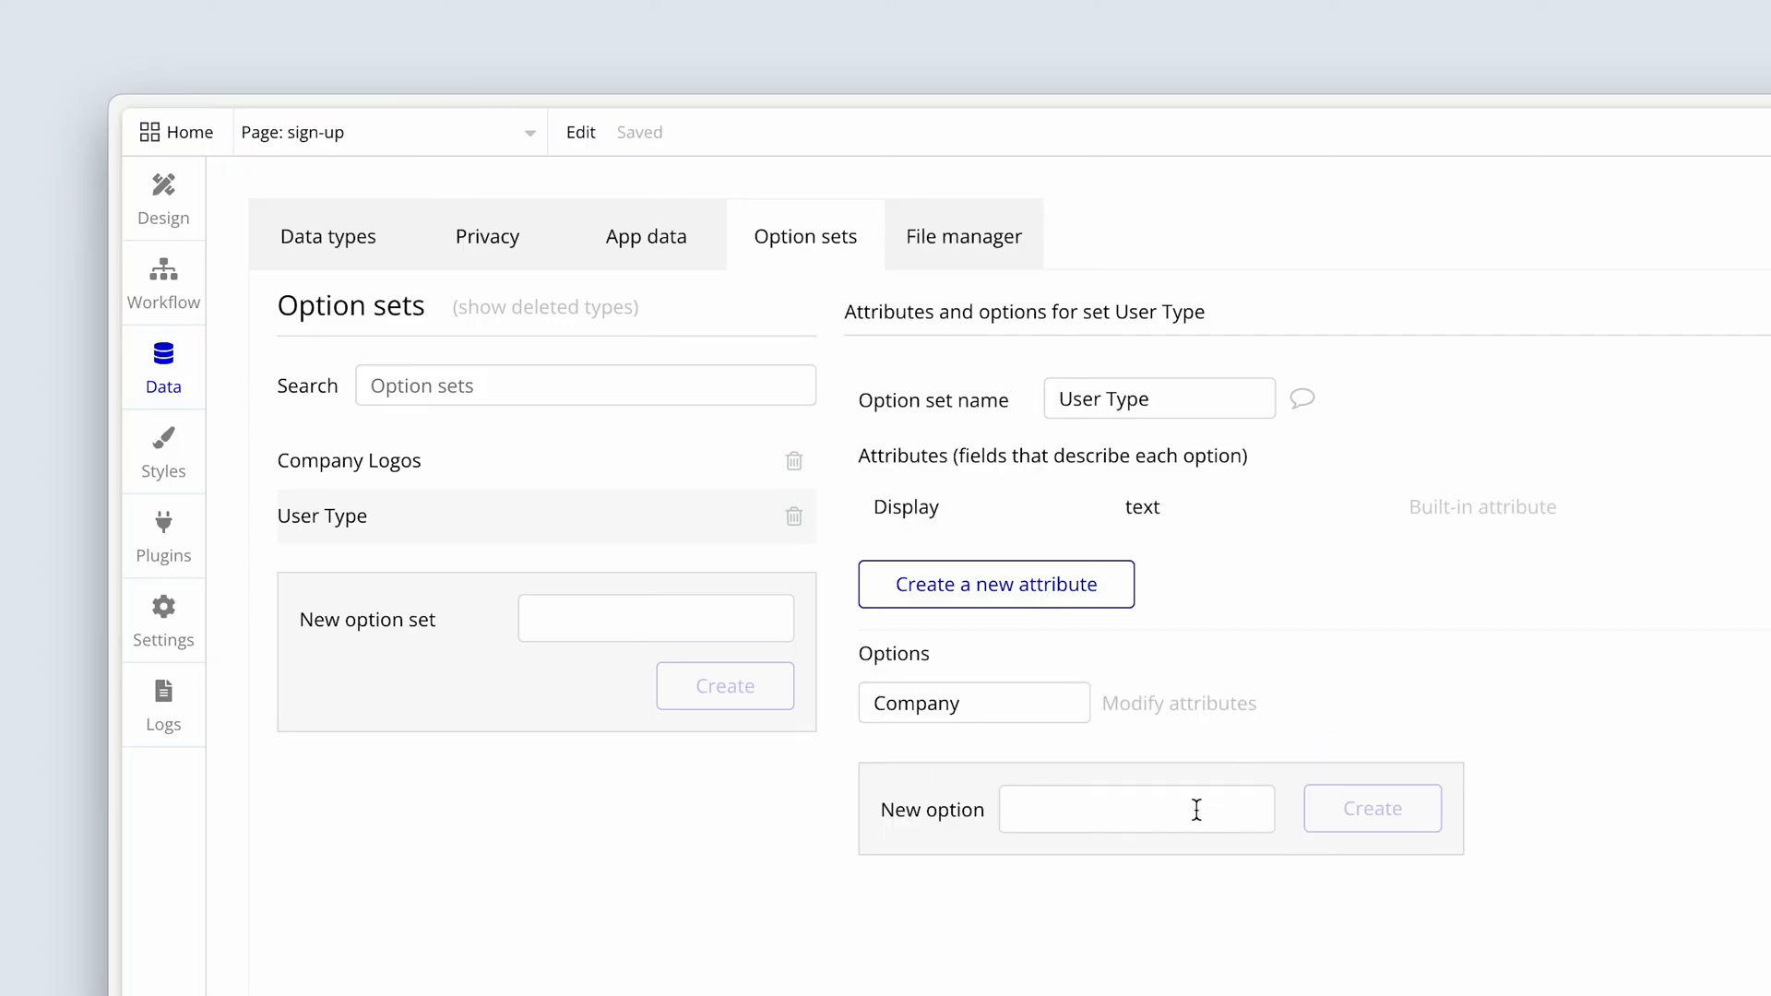
text(Candidate)
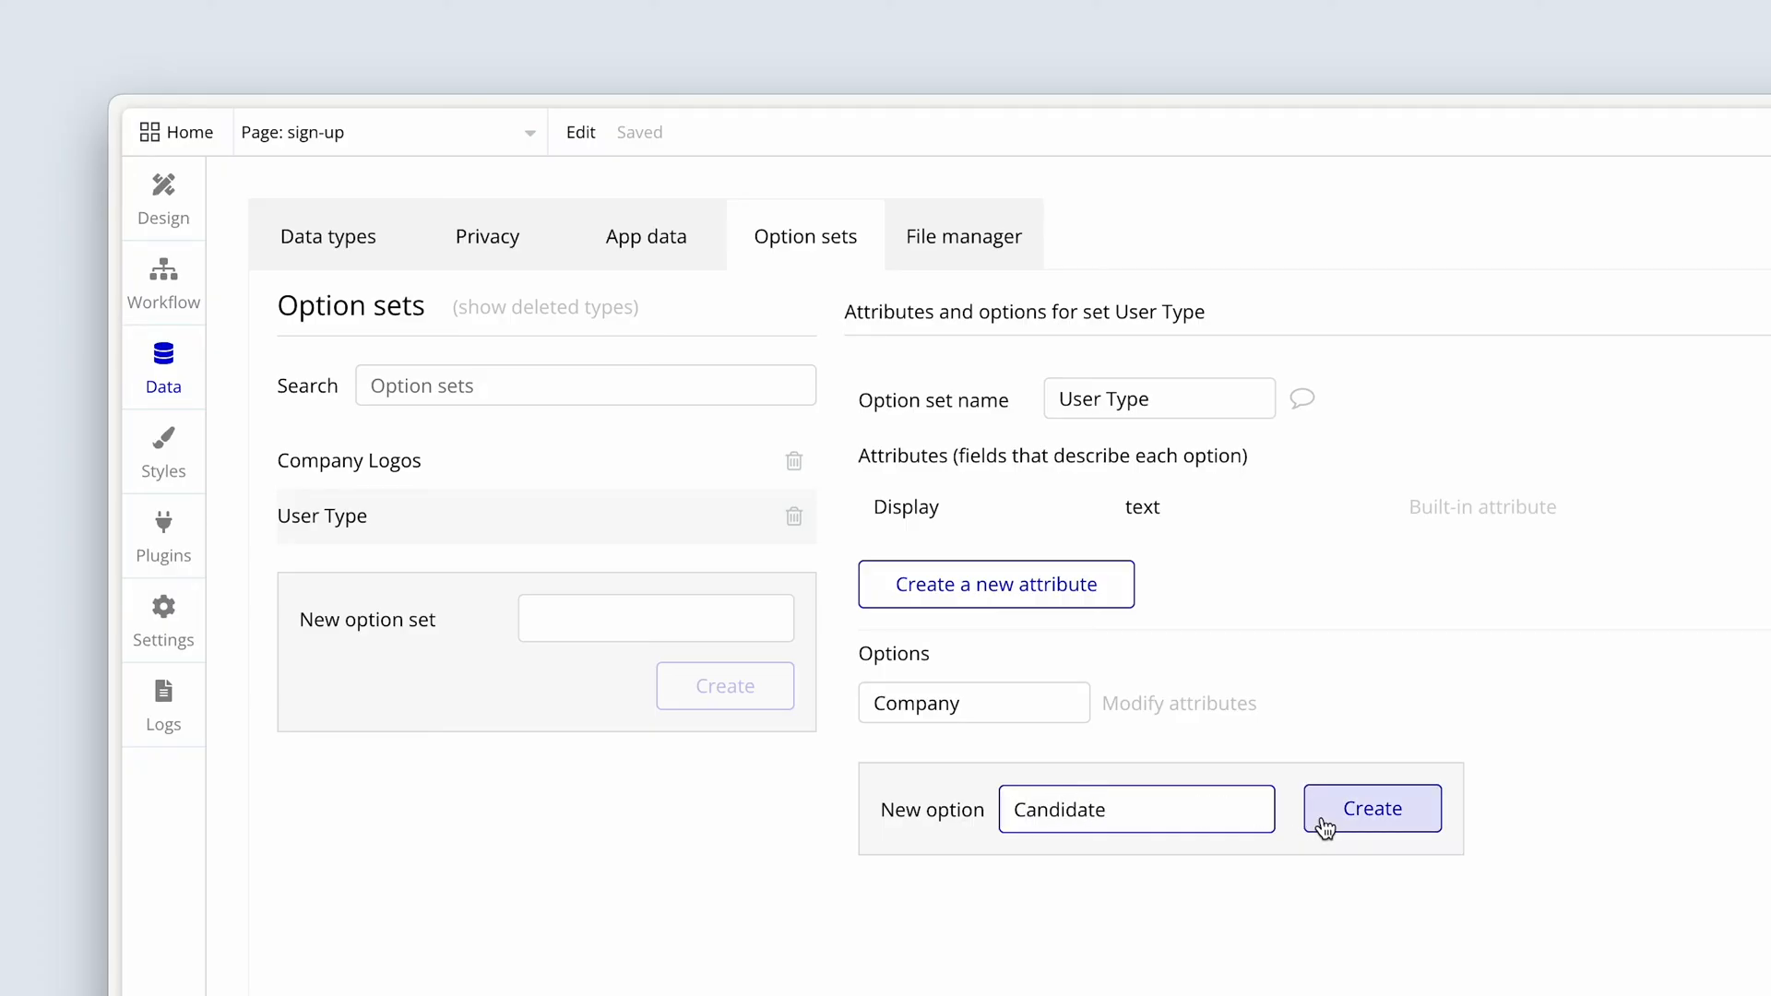
click(1372, 810)
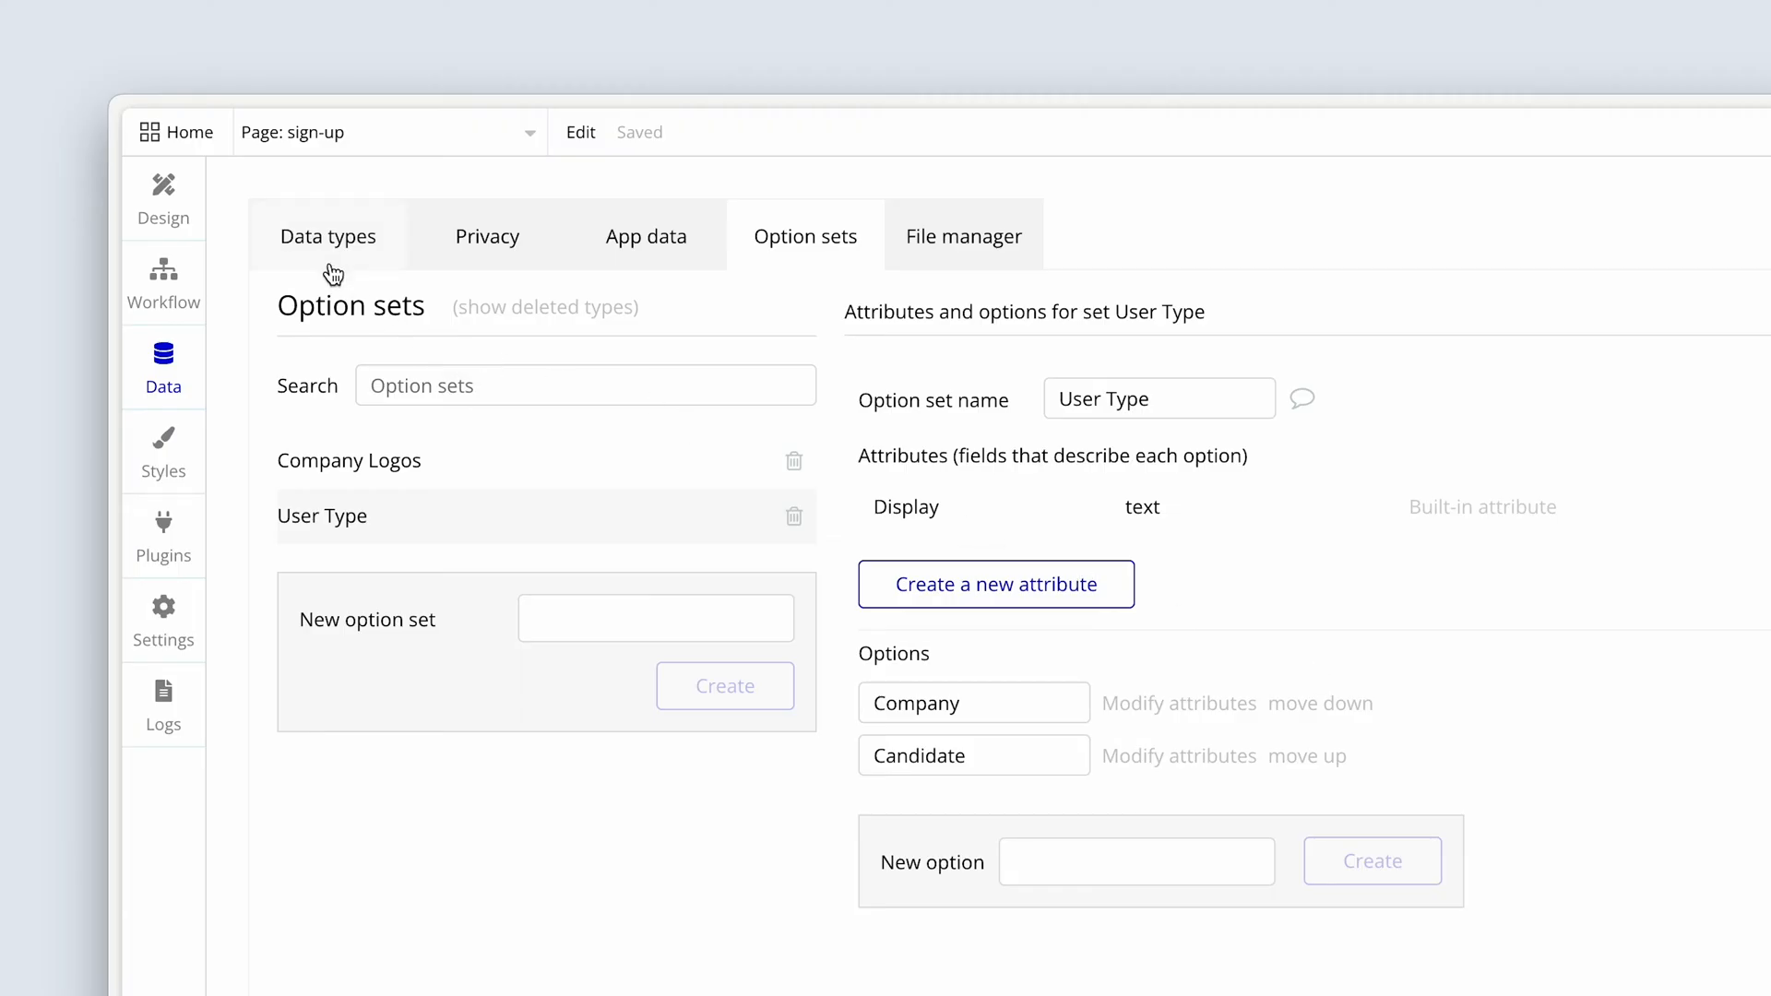
Show the Data types list with the User type's fields
click(328, 236)
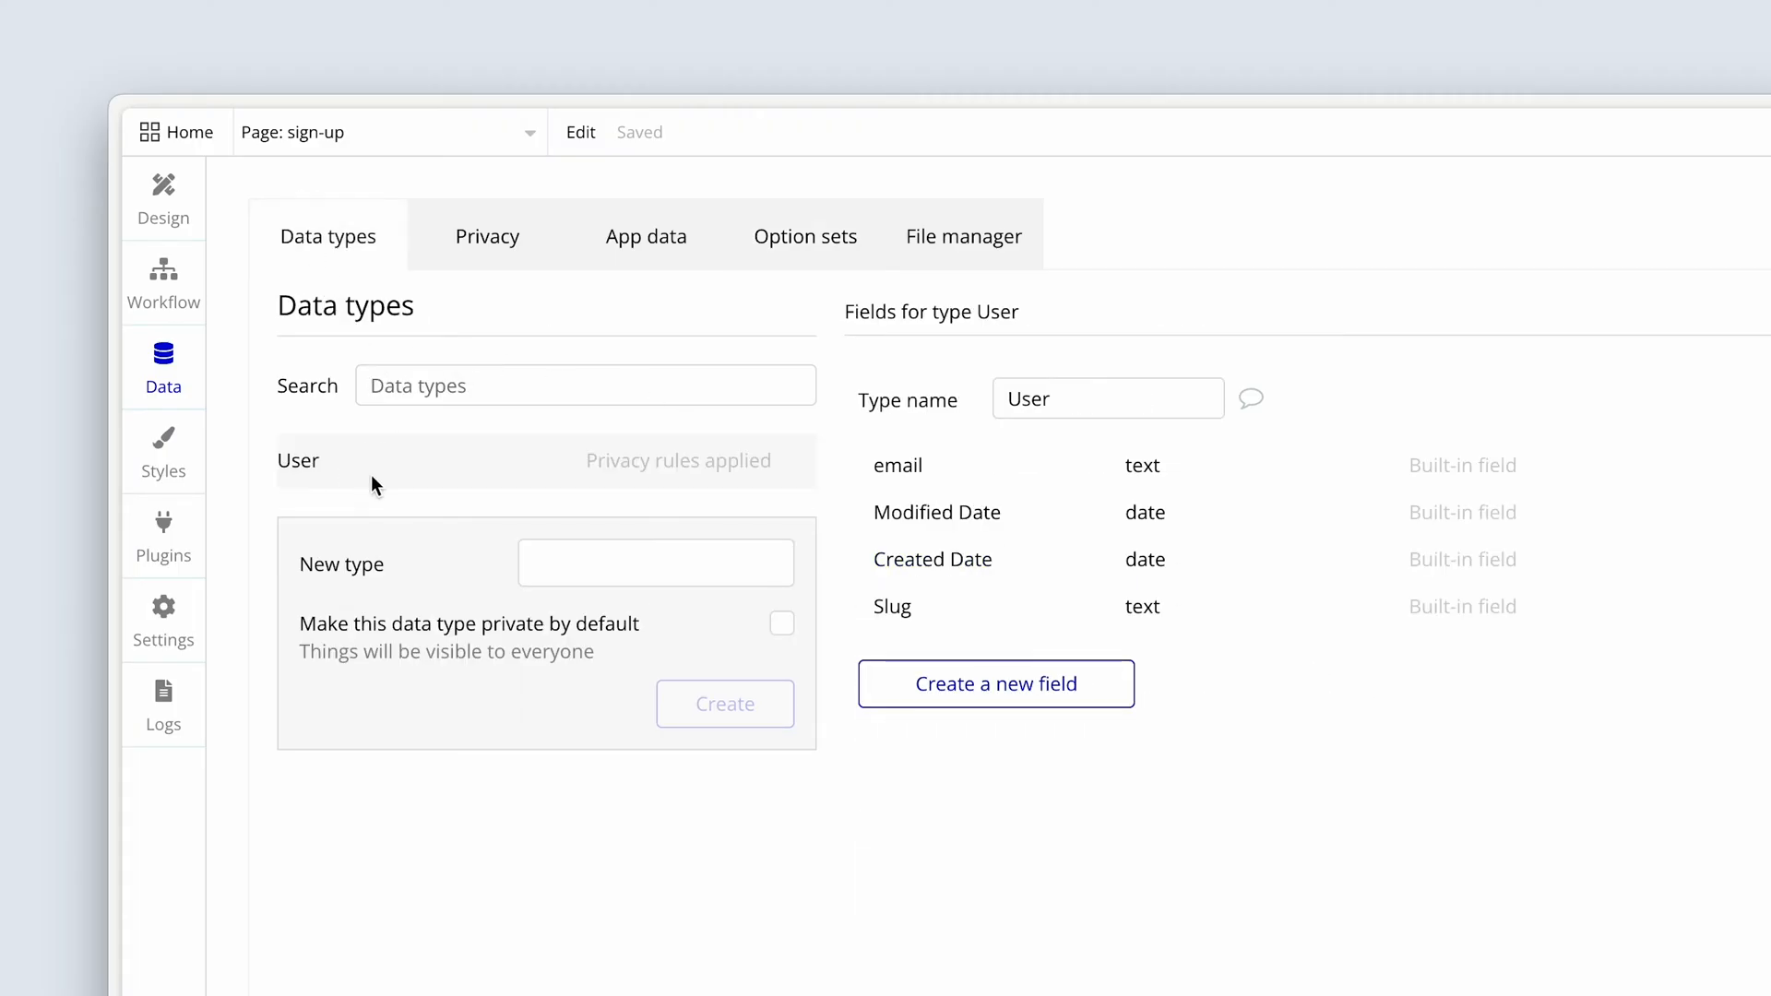
mouse_move(388, 480)
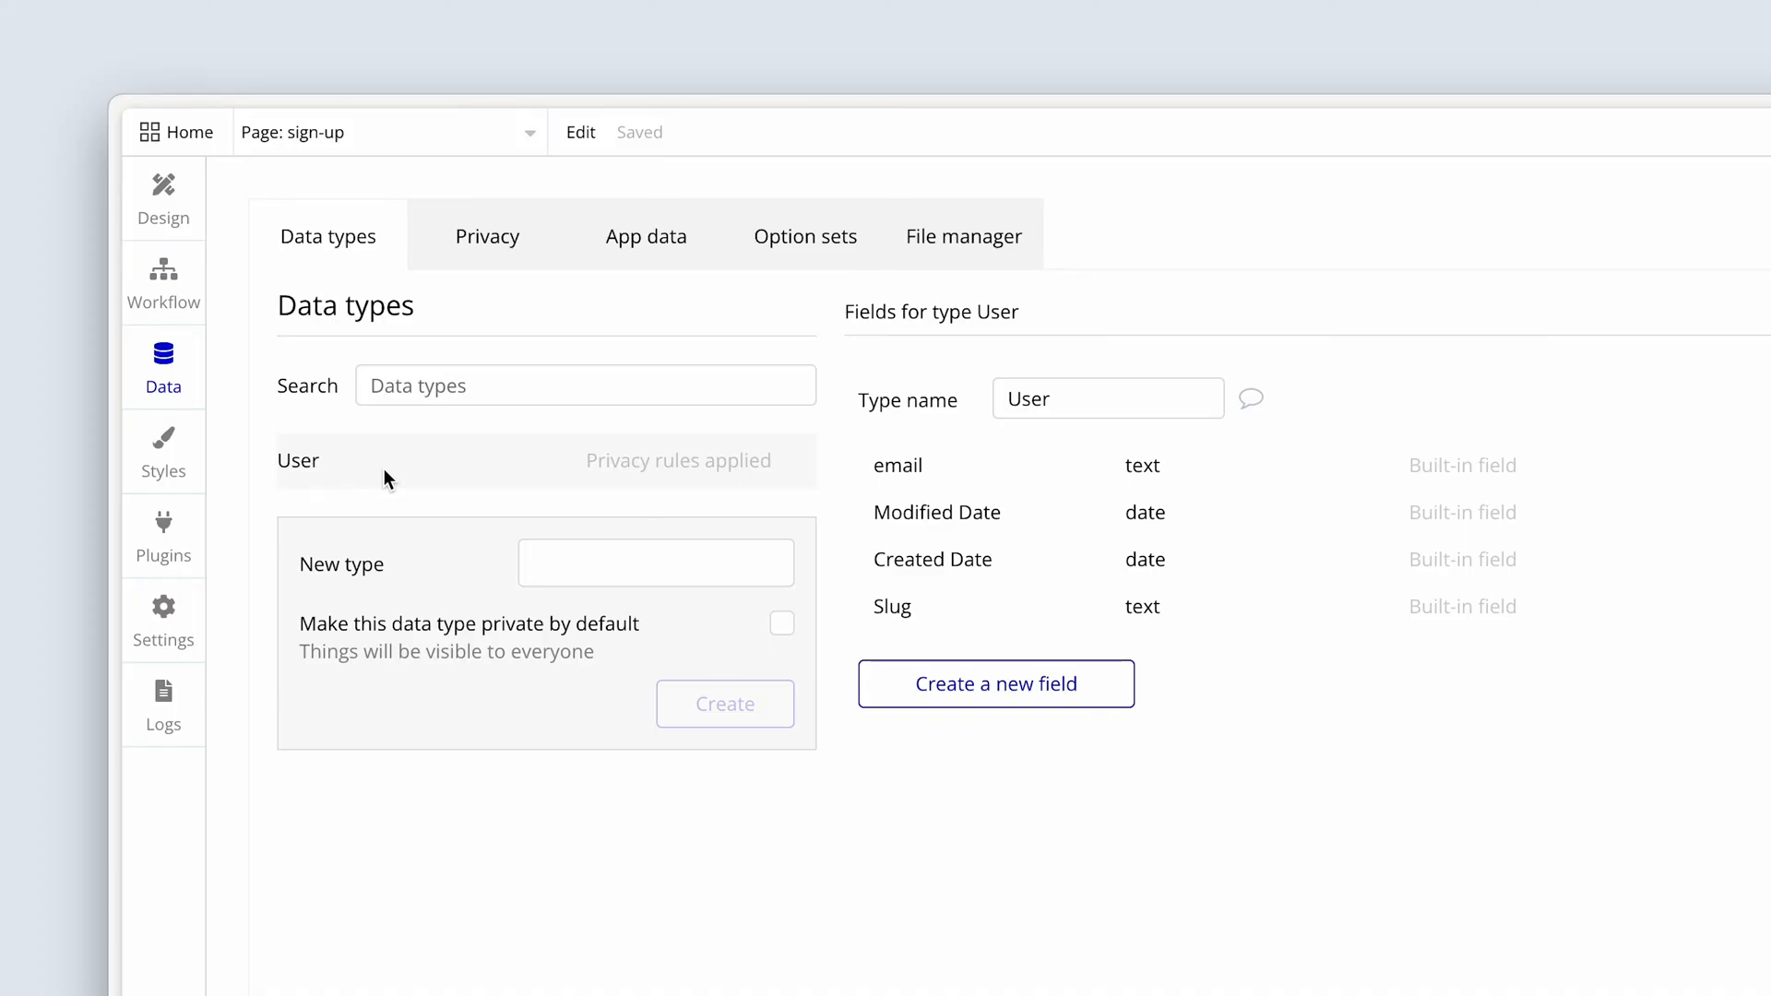
mouse_move(1059, 631)
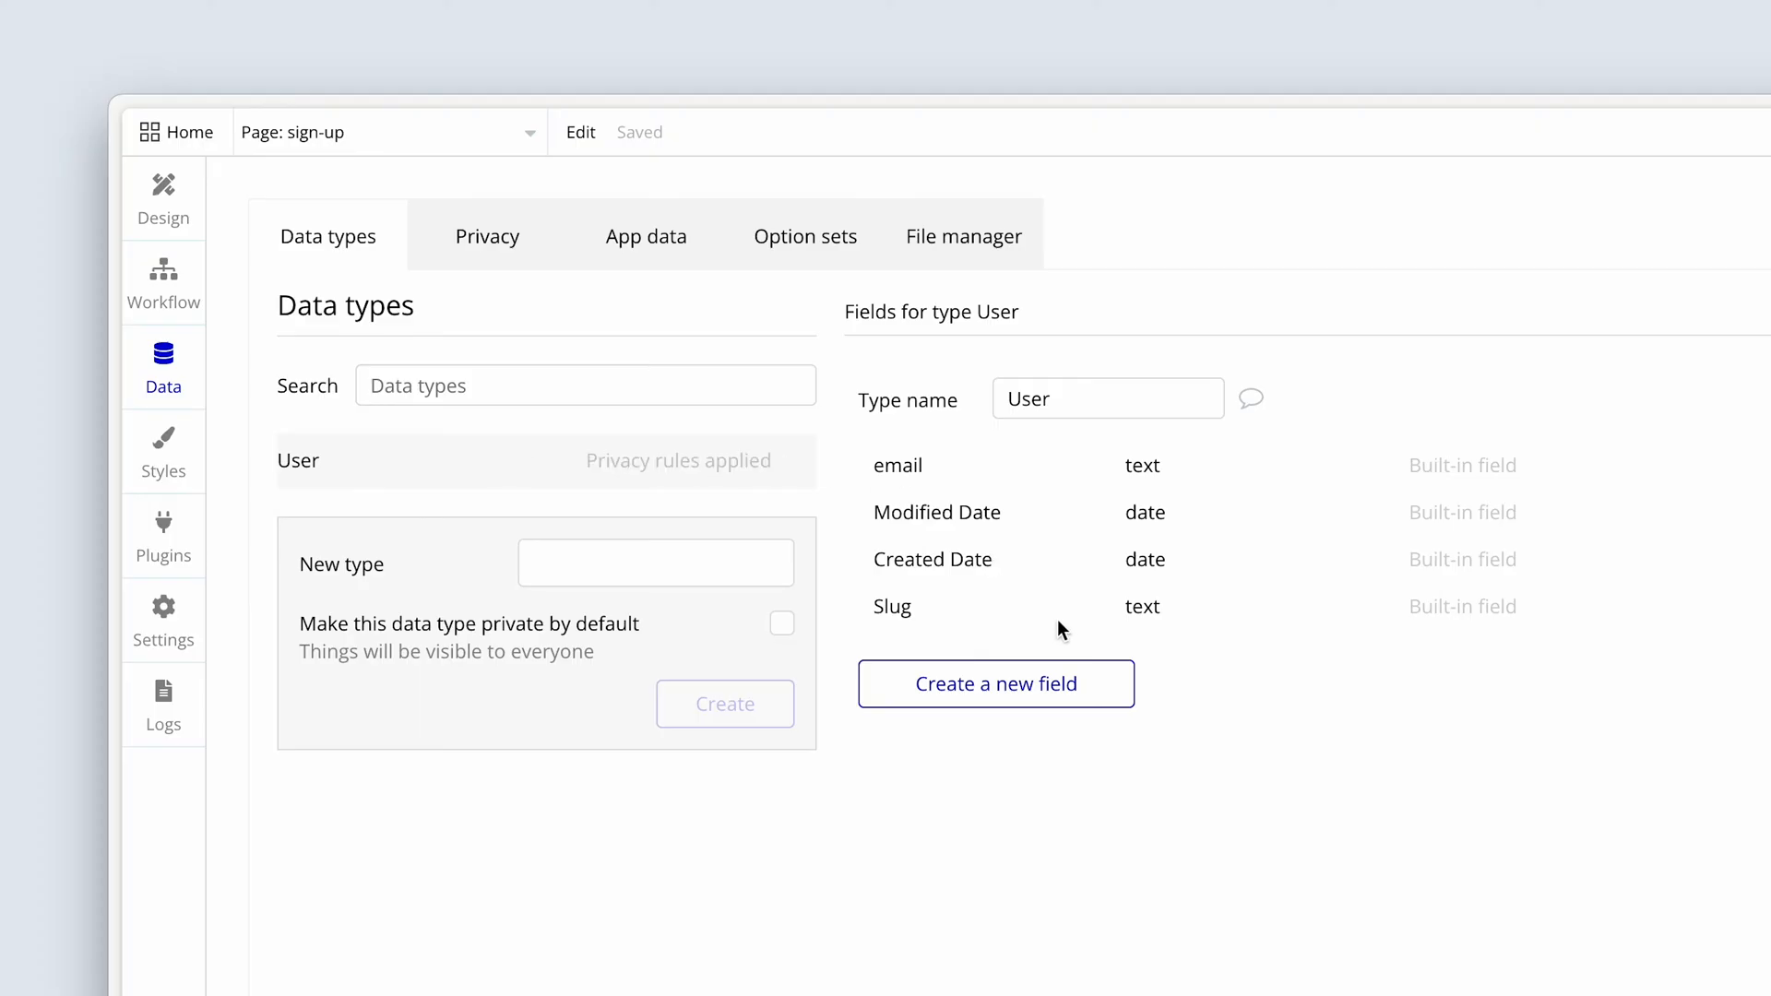
Create a User Type field on the User data type, typed as the User Type option set
click(996, 684)
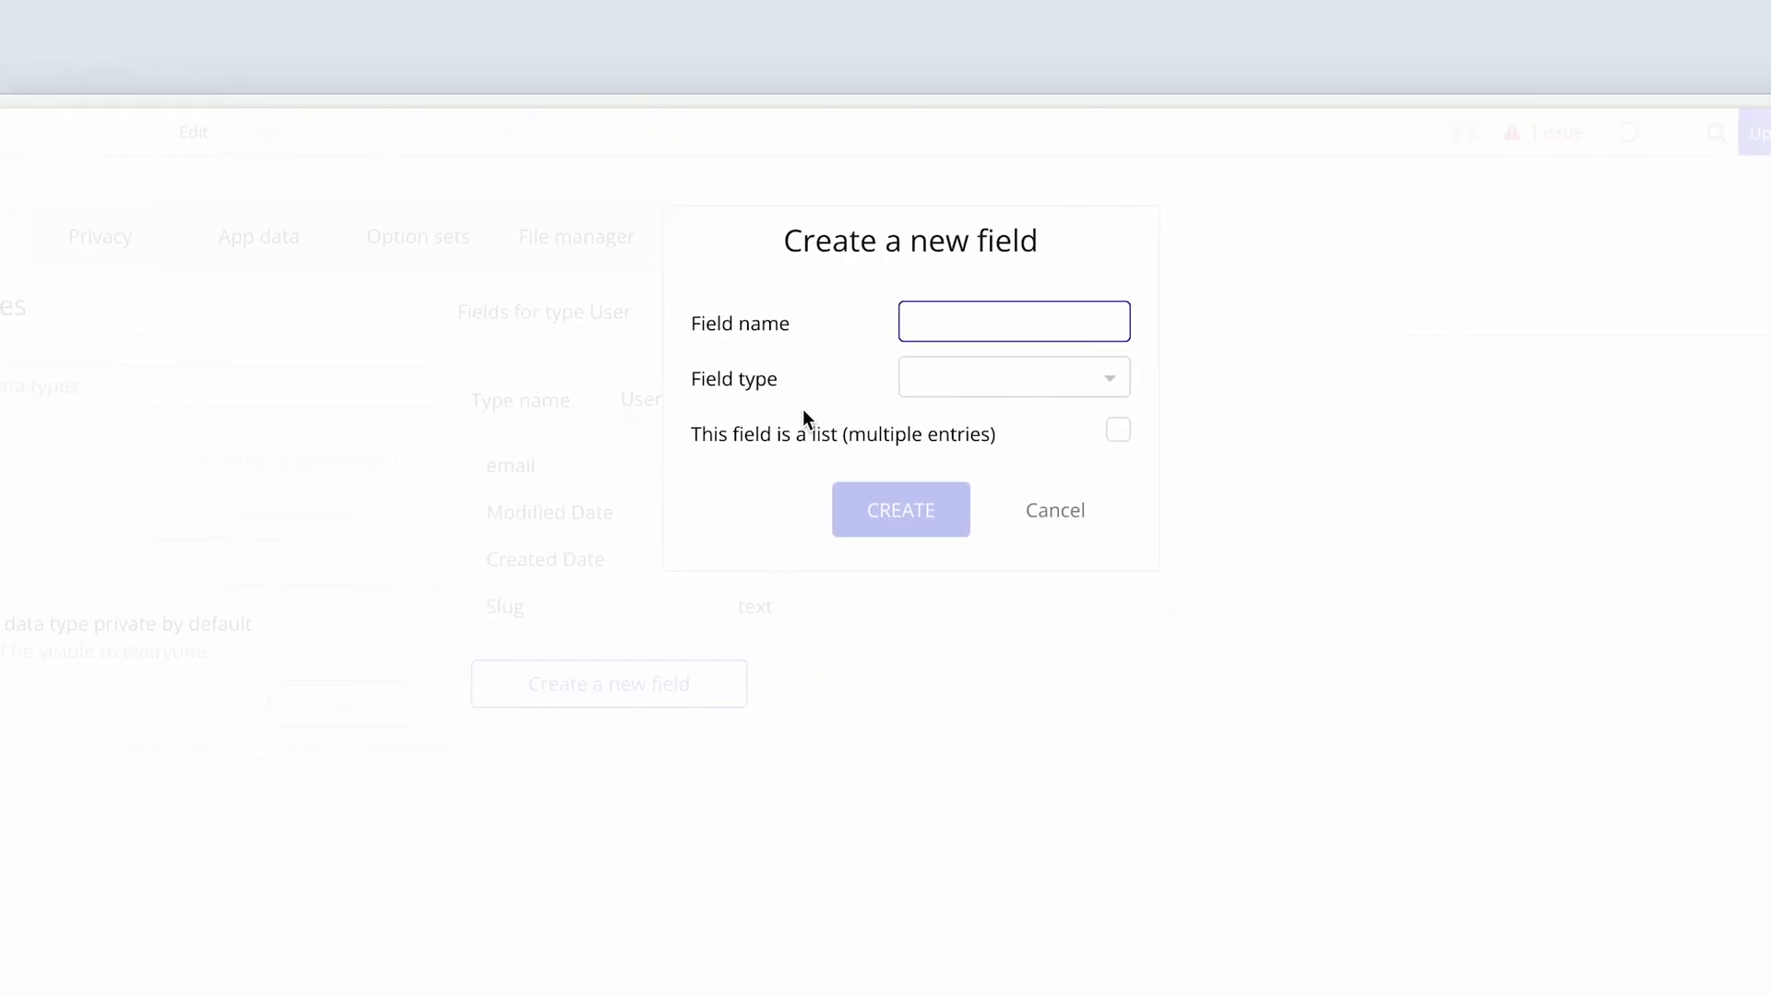
text(User Type)
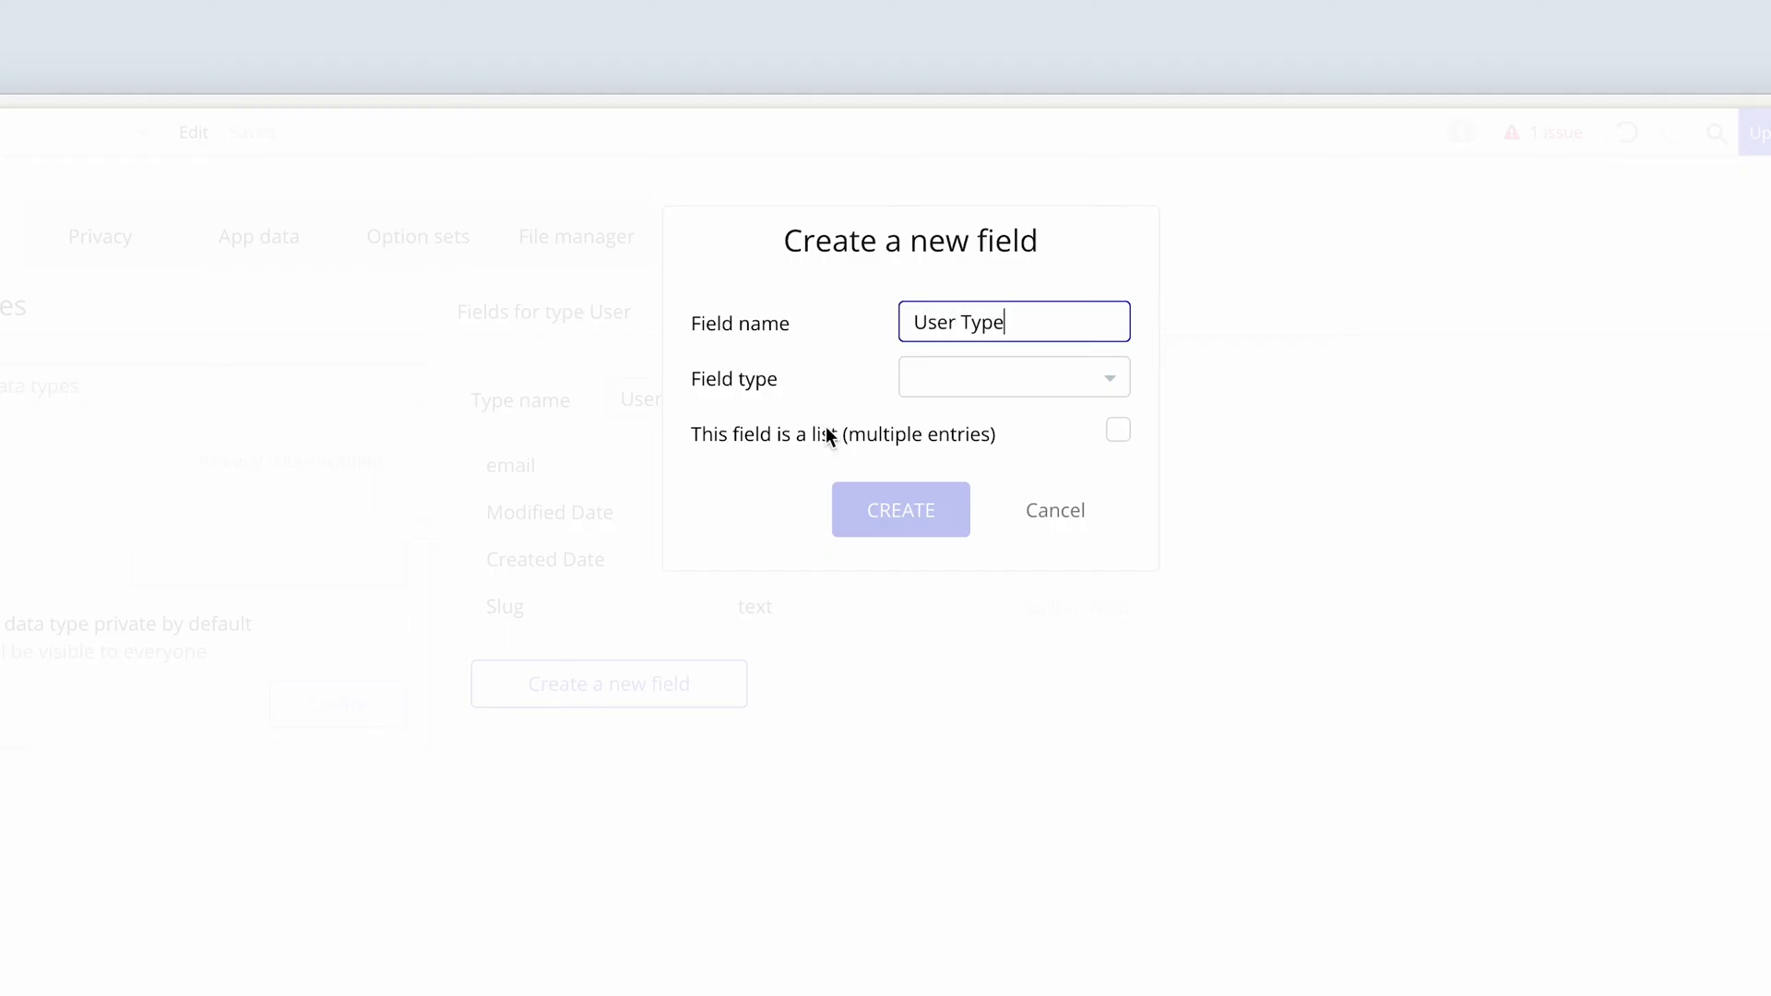
click(1015, 376)
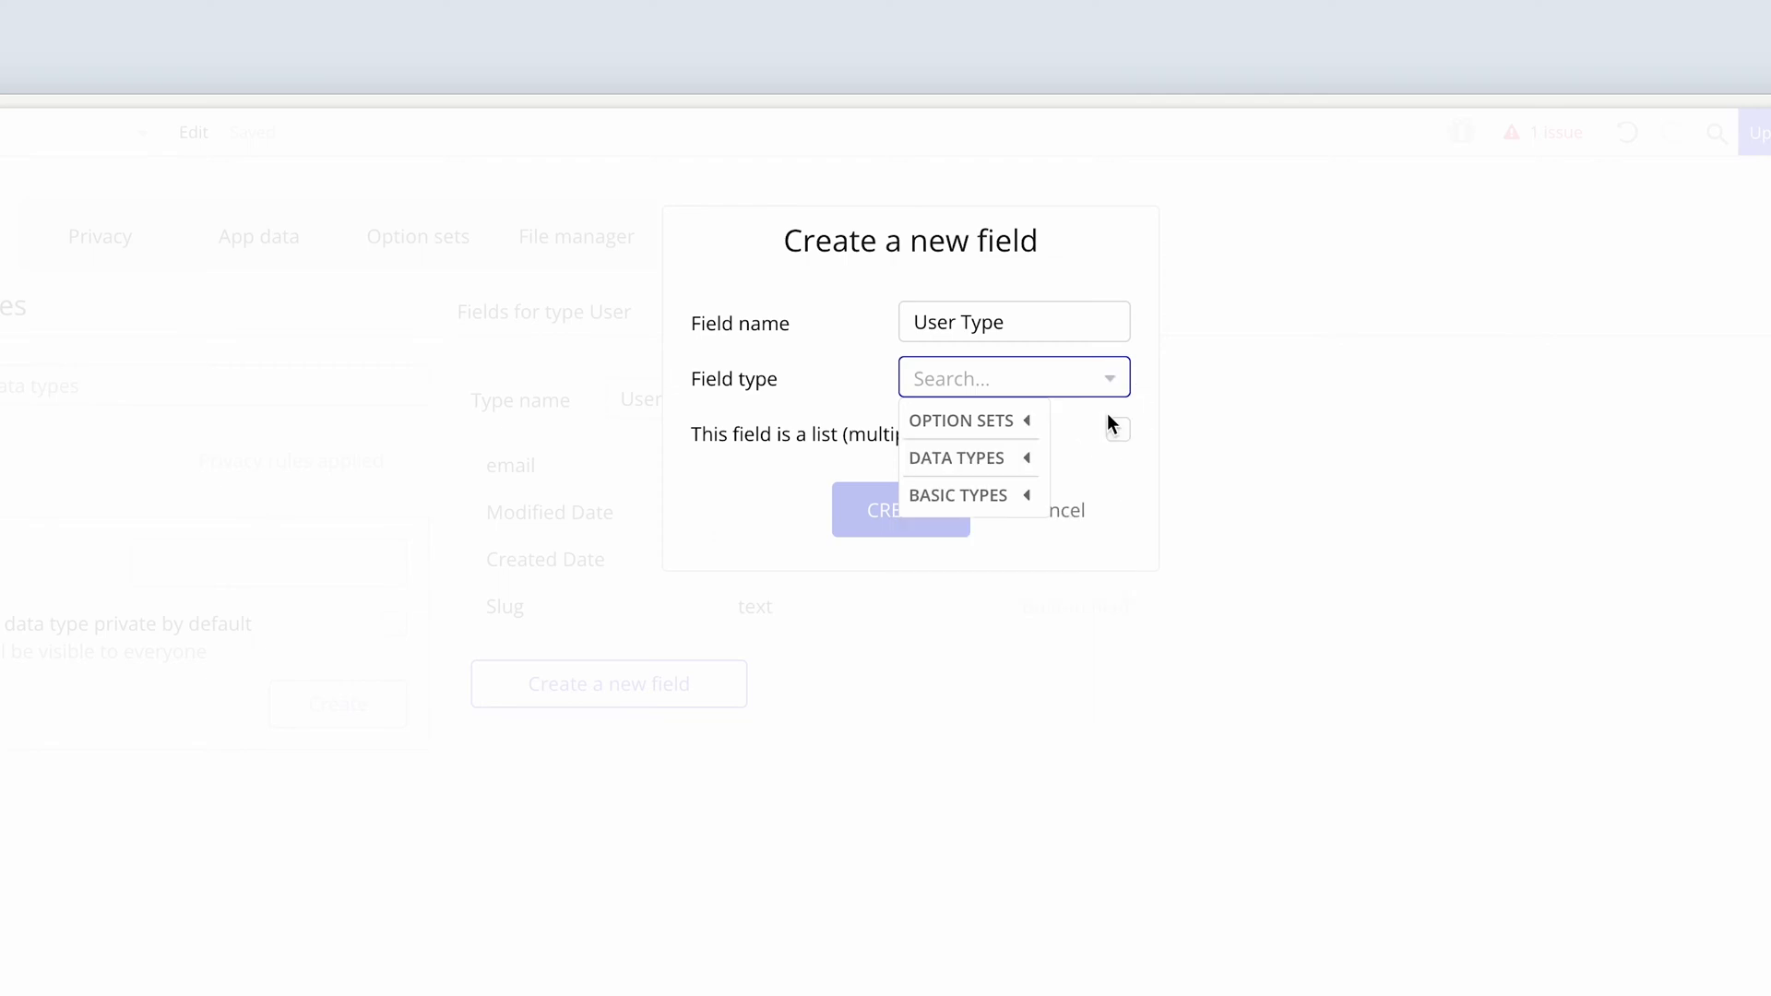
mouse_move(998, 504)
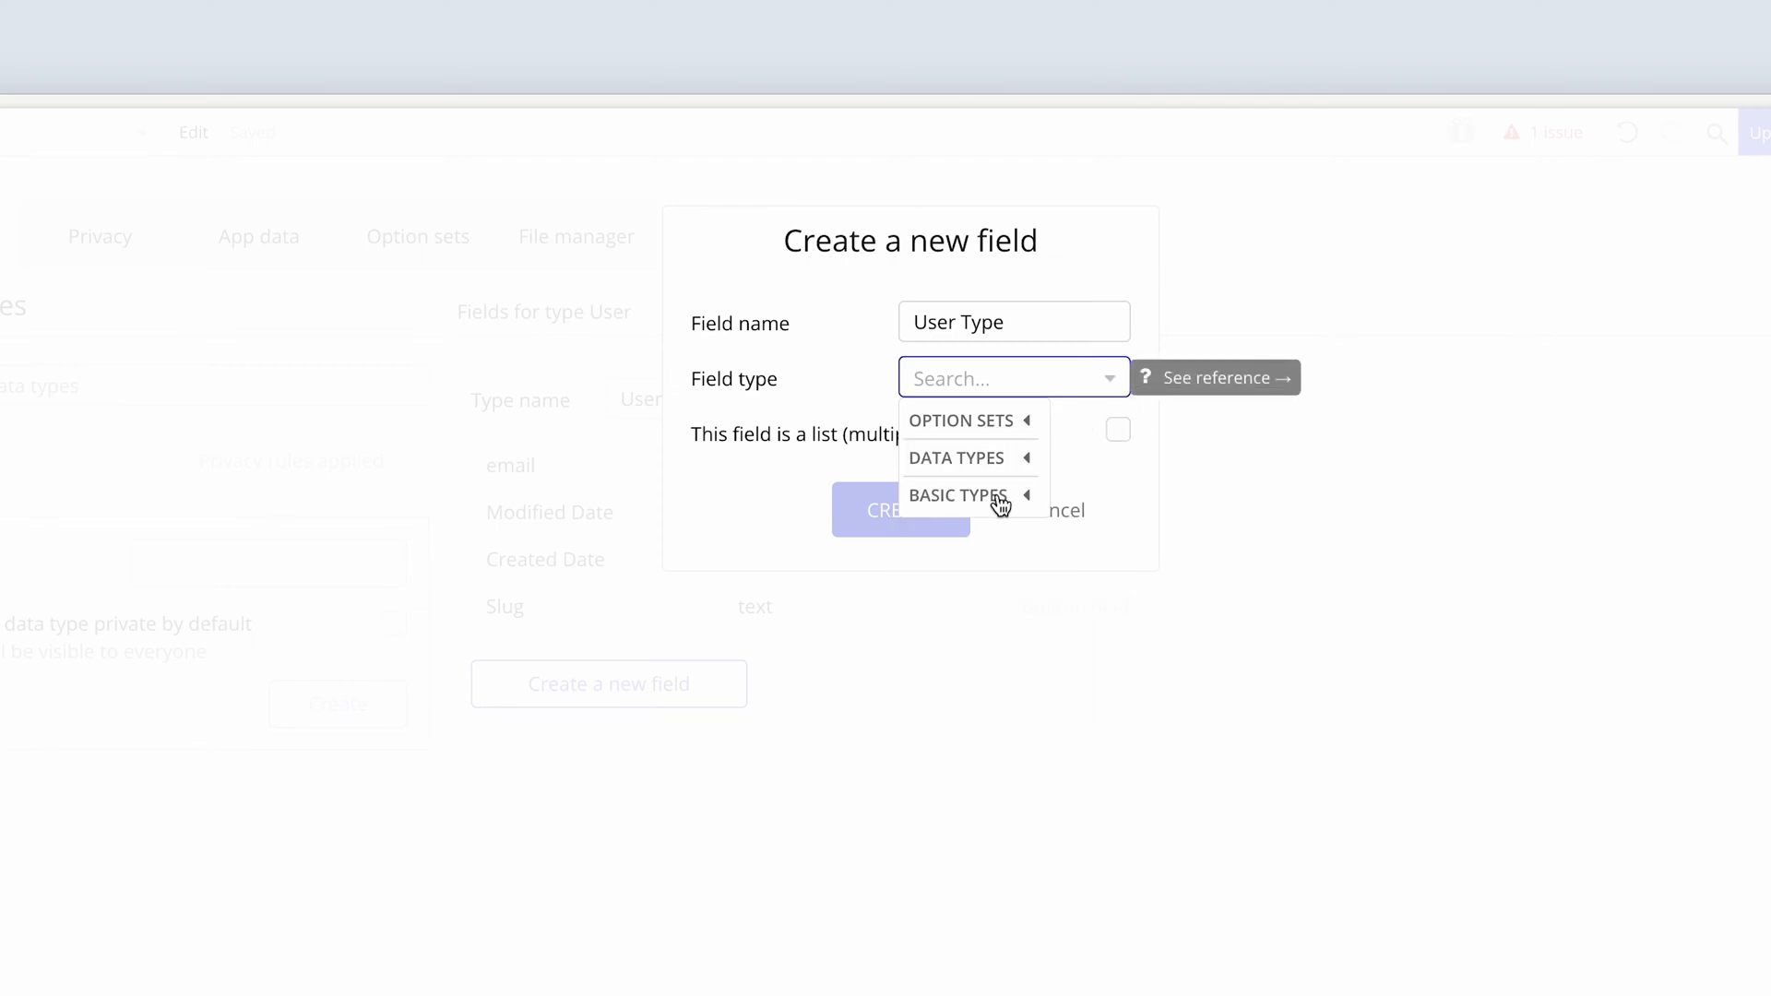
click(960, 421)
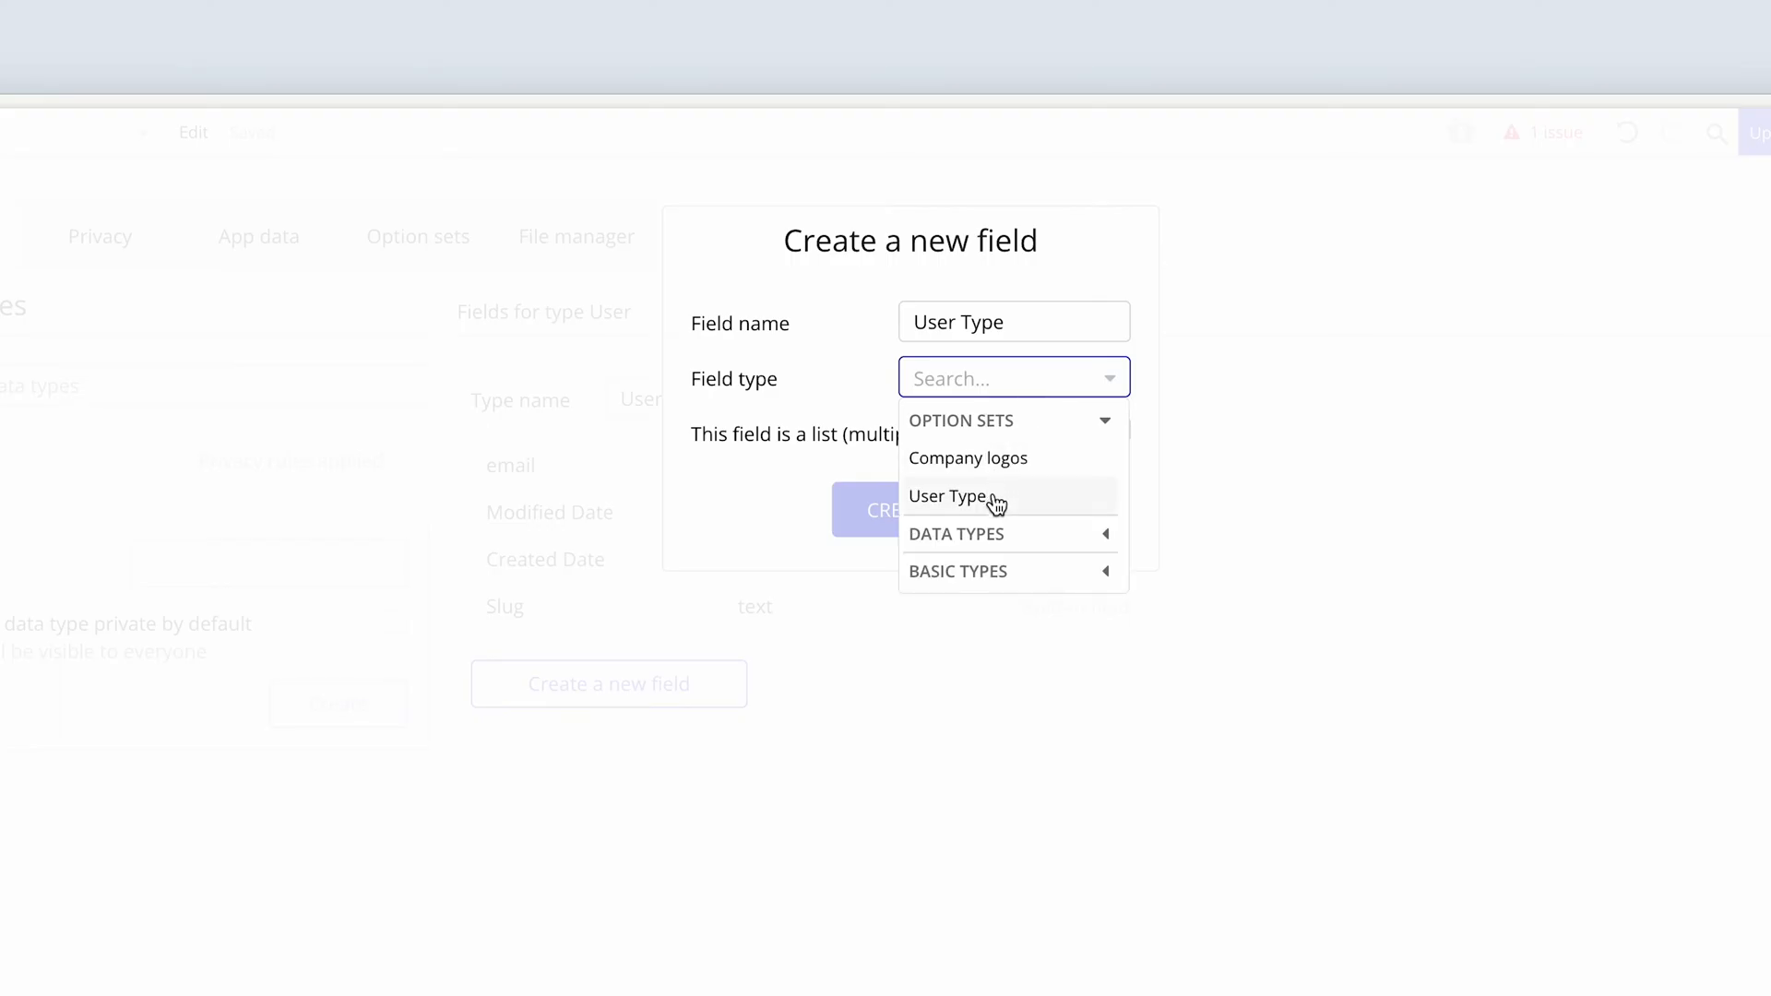
mouse_move(1016, 509)
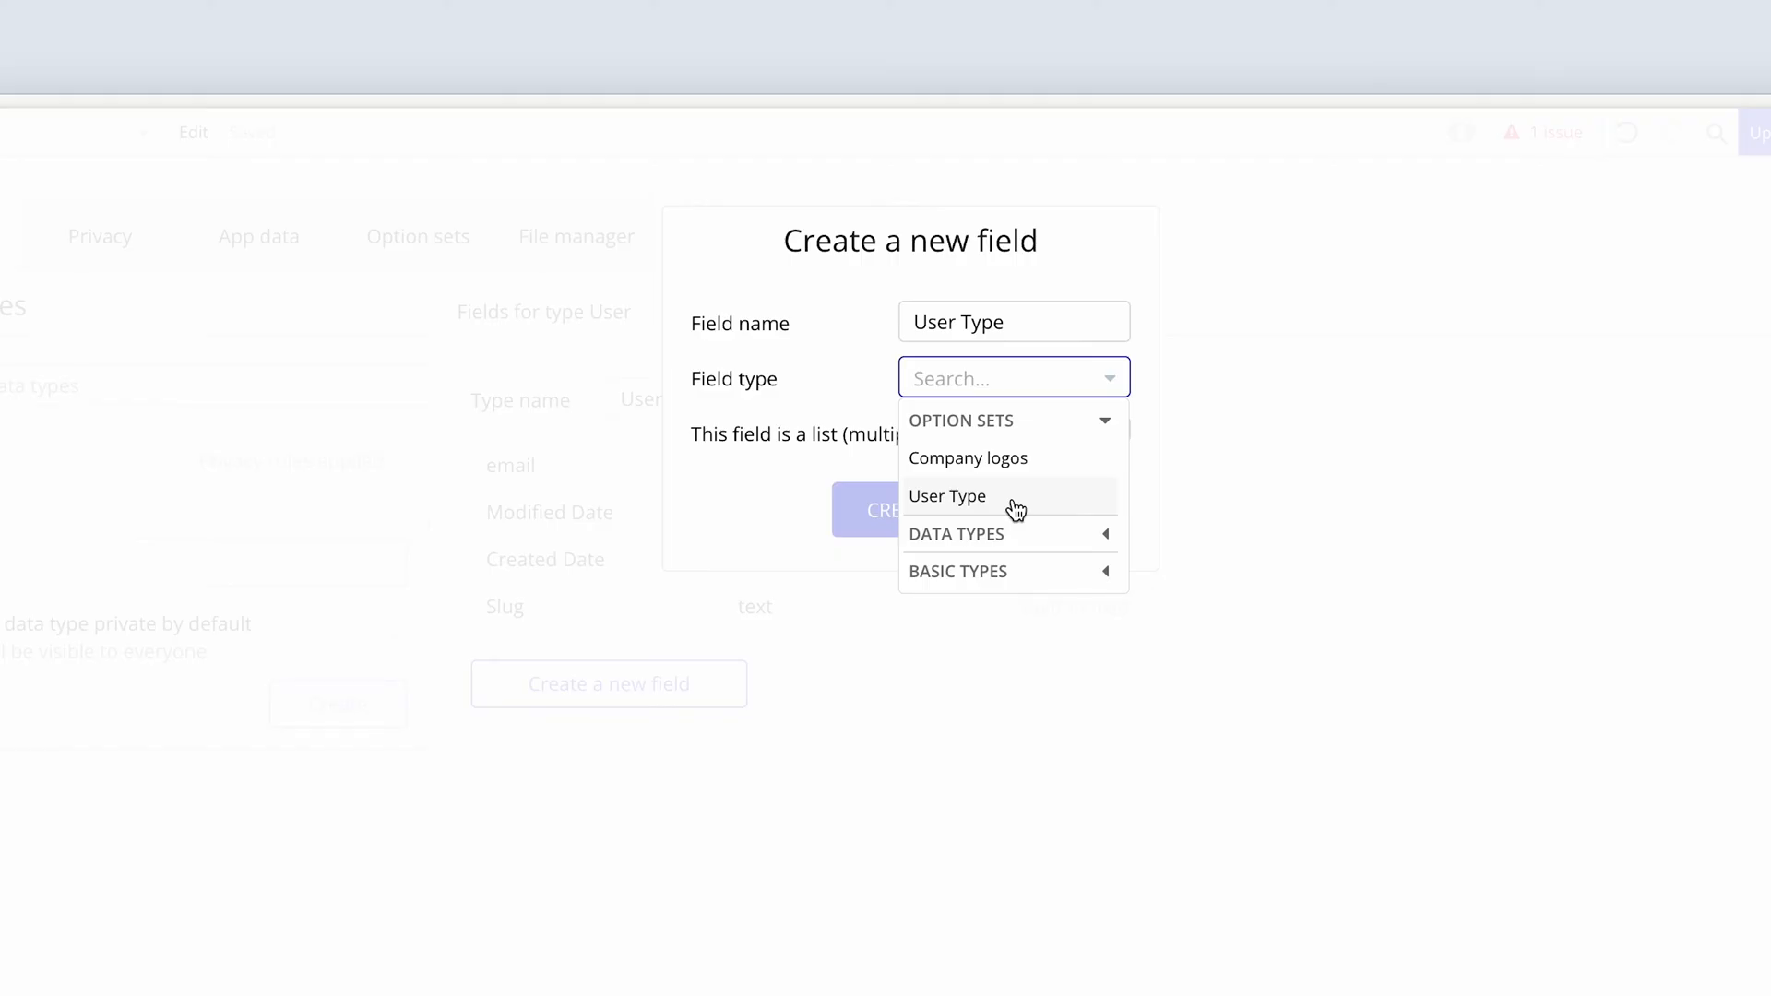
click(948, 496)
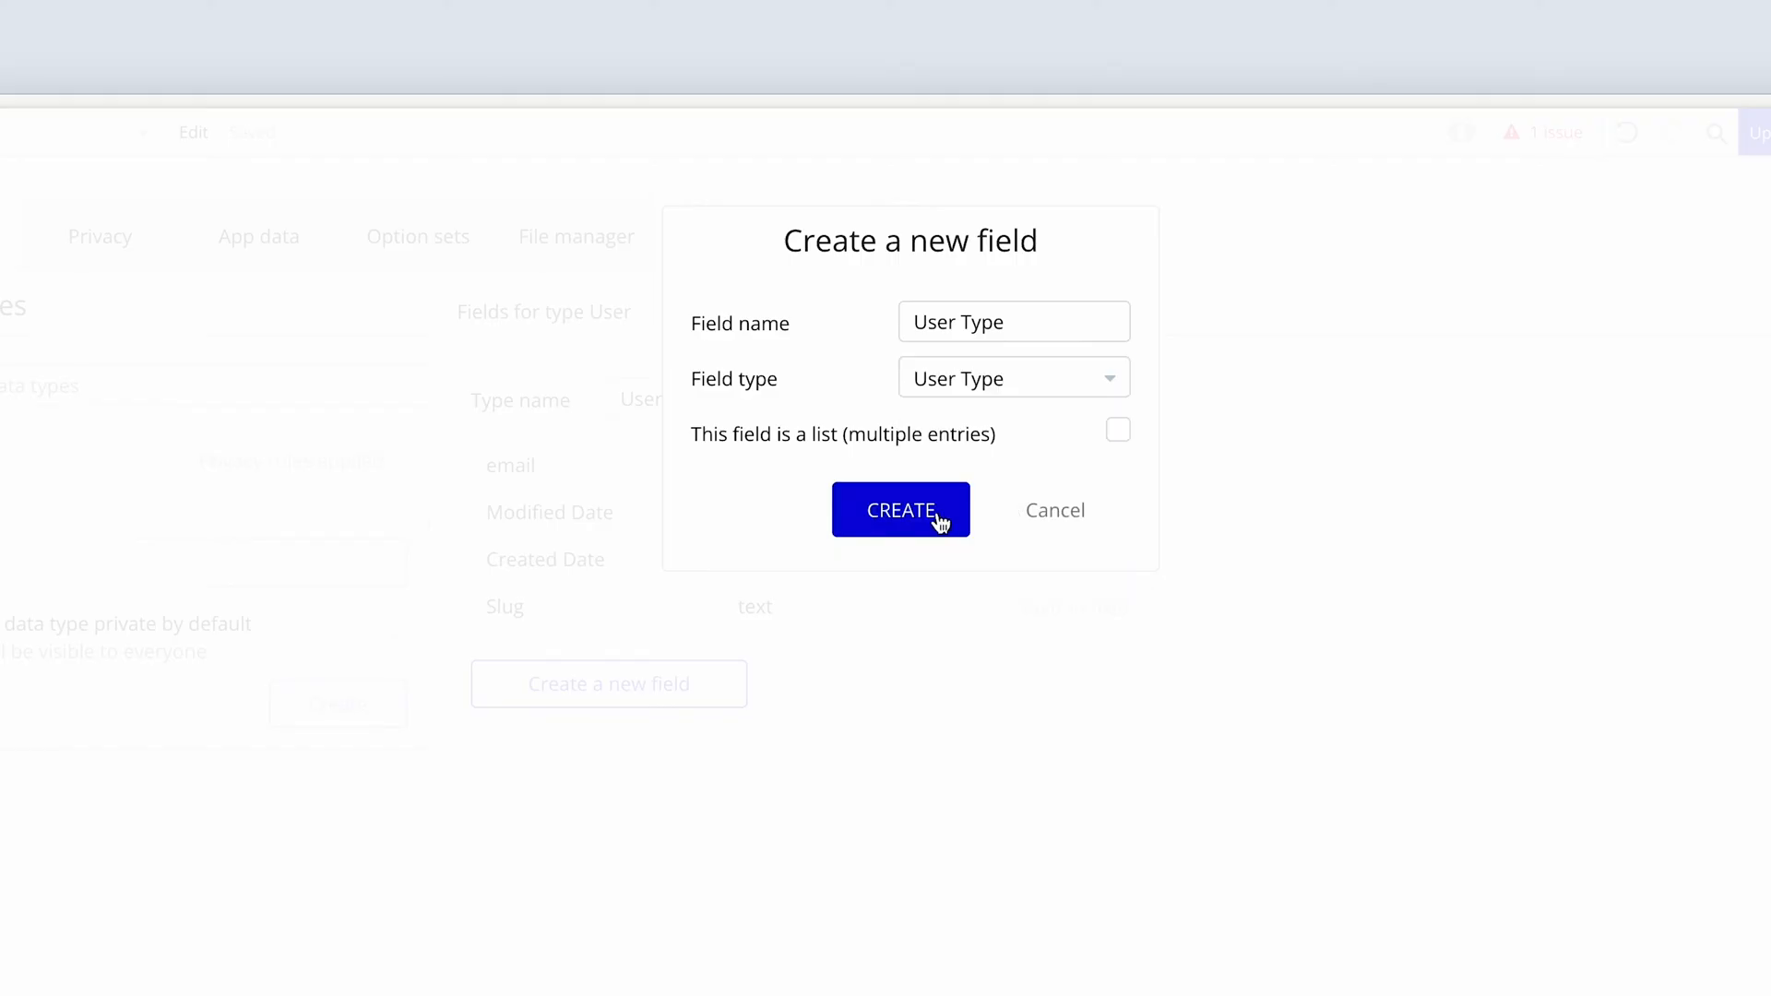
click(900, 509)
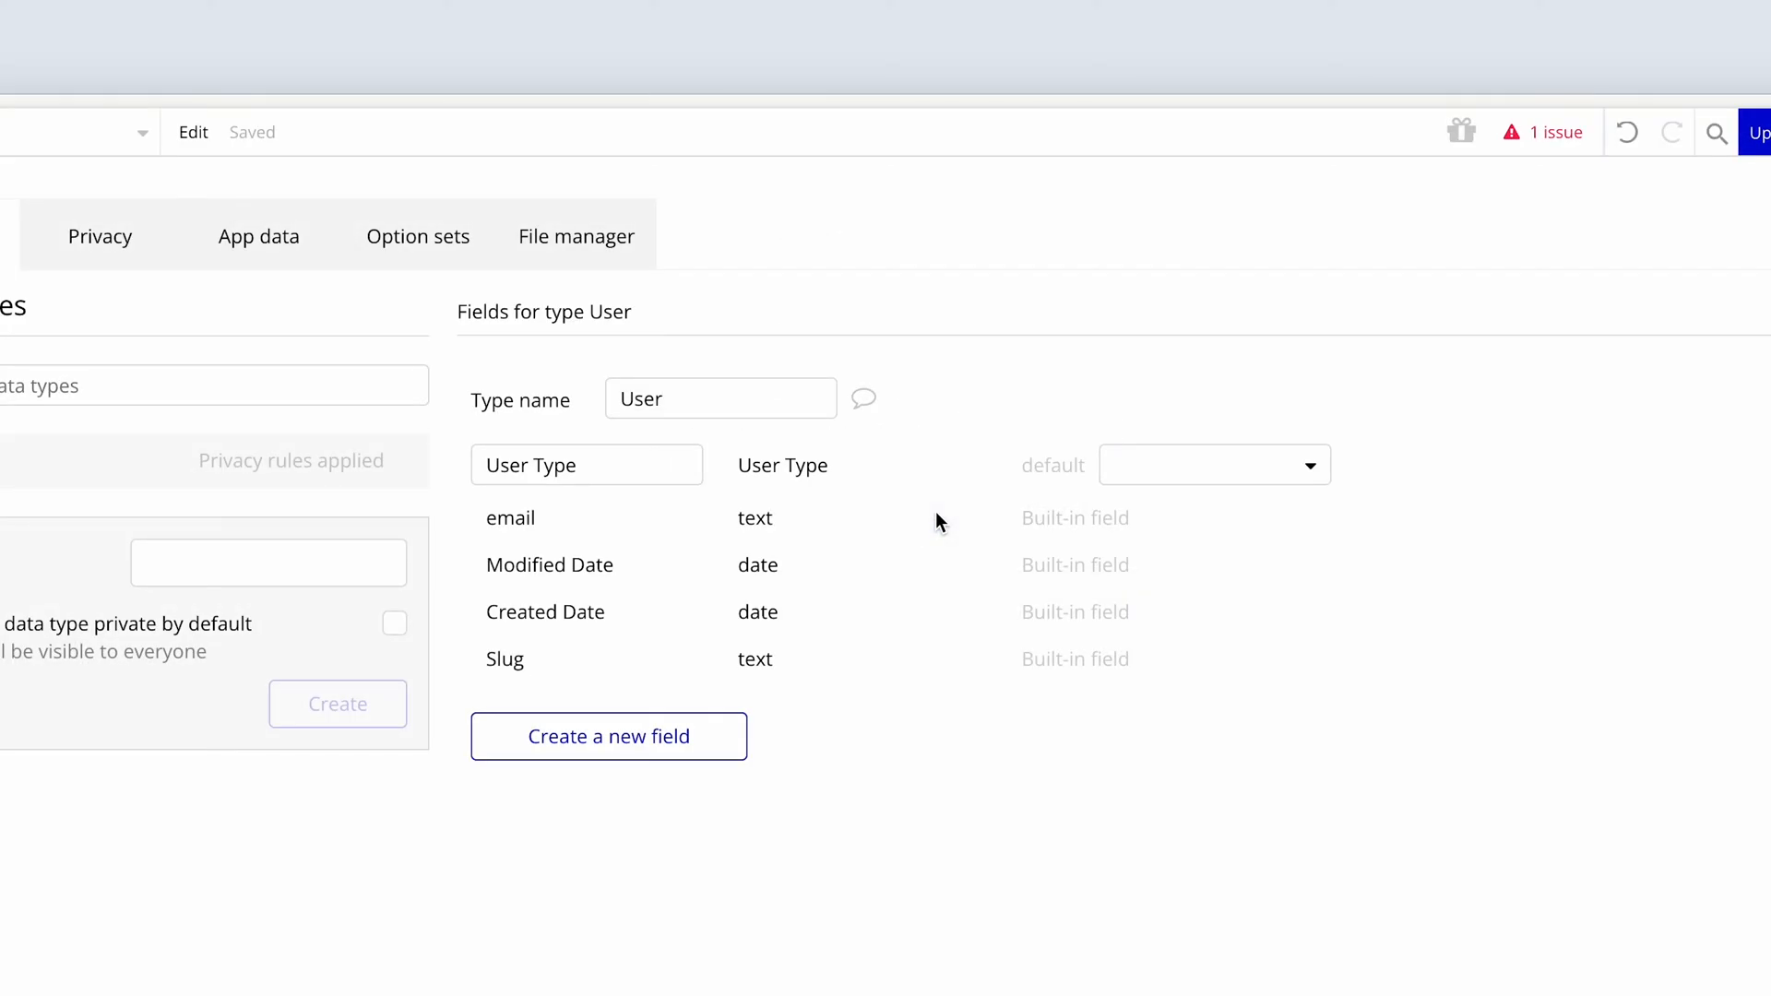
mouse_move(1164, 484)
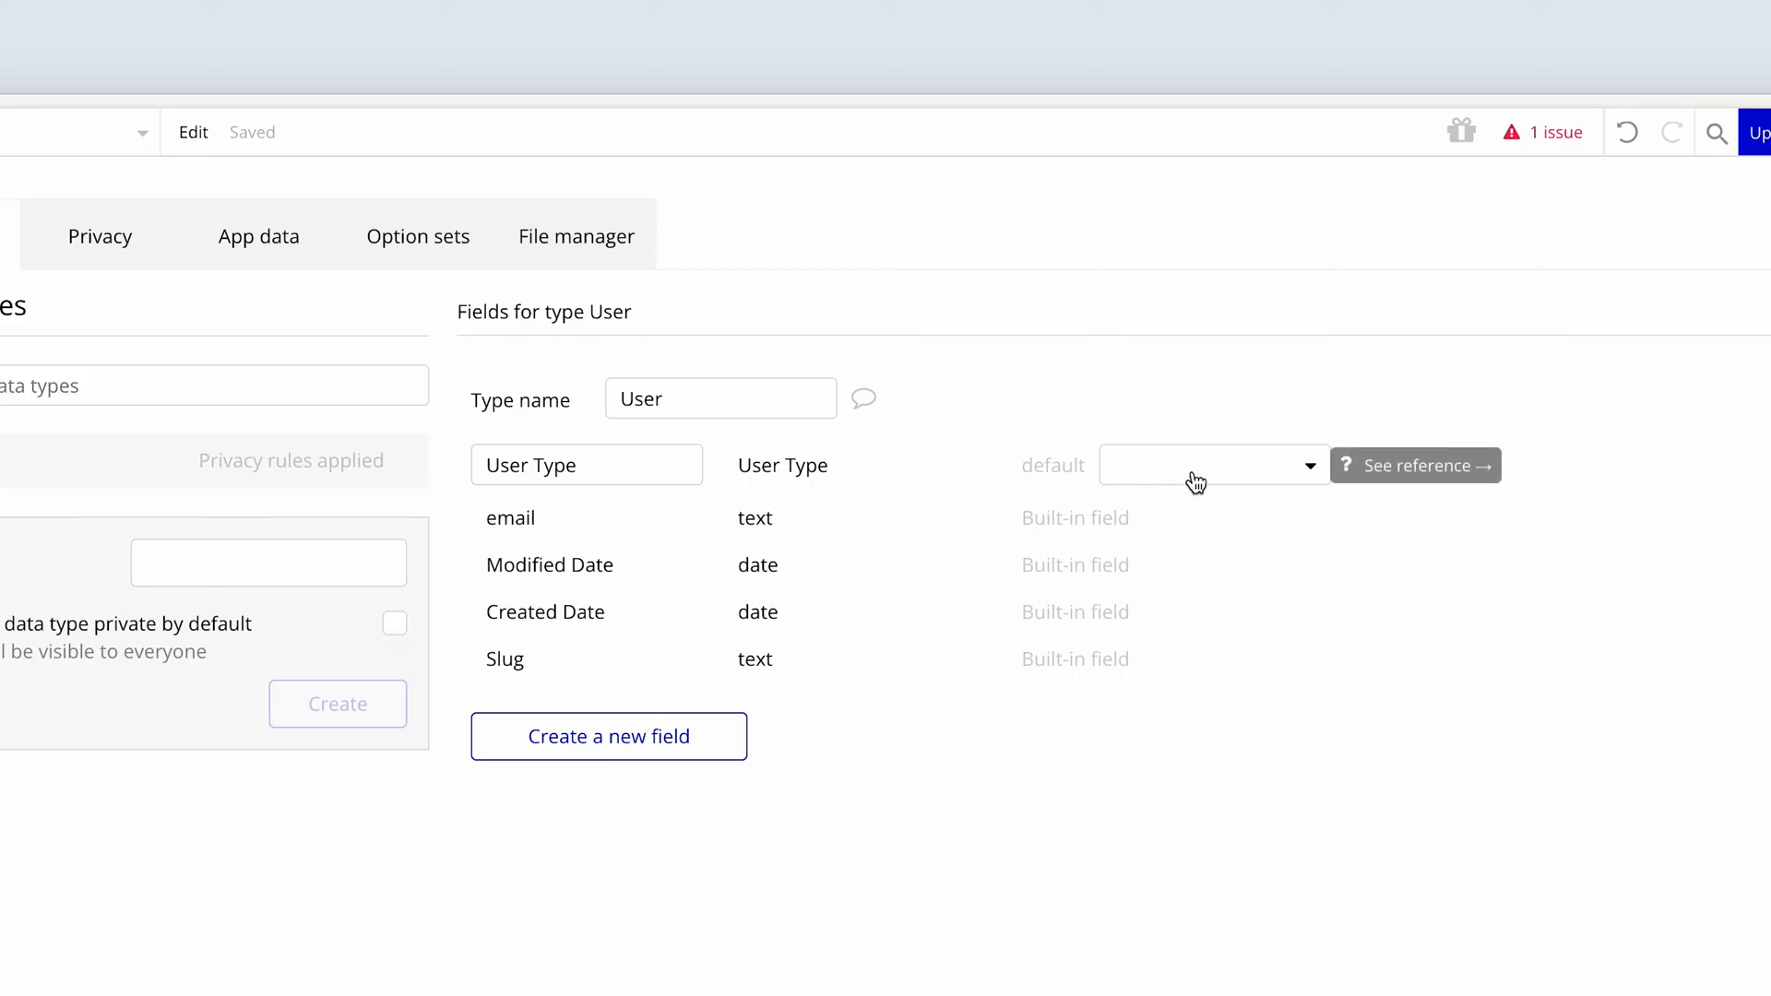
click(1214, 465)
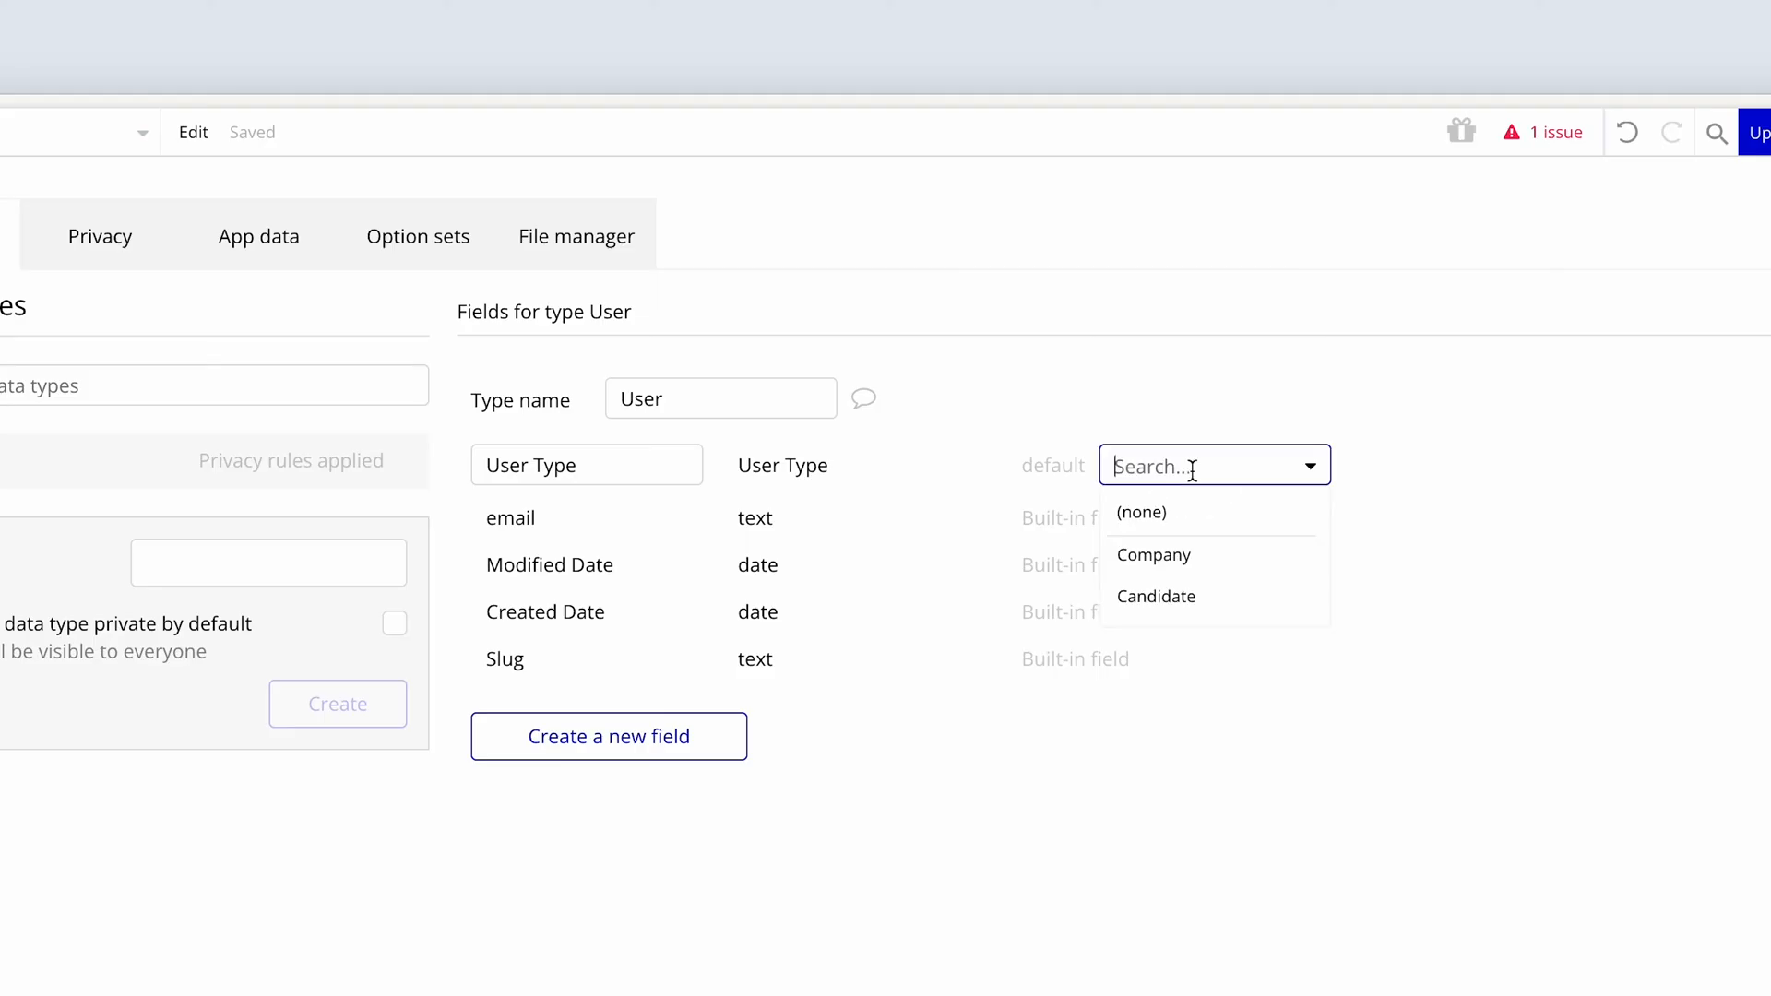
mouse_move(1232, 564)
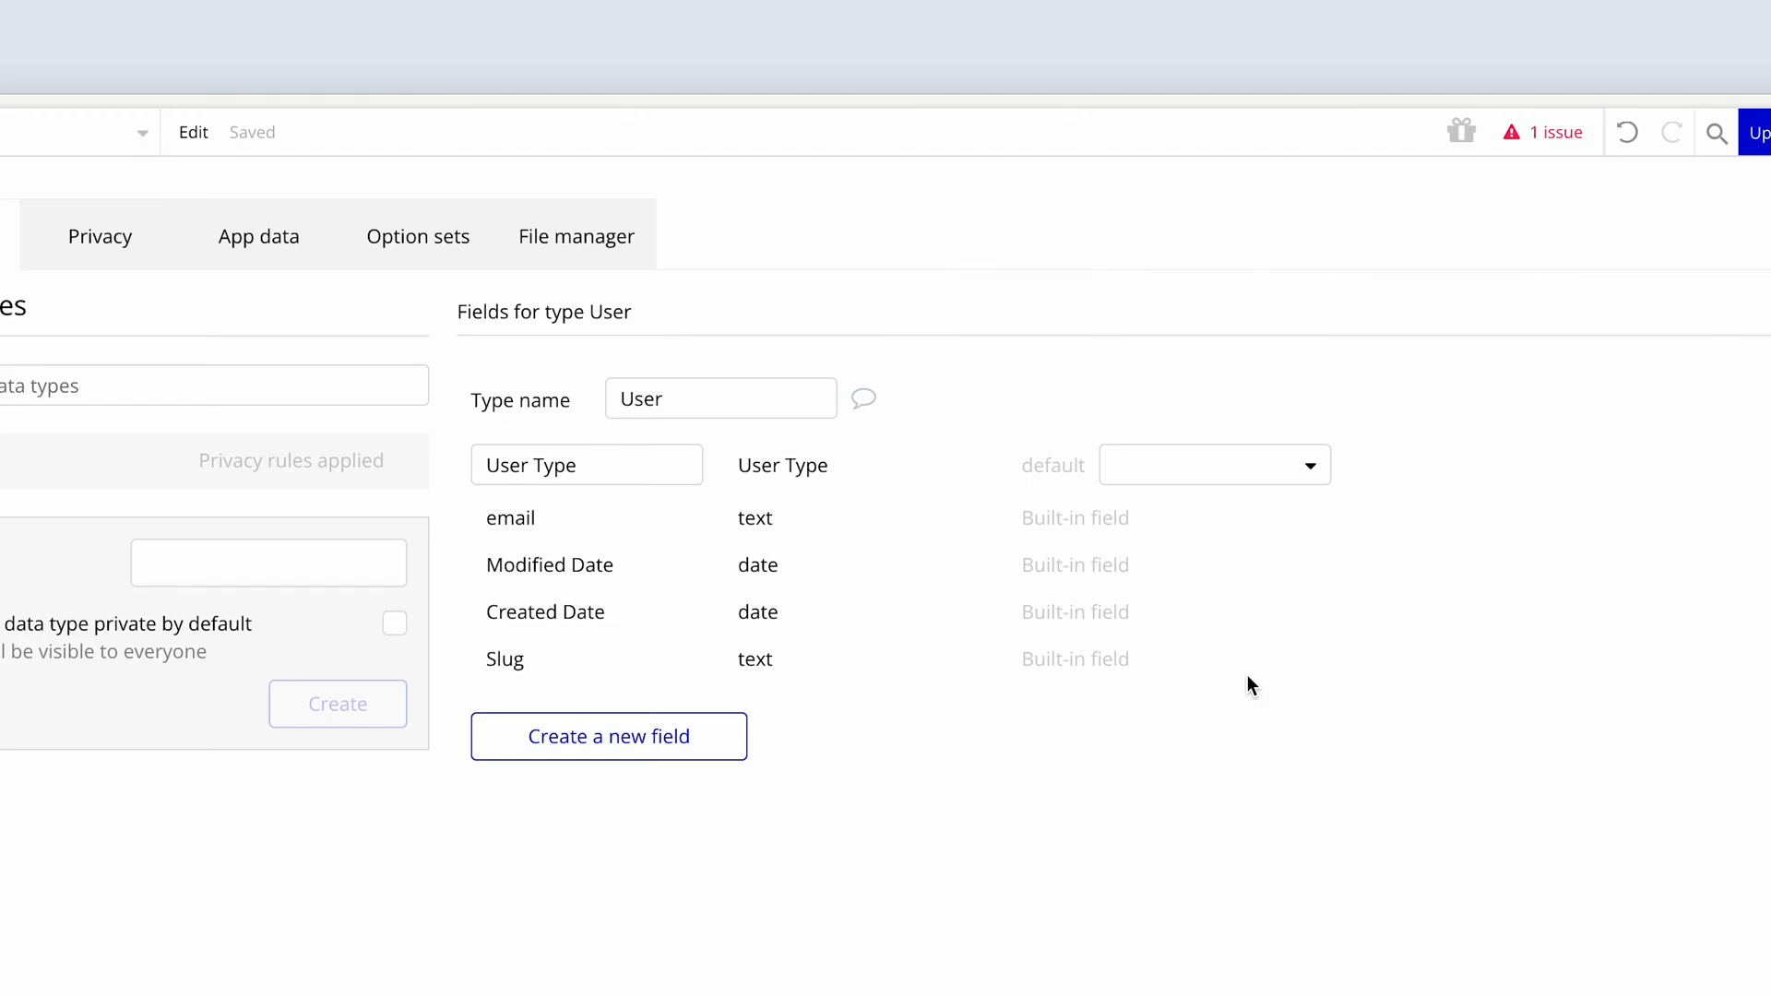
mouse_move(546, 527)
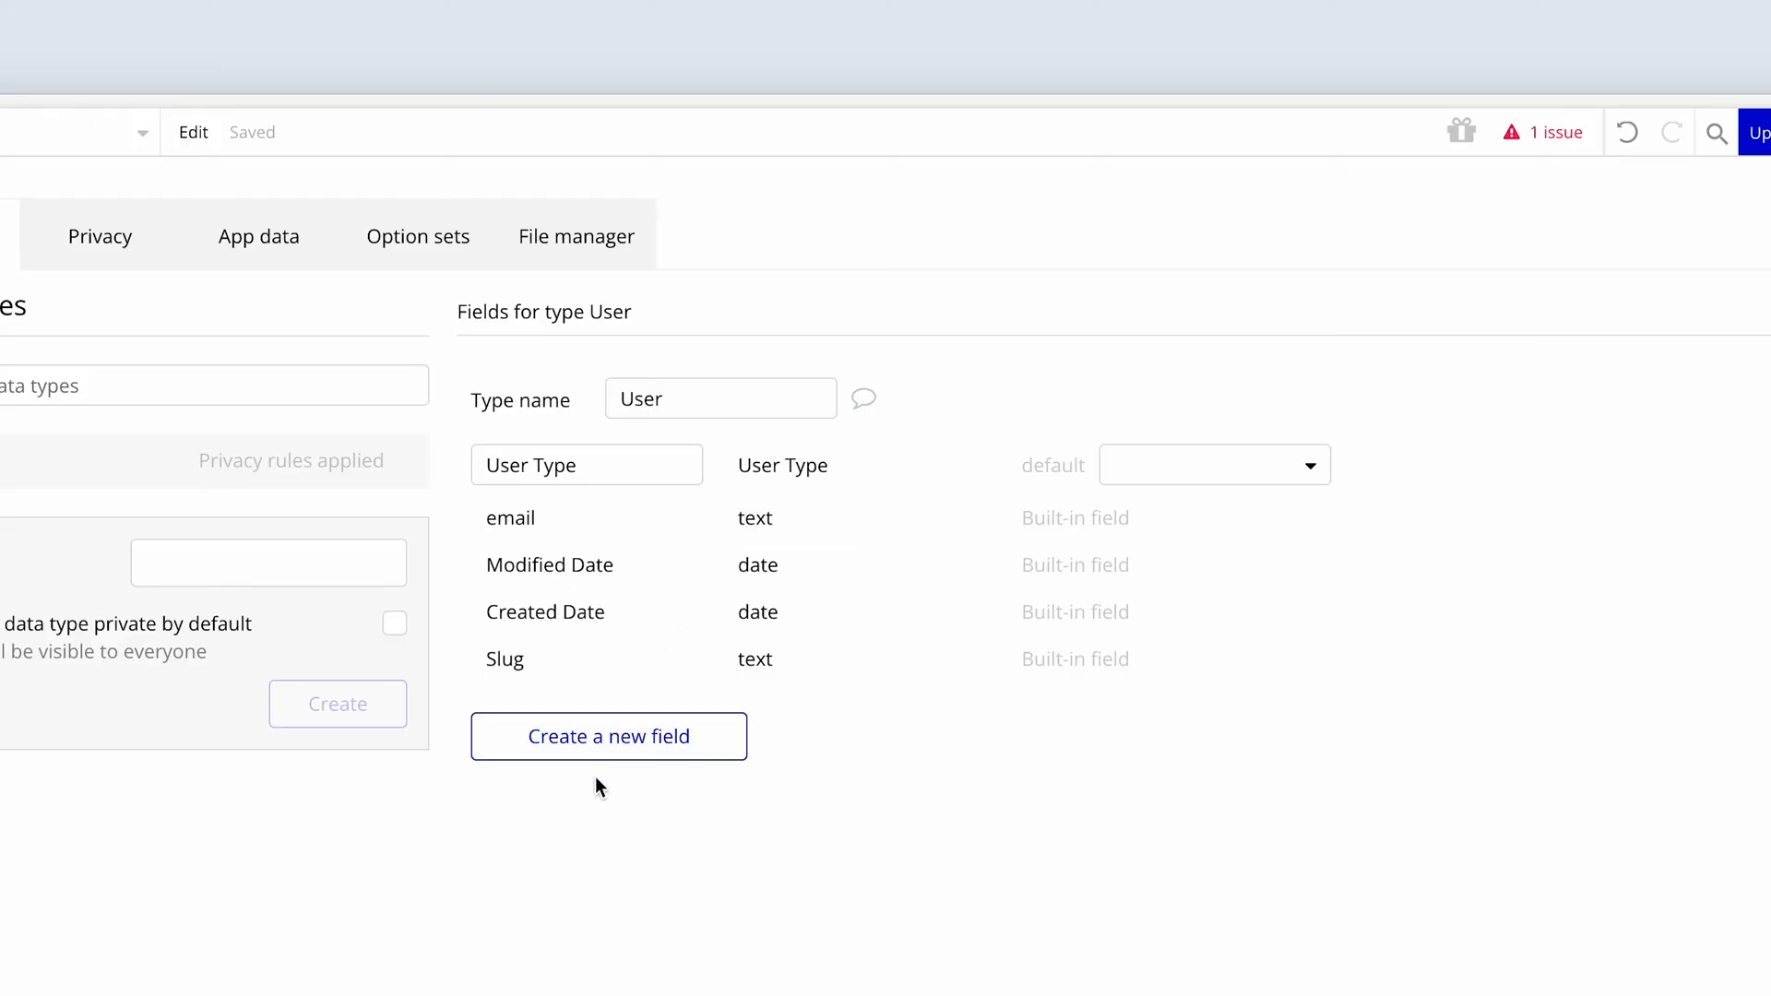
mouse_move(557, 856)
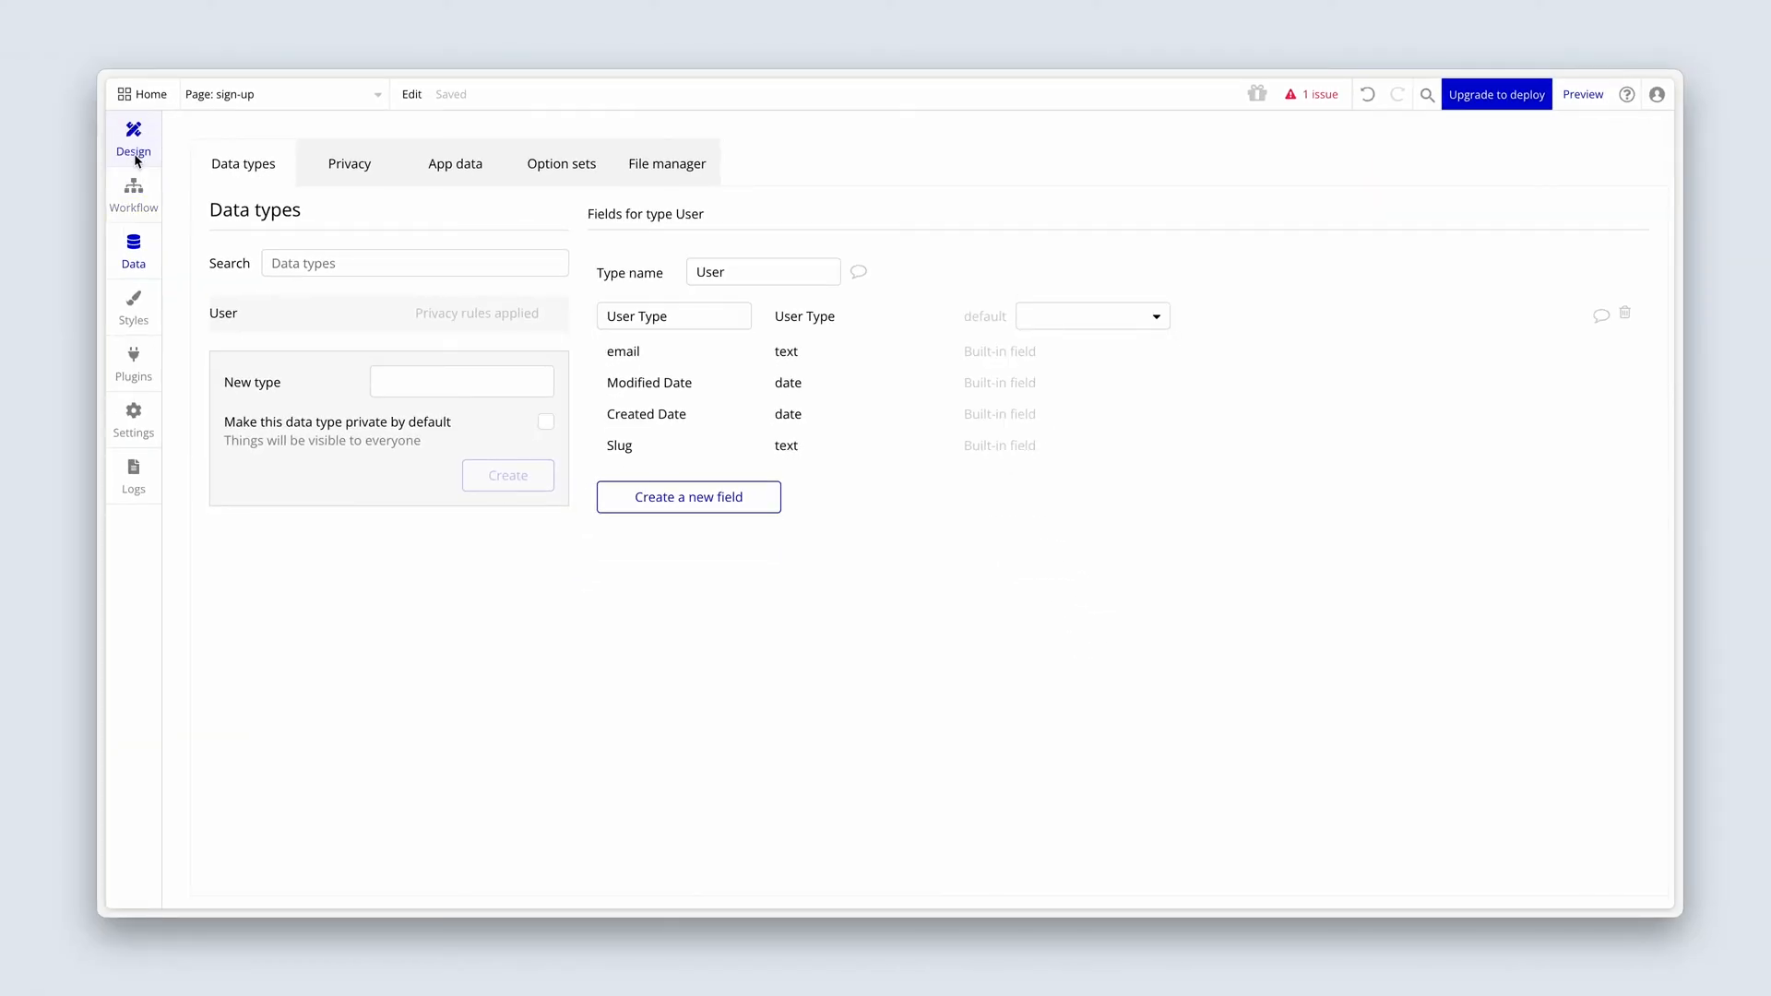
Create a User Type custom state on the sign-up page holding a User Type option
click(133, 139)
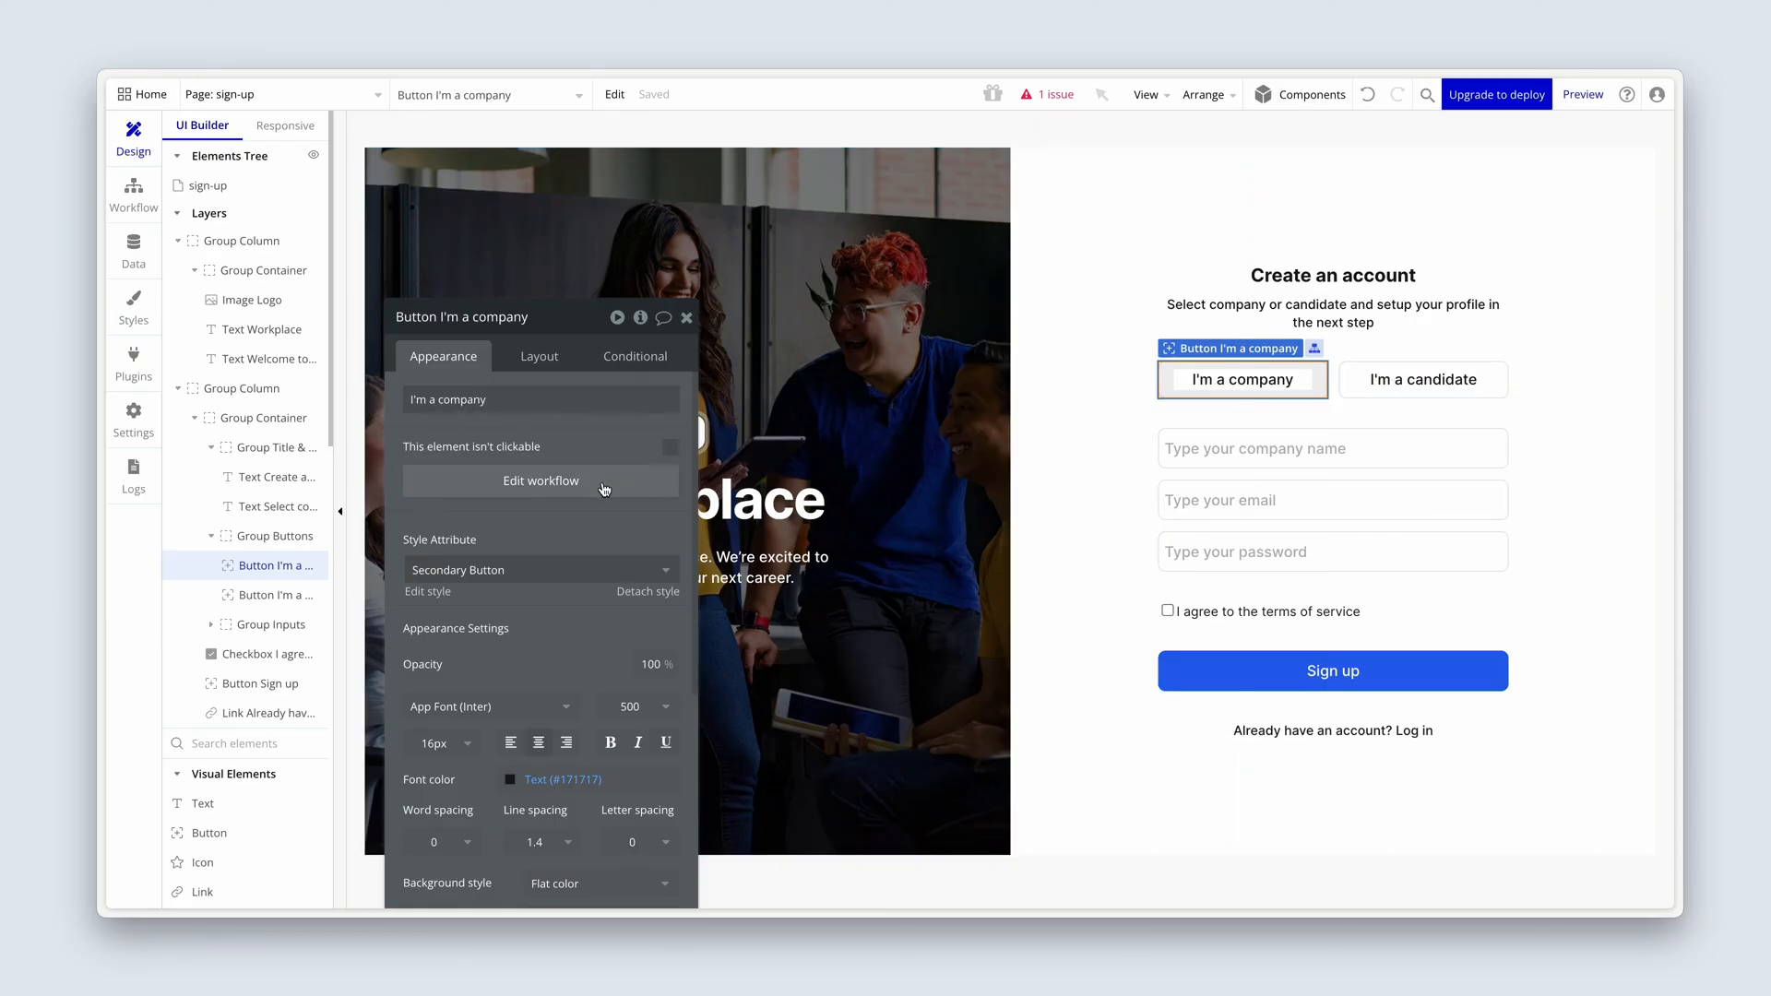
click(541, 480)
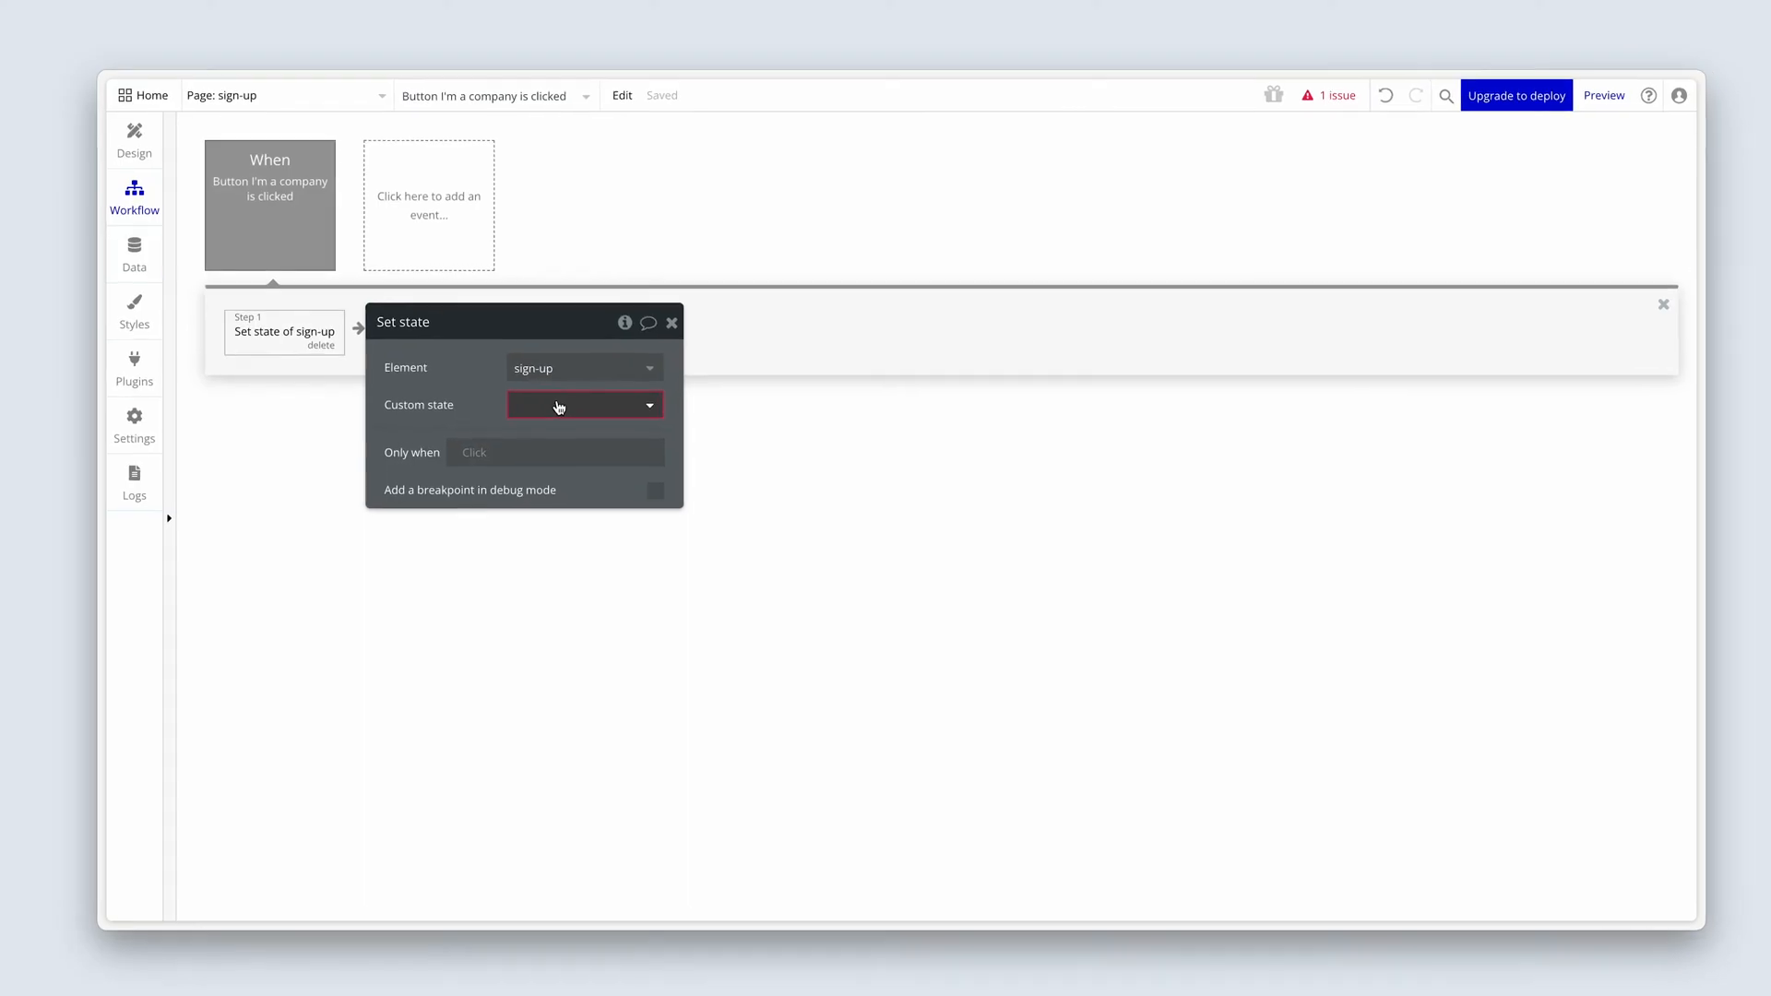
click(583, 404)
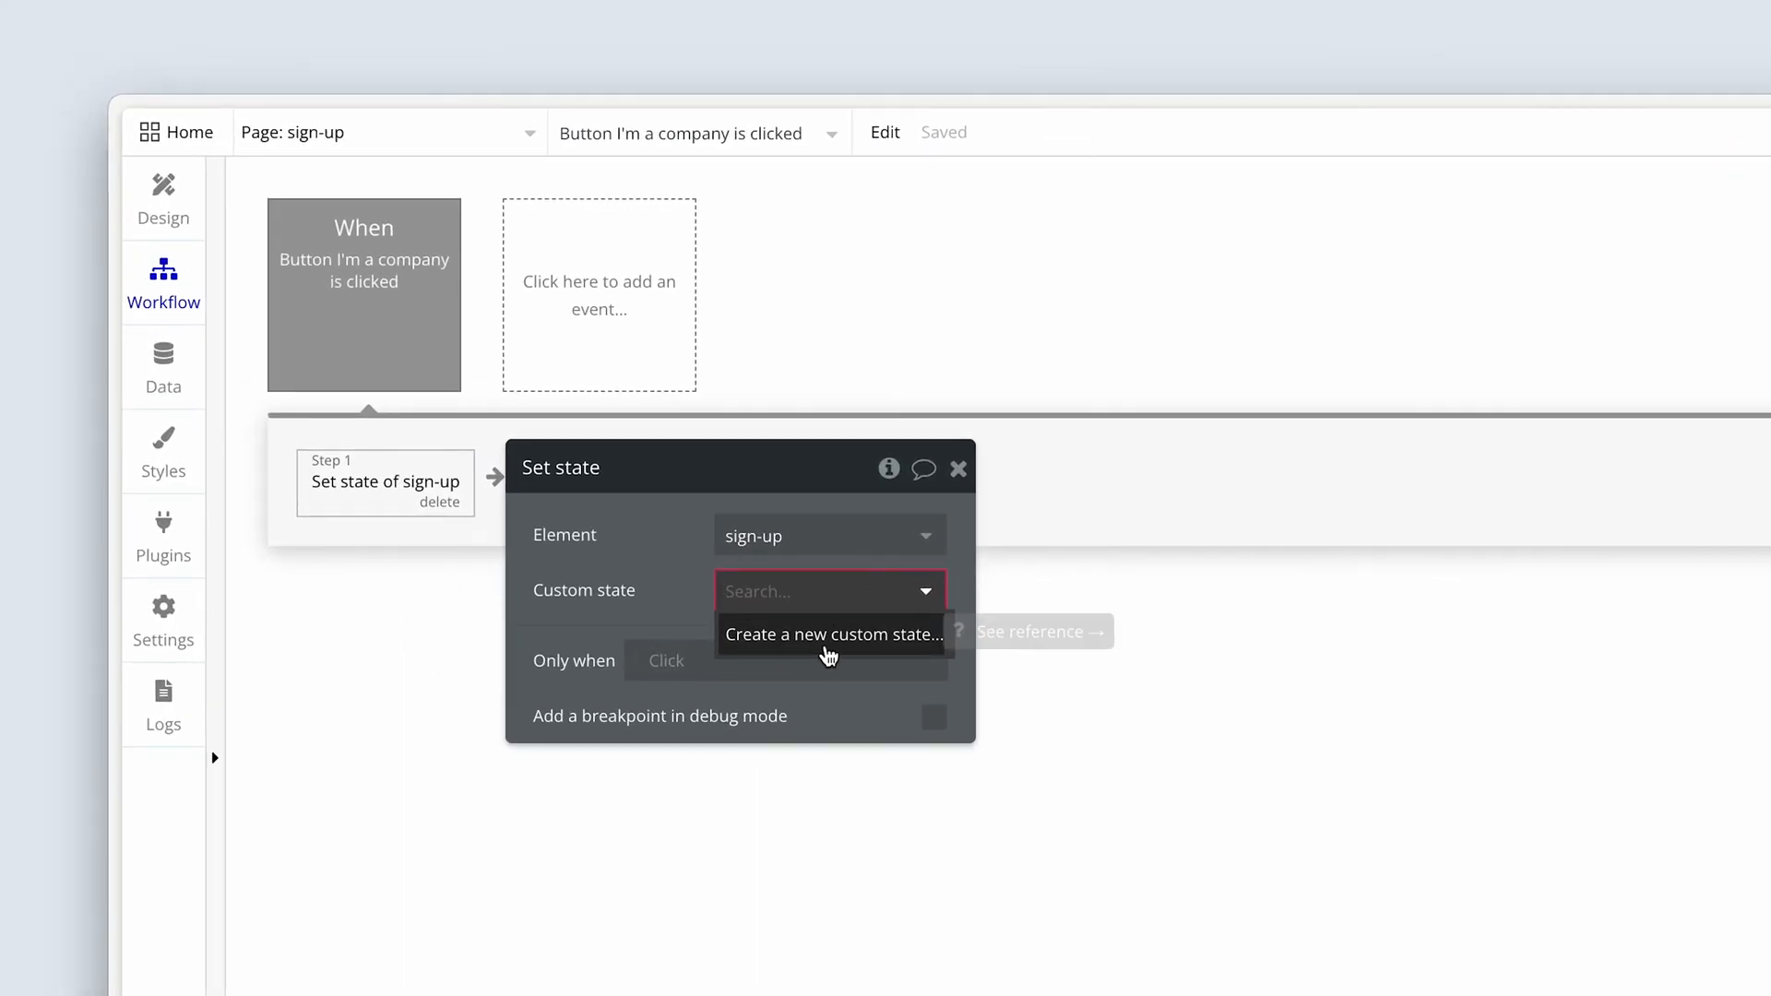
click(832, 634)
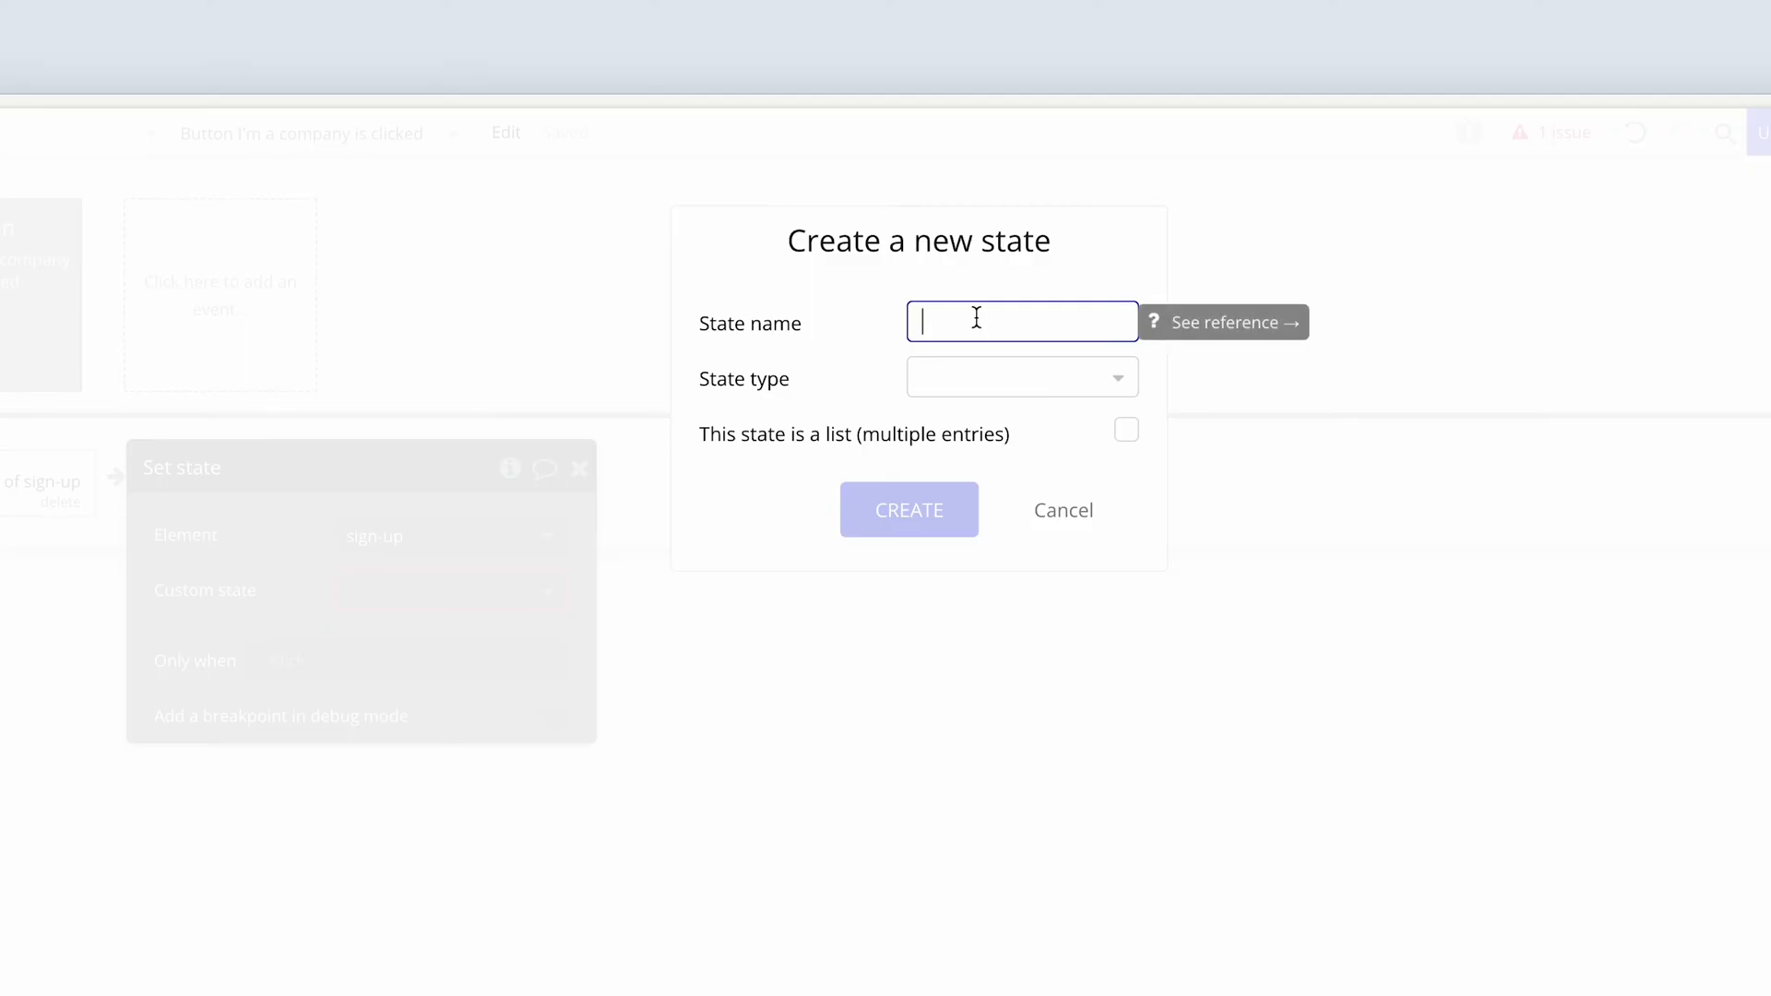
text(User Type)
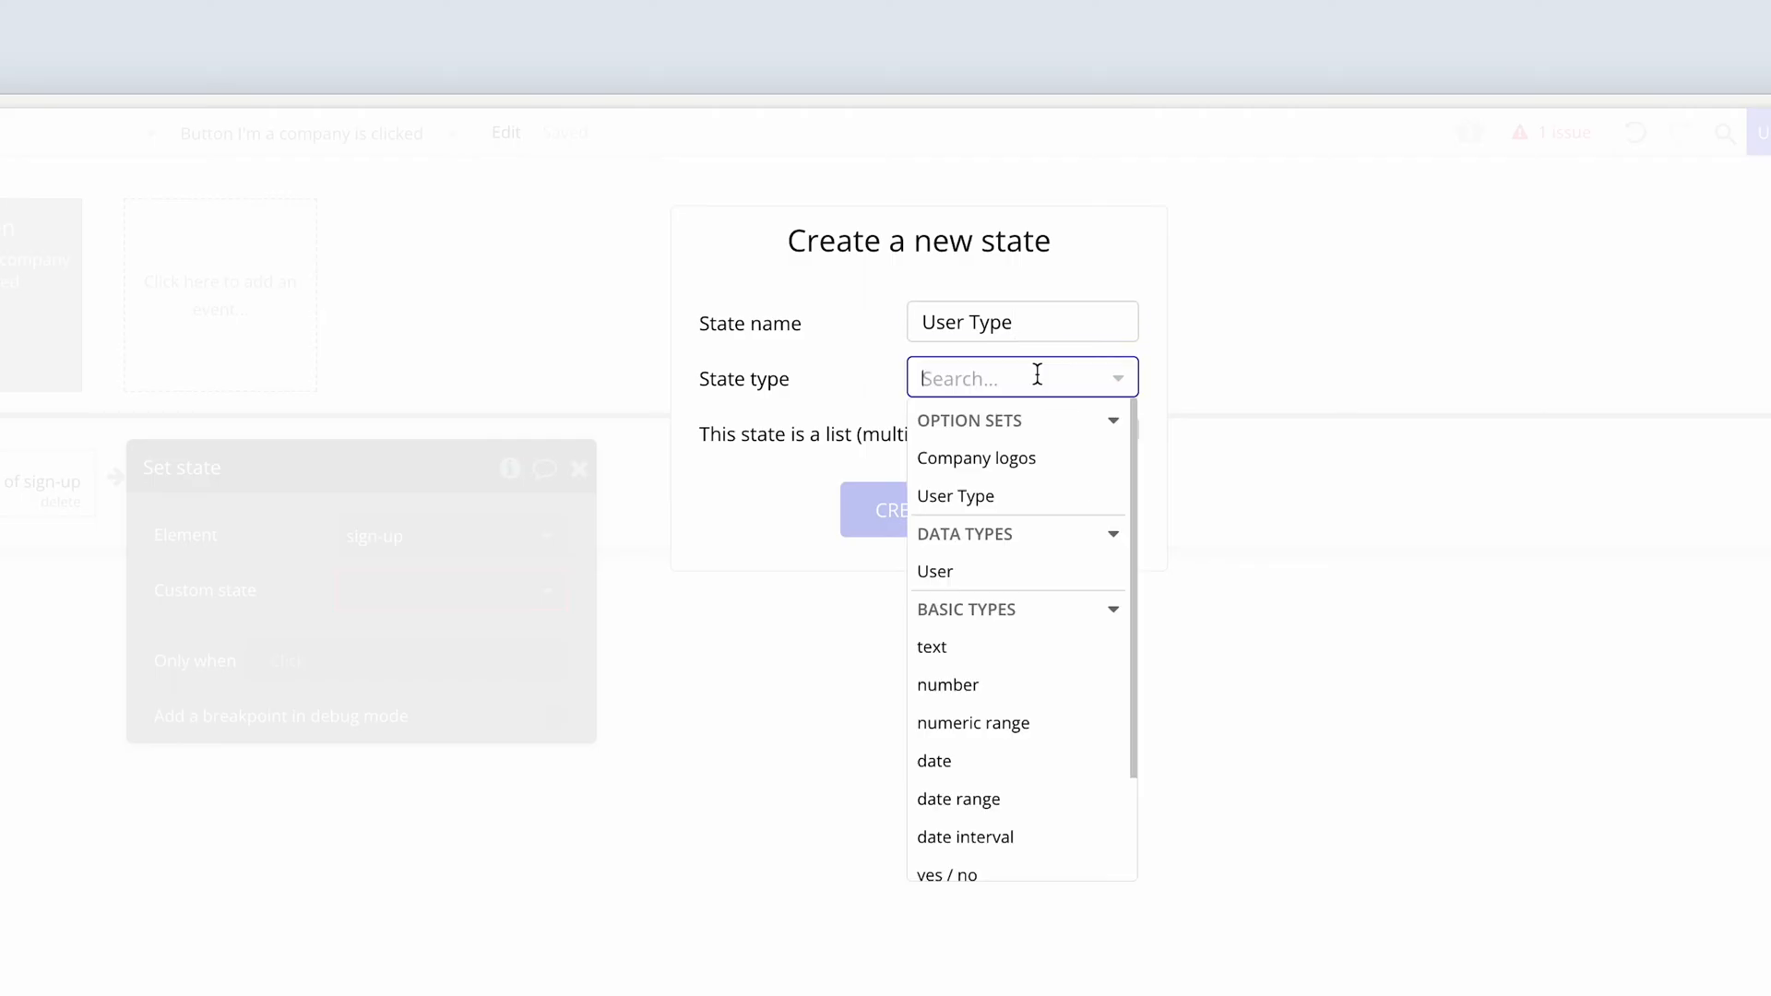
mouse_move(965, 503)
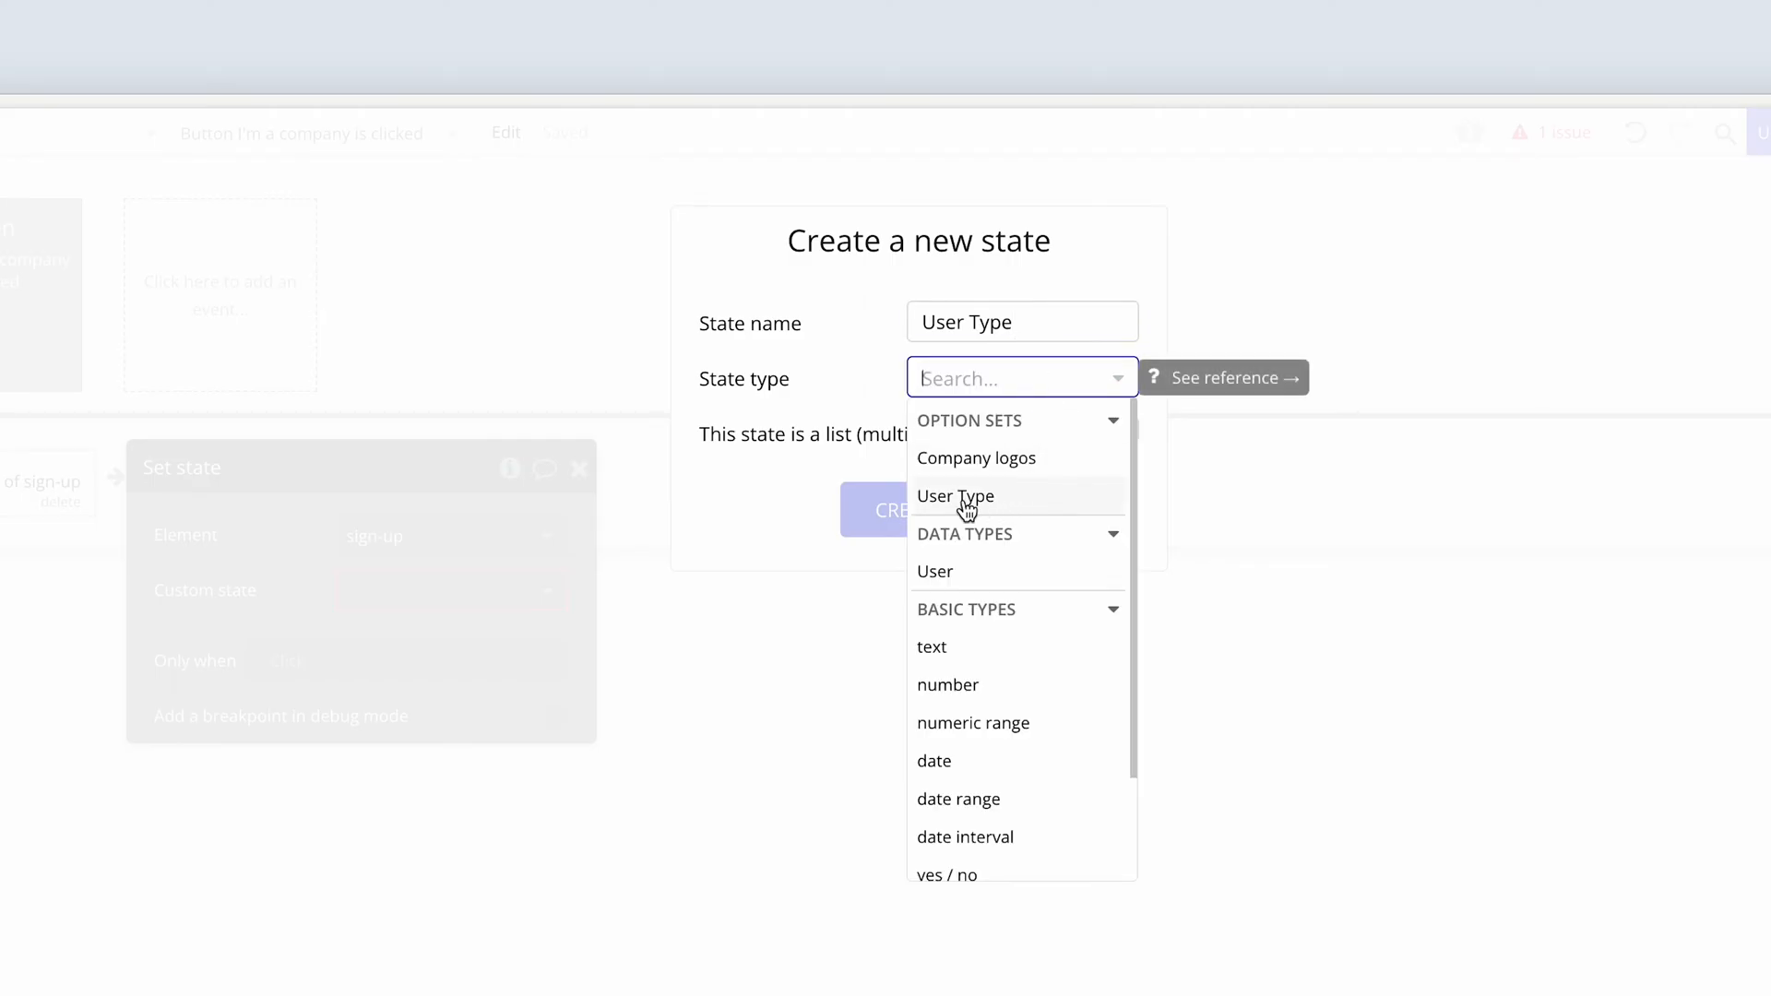
click(956, 497)
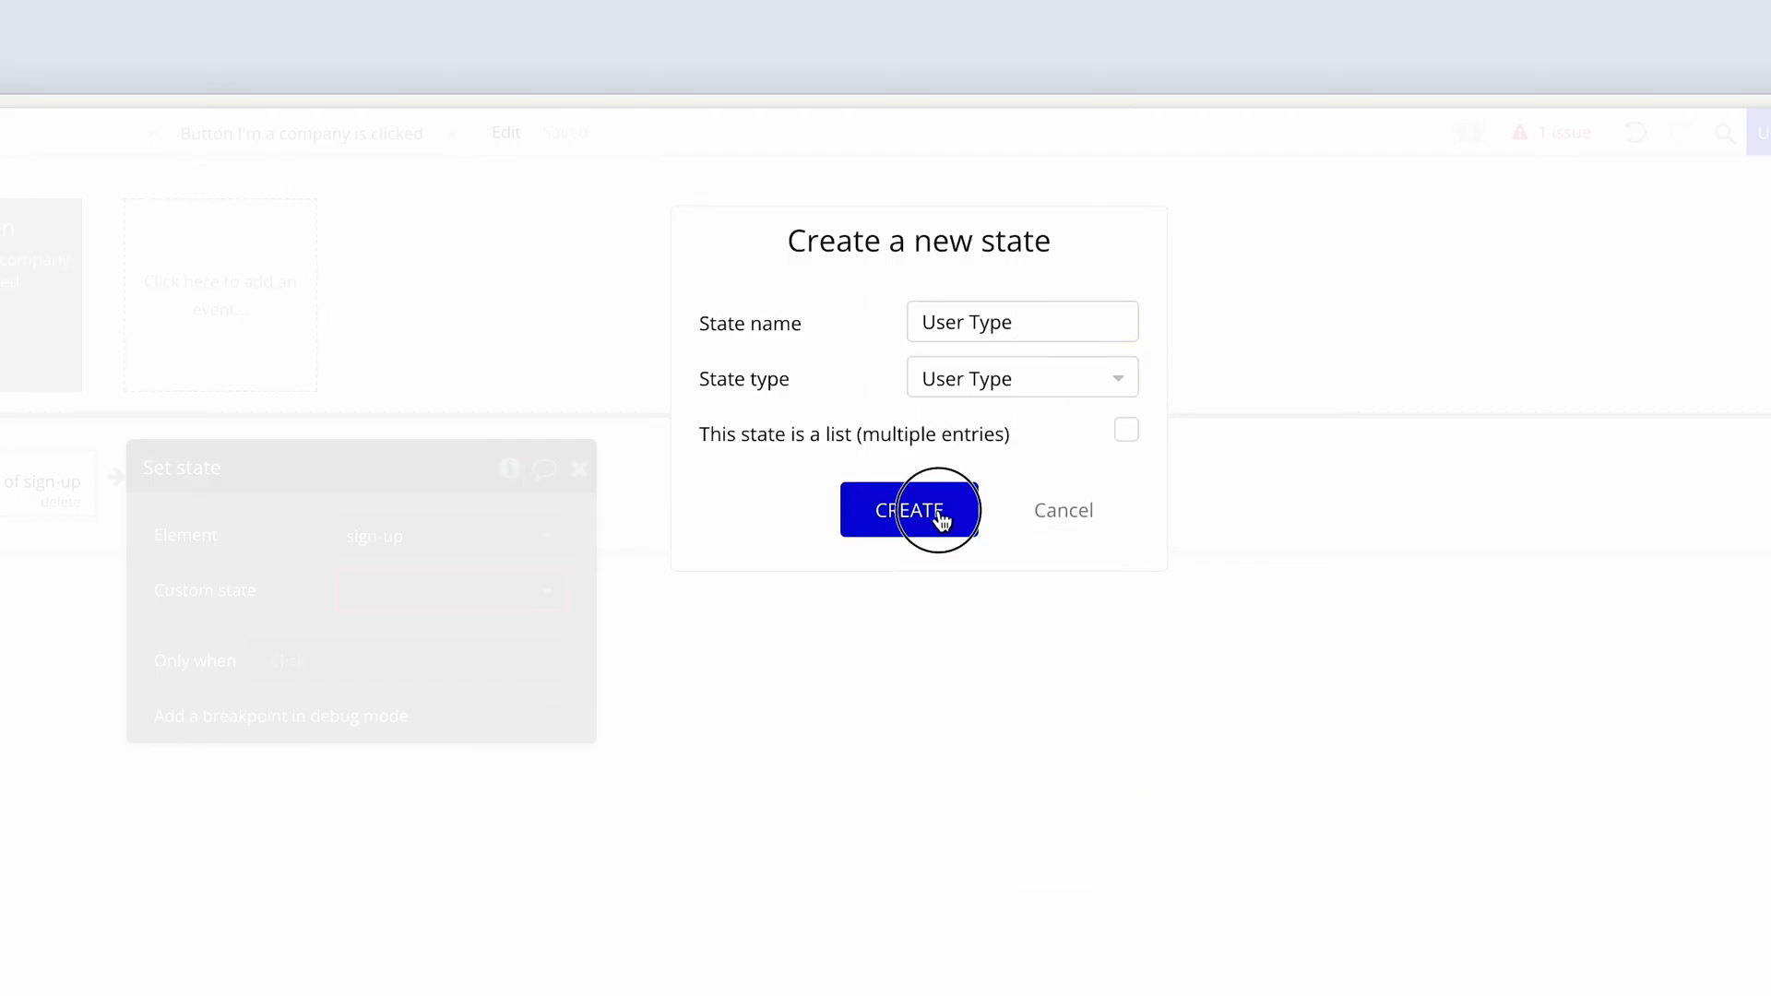
click(909, 509)
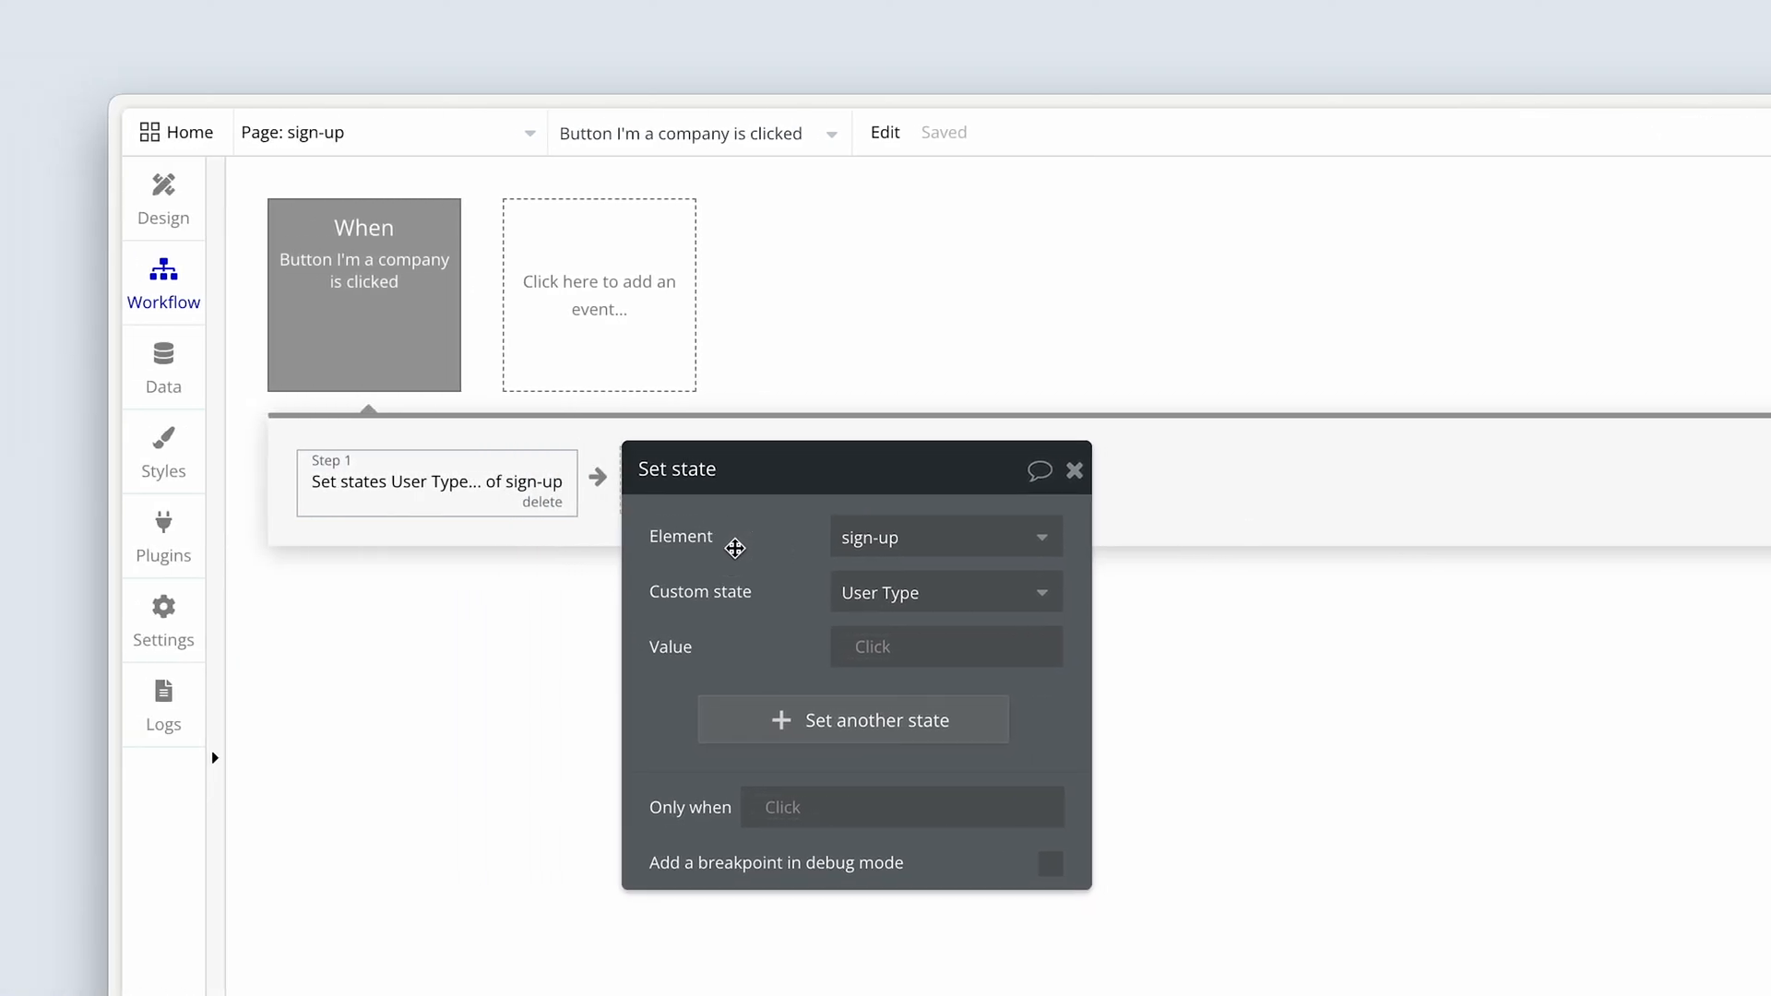
Set the company-click step's state value to Company and start a candidate-click workflow
click(946, 647)
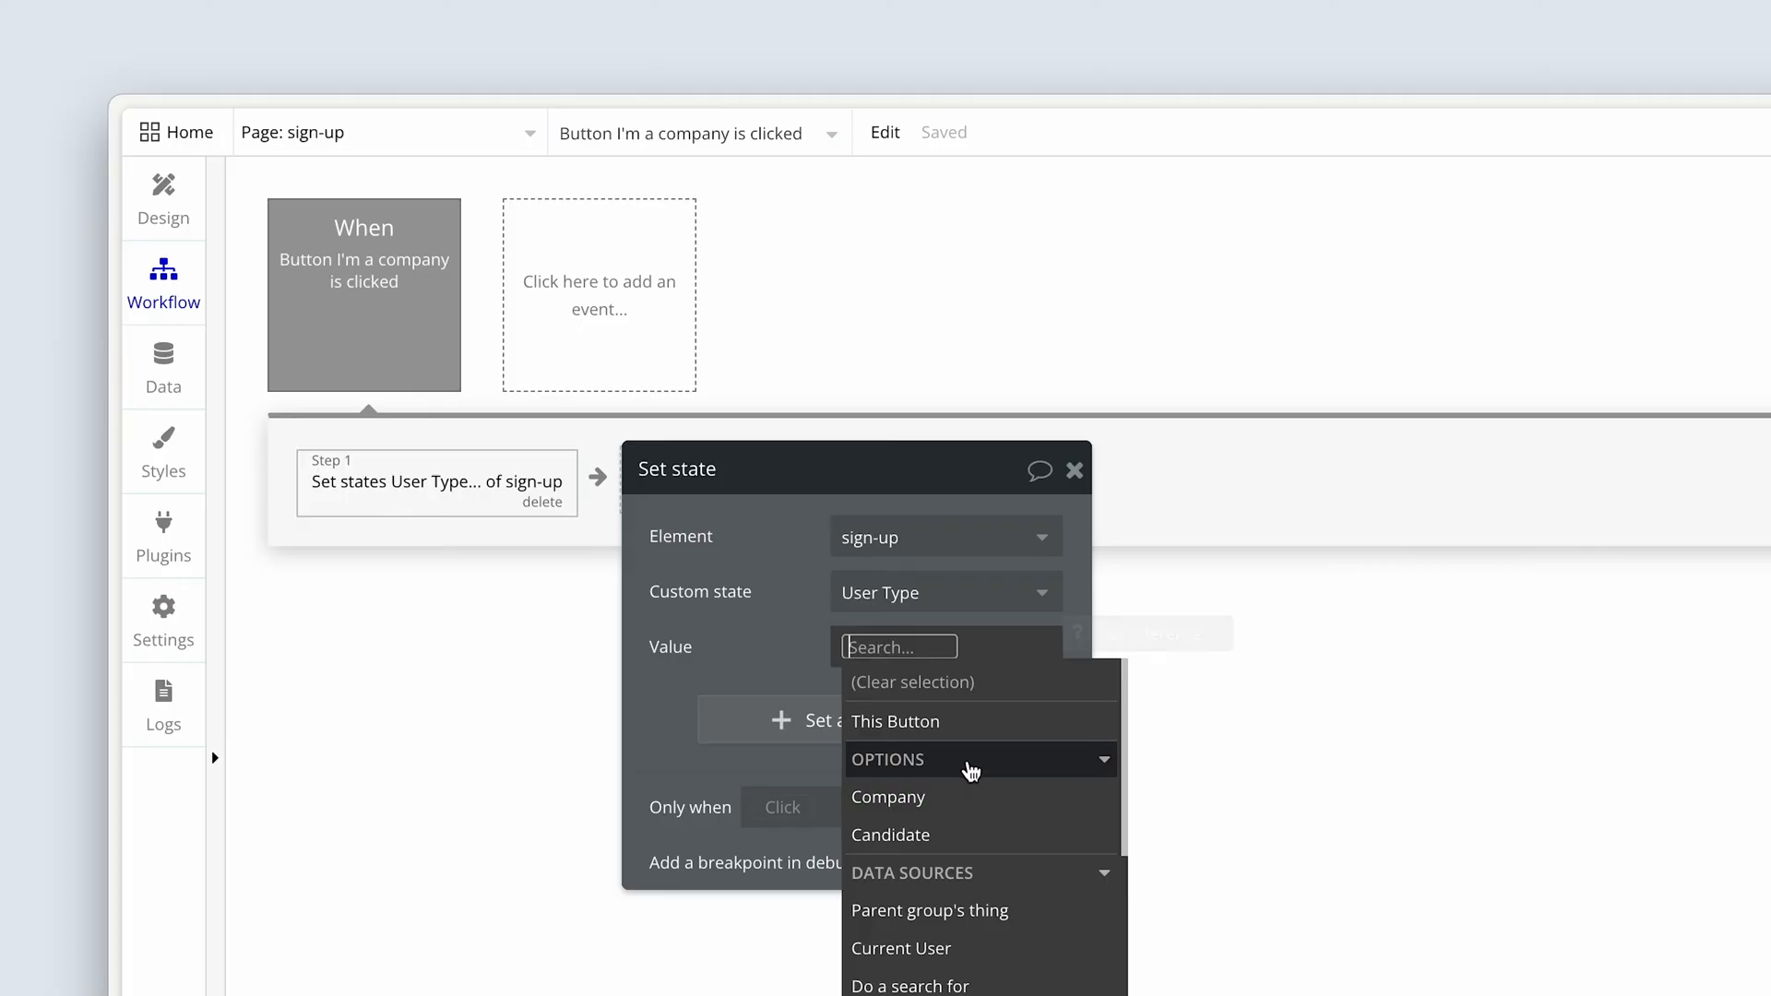
click(887, 797)
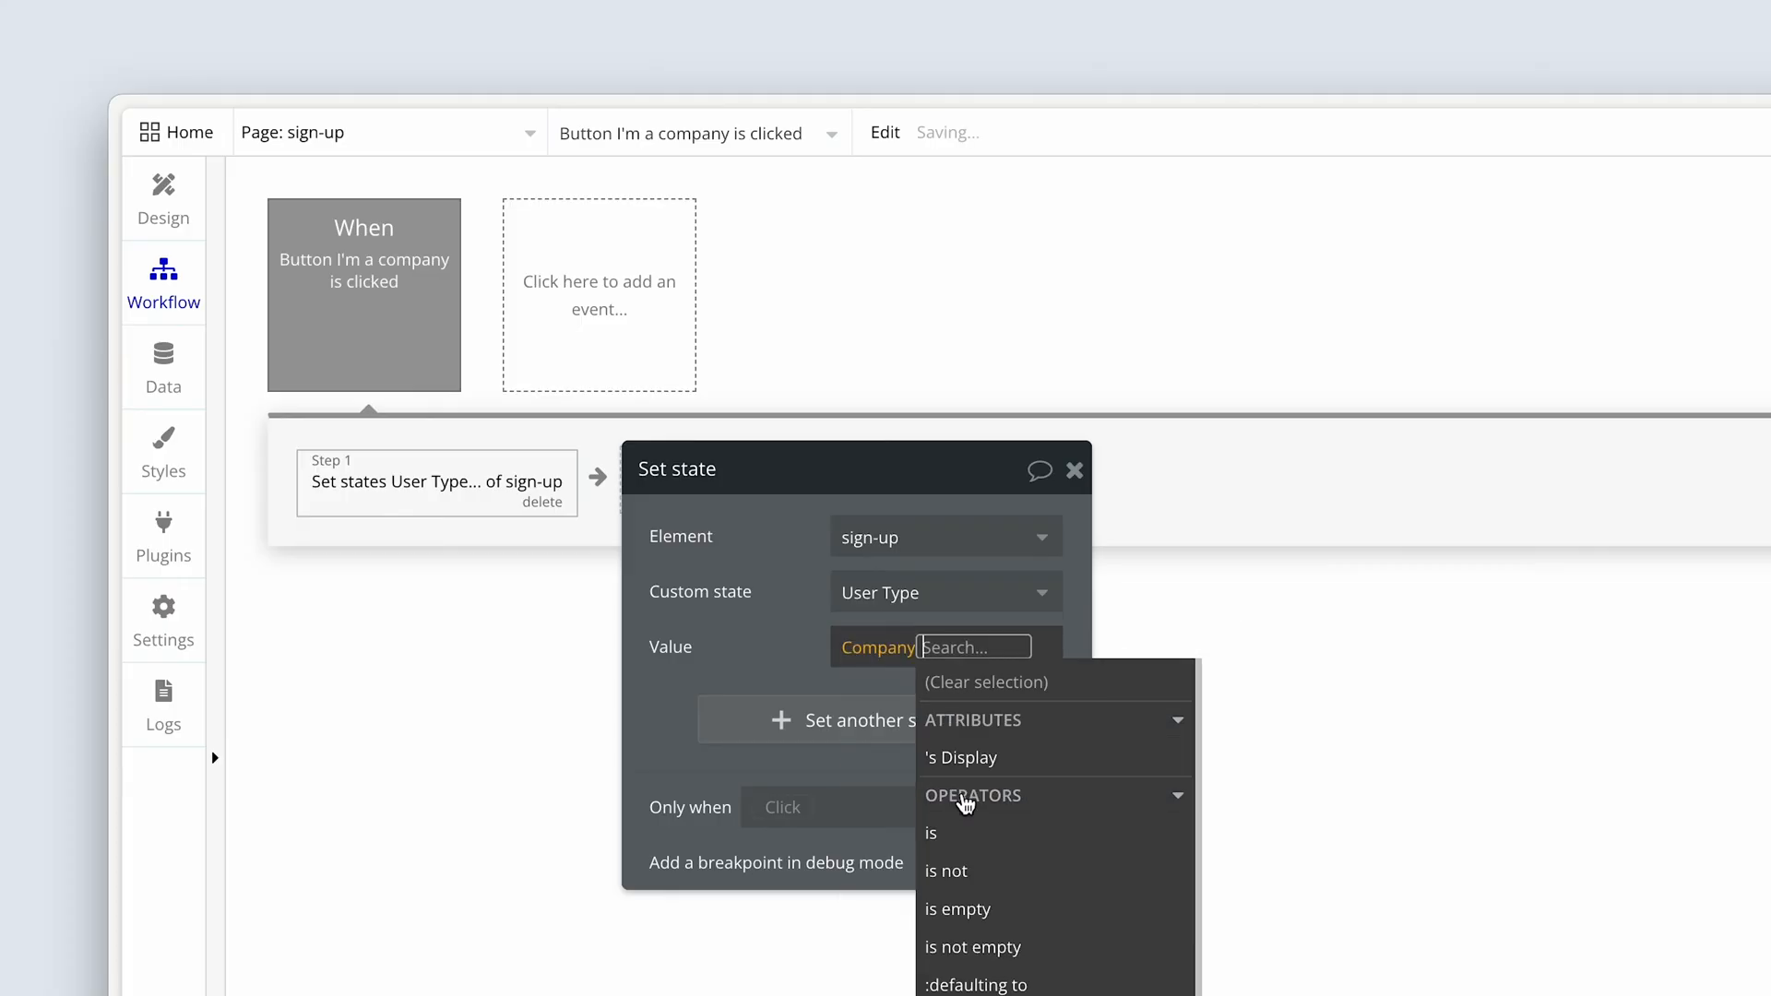
click(878, 648)
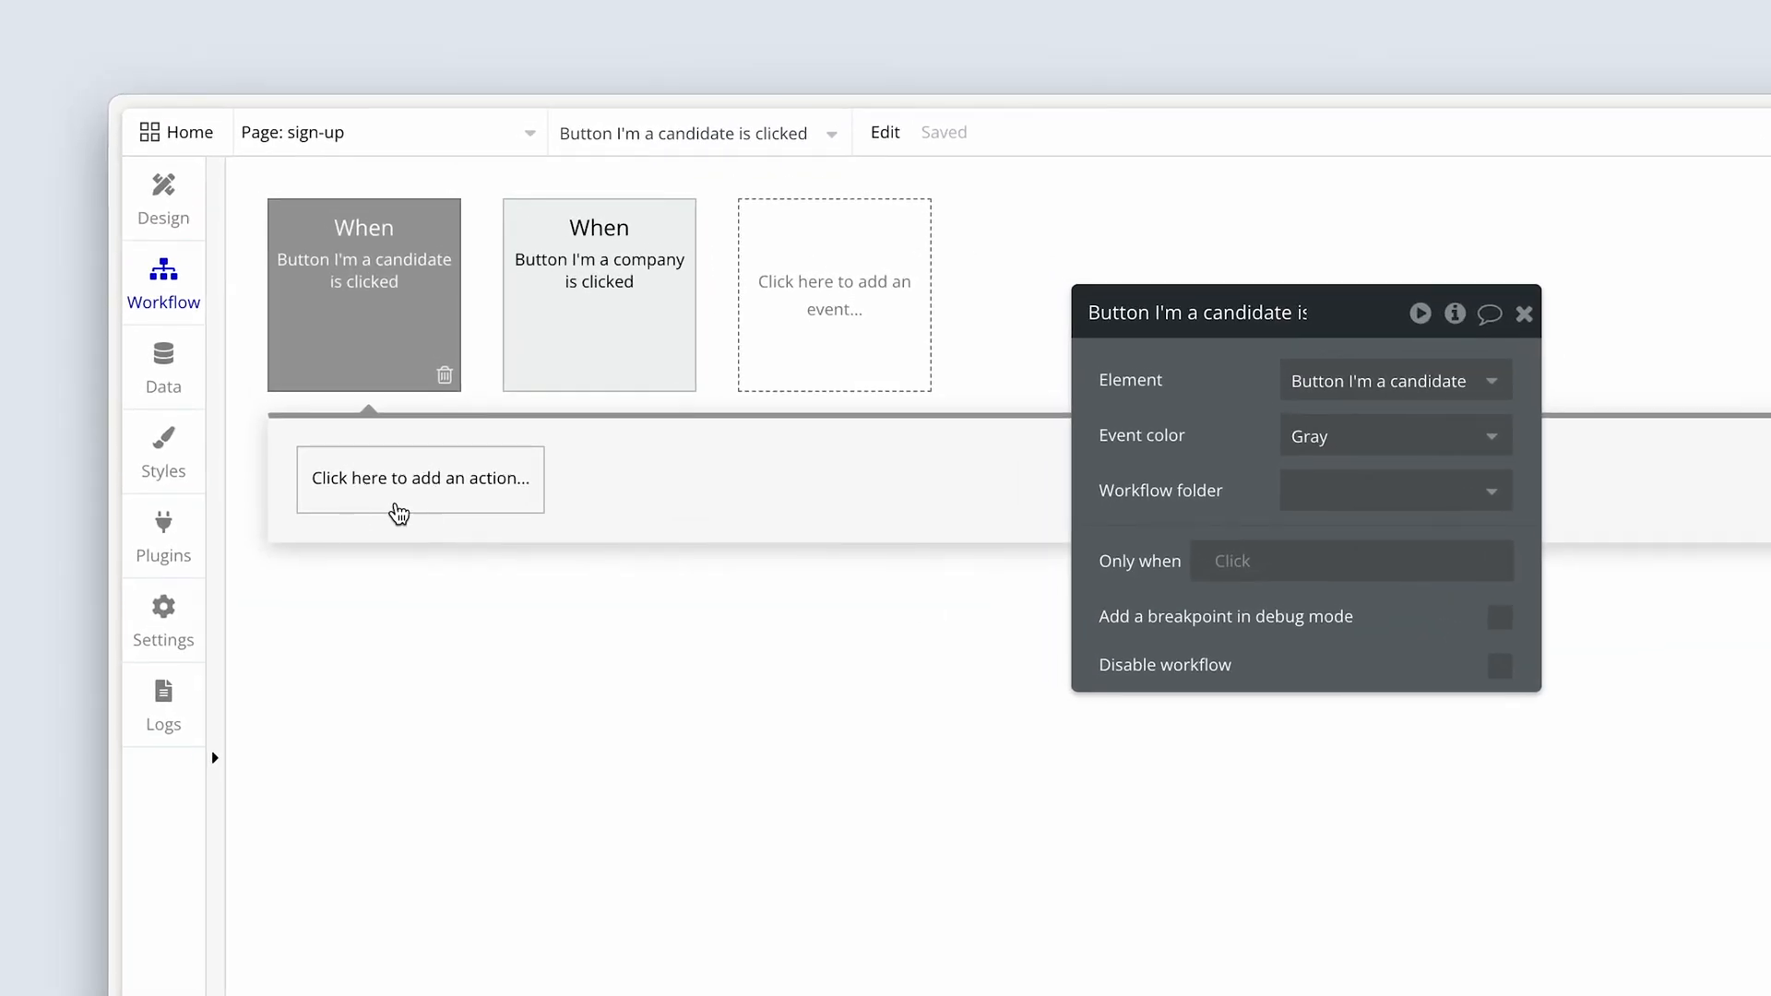
Add a Set state step to the candidate workflow targeting the sign-up page
click(419, 478)
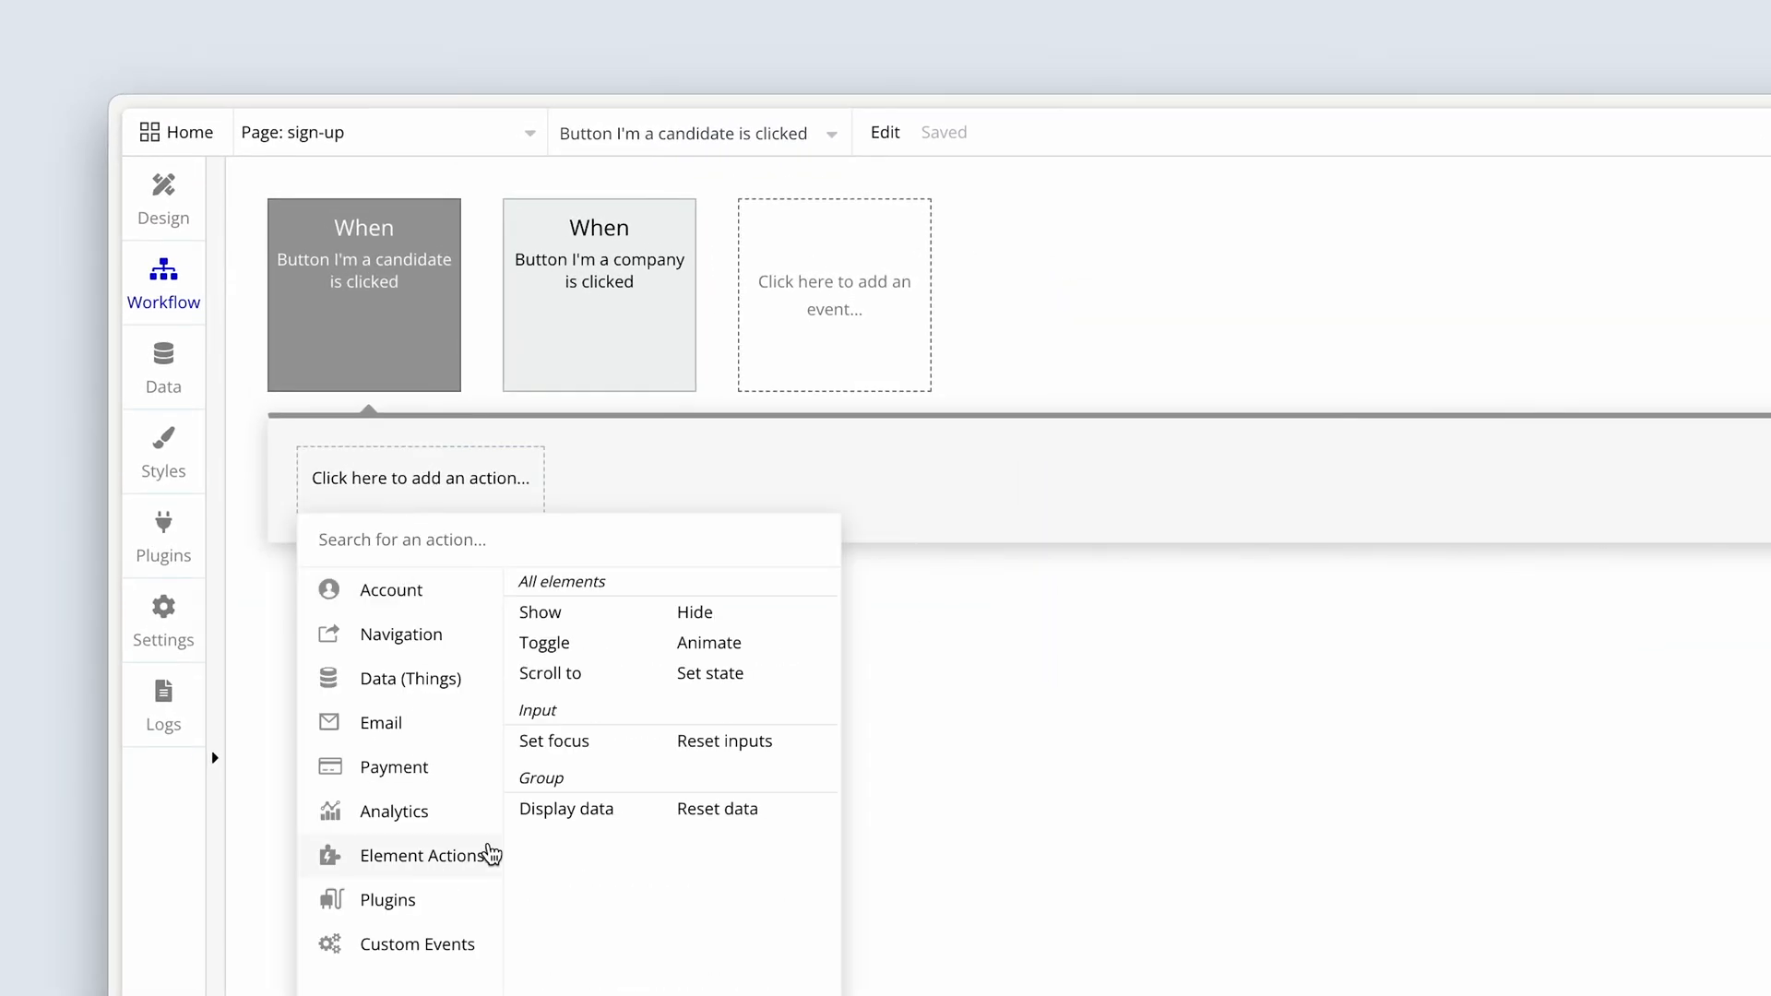
click(710, 674)
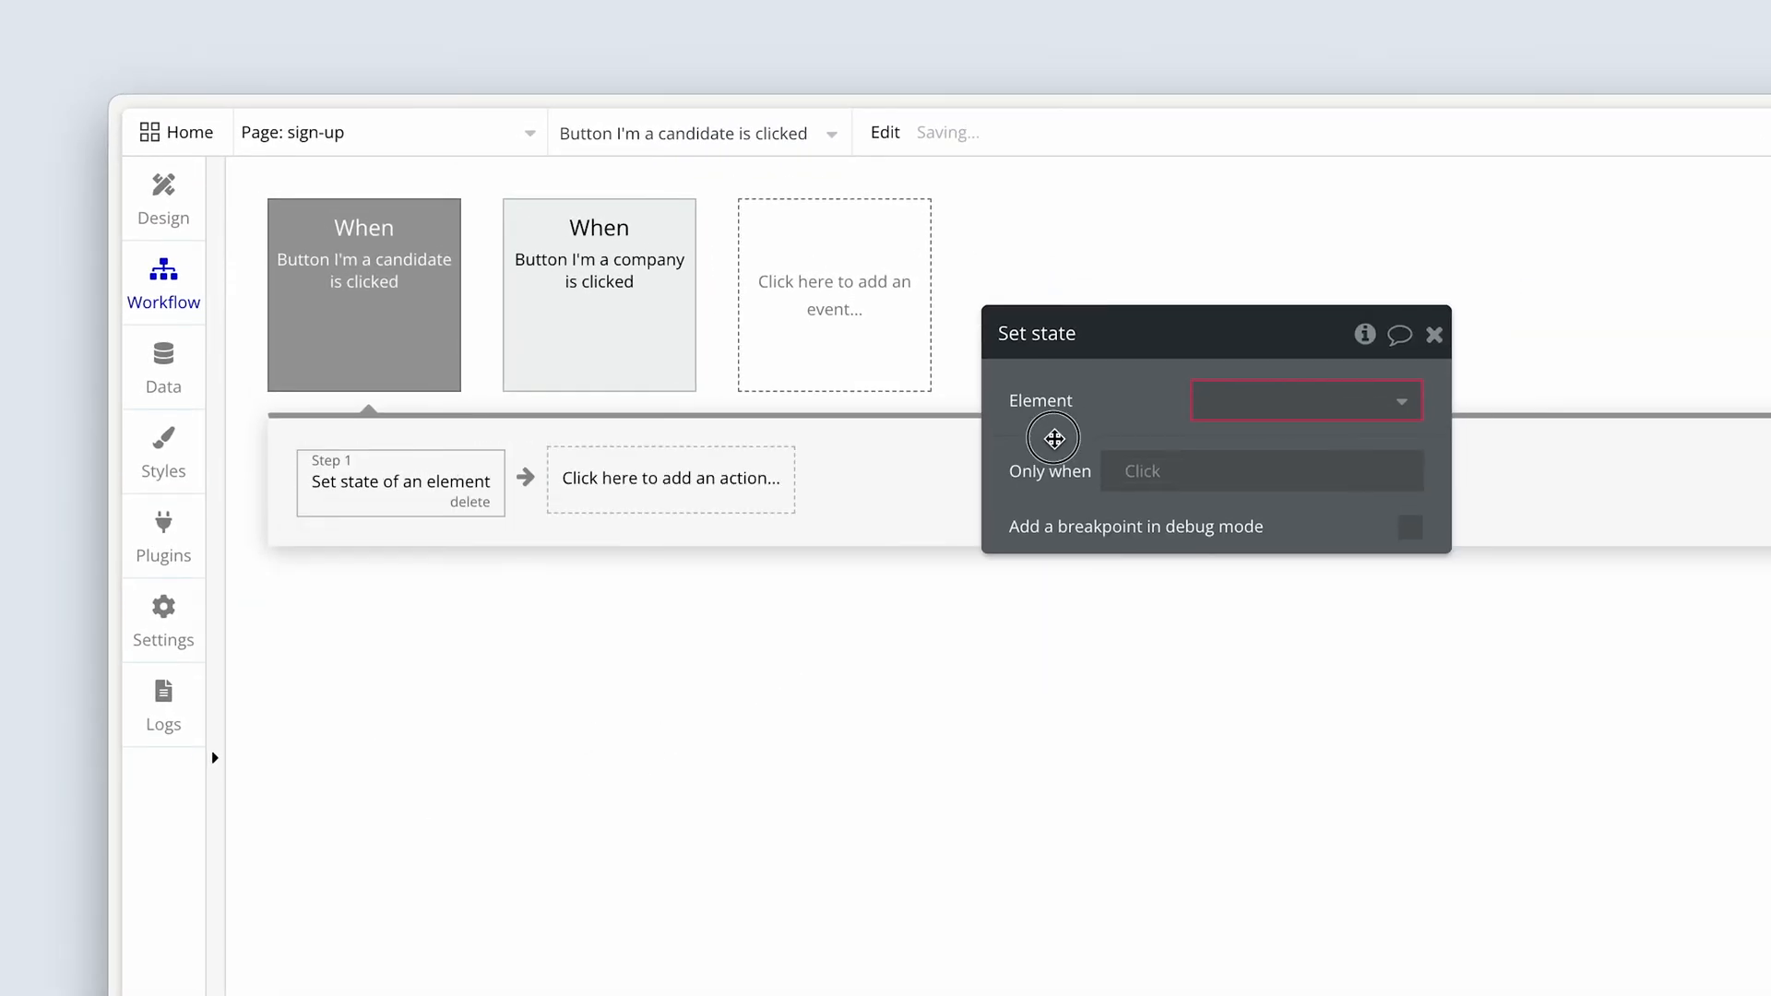
click(1306, 401)
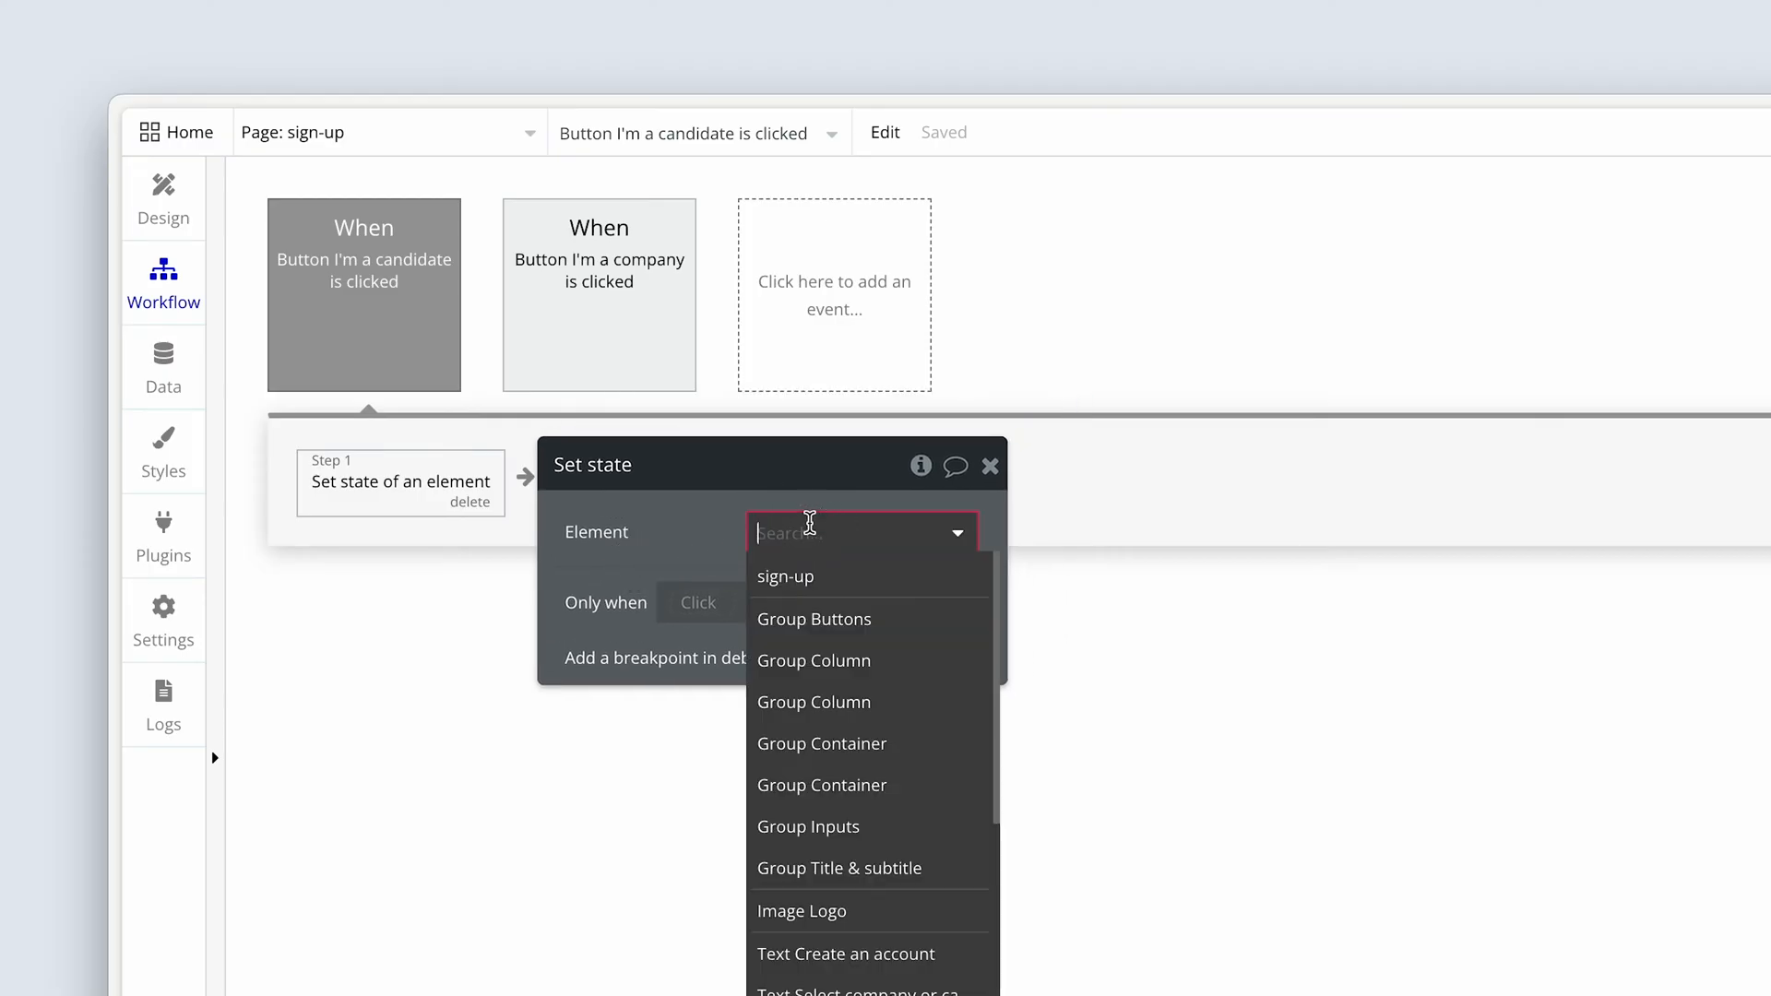
click(786, 575)
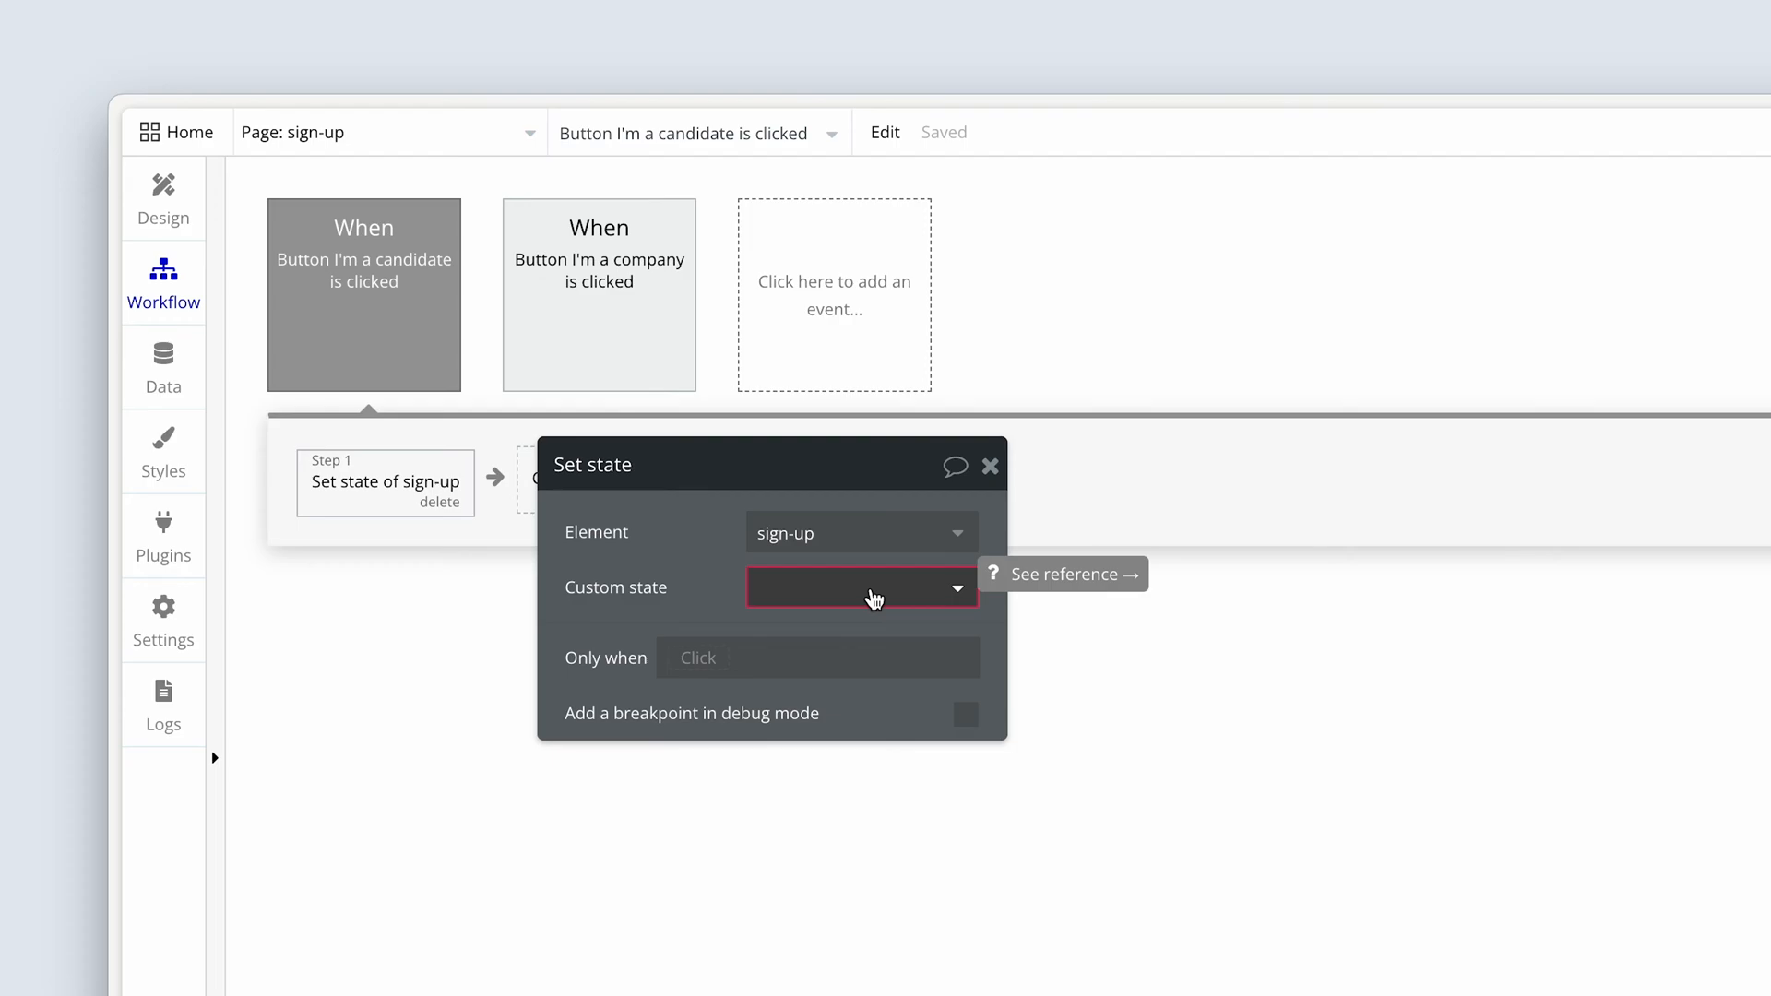
Make that step set the page's User Type state to Candidate
click(863, 588)
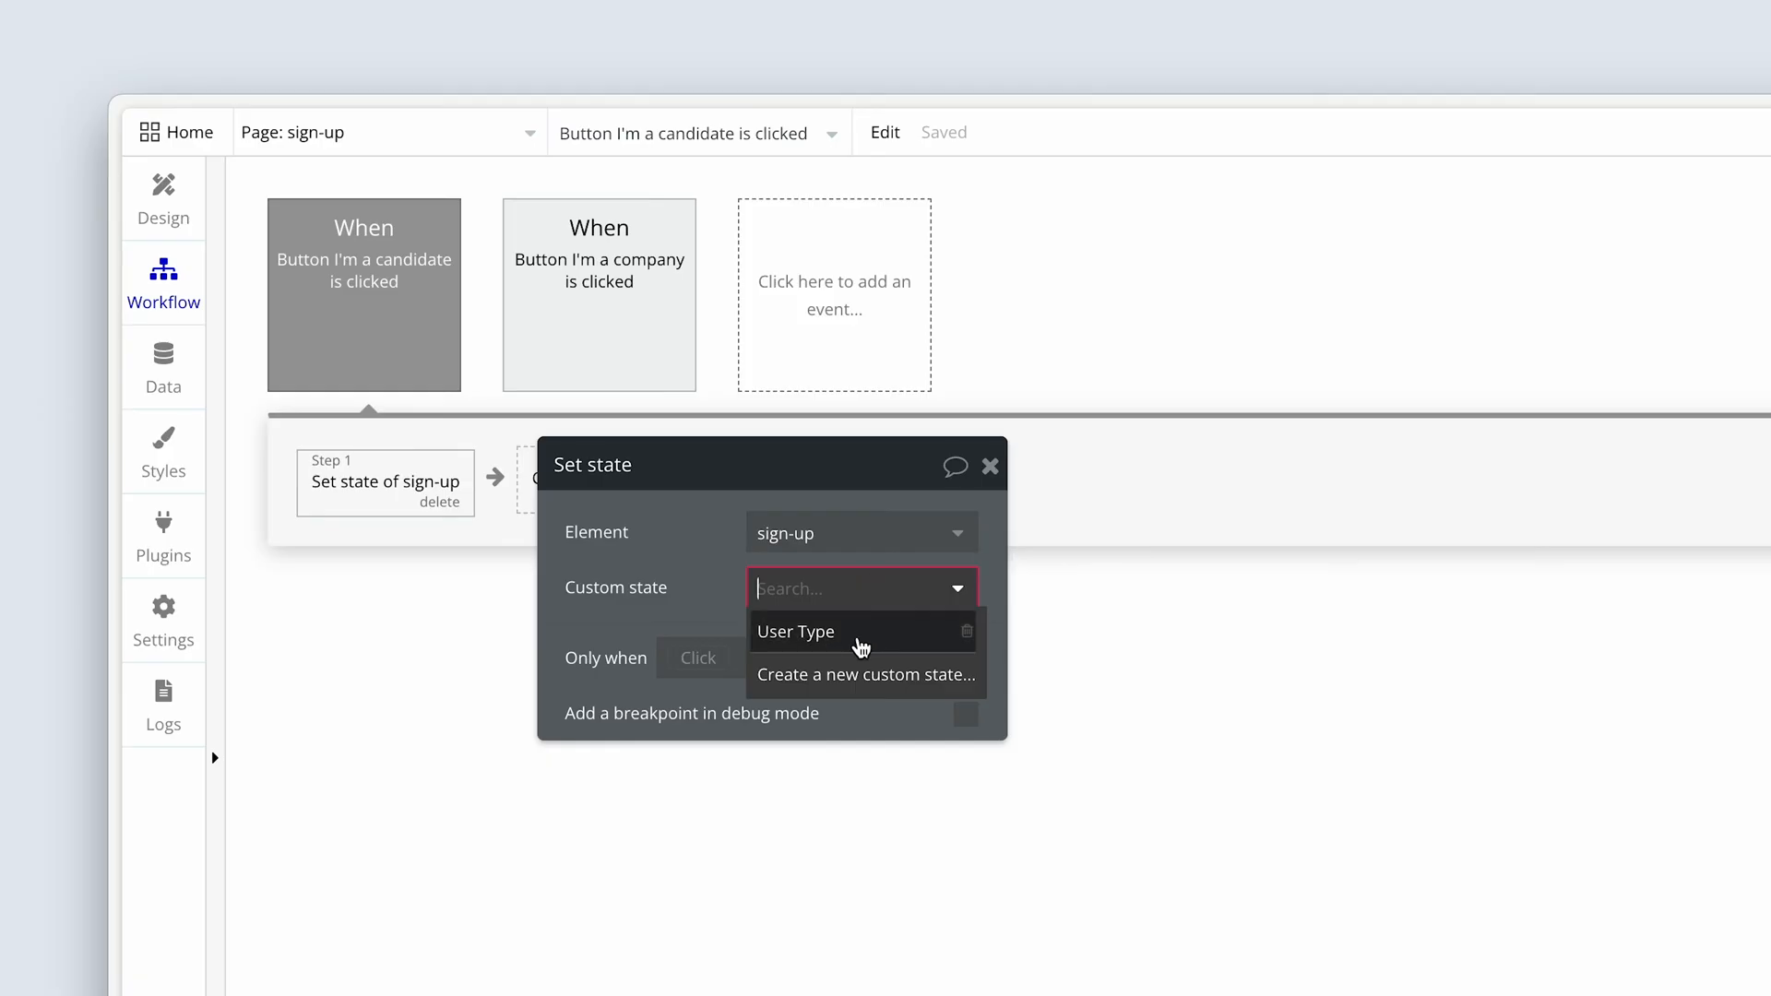
click(795, 630)
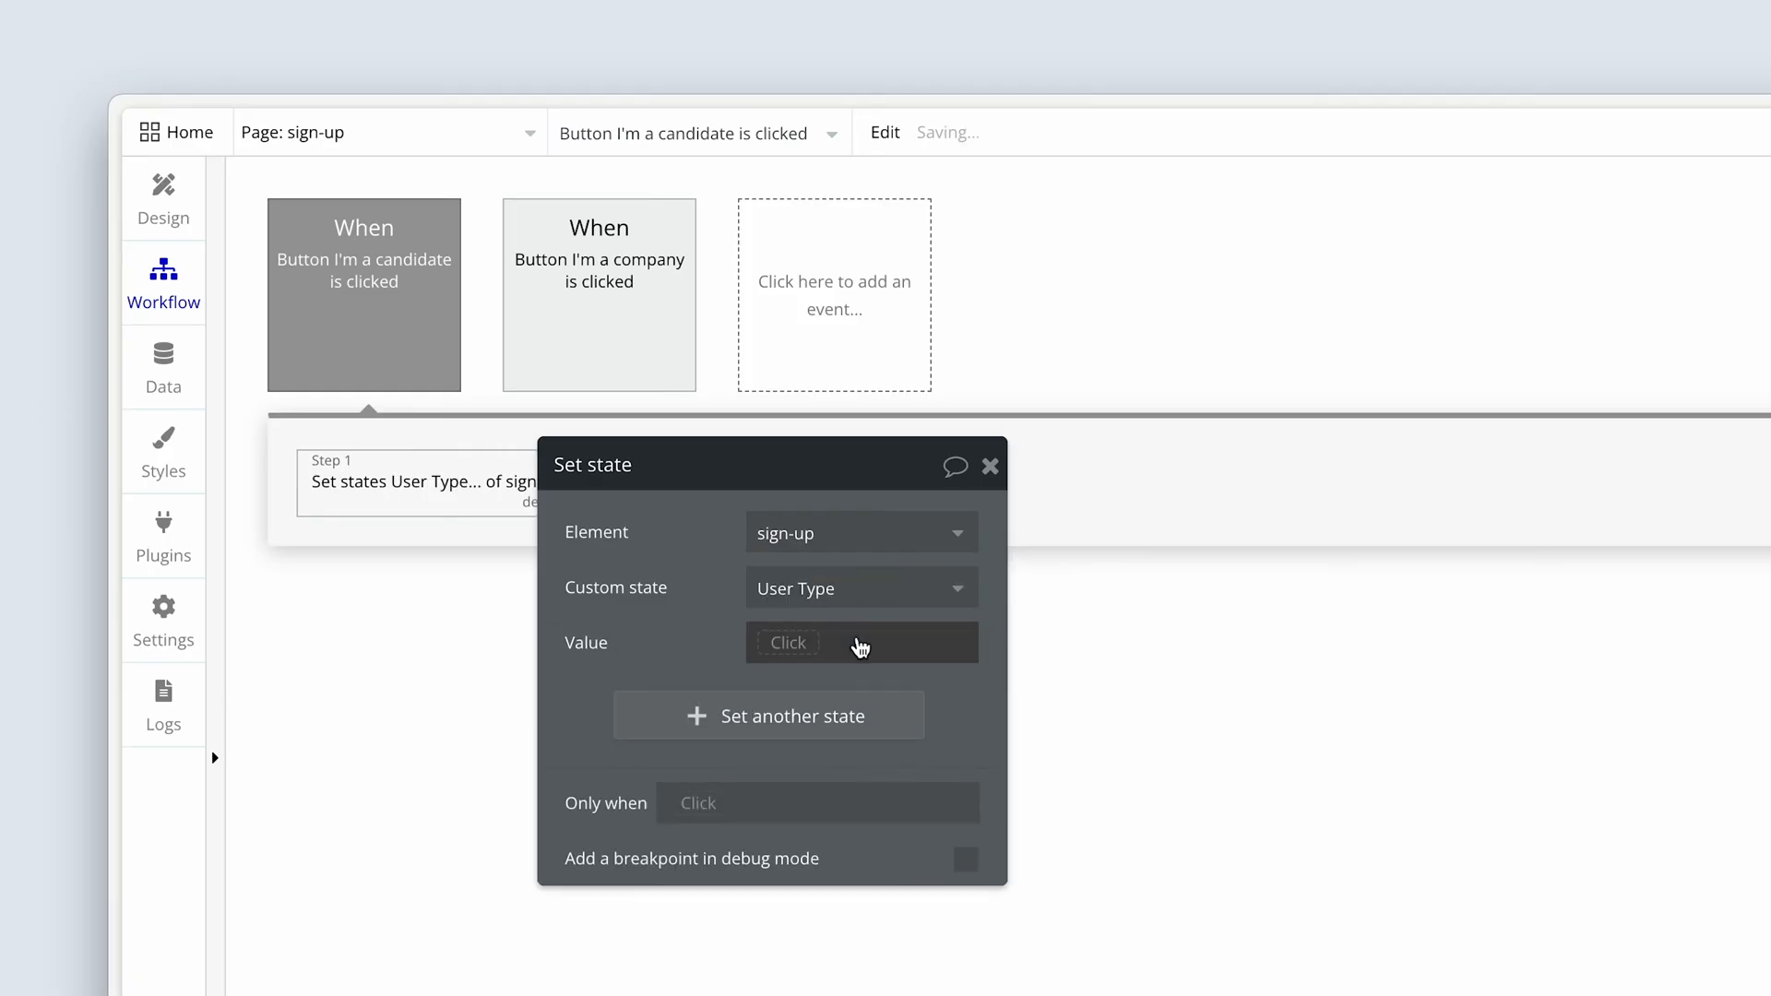
click(860, 642)
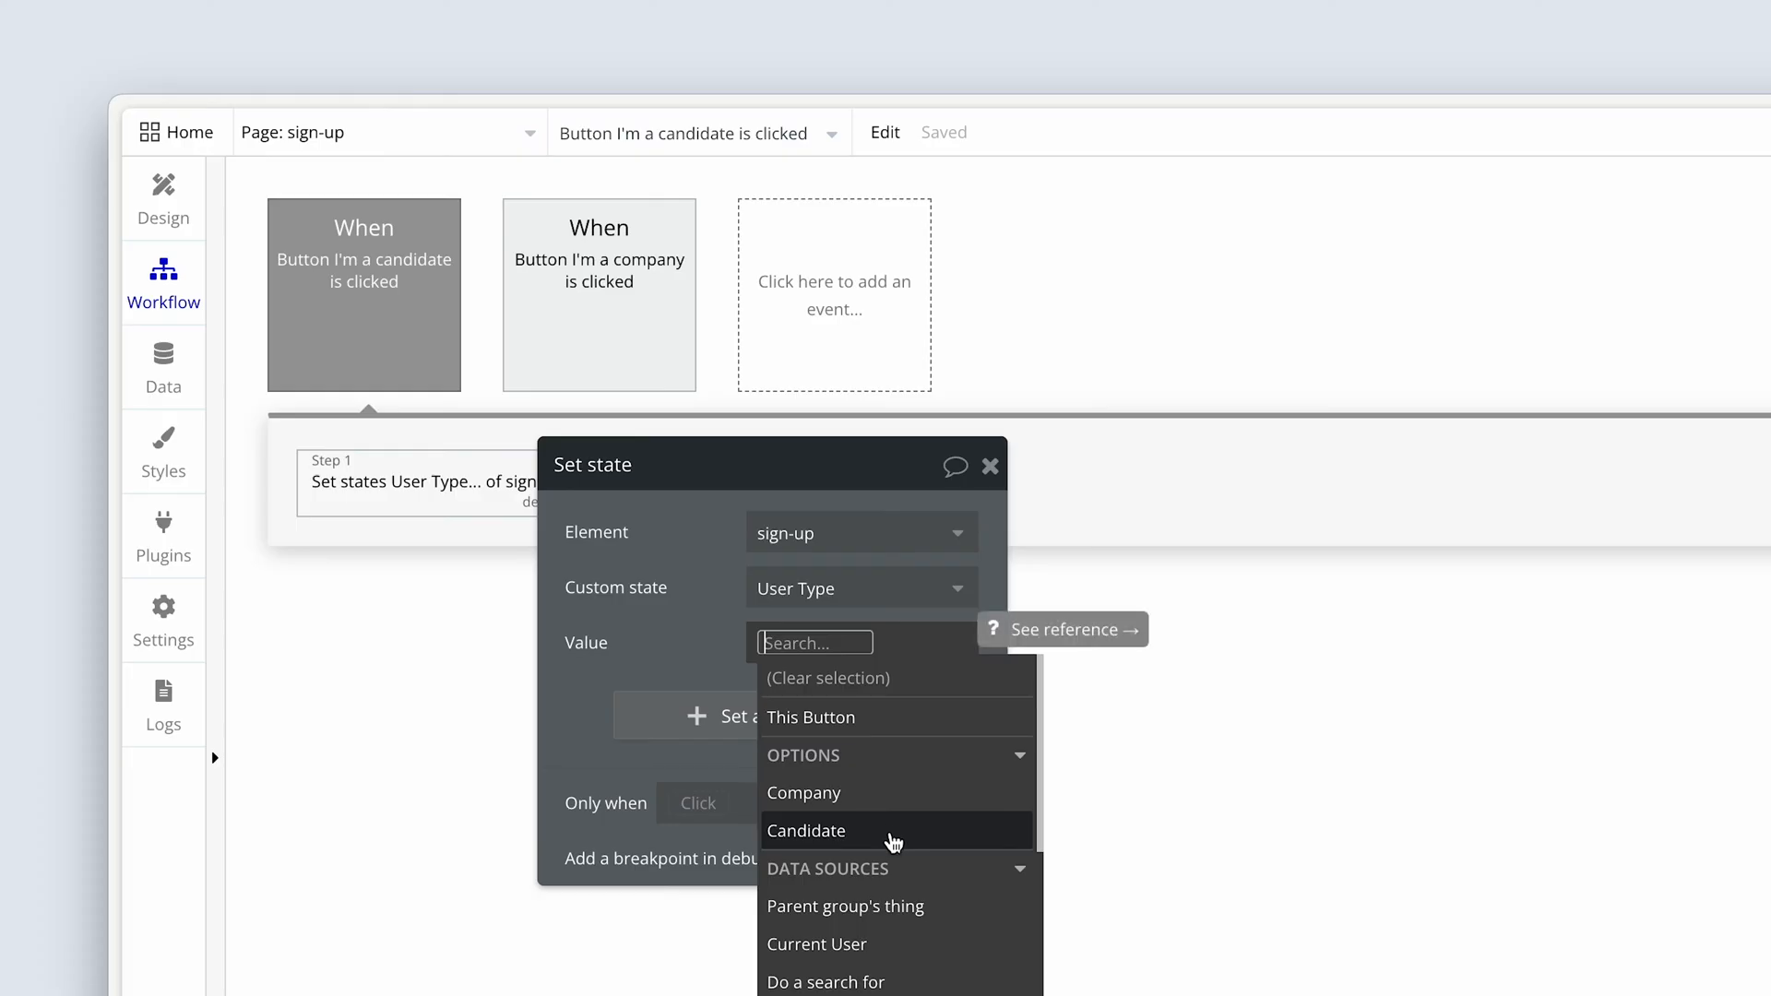
click(804, 829)
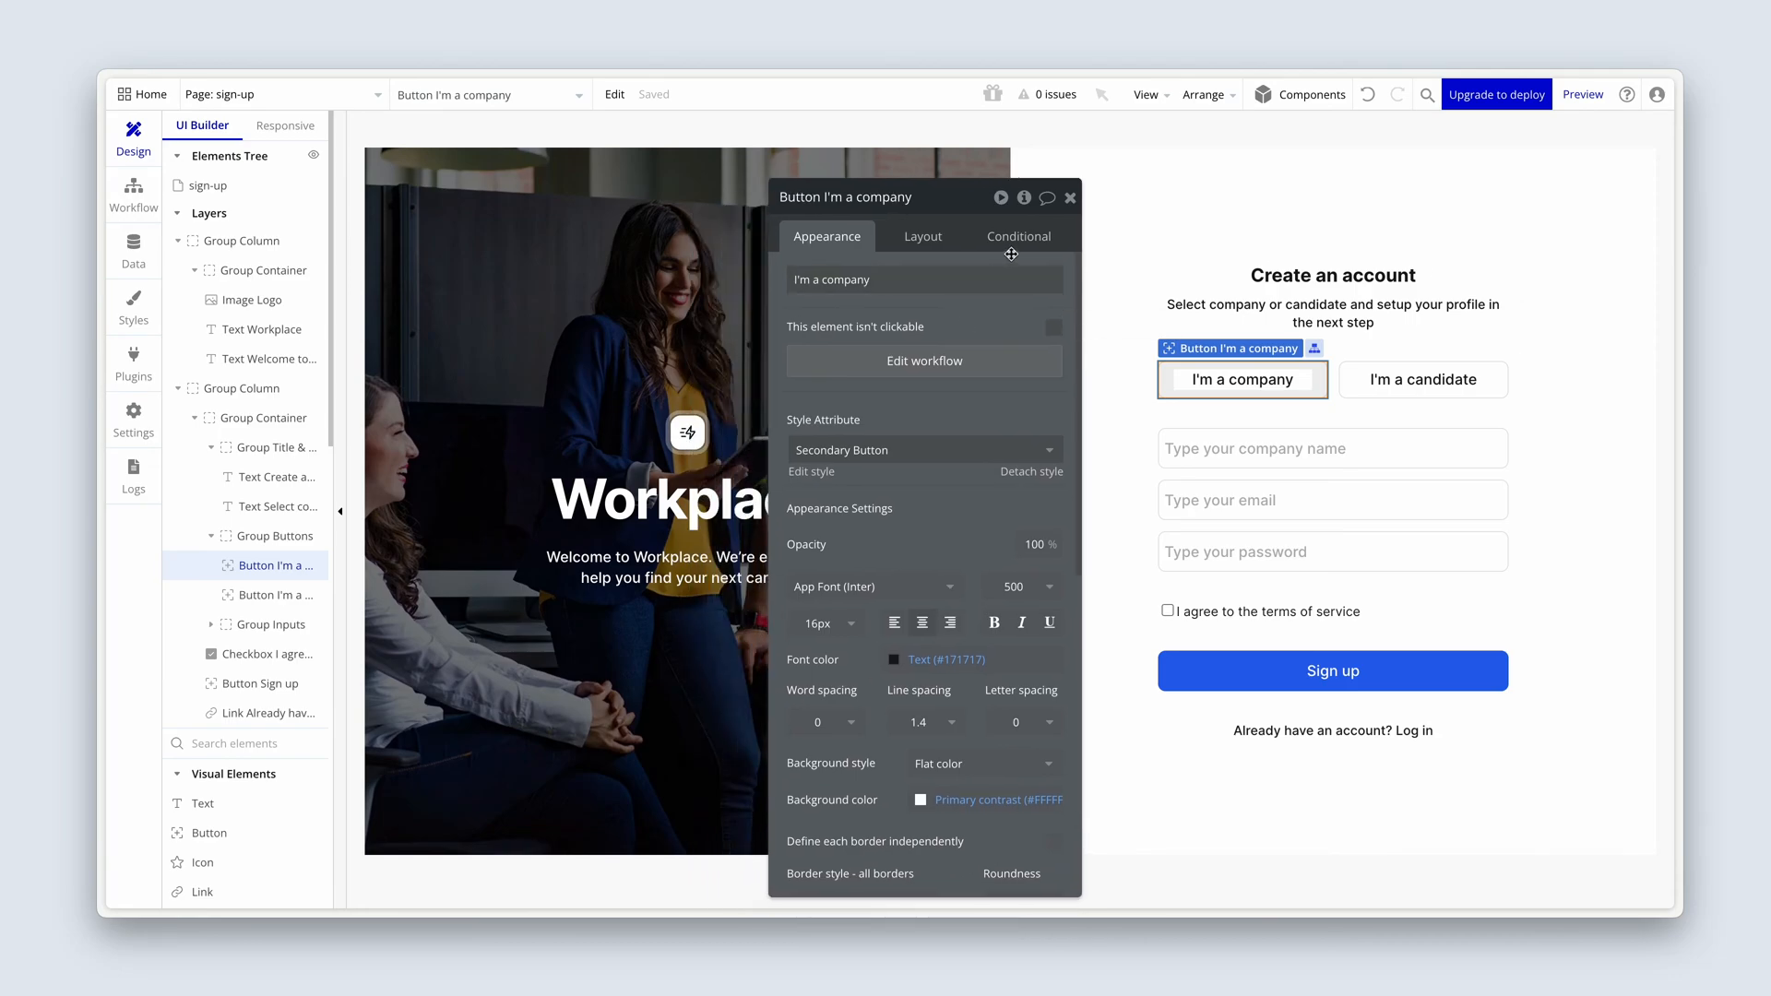
Start a new condition on the company button based on the sign-up page
click(1018, 236)
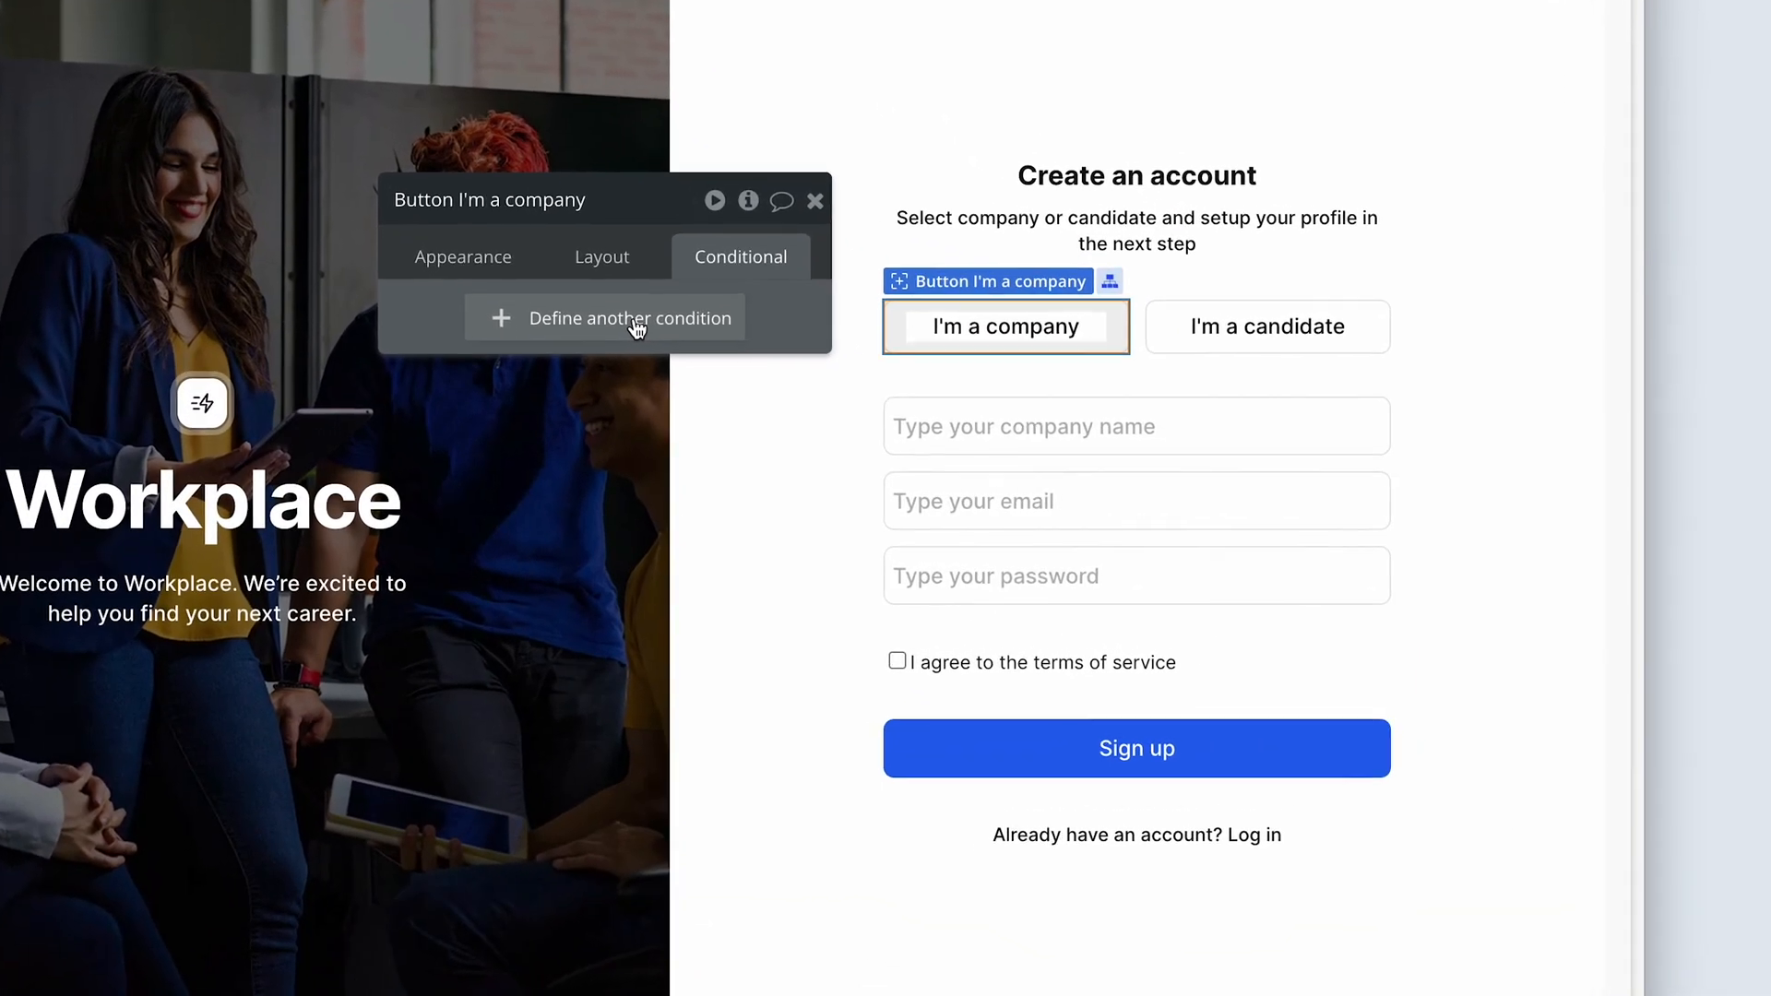
click(631, 317)
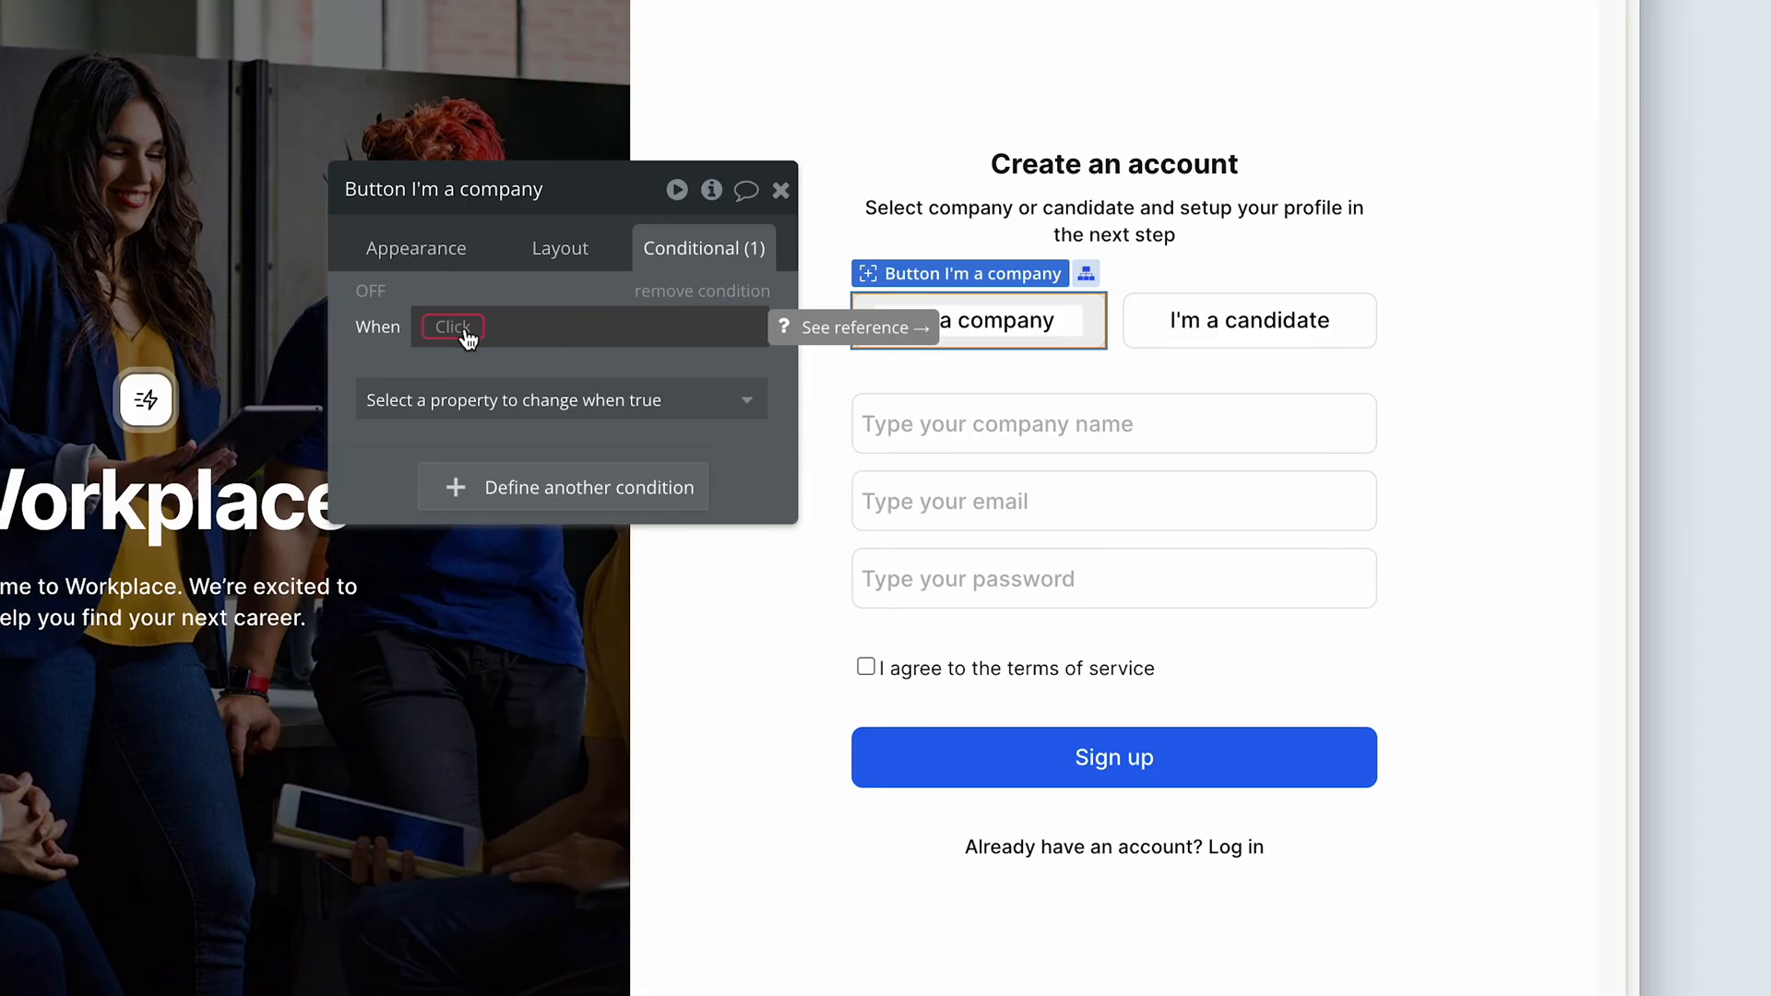
click(452, 326)
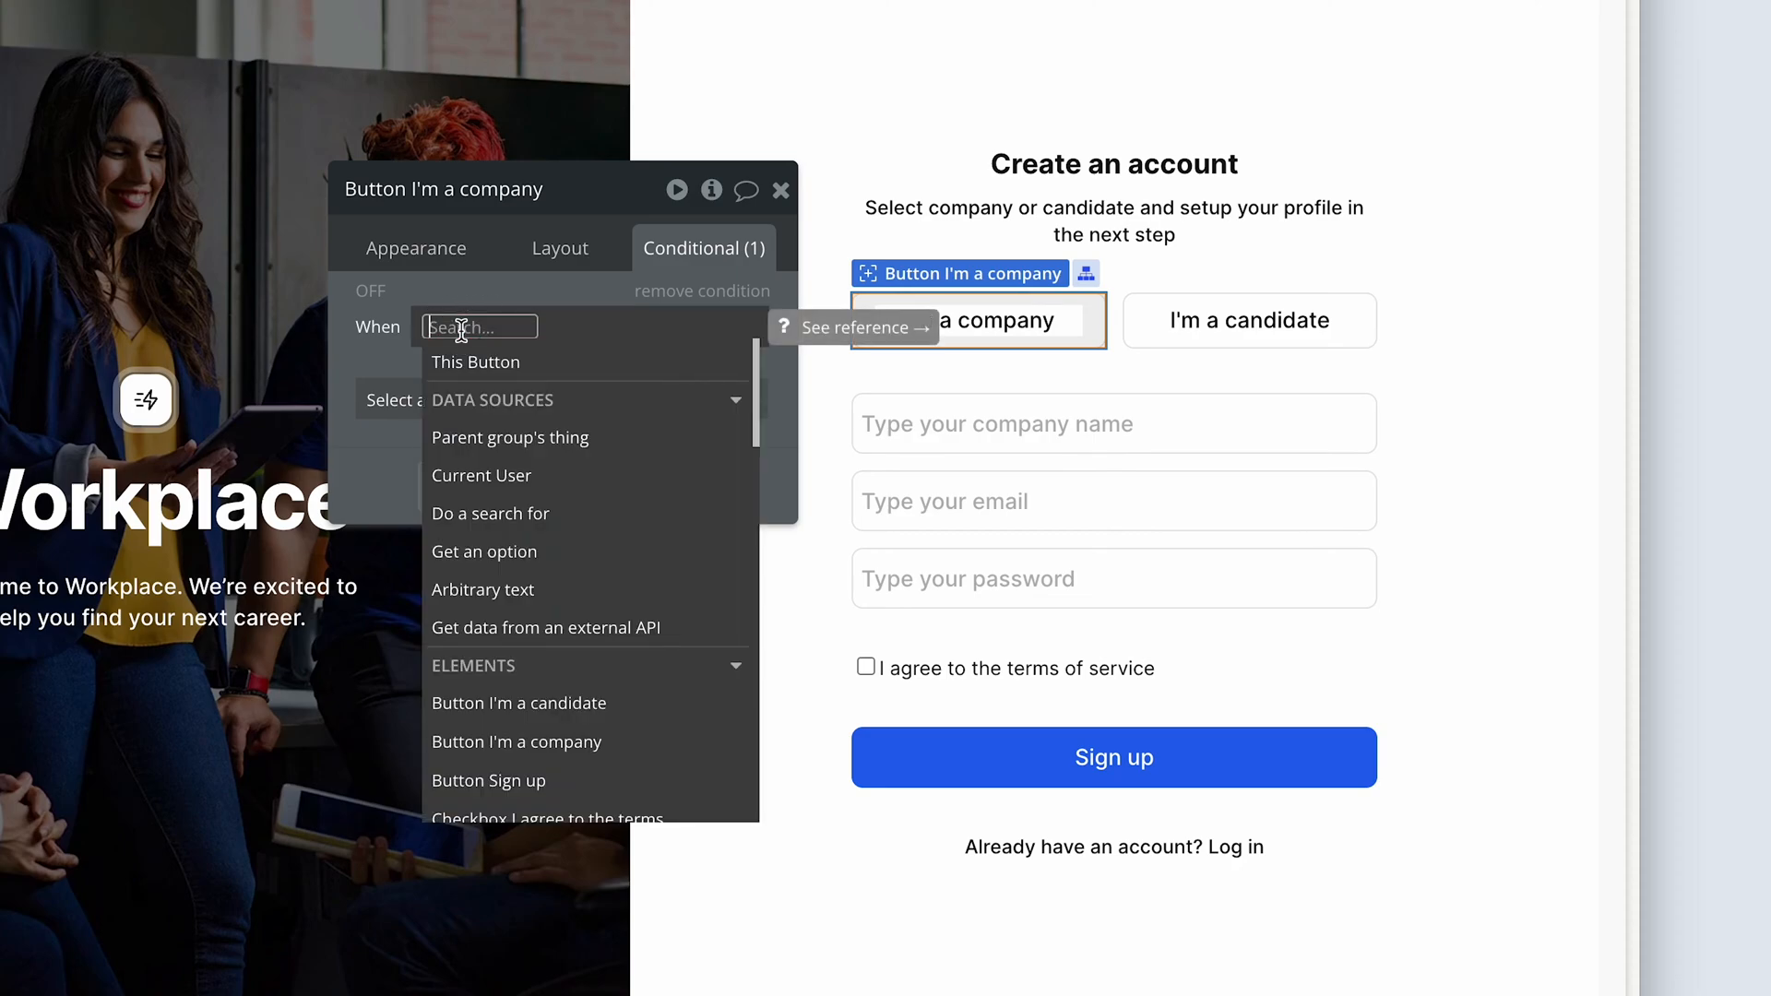
text(sign)
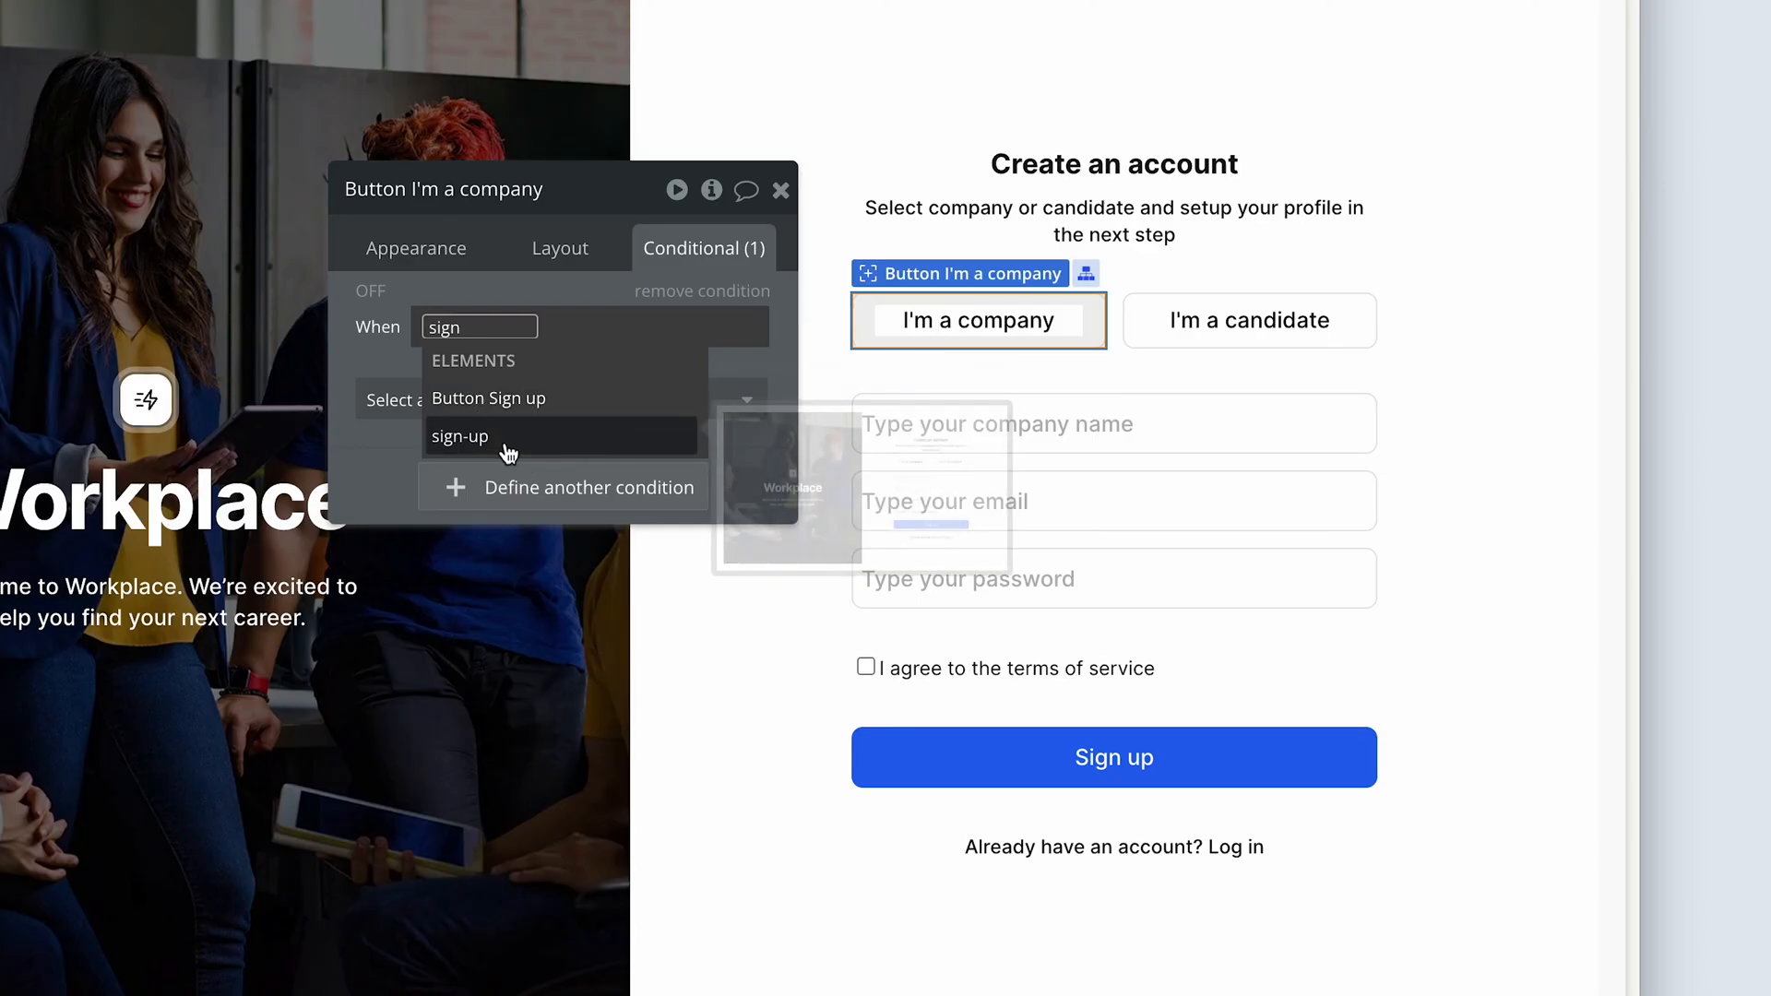
click(459, 435)
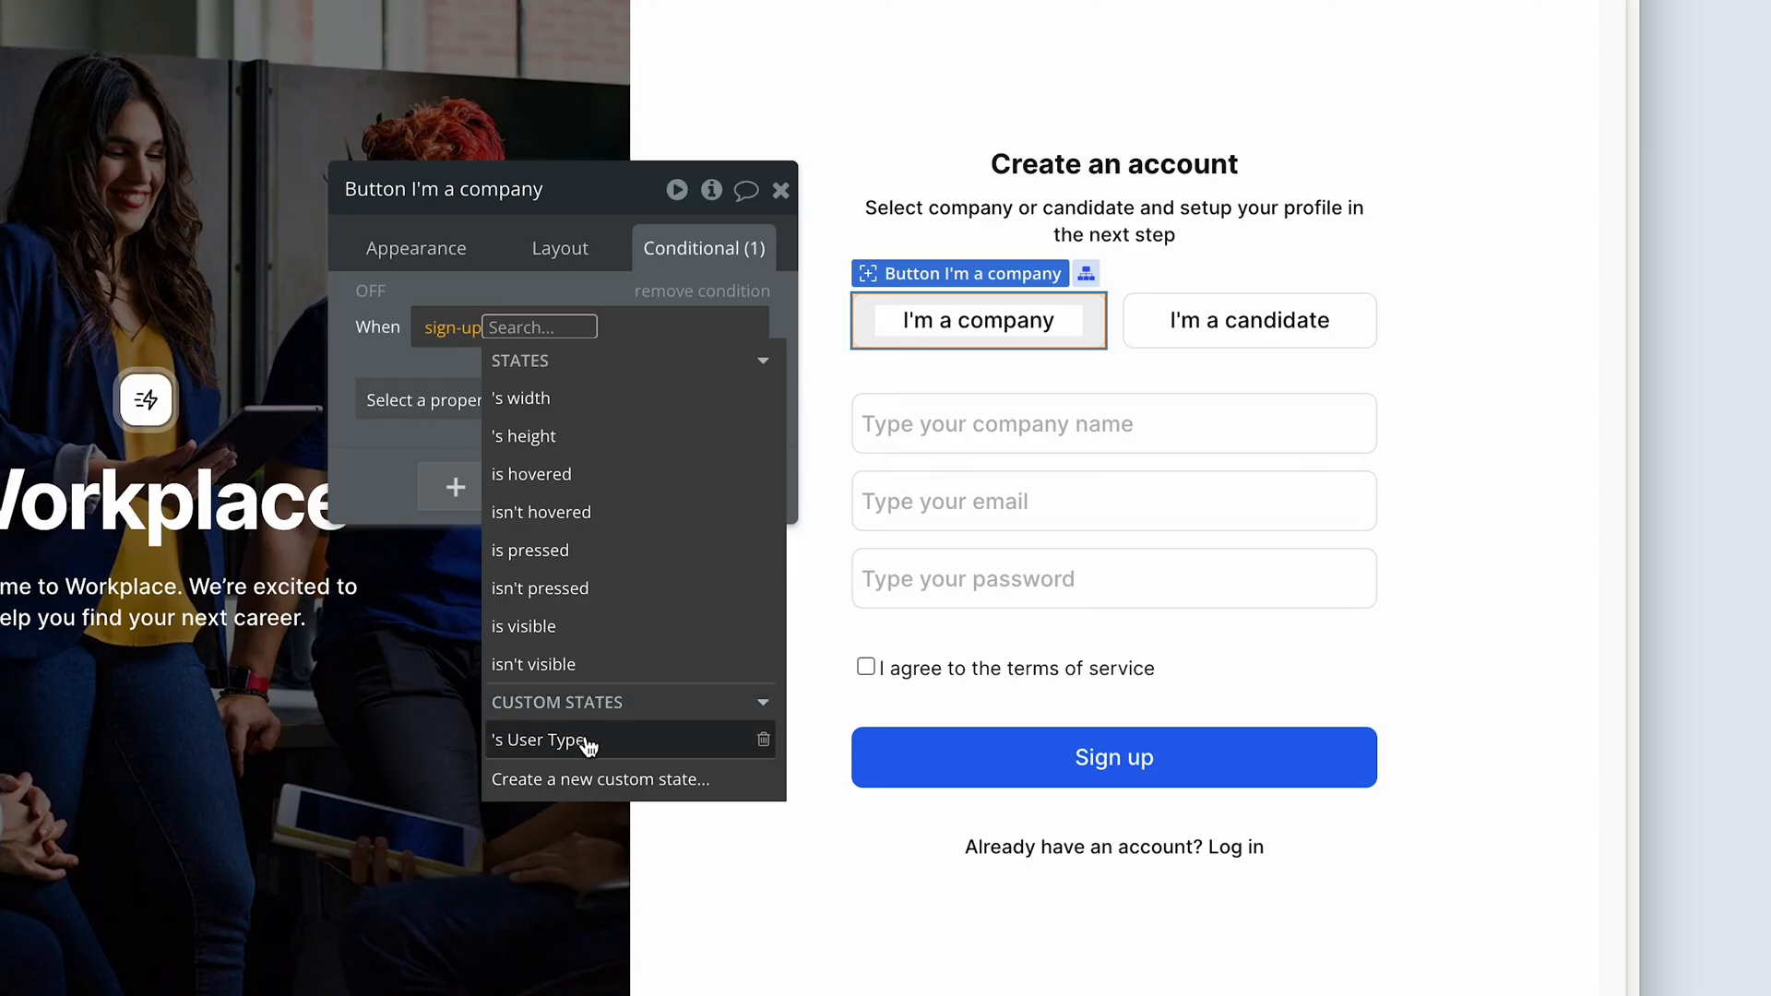
mouse_move(627, 747)
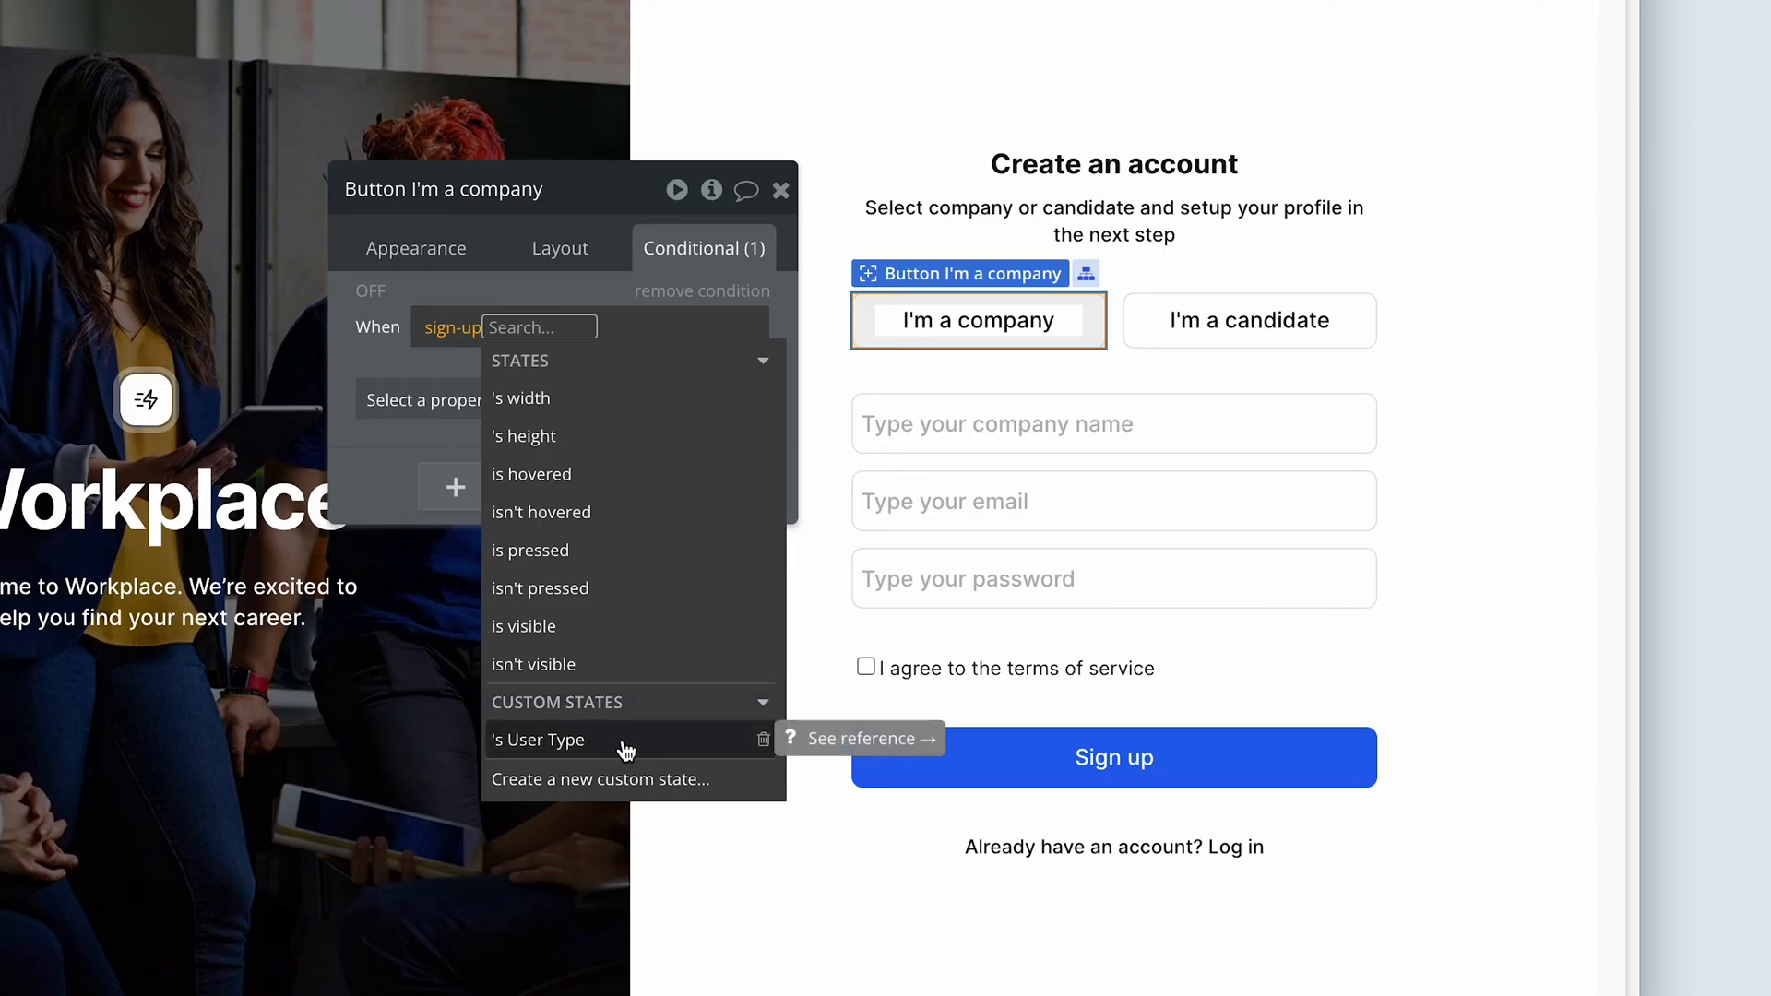
Complete the condition as sign-up's User Type is Company
click(537, 740)
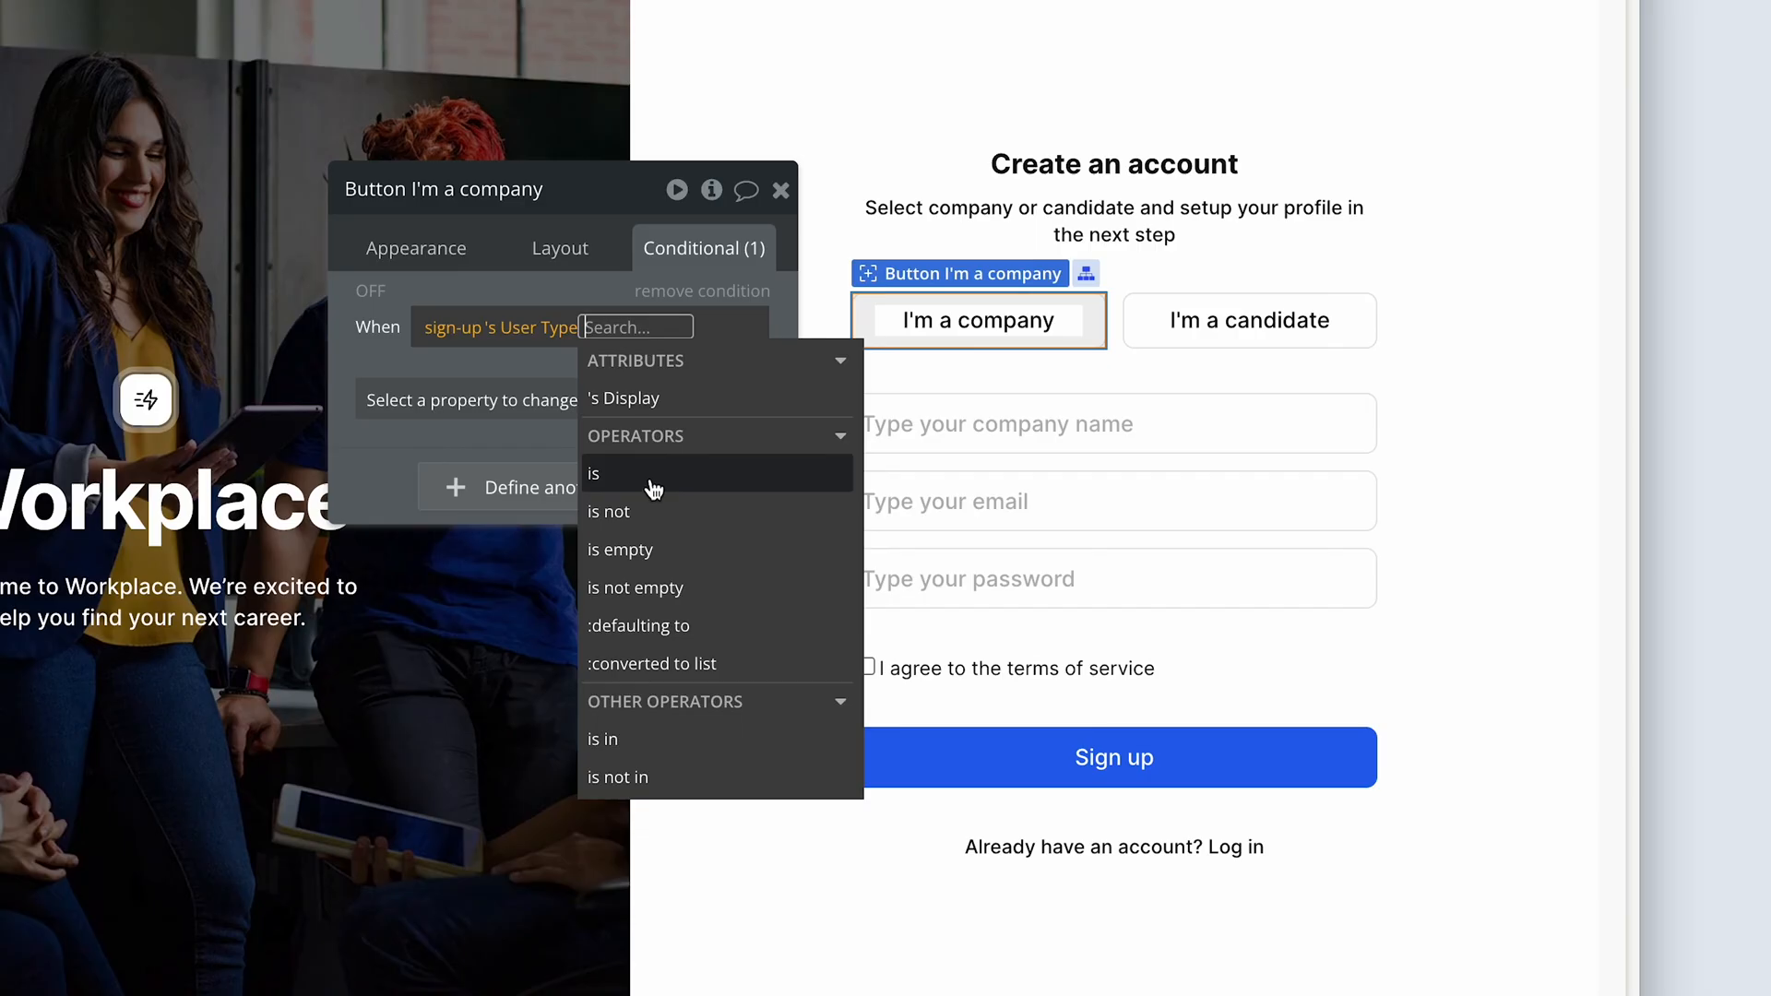
click(594, 472)
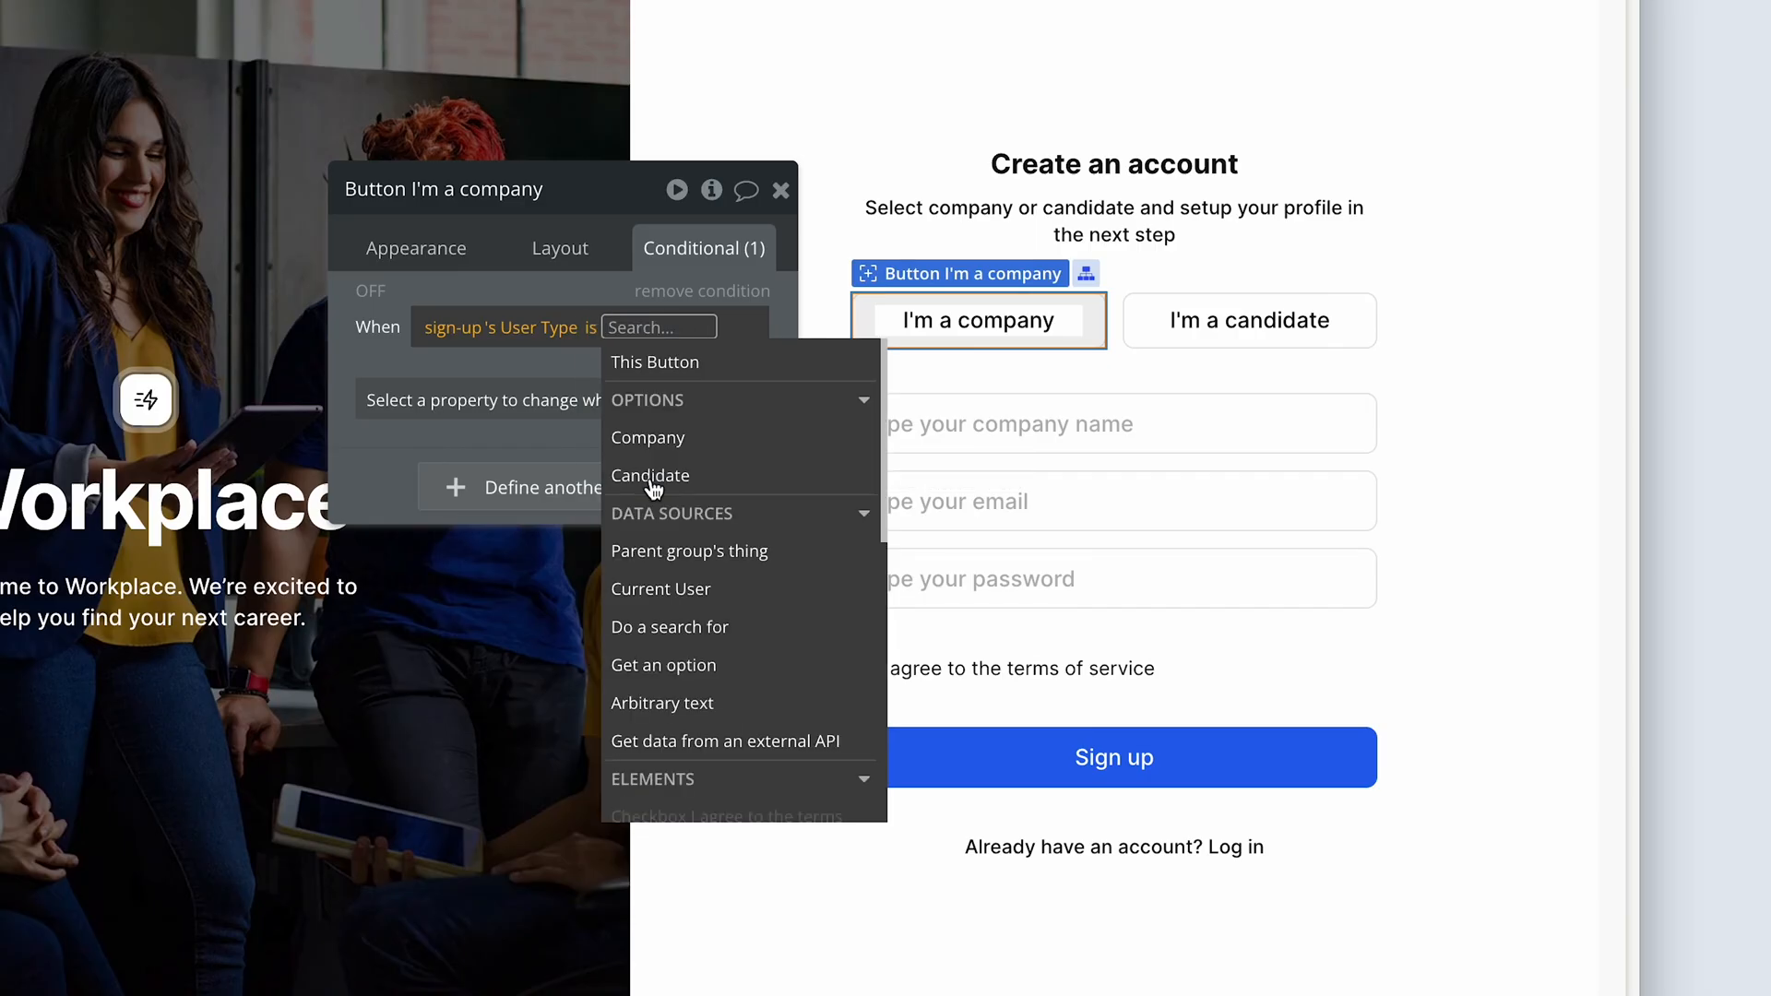
mouse_move(704, 448)
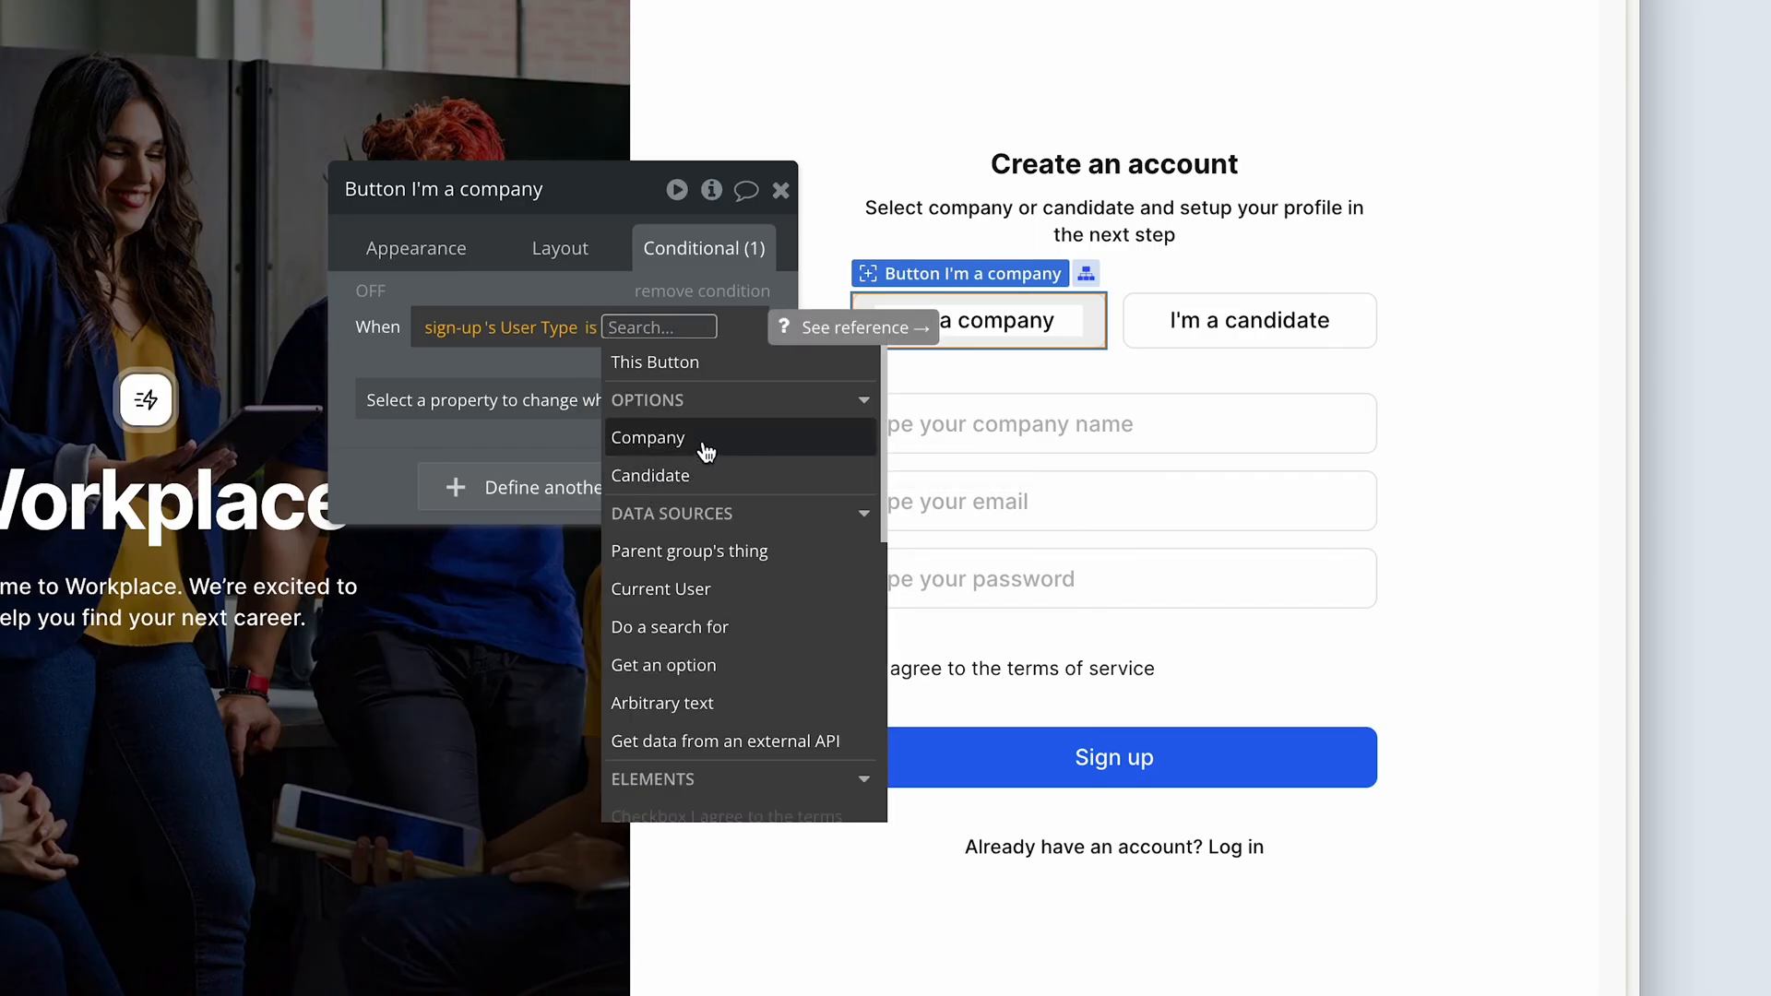
click(647, 437)
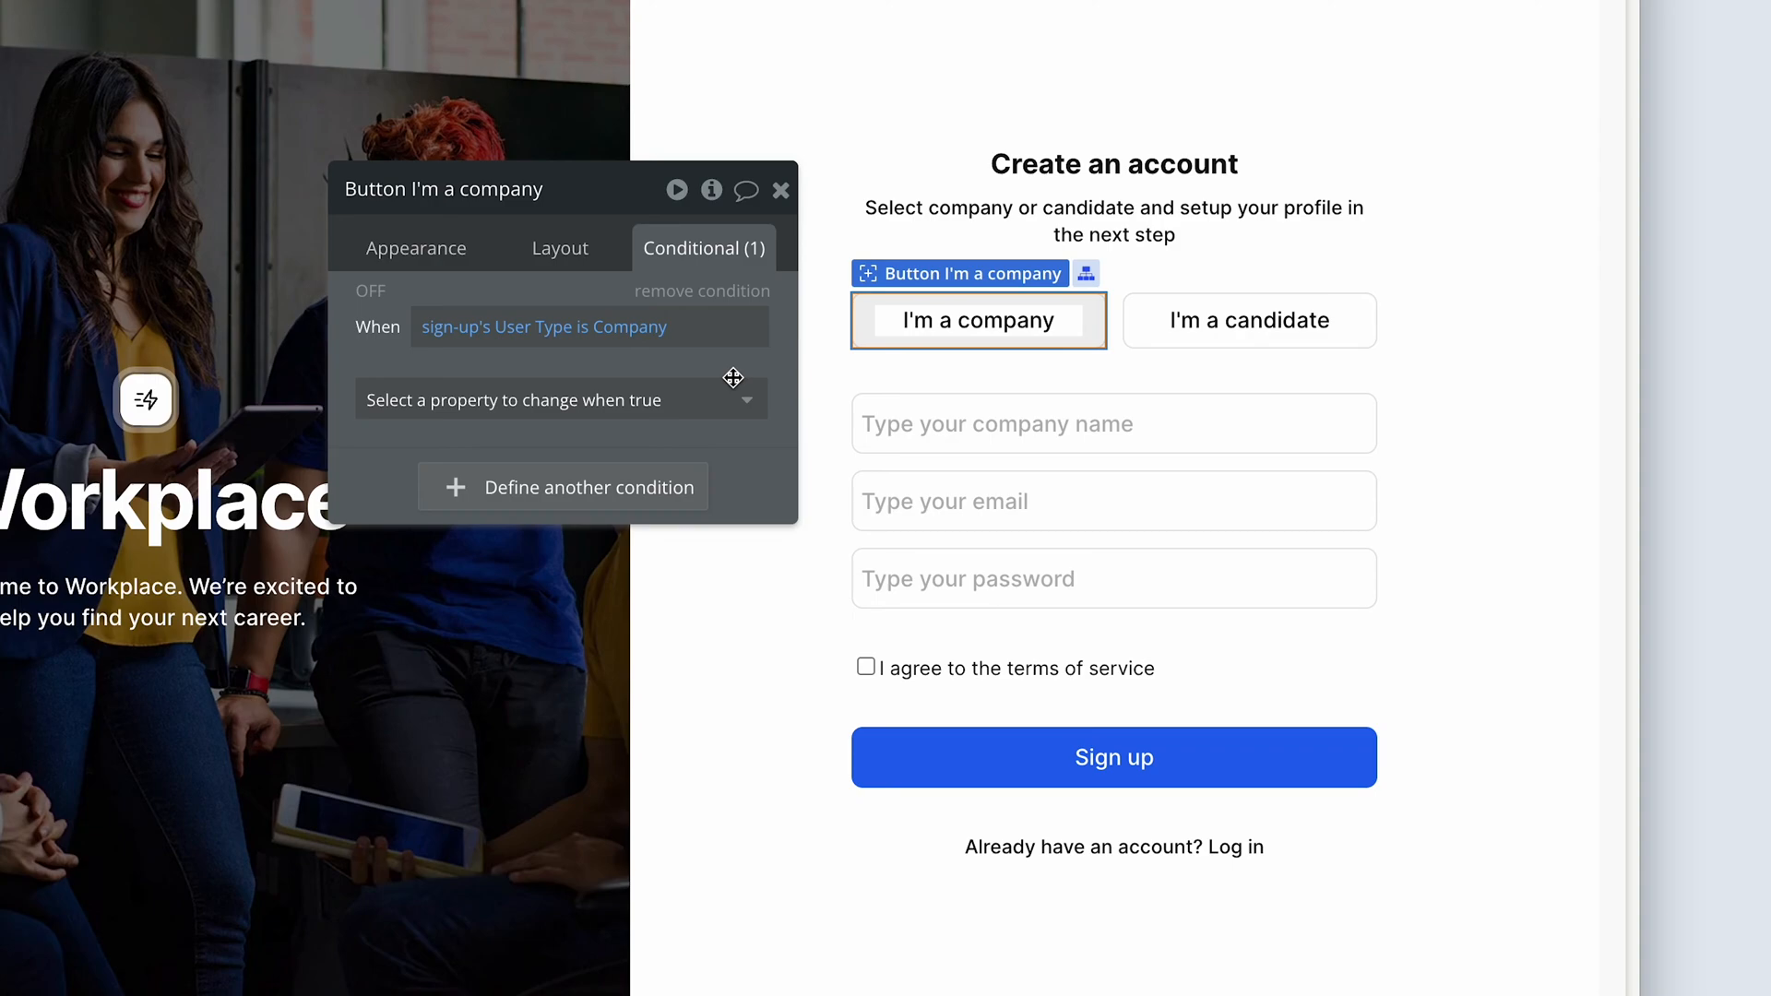
mouse_move(529, 340)
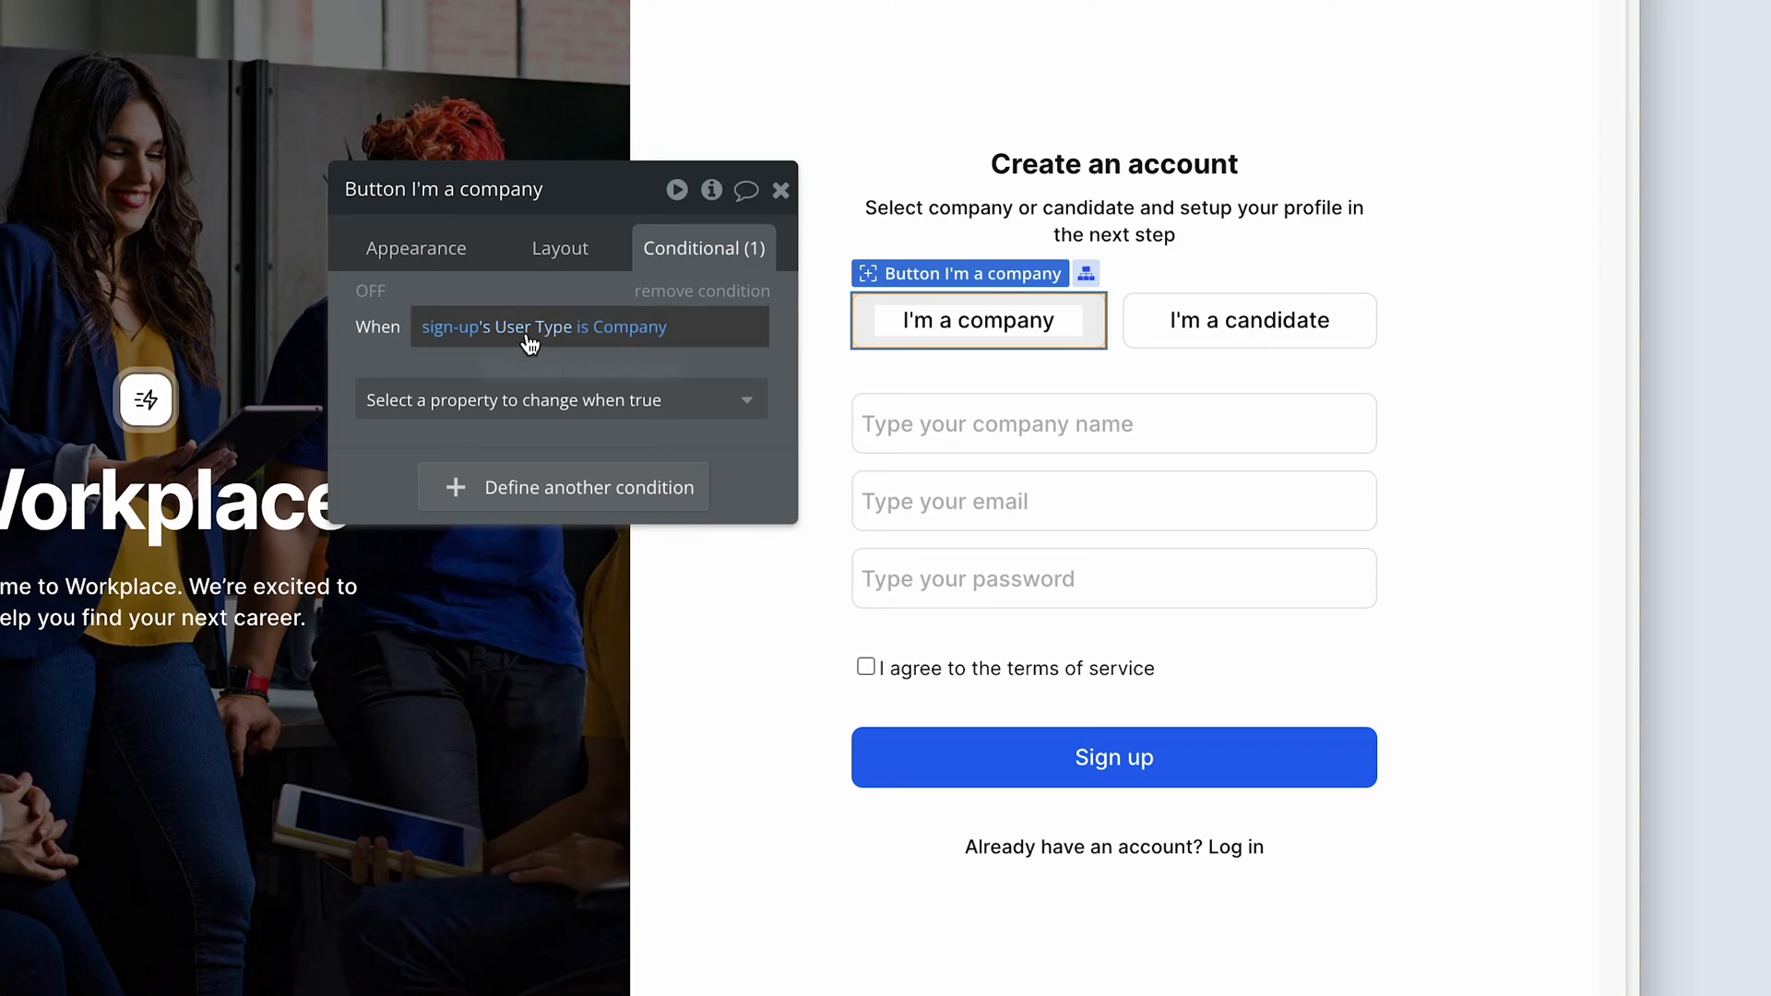
mouse_move(527, 339)
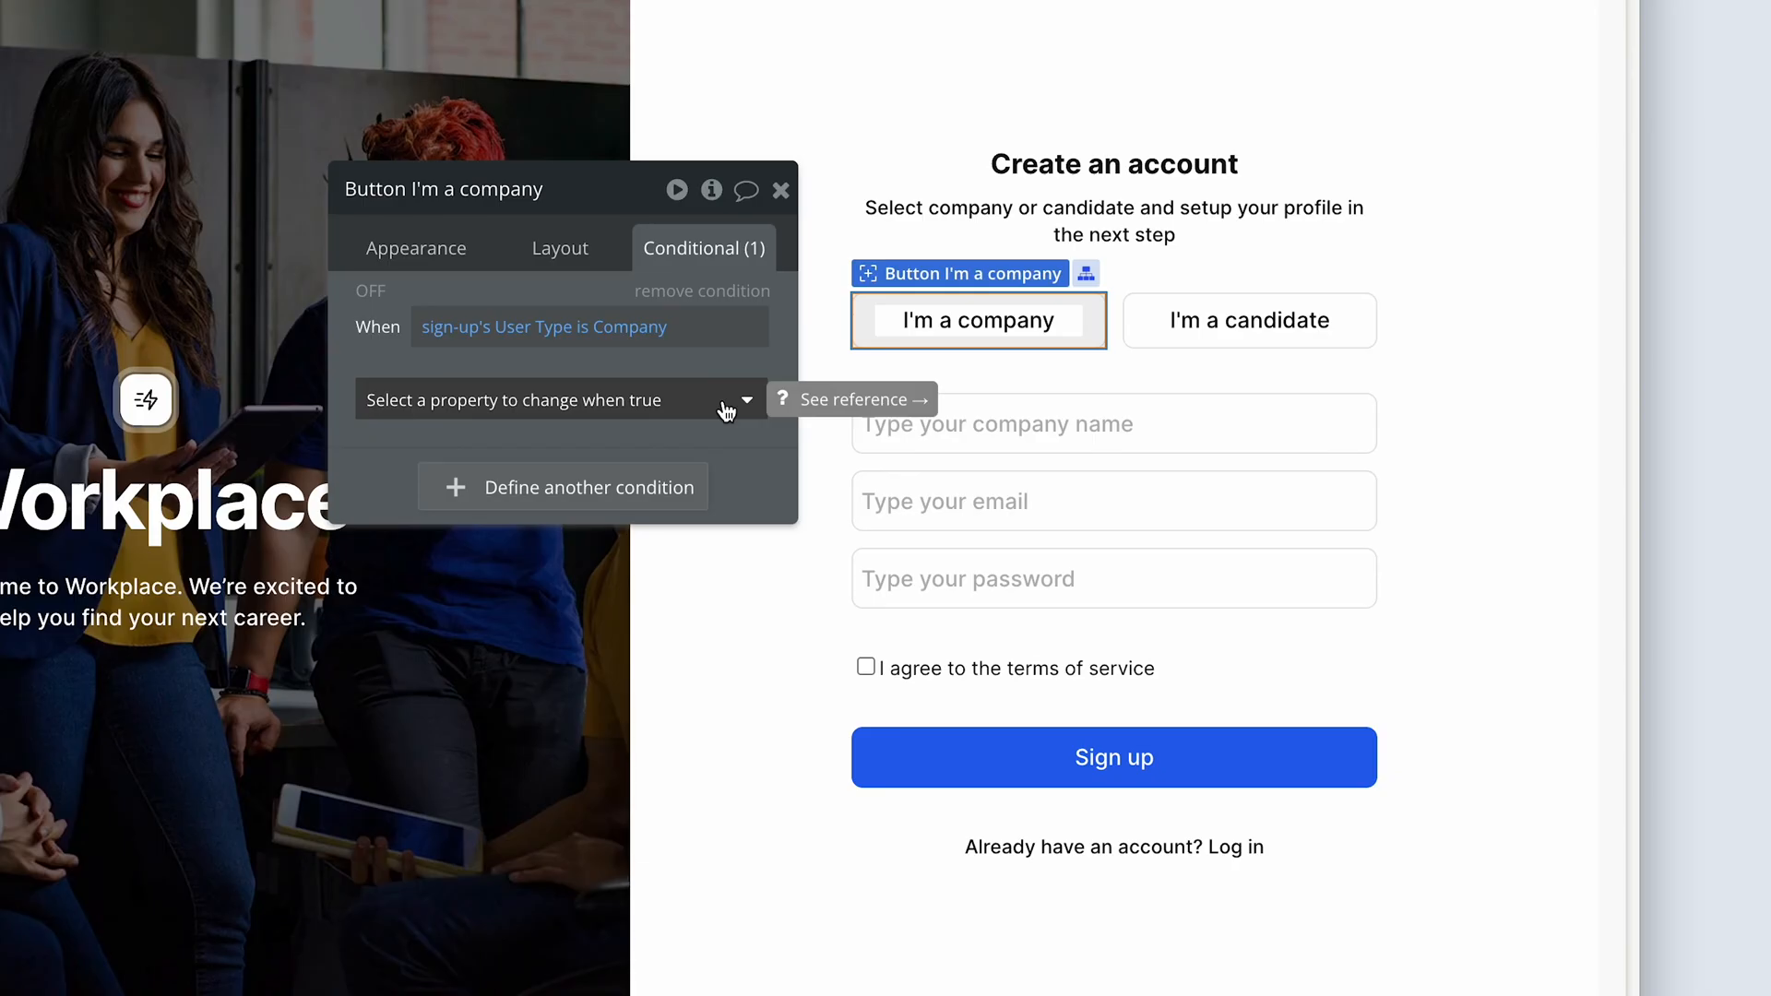
Set the condition's font color to Primary contrast white (#FFFFFF)
click(558, 398)
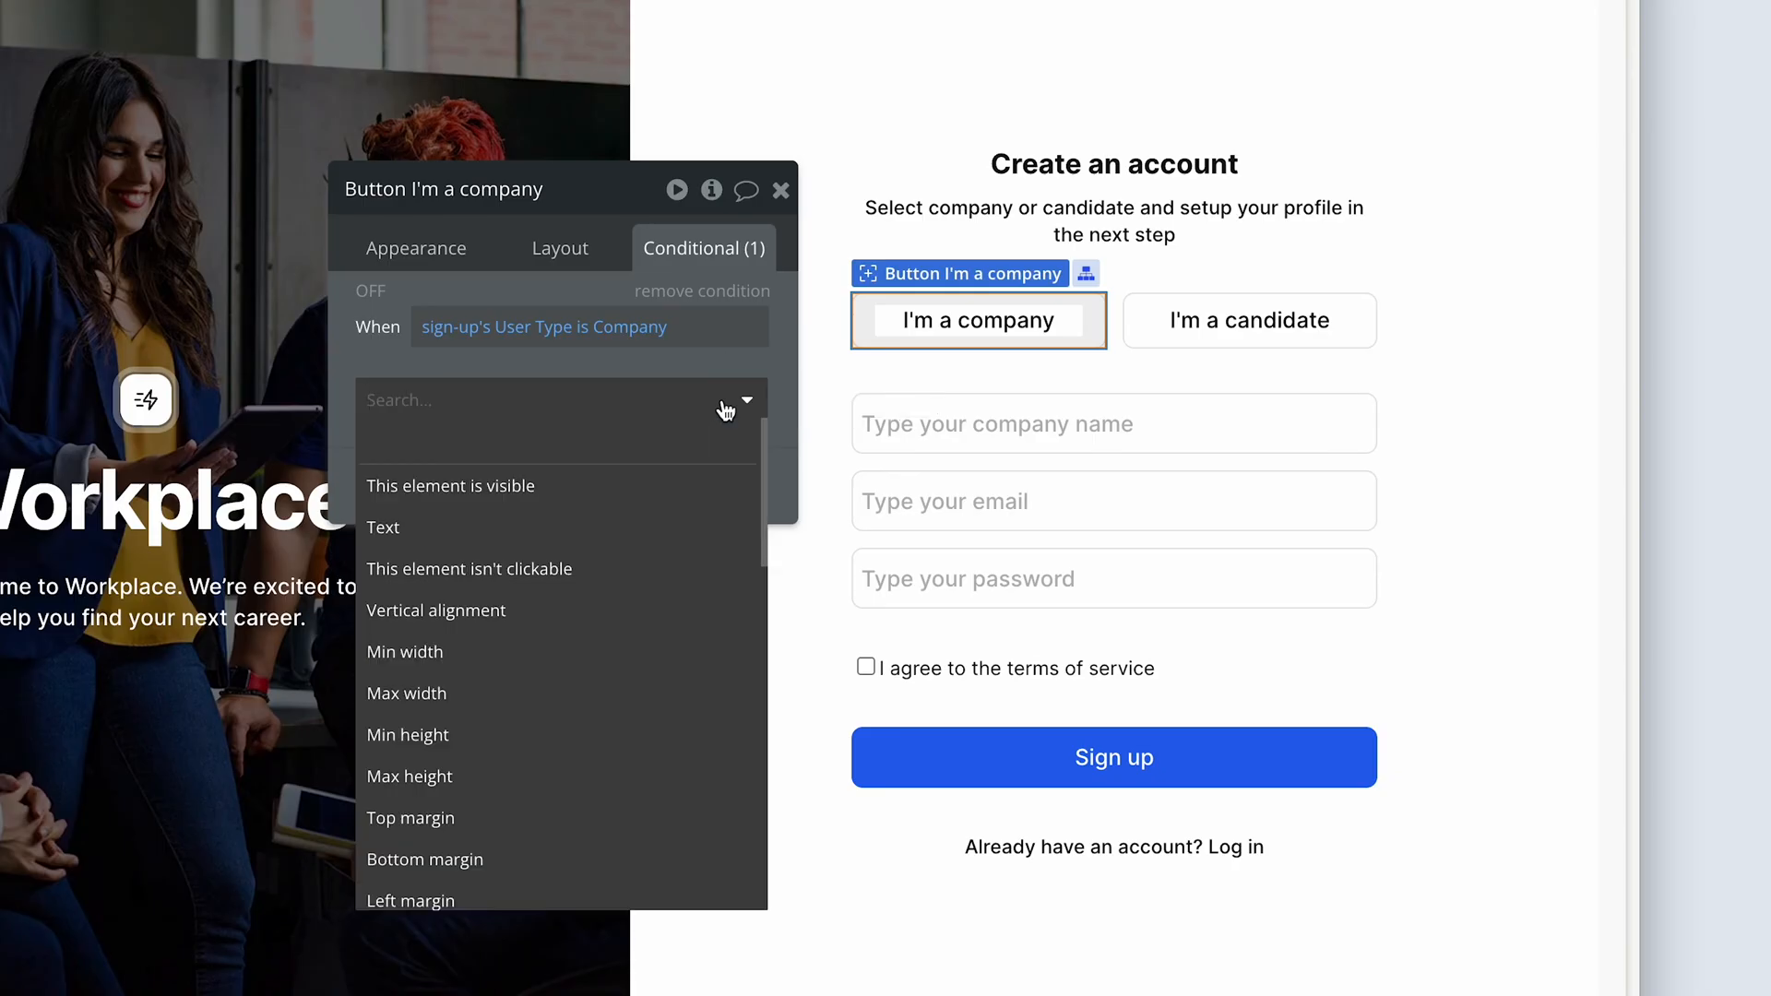
text(c)
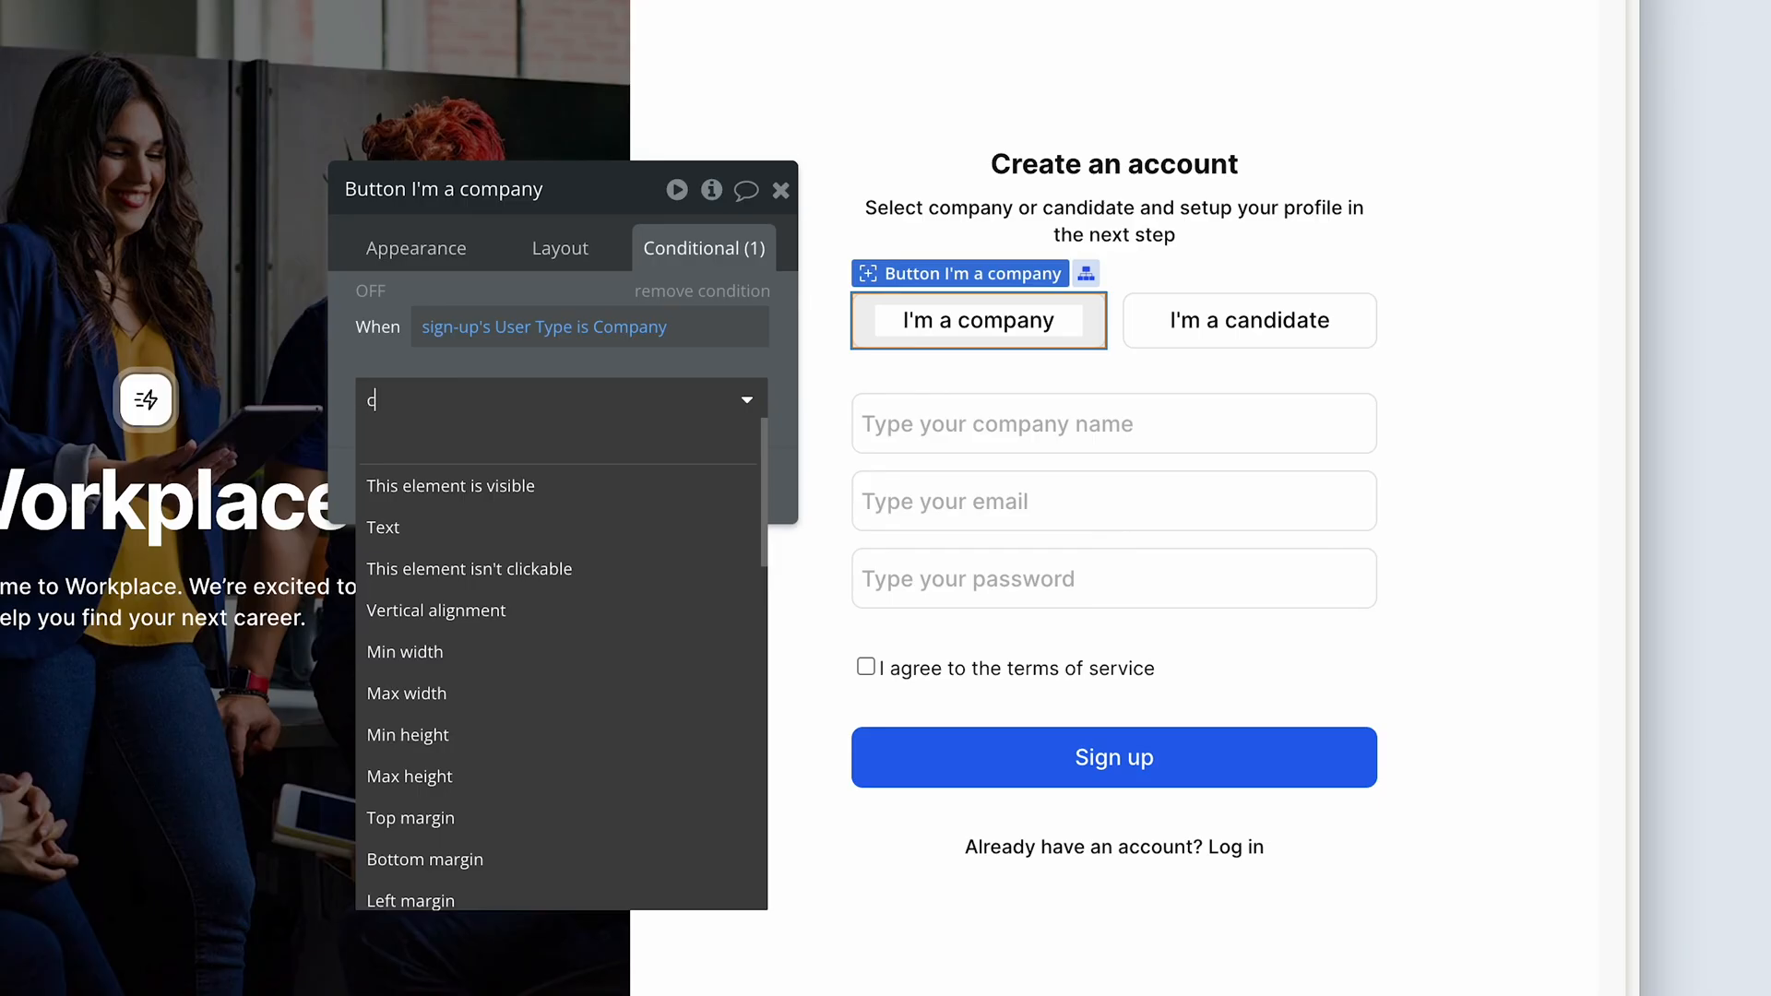
text(ol)
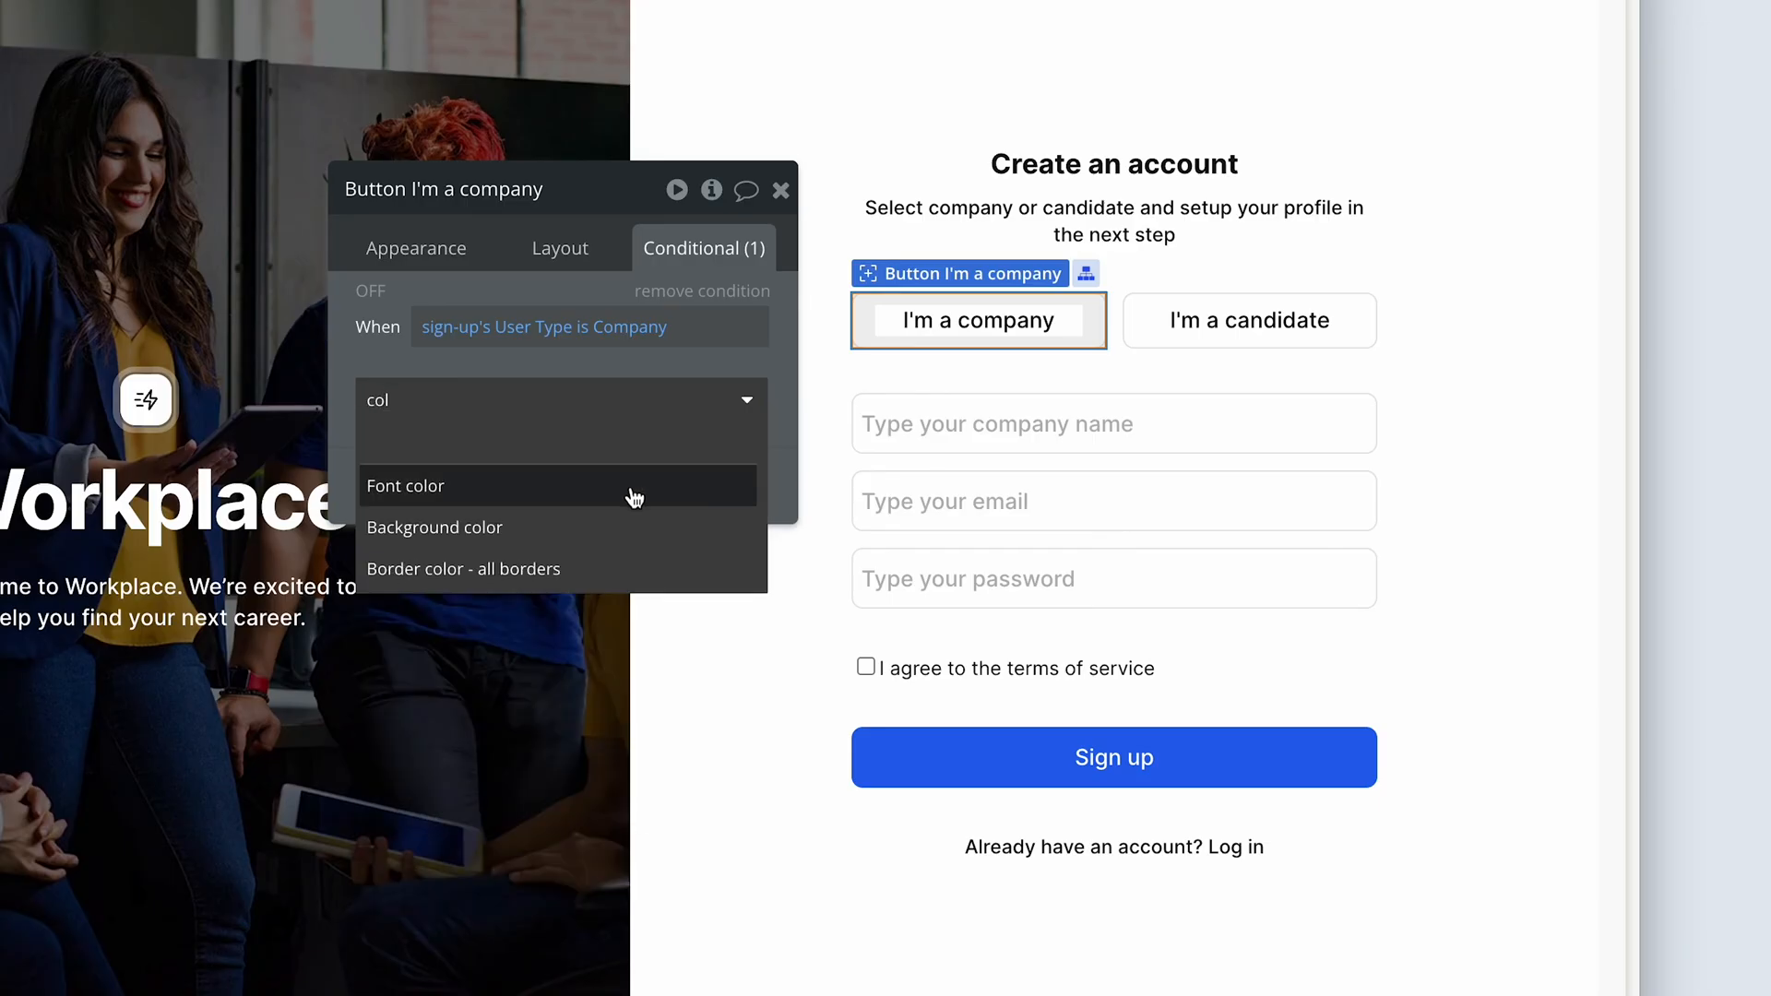
mouse_move(646, 528)
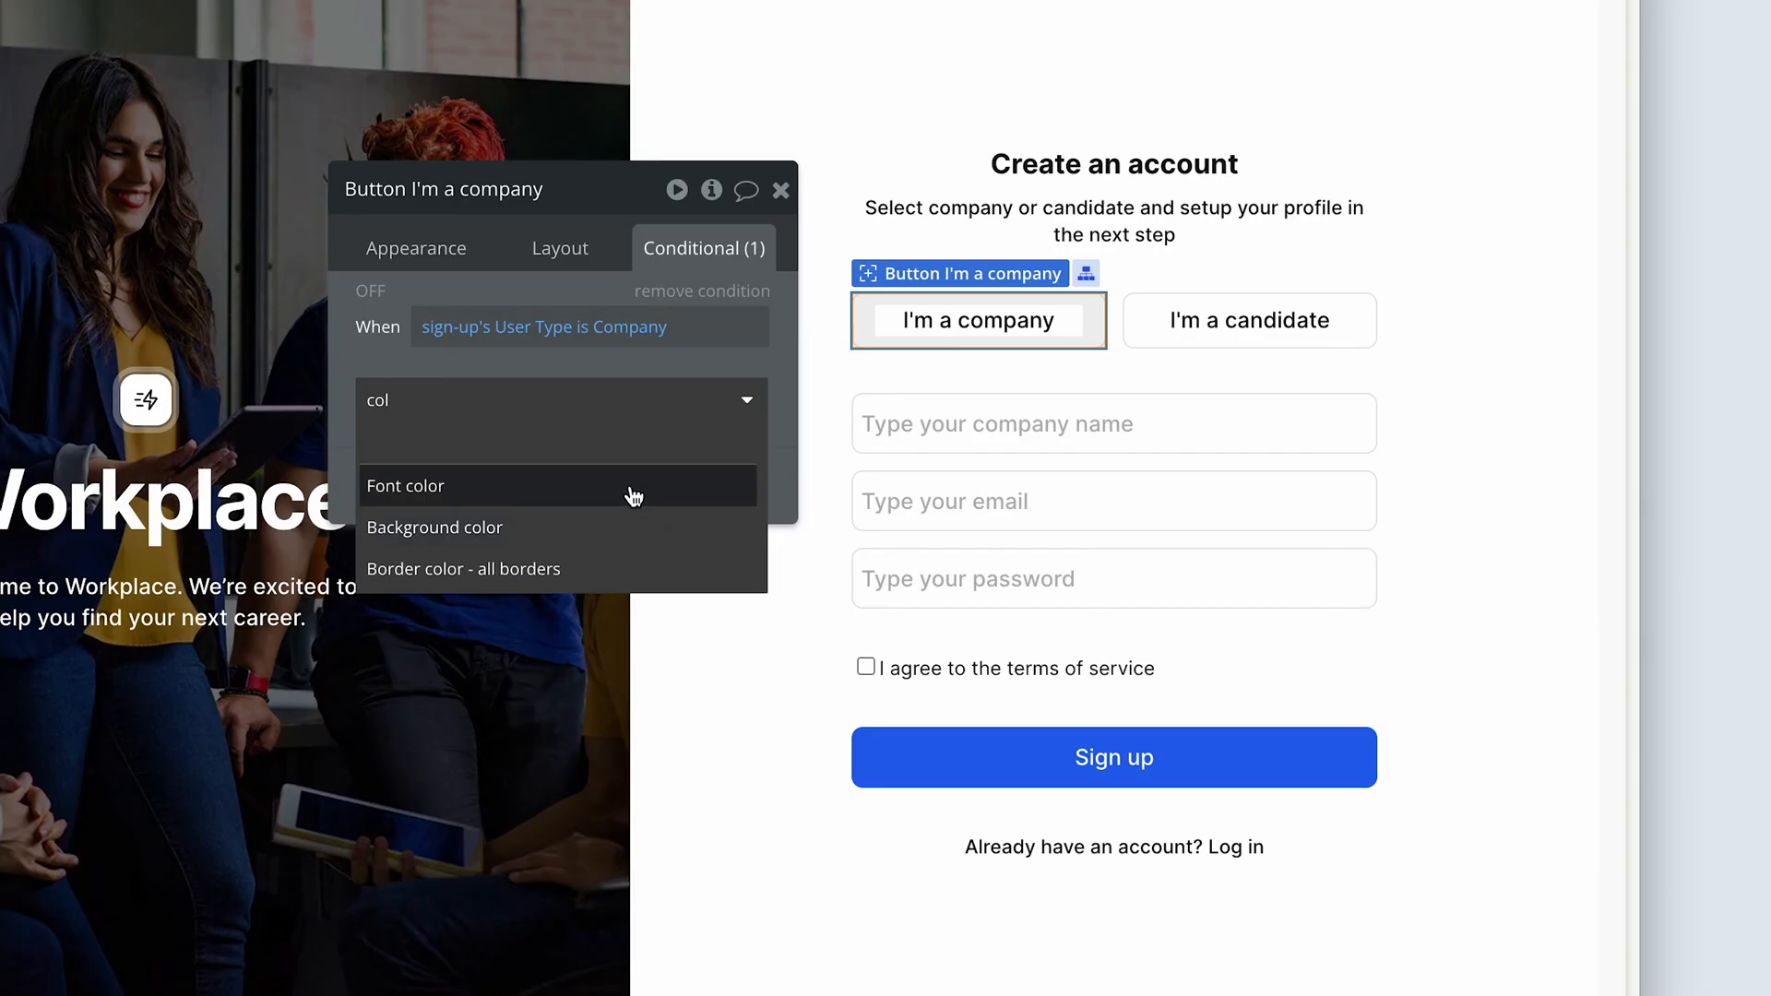
click(406, 487)
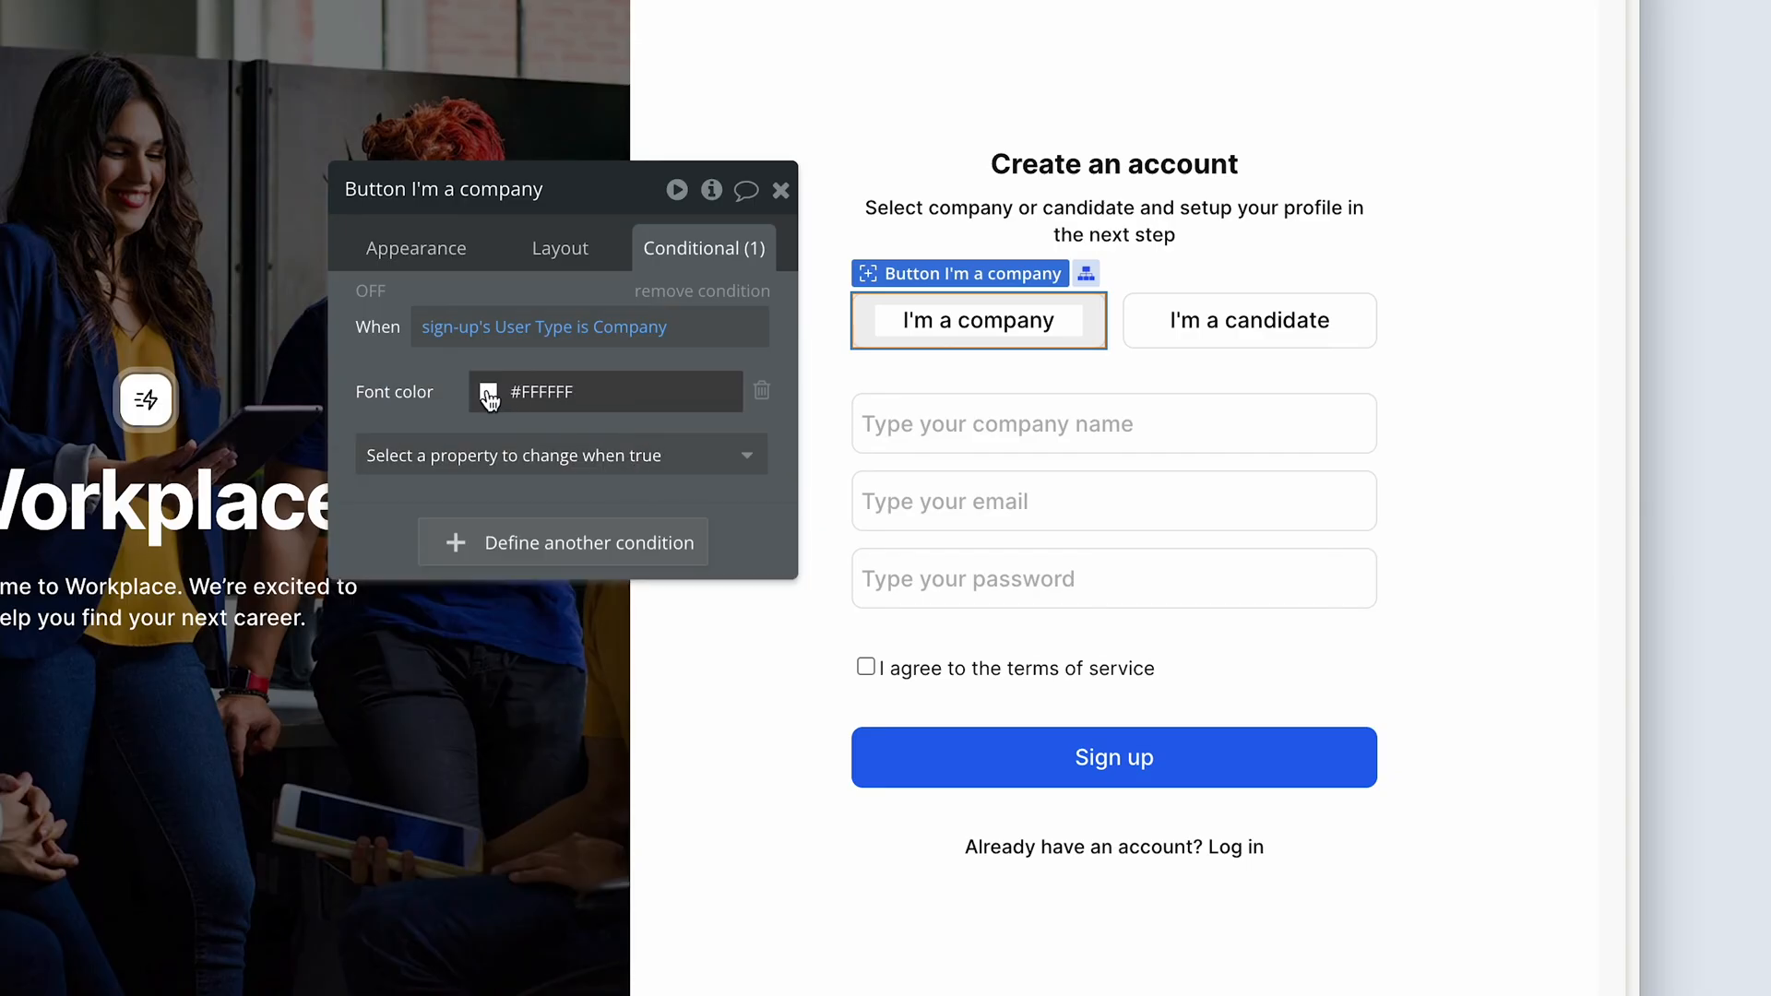
click(487, 391)
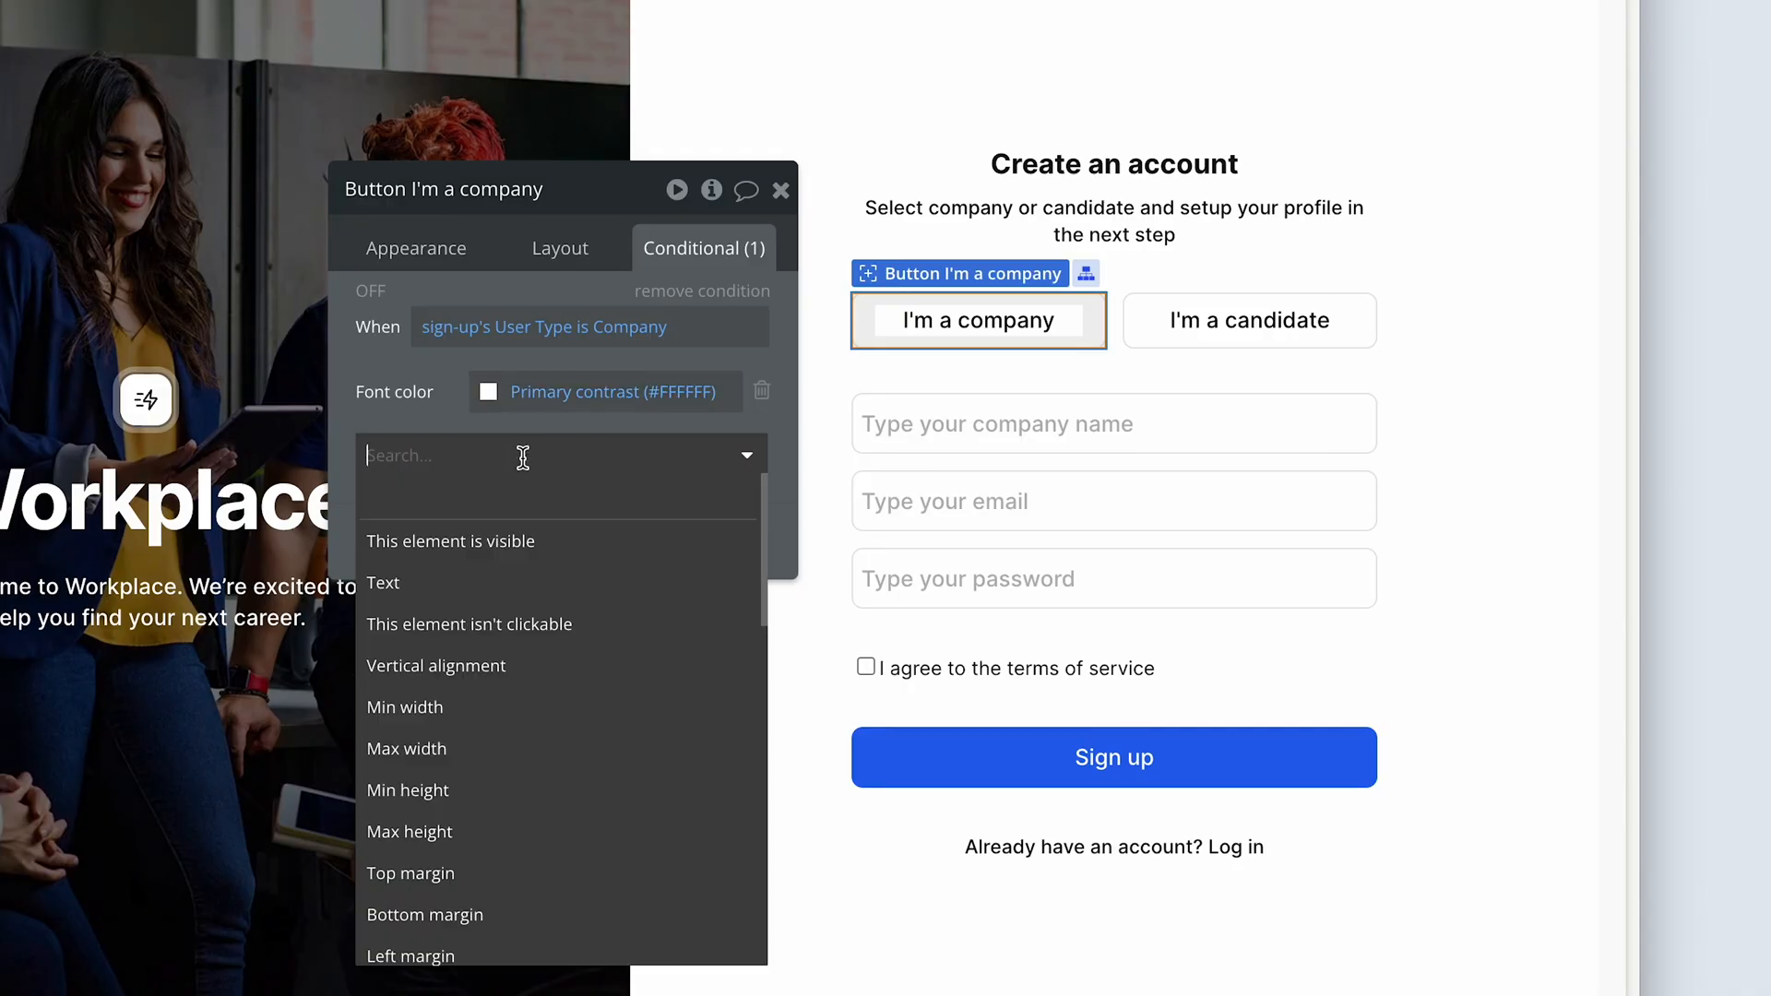
Set the background color to dark Text (#171717) and start adding the border color
text(col)
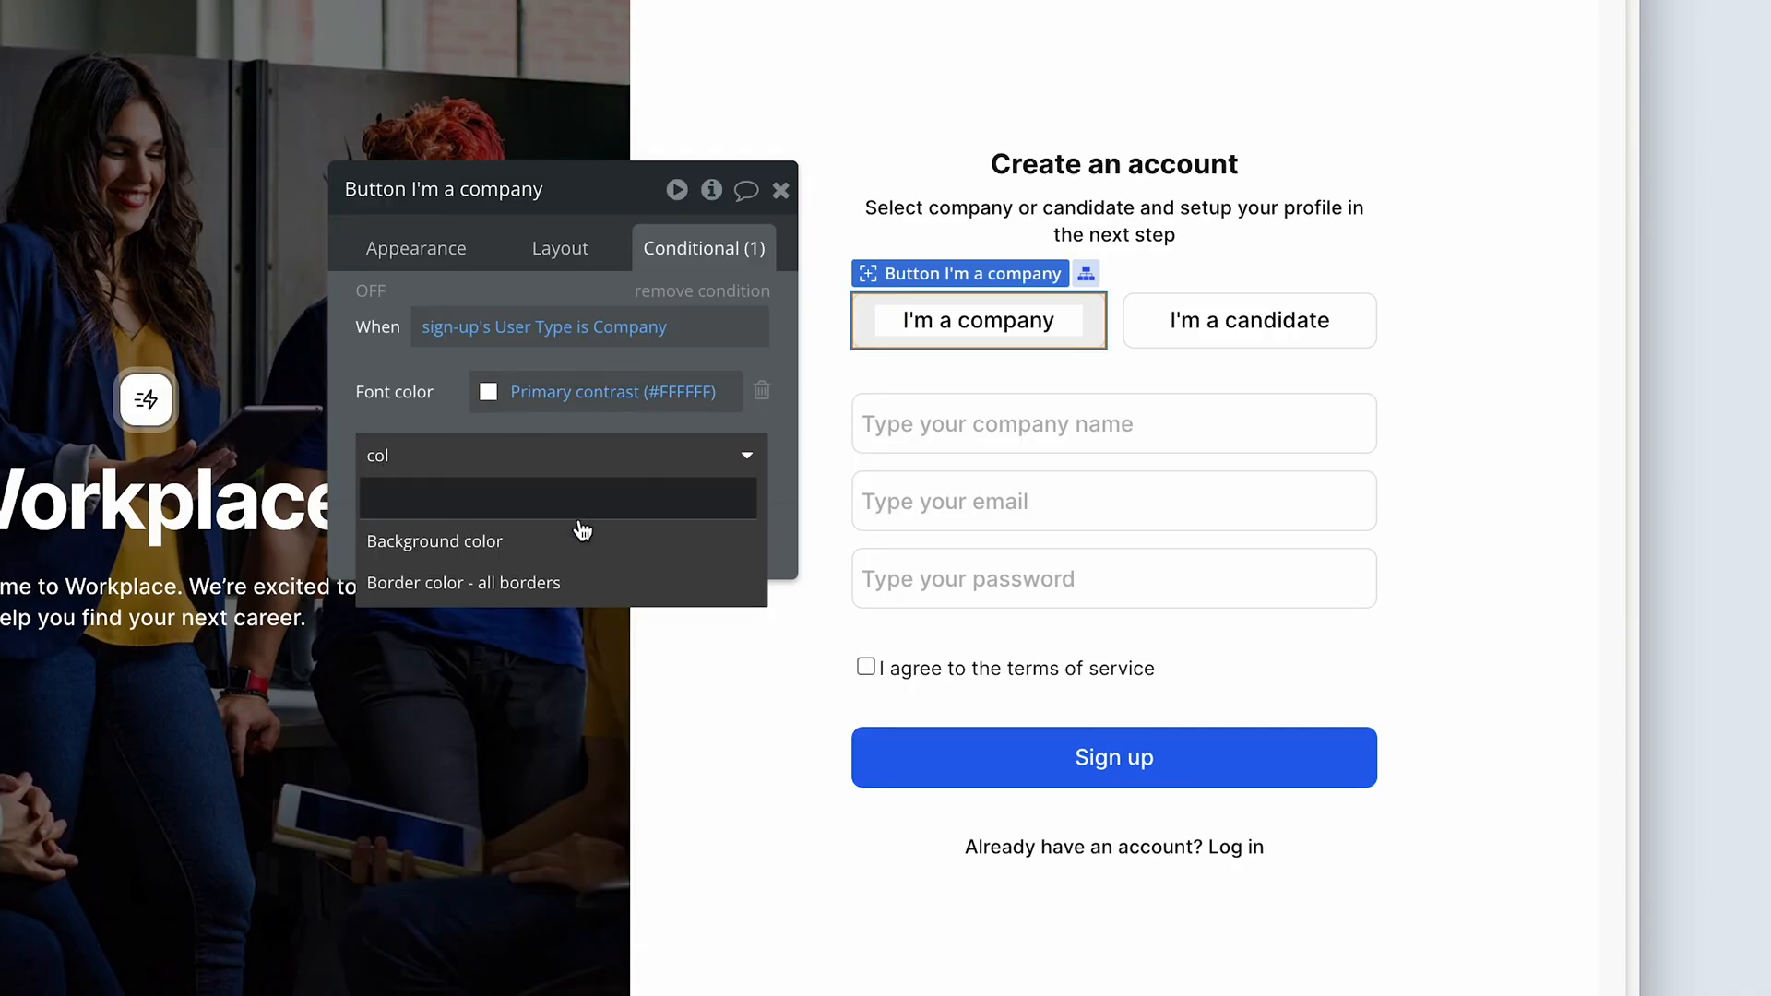
click(435, 542)
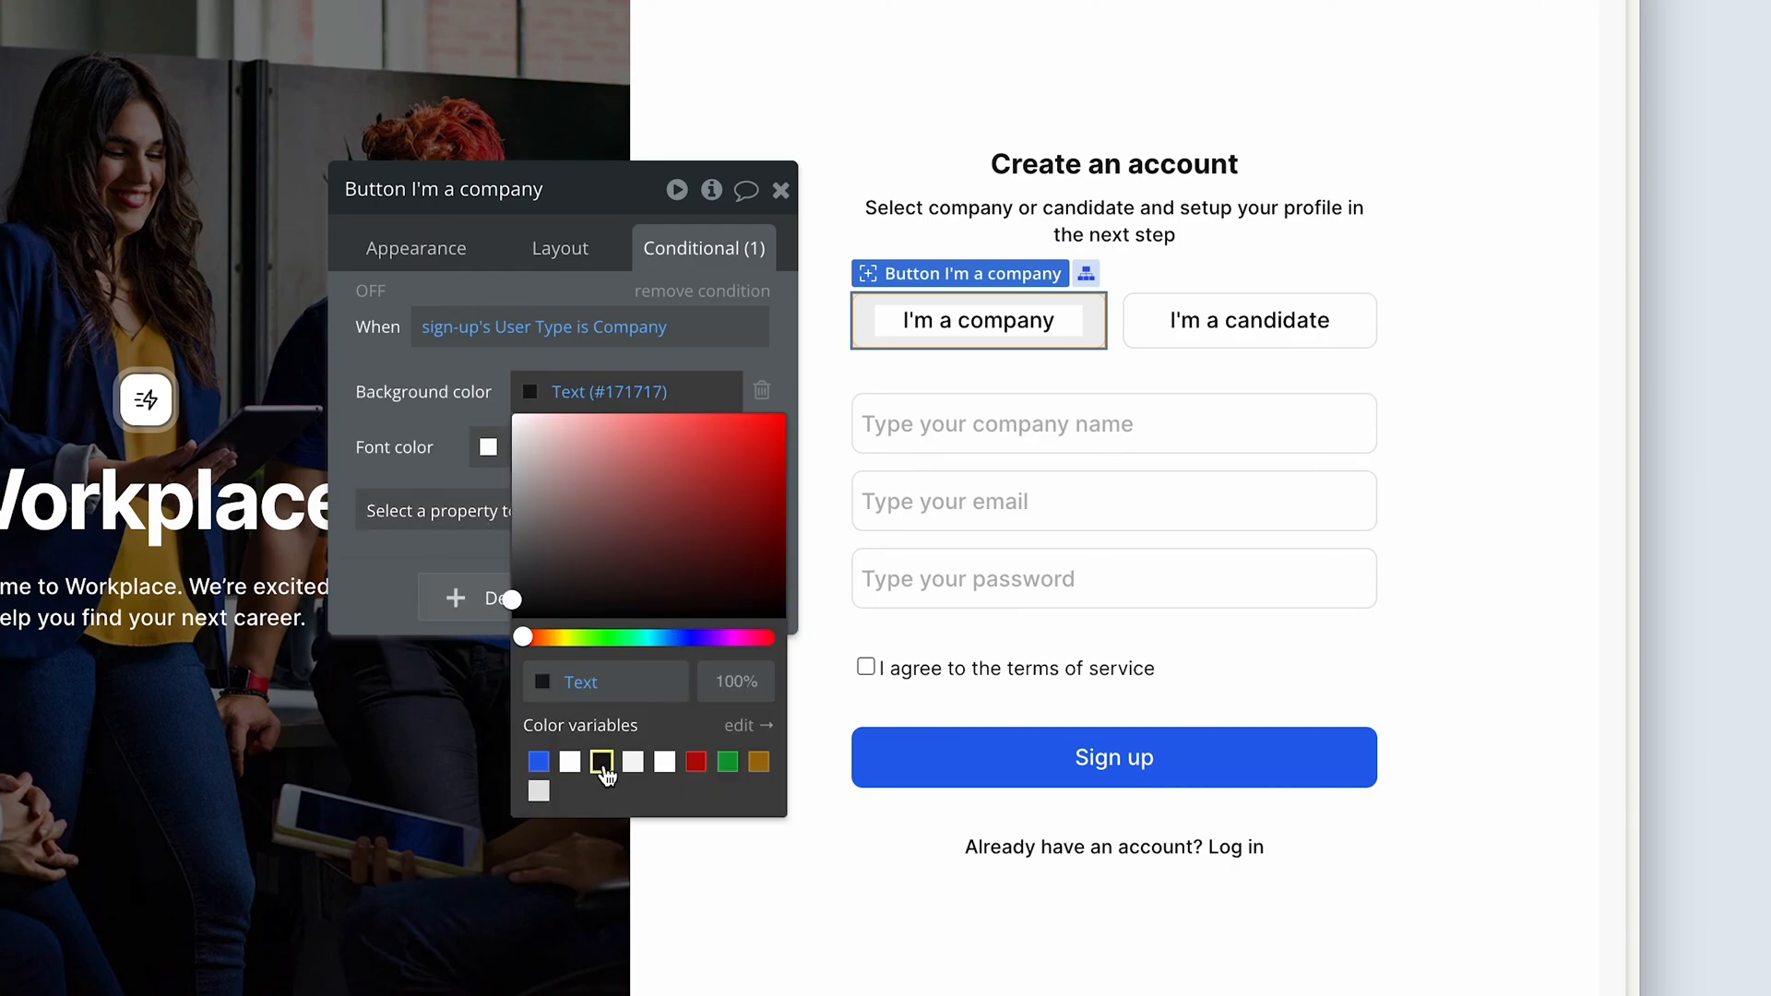
click(602, 762)
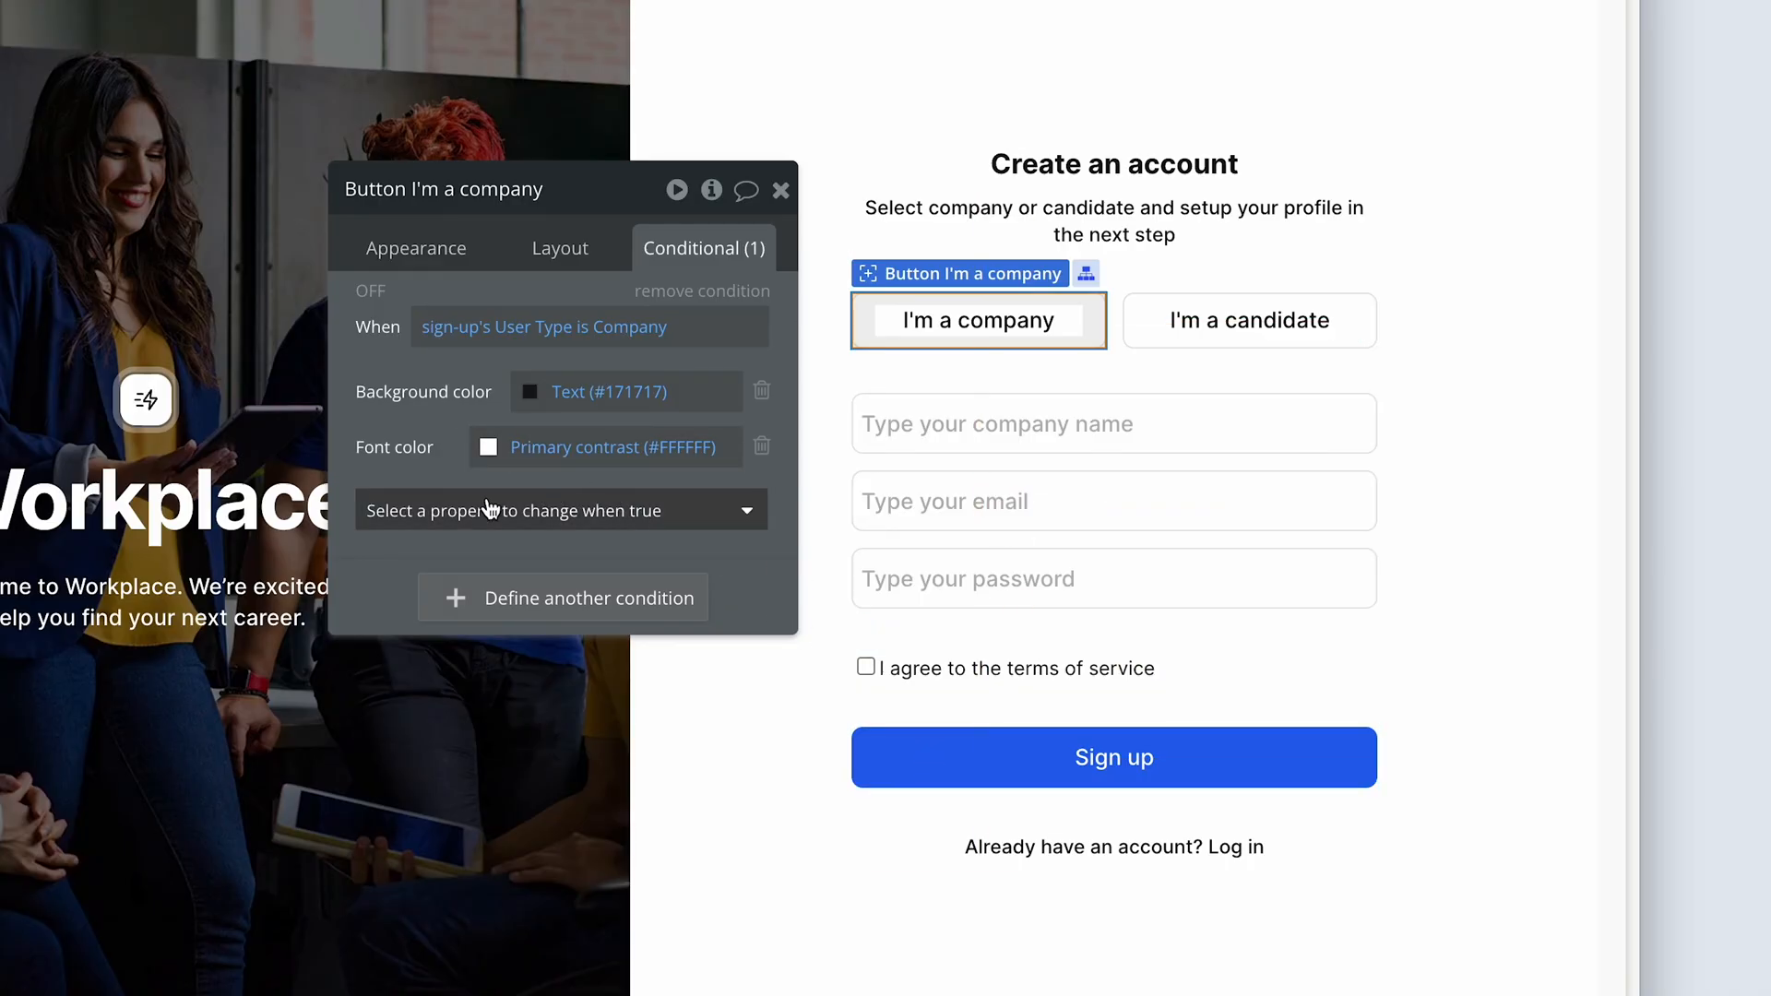
click(557, 509)
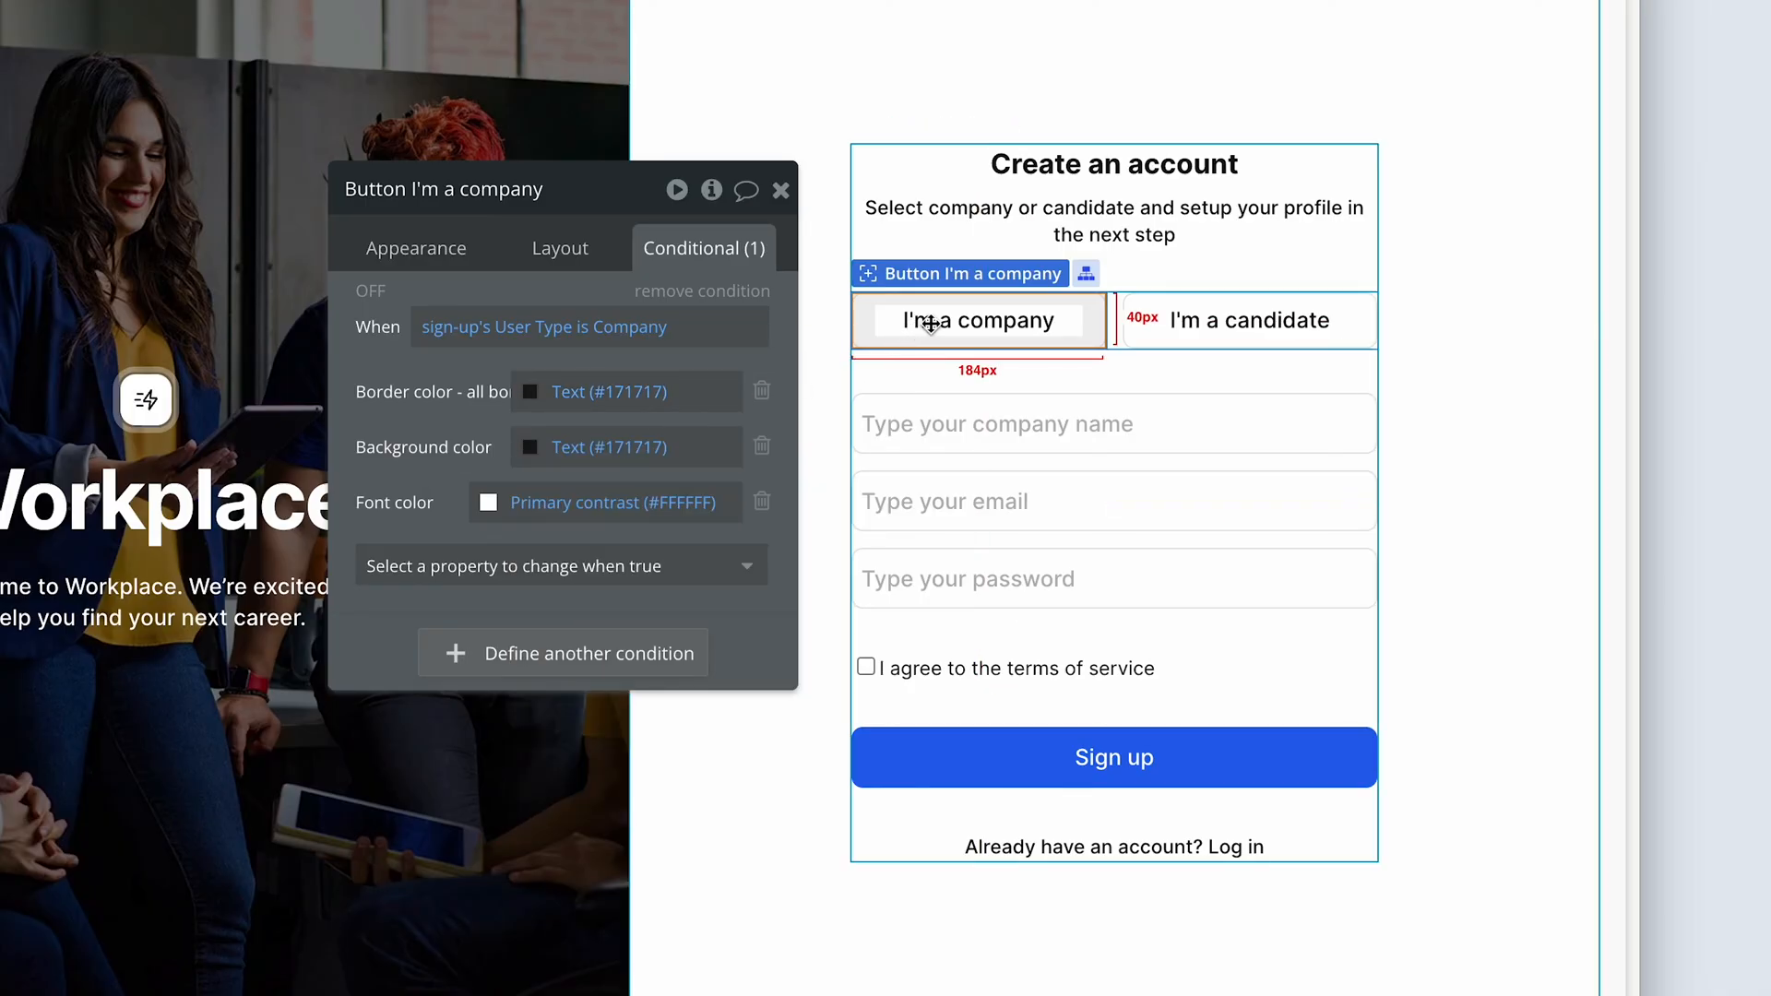
Copy the company button's conditionals and paste them onto the I'm a candidate button
right_click(929, 321)
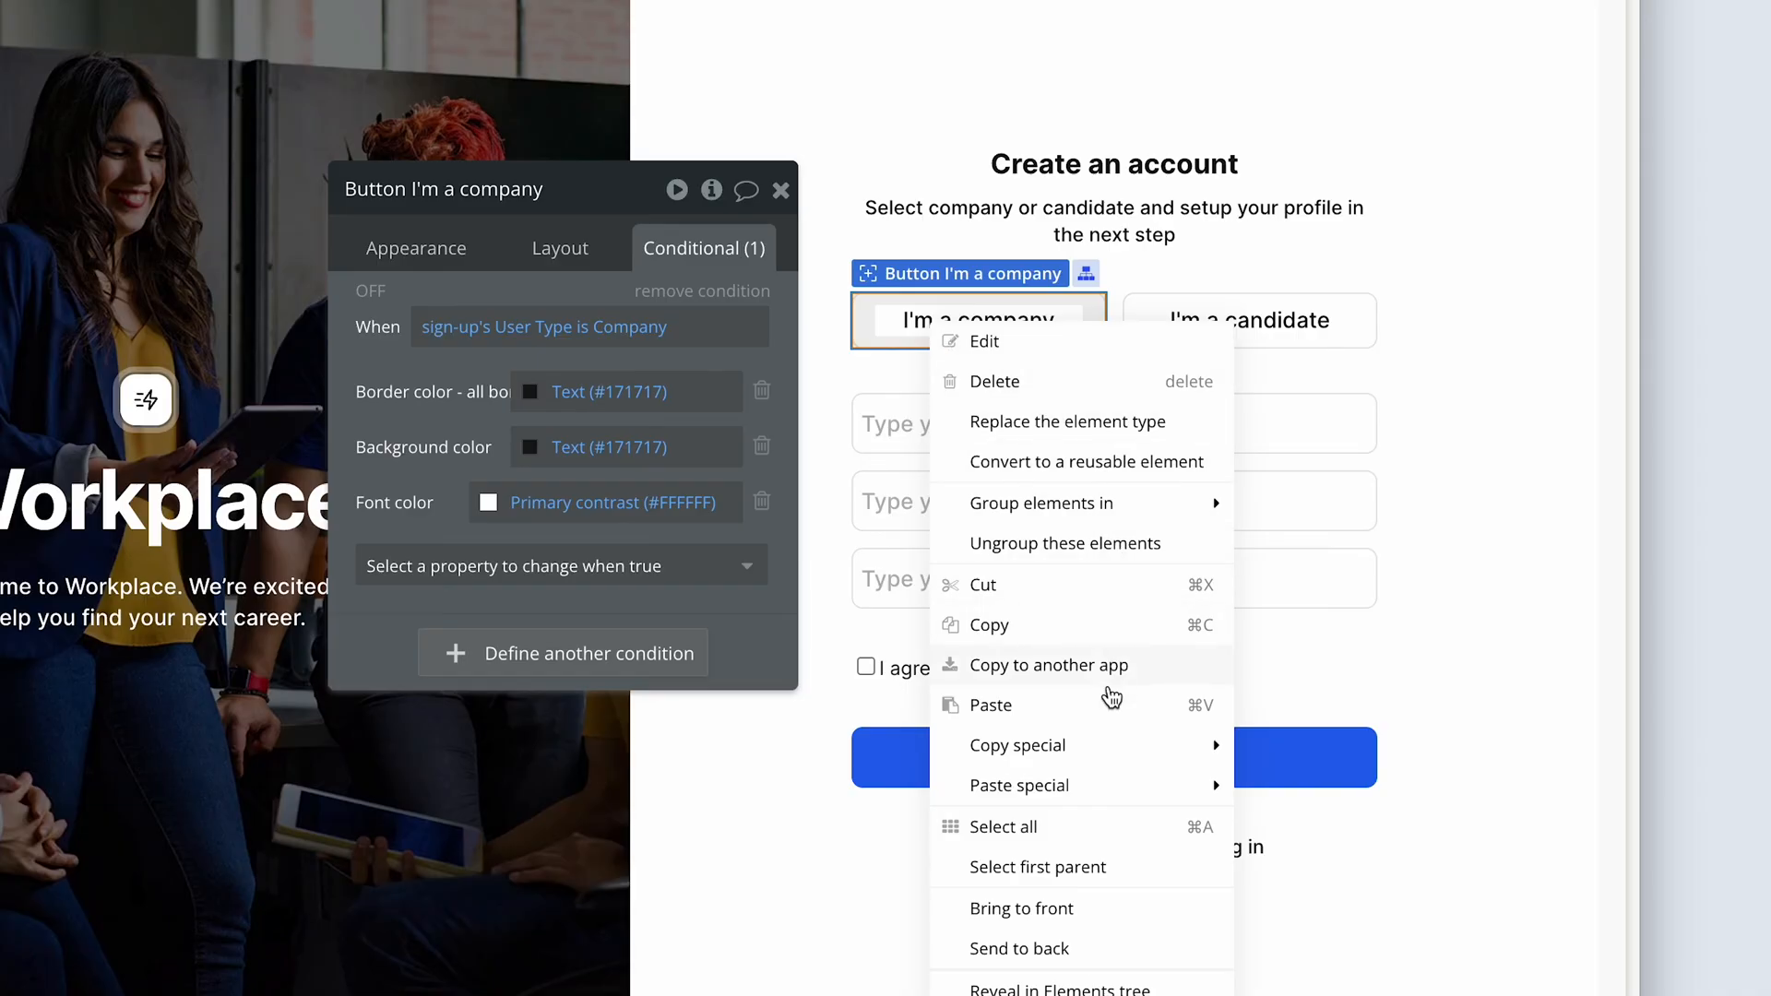
mouse_move(1018, 745)
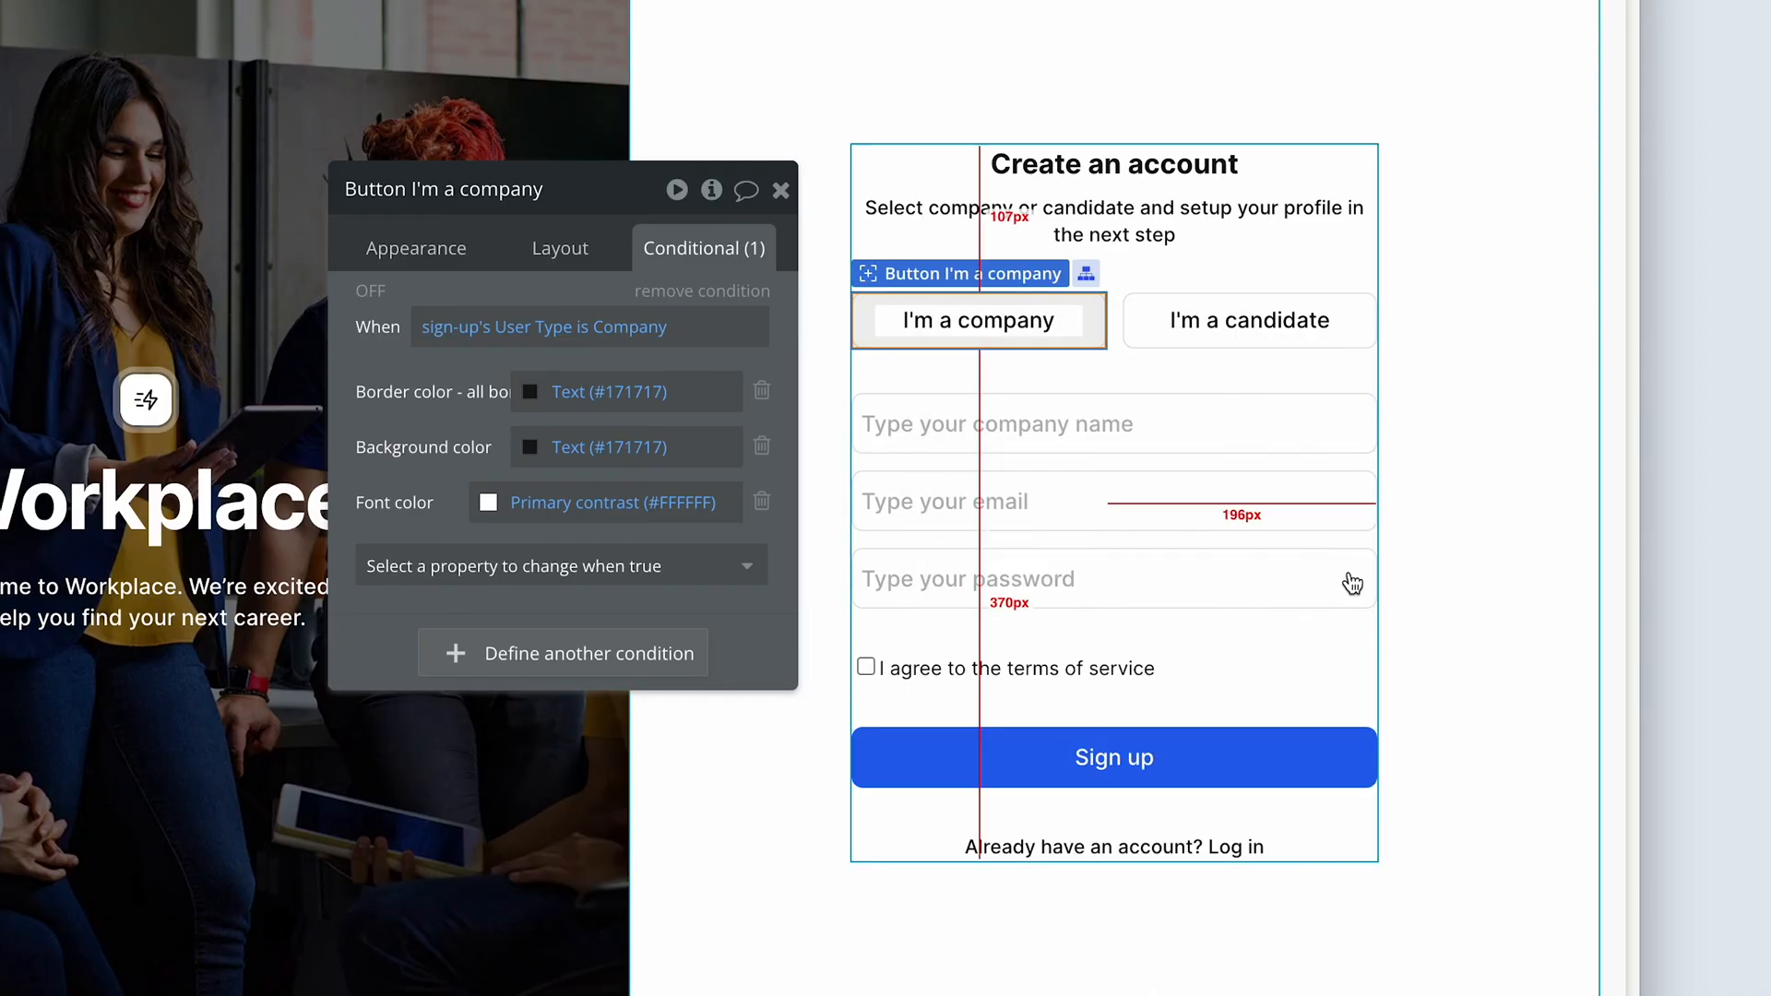
click(1251, 321)
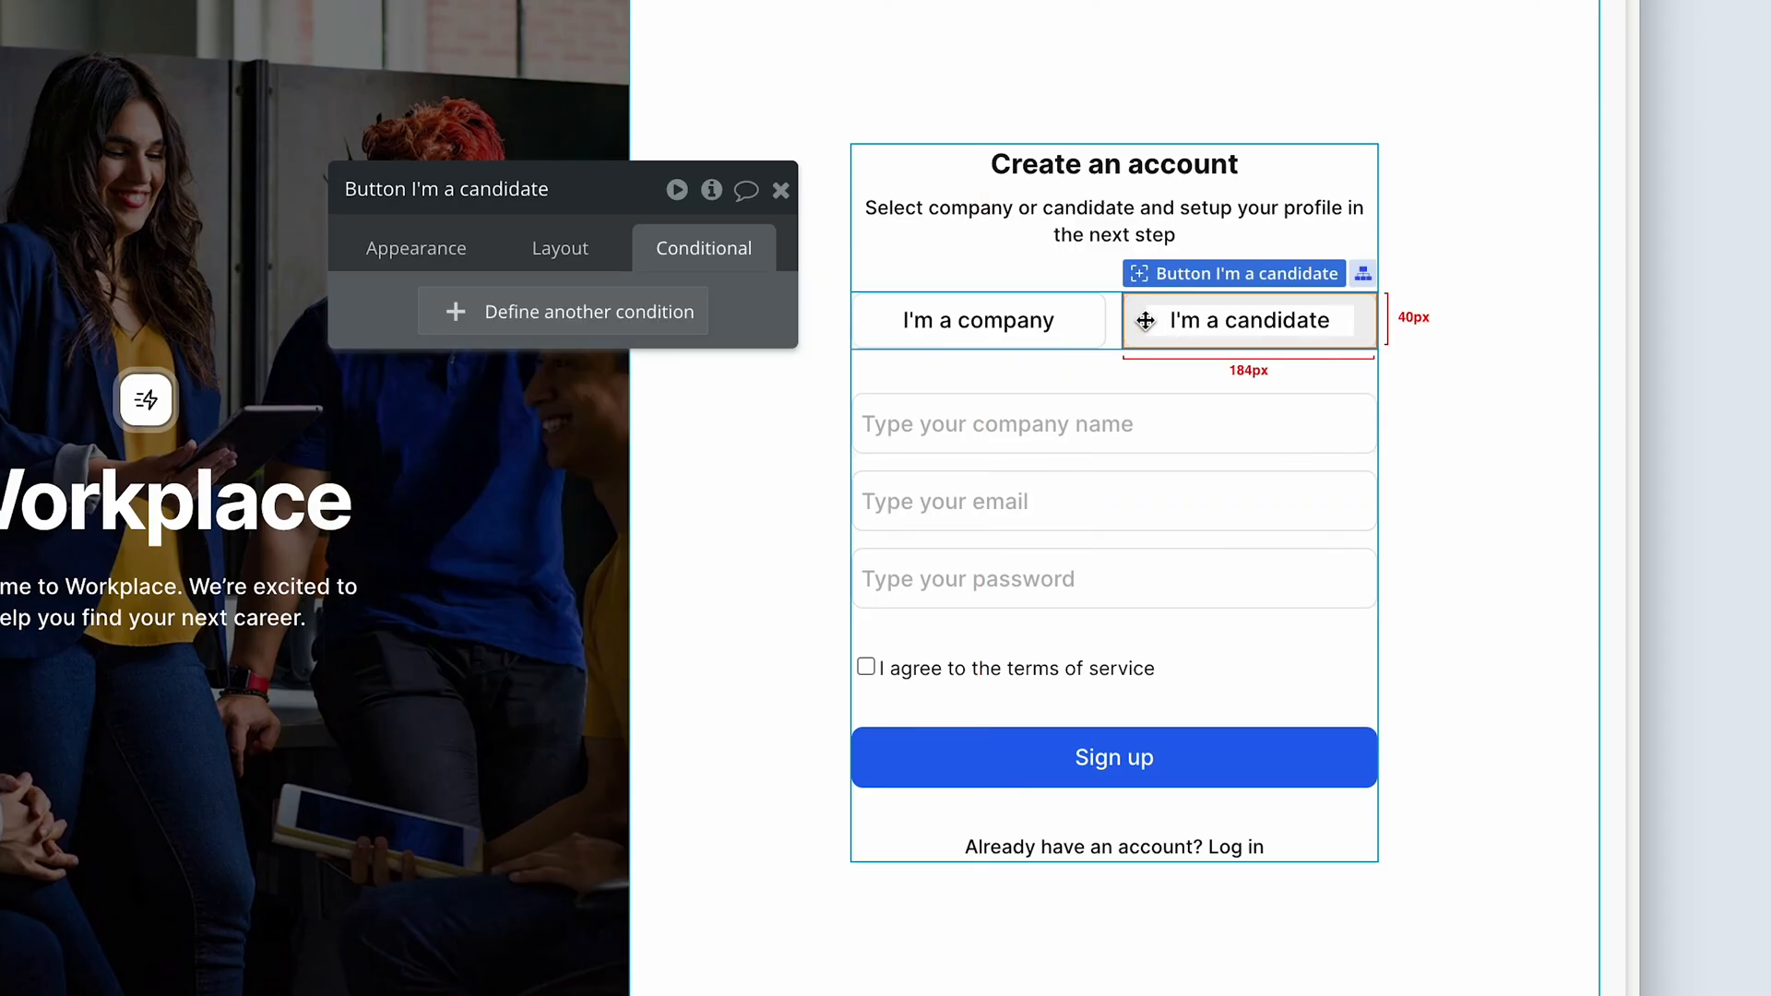
right_click(1250, 321)
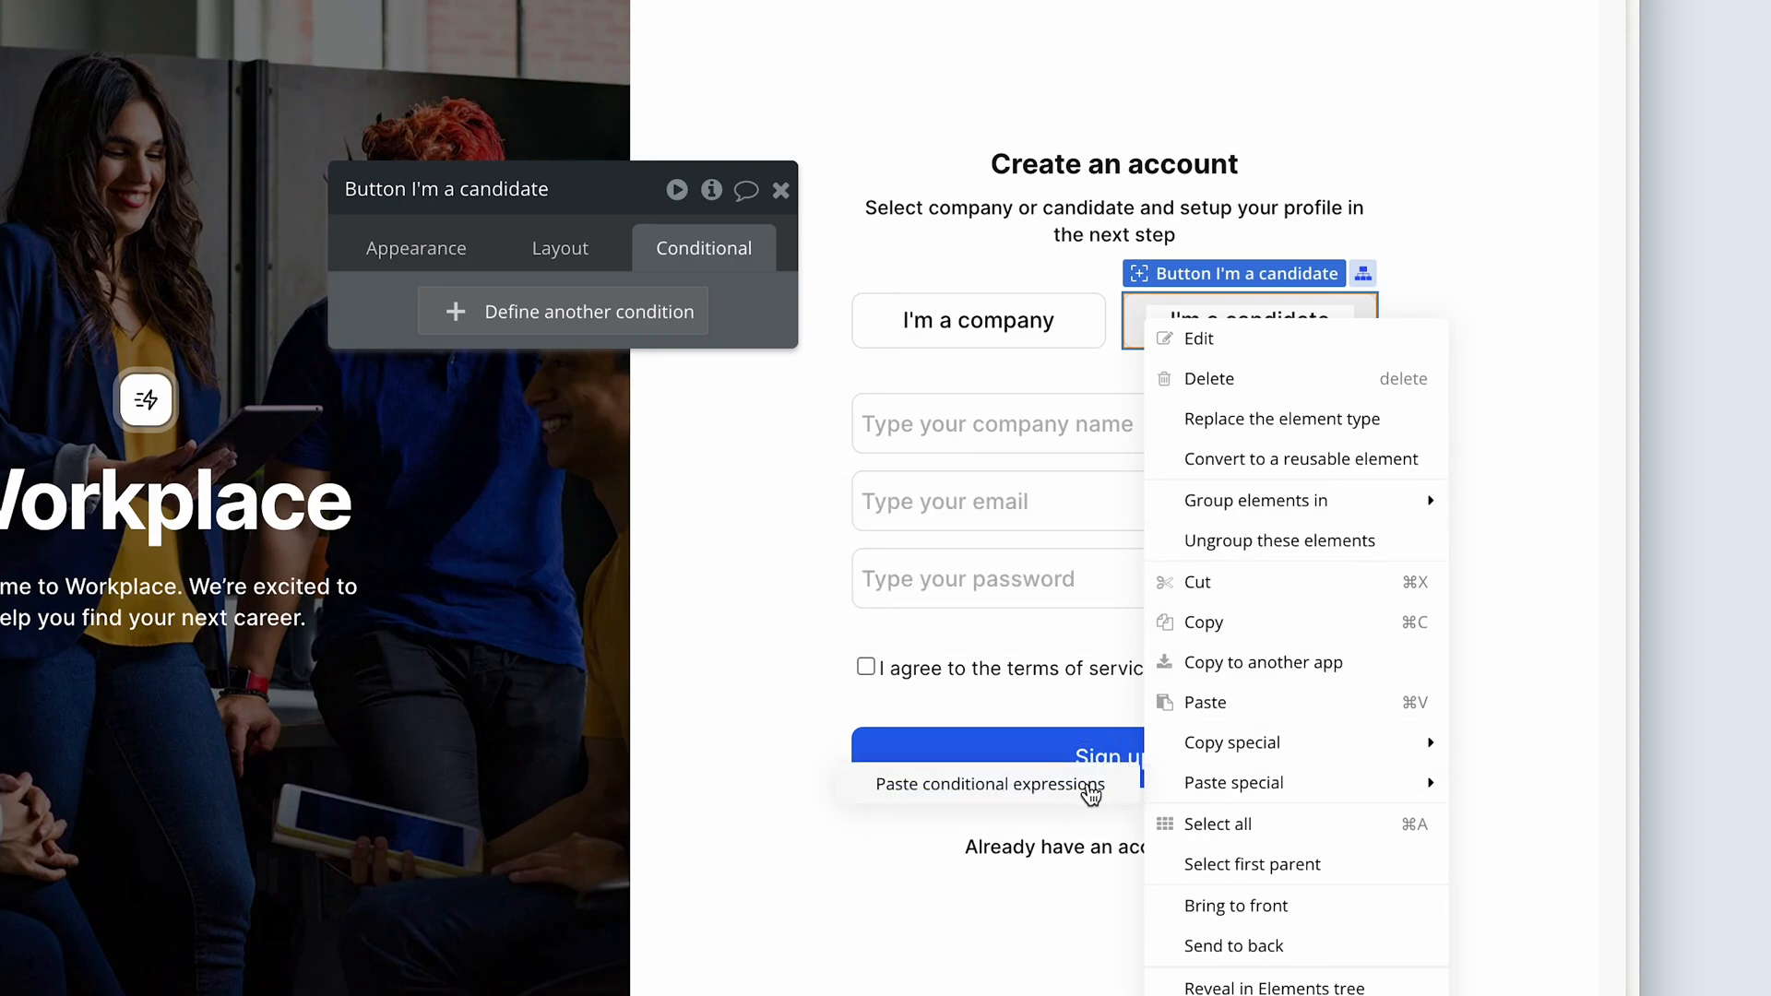
click(989, 786)
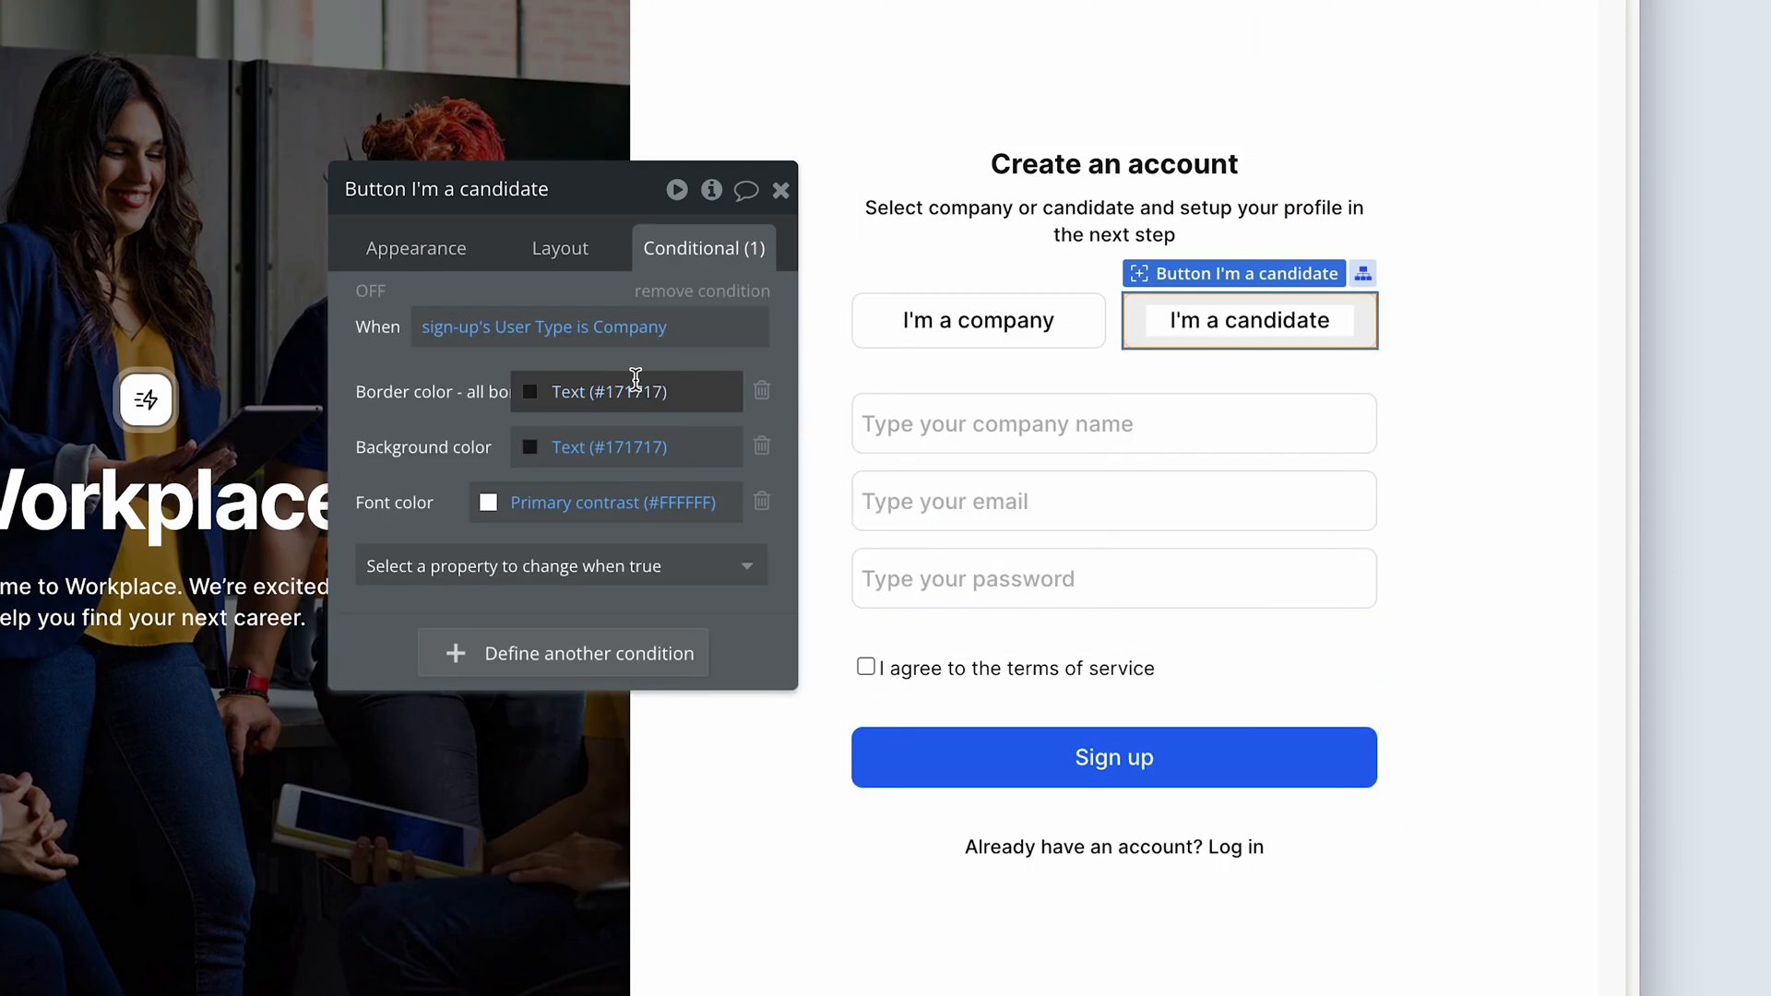
mouse_move(472, 361)
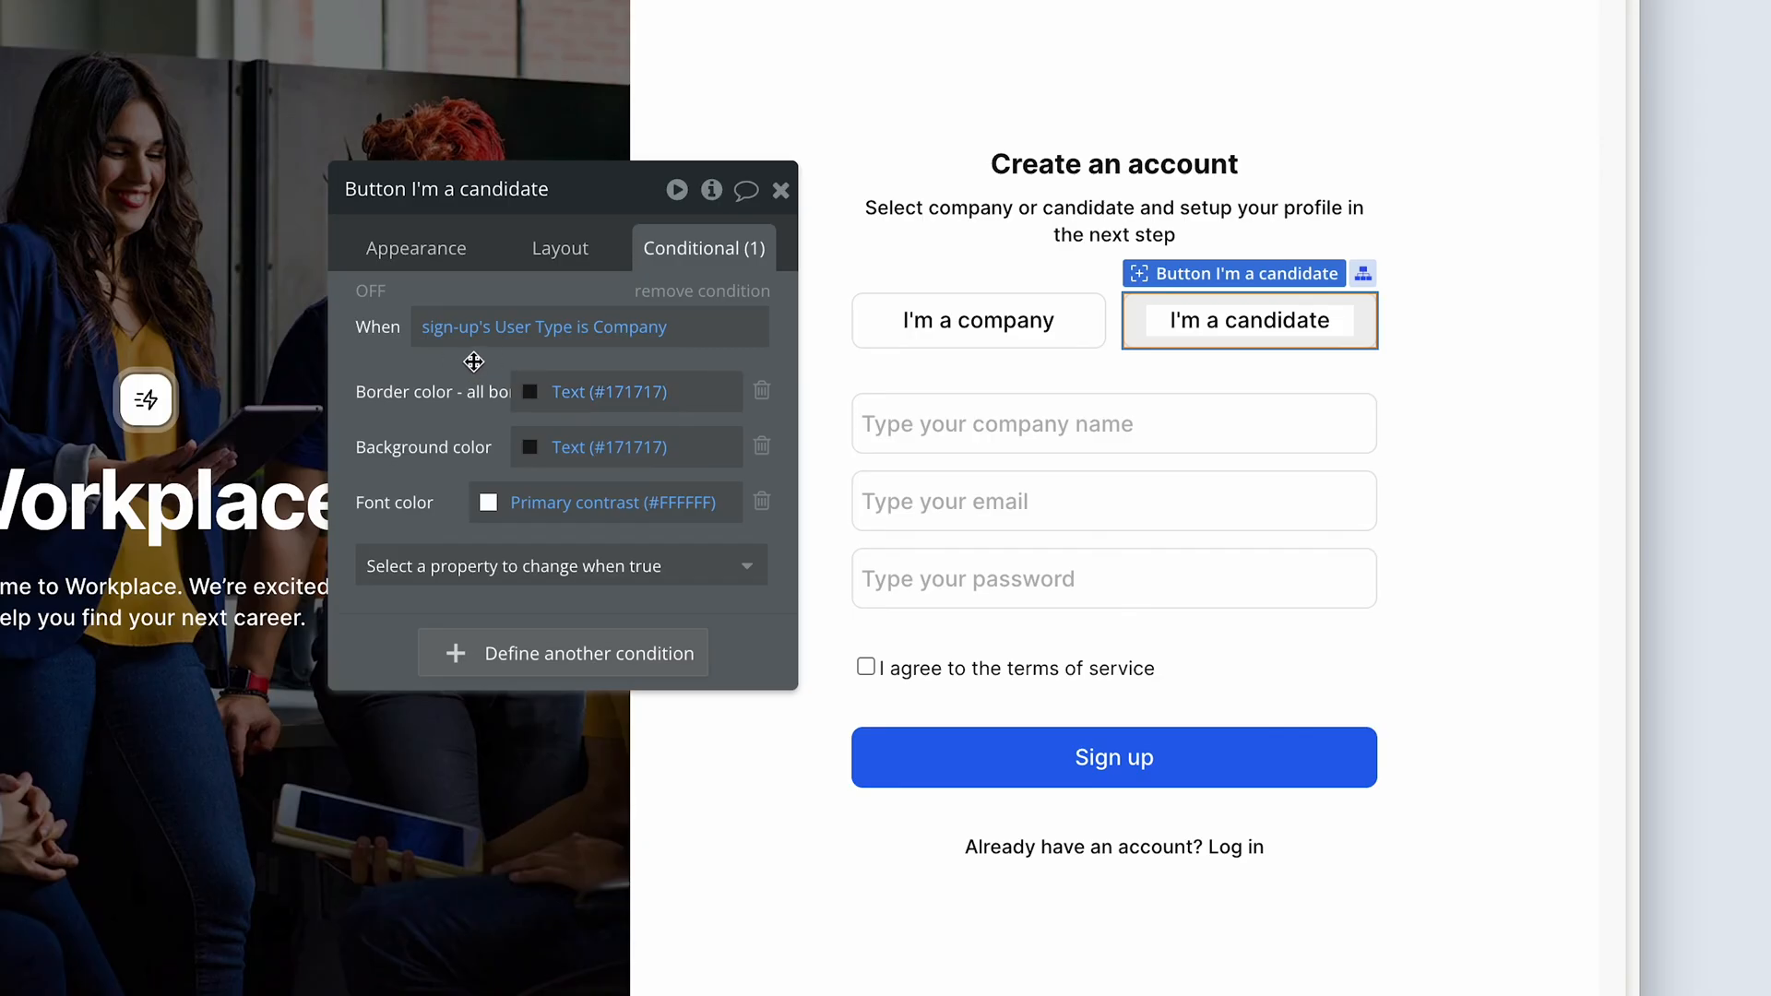
mouse_move(628, 326)
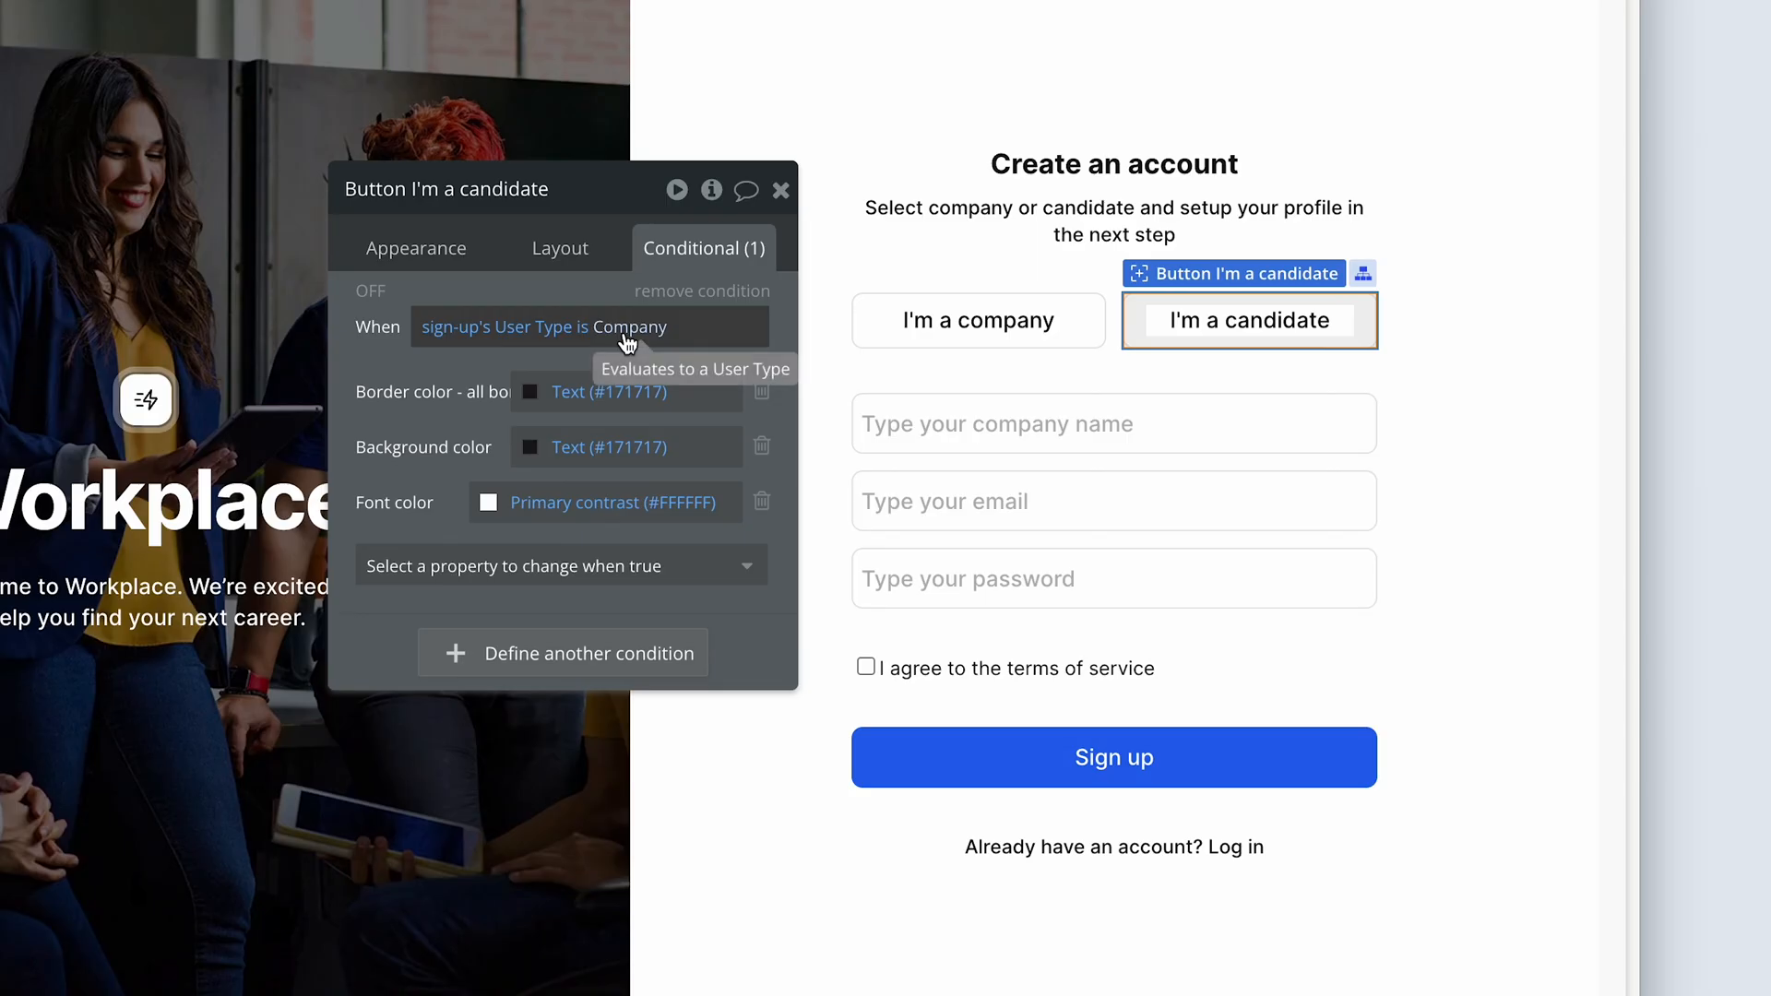
click(644, 328)
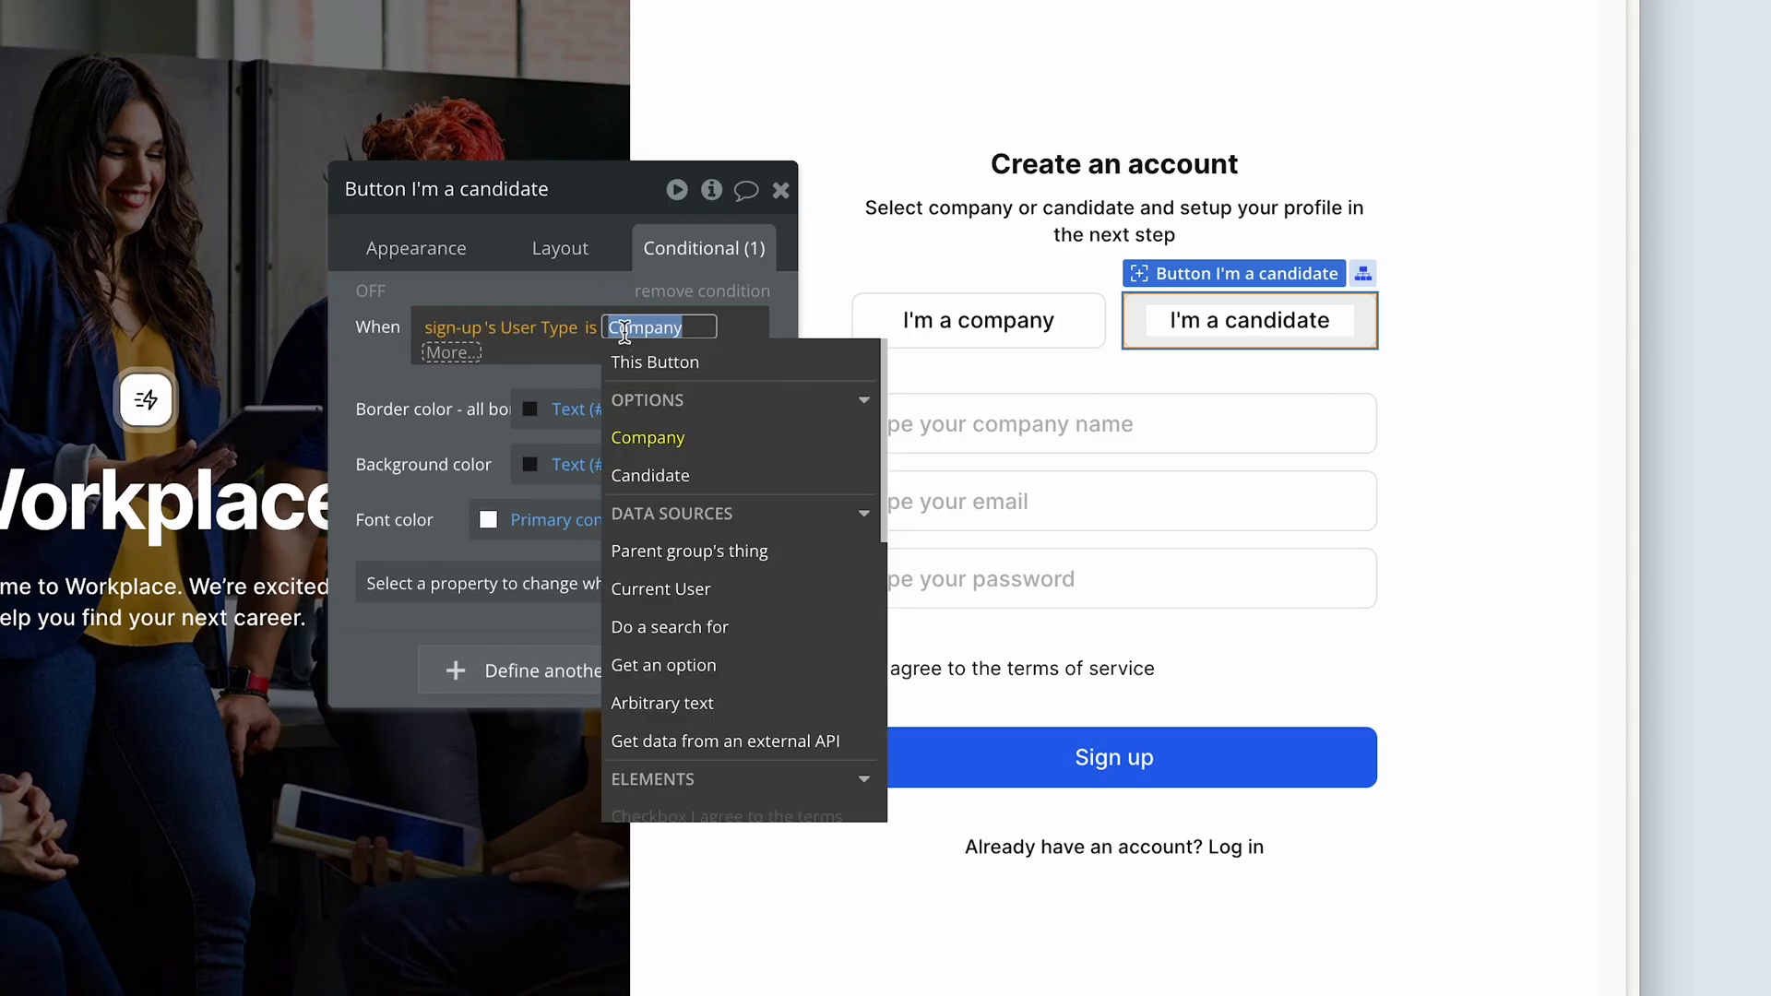
Change the candidate button's condition value from Company to Candidate
click(650, 476)
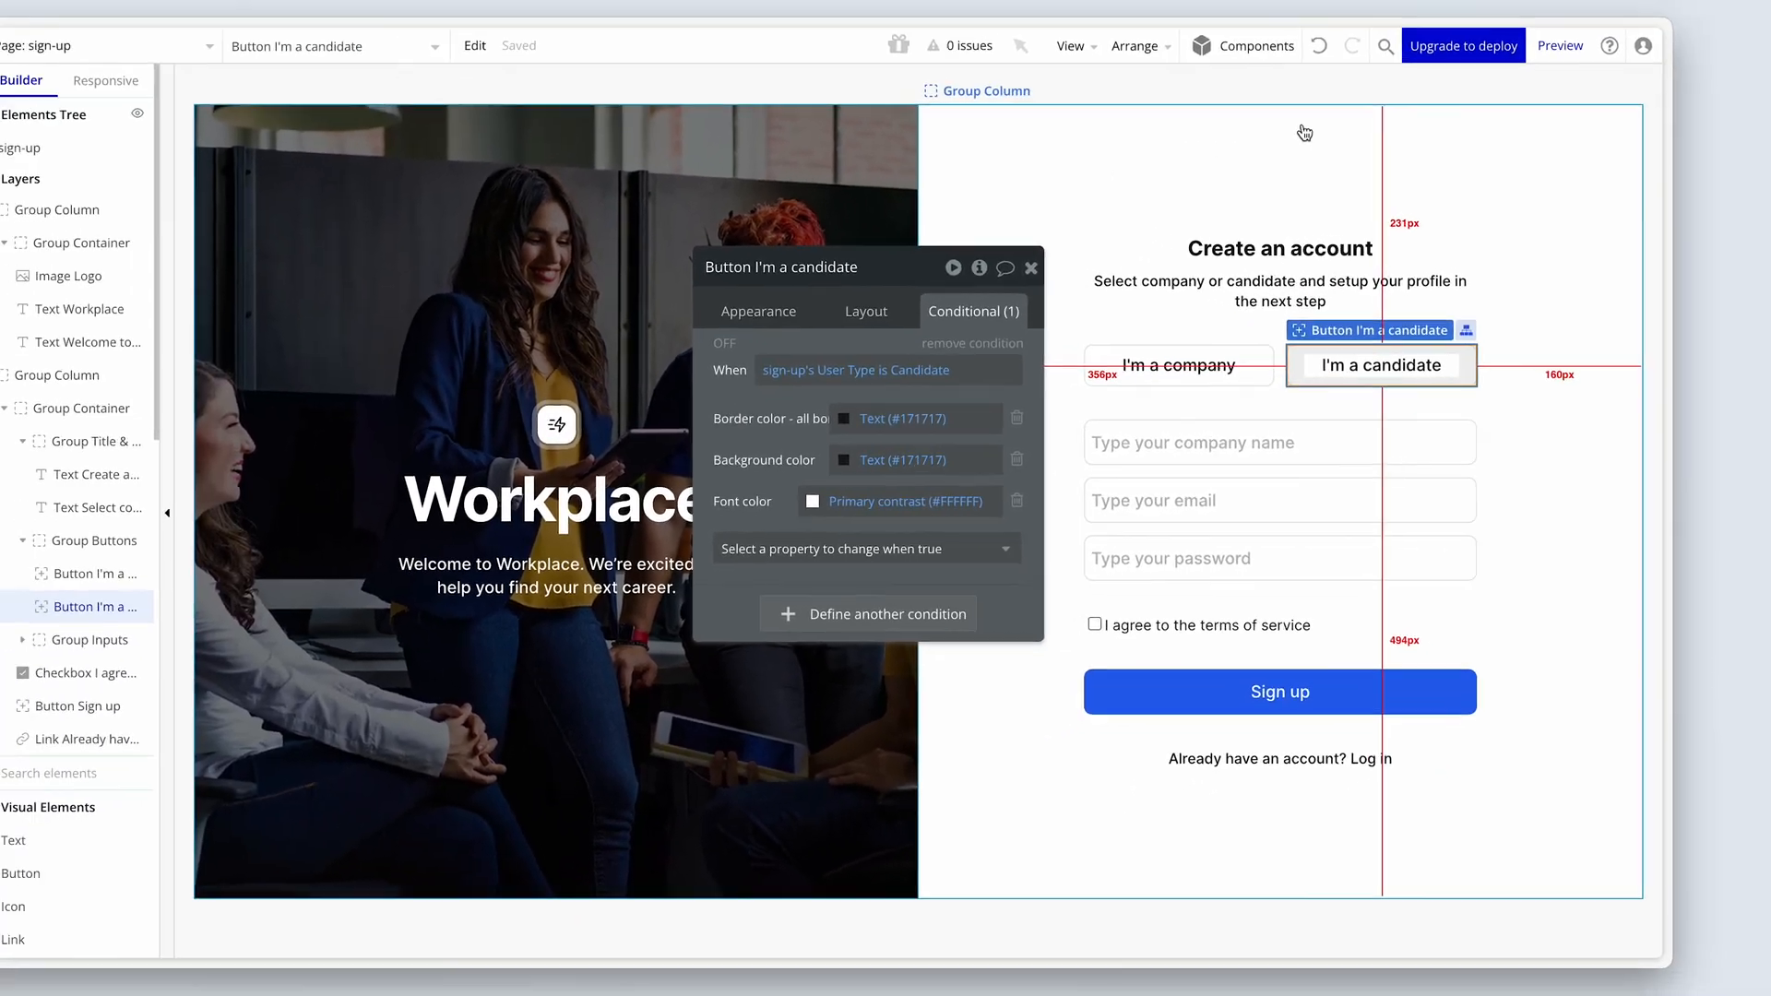
Preview the page and toggle between company and candidate to confirm the selected button turns dark
click(1560, 45)
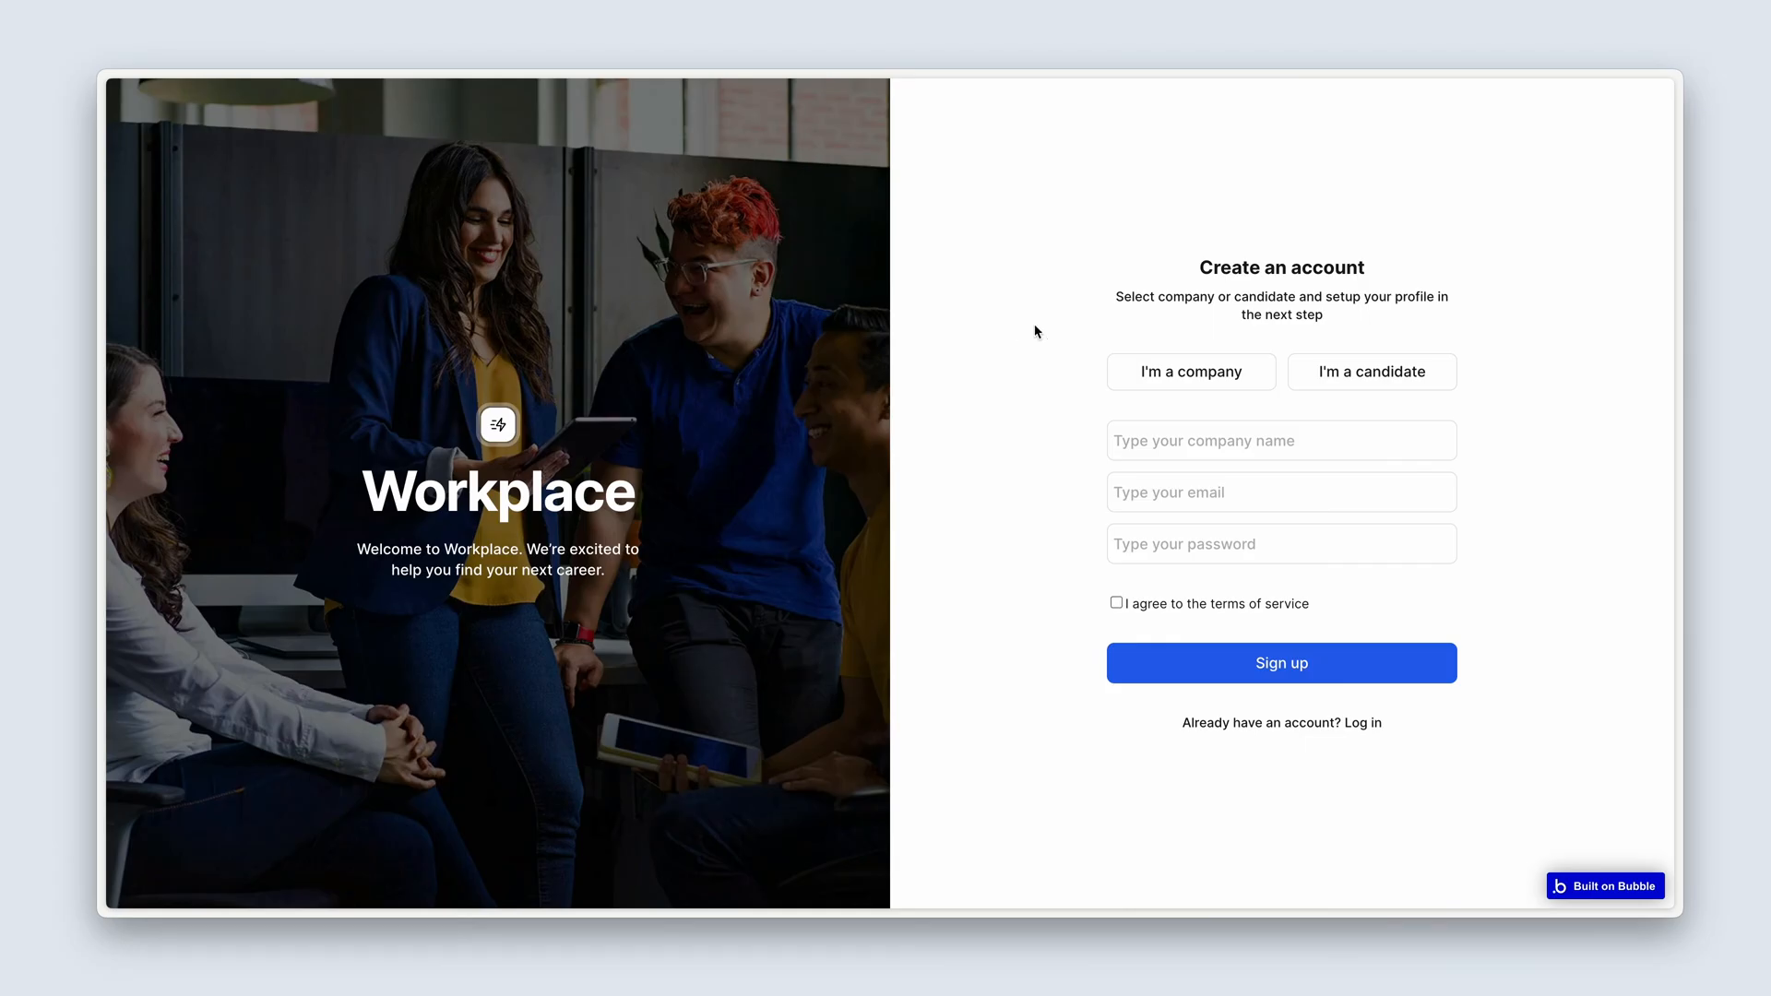
click(1191, 372)
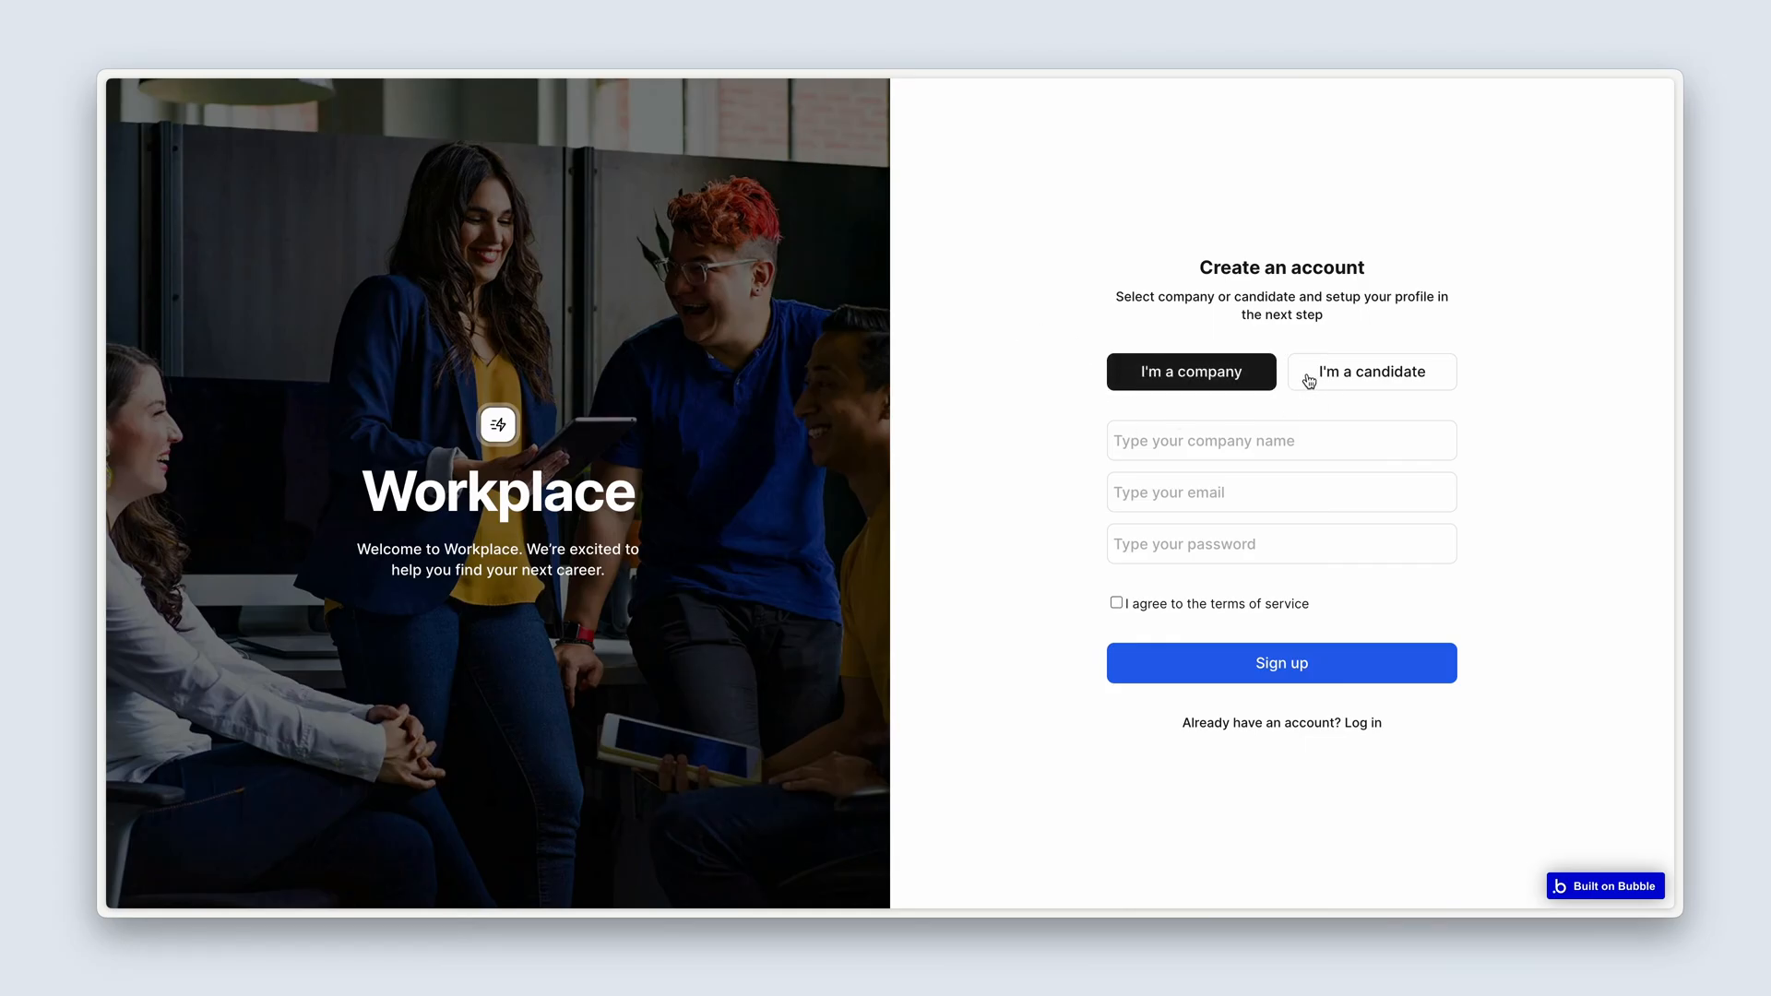
click(1372, 373)
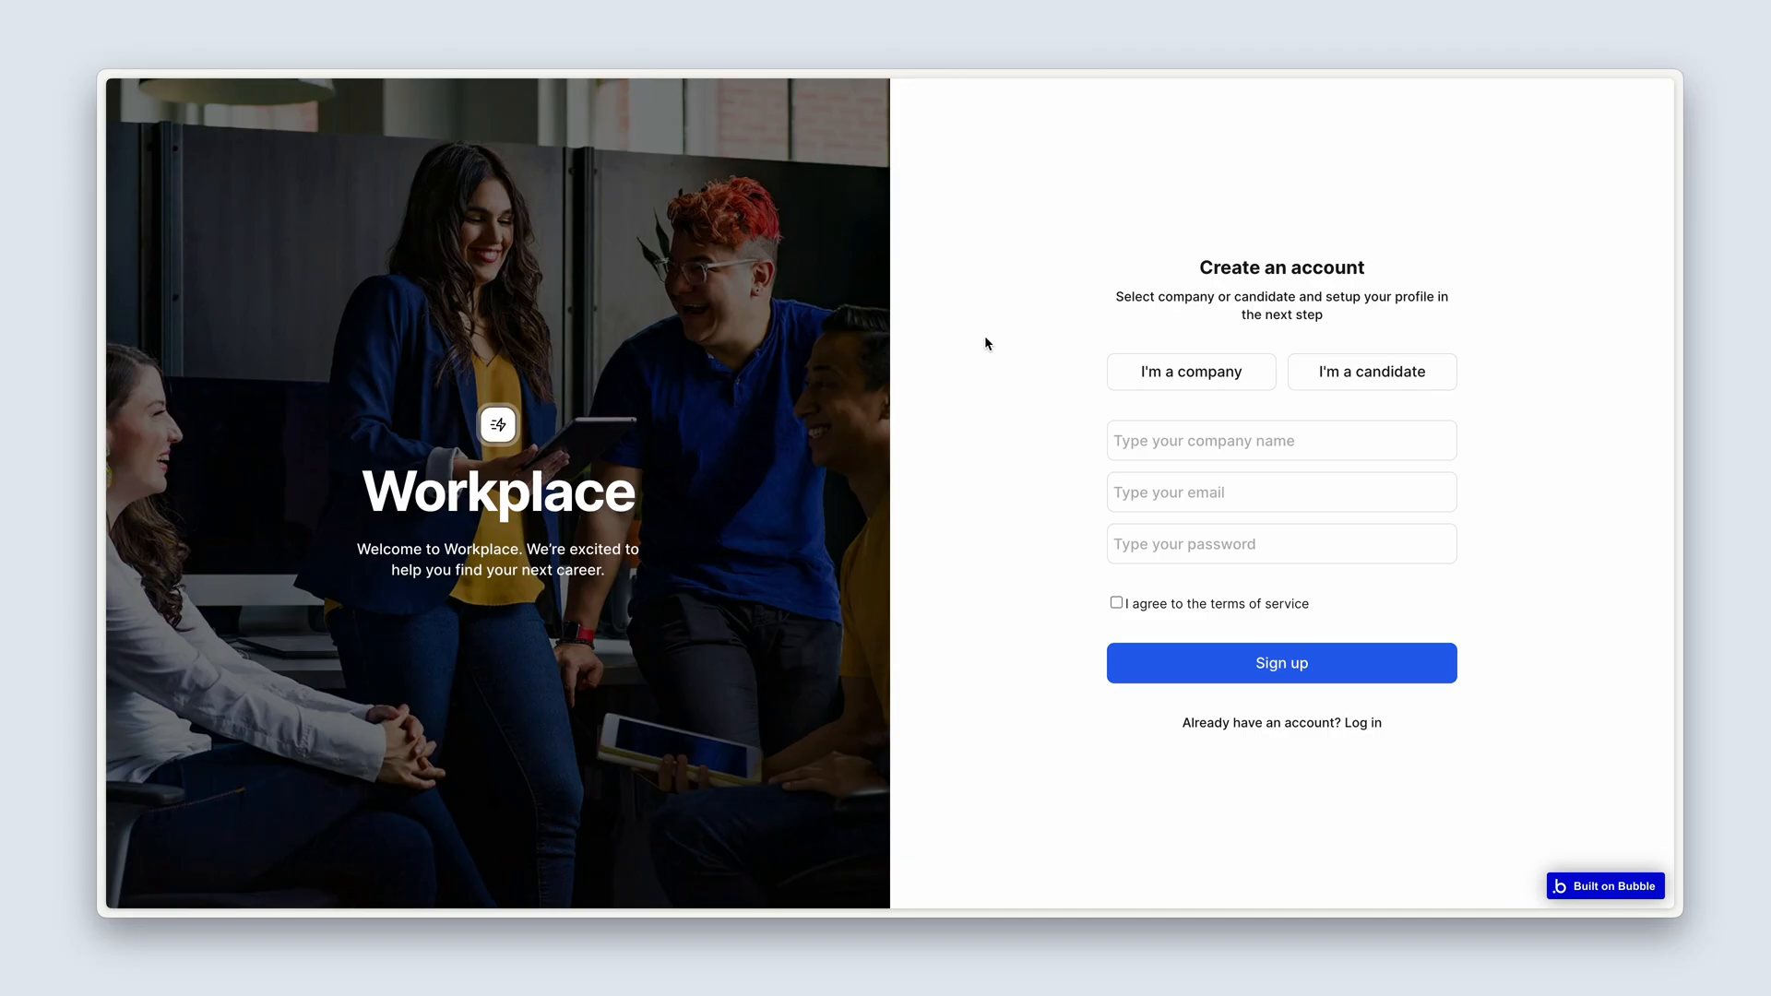
mouse_move(1021, 393)
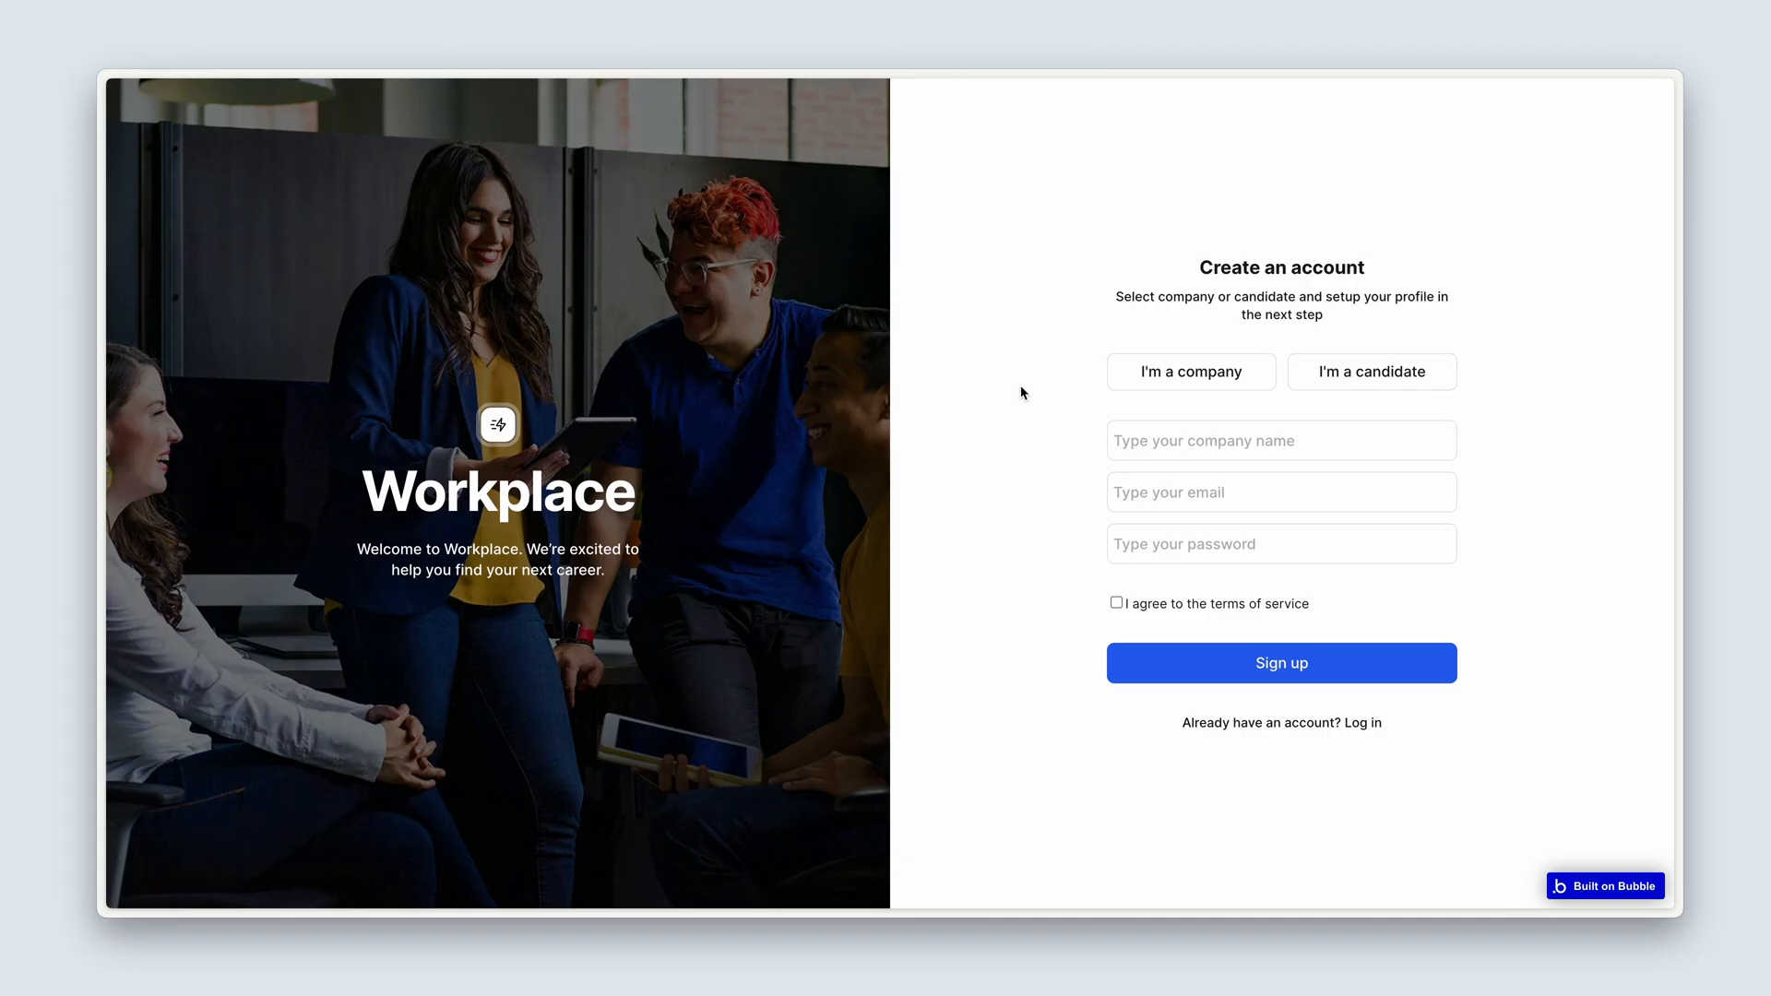
click(1372, 373)
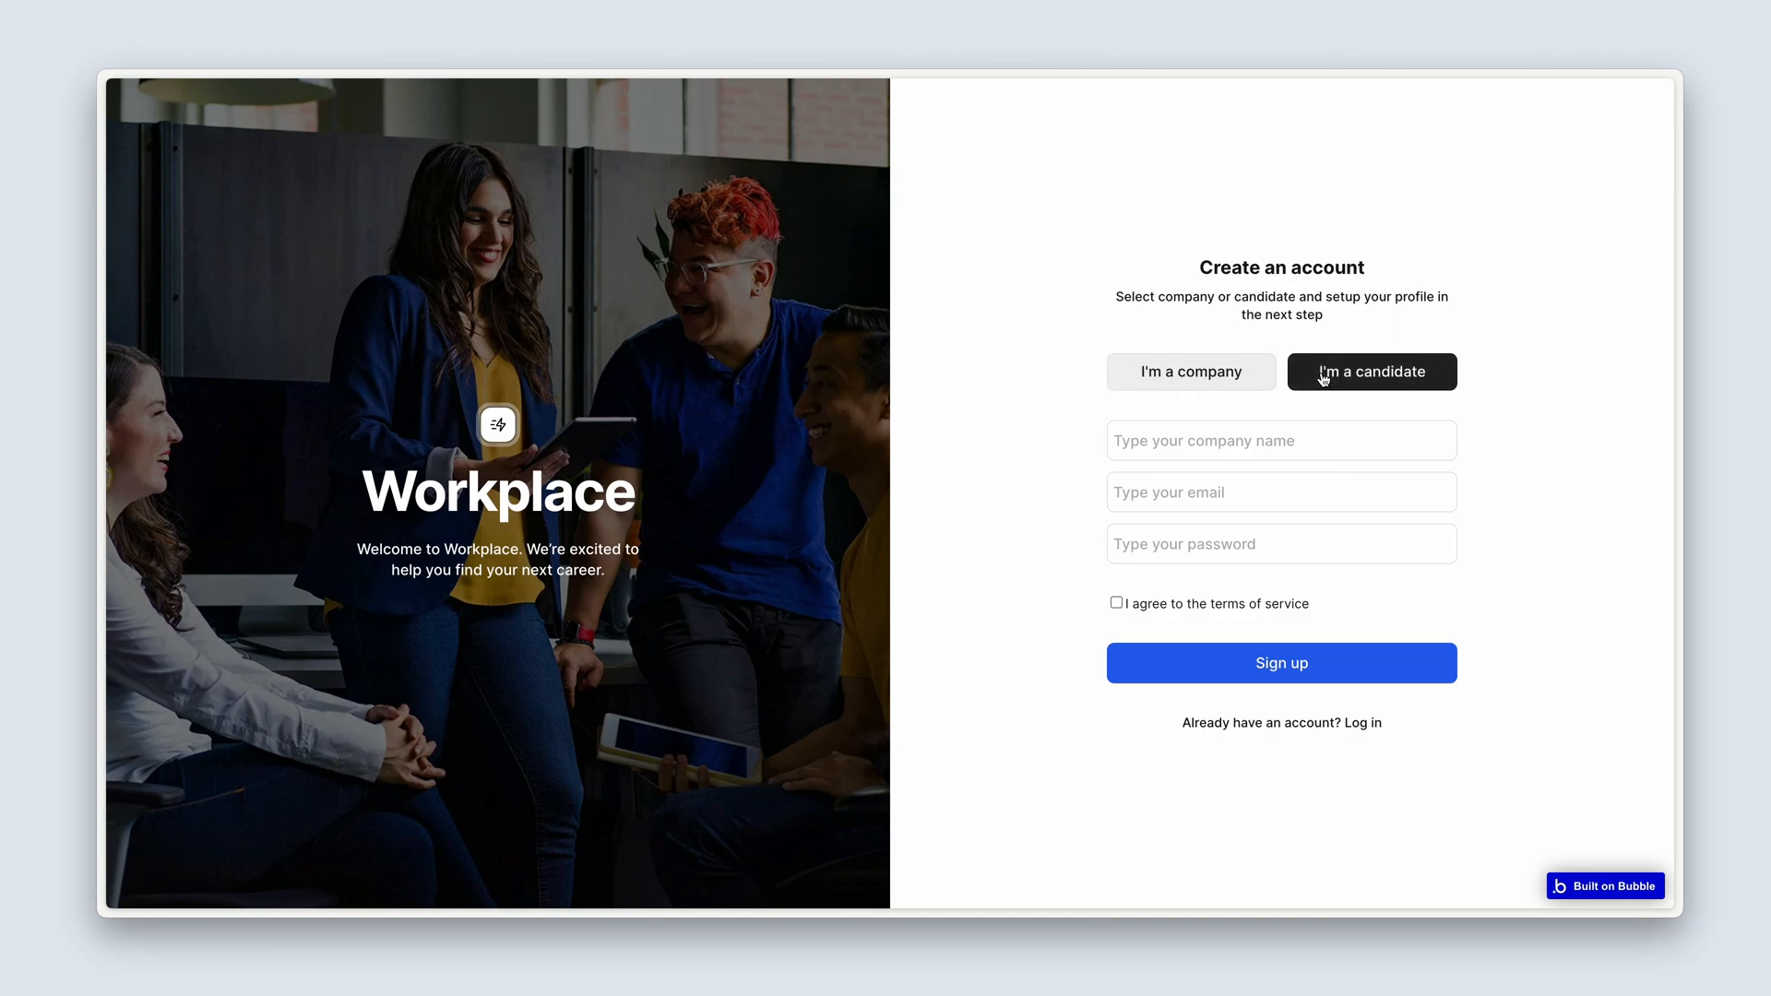
click(1191, 373)
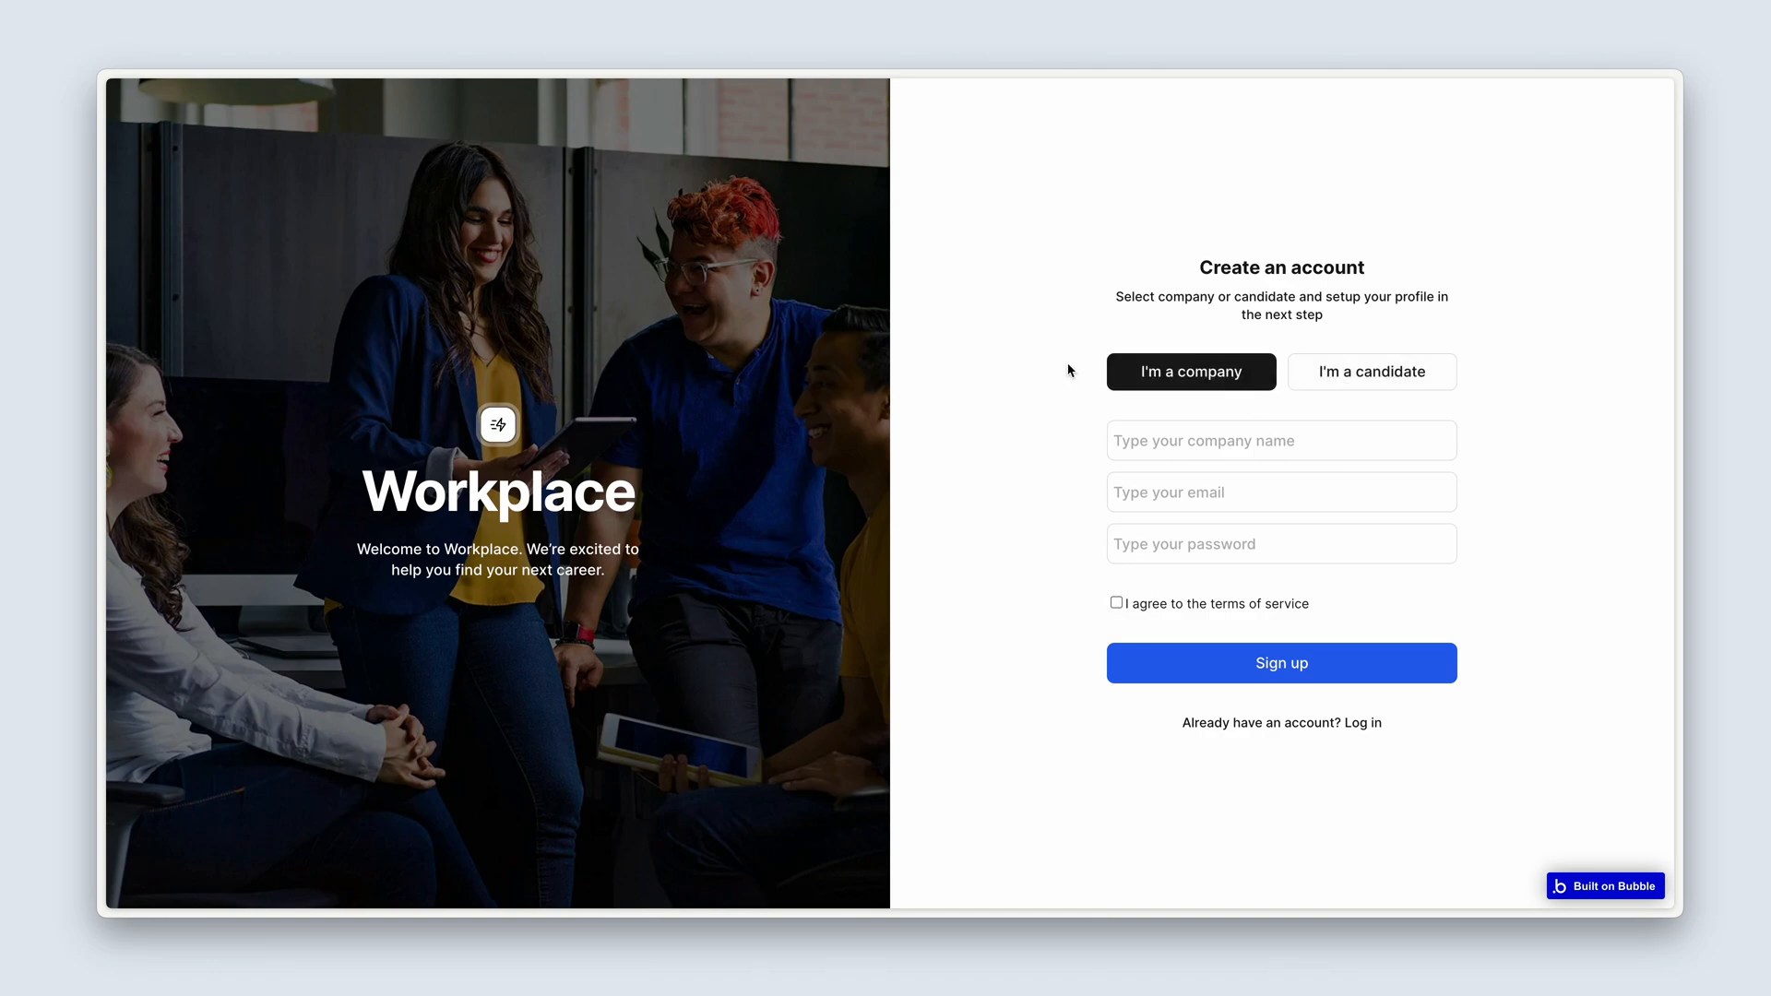
mouse_move(1070, 450)
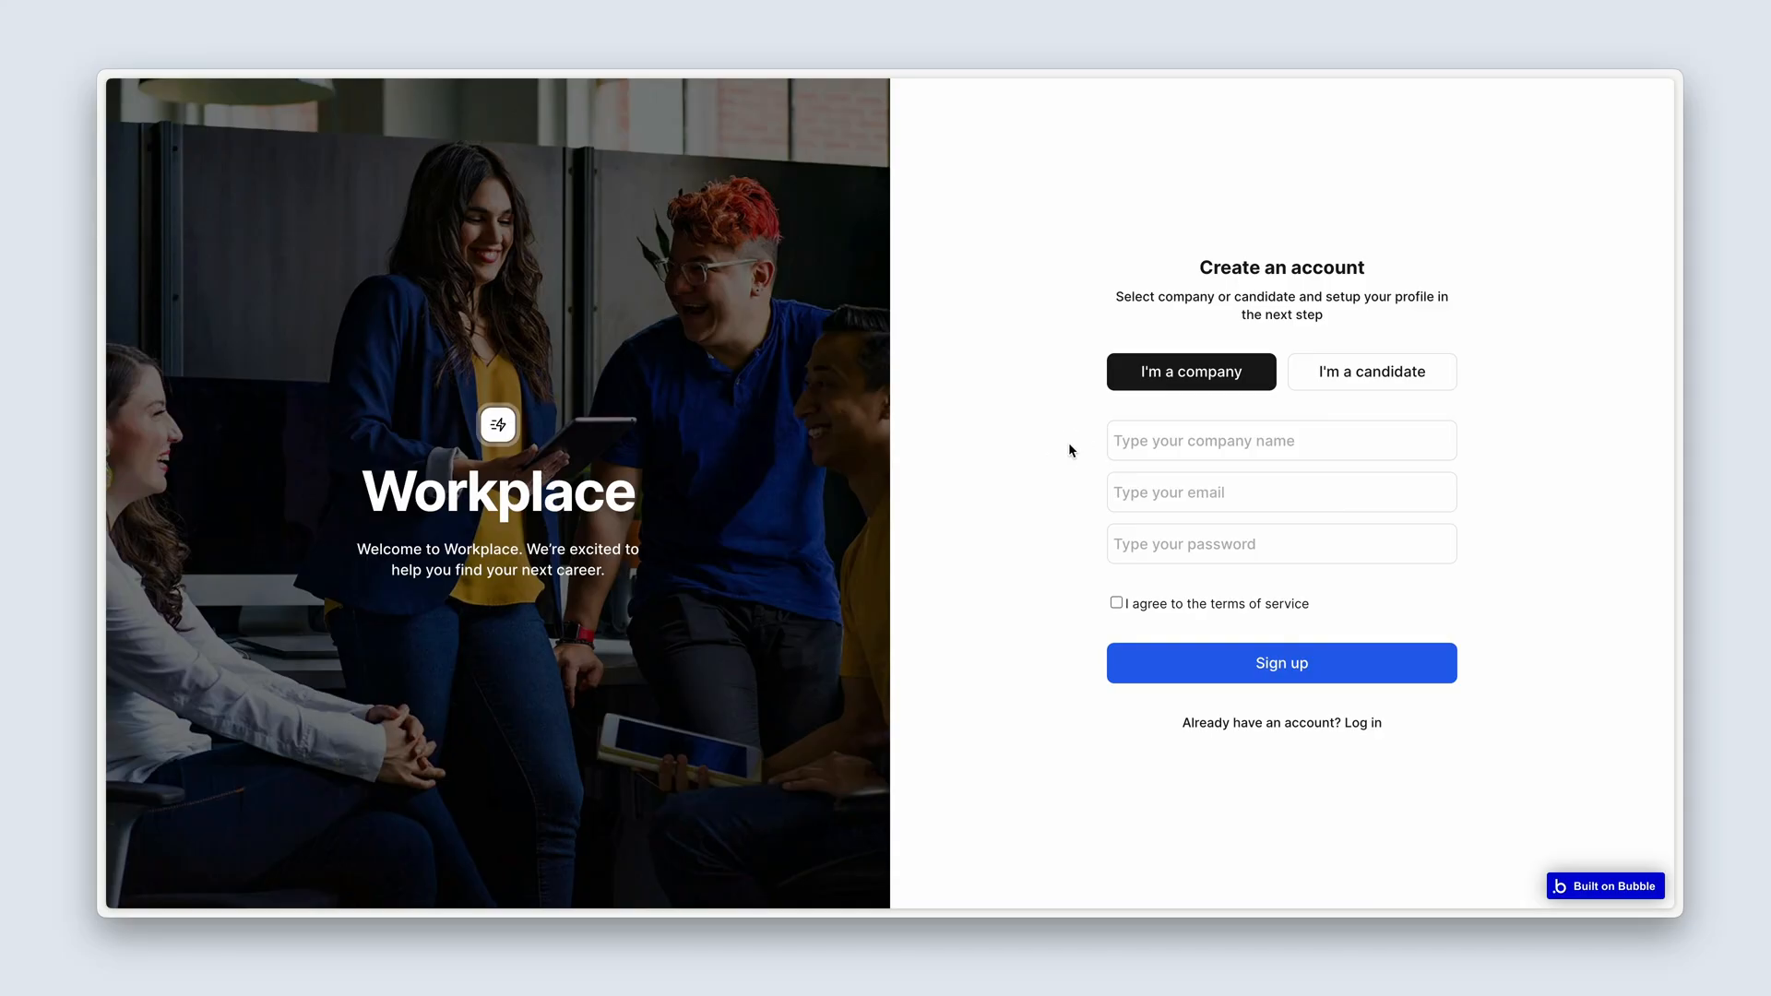